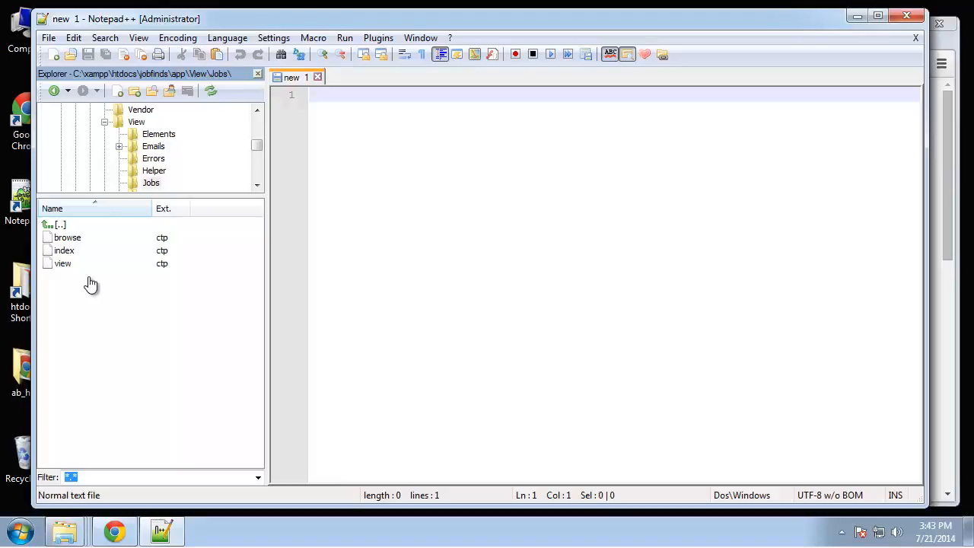
mouse_move(357, 295)
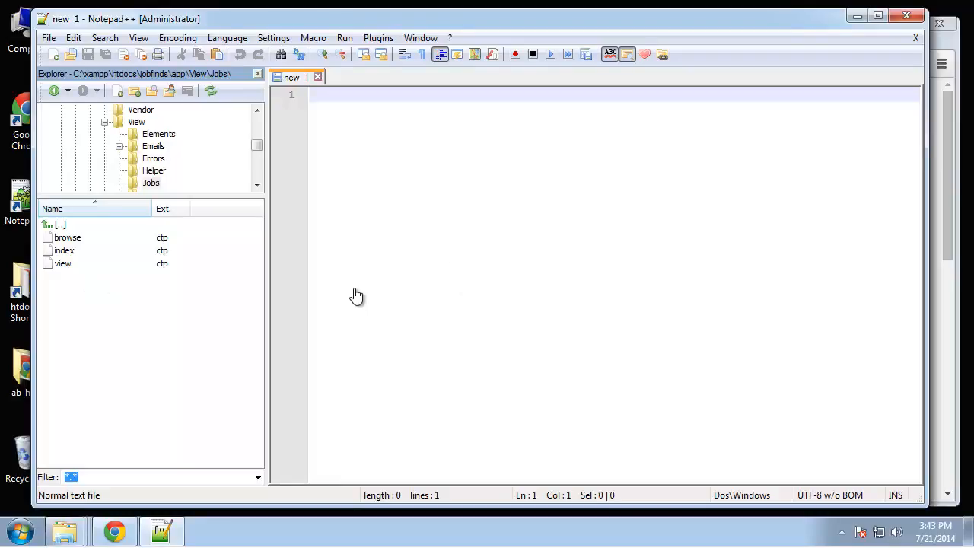
mouse_move(430, 206)
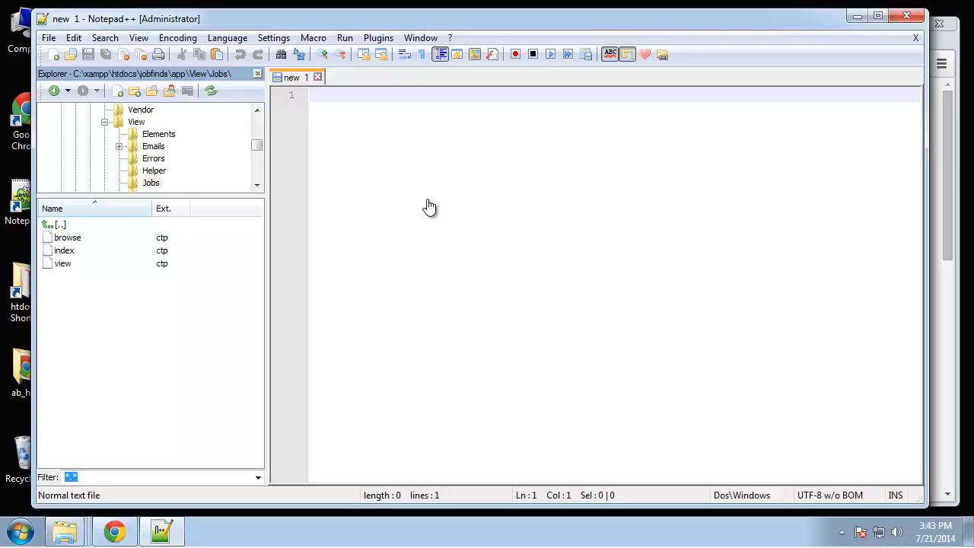
mouse_move(392, 356)
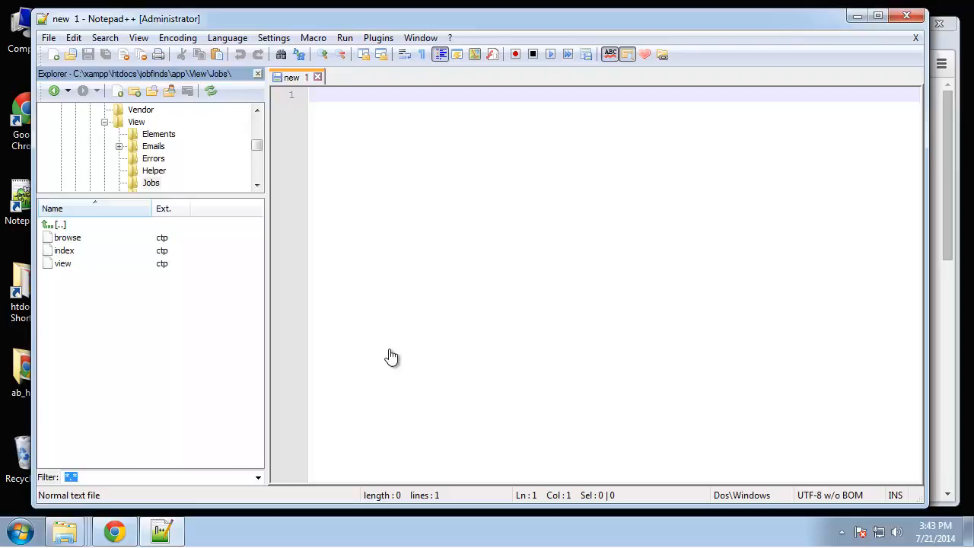
mouse_move(479, 245)
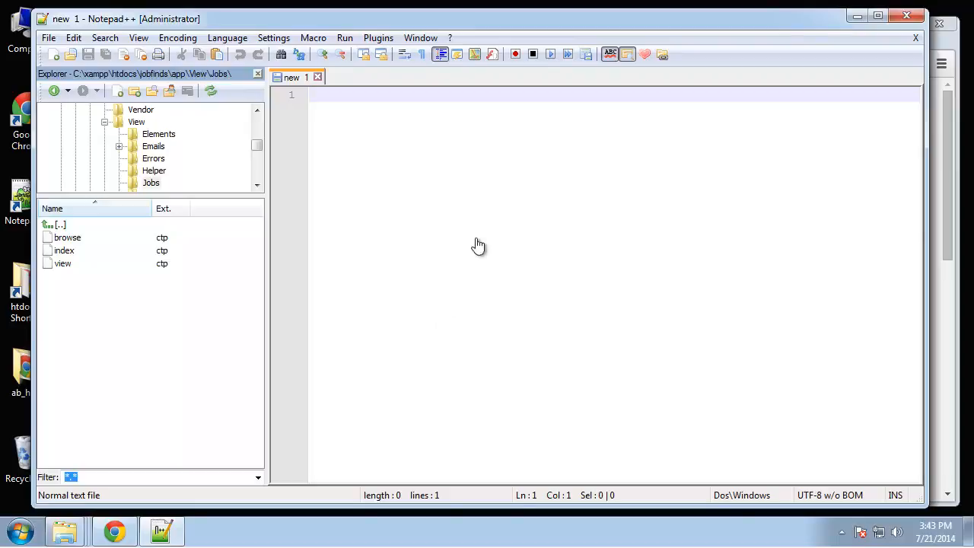
mouse_move(279, 261)
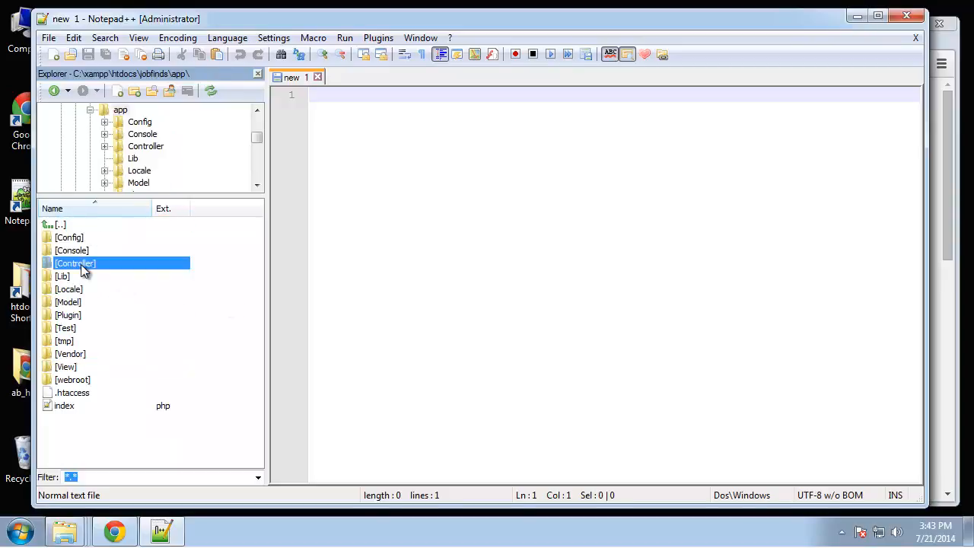
Step: Open JobsController.php from the Controller folder and move to the end of the class
double_click(75, 263)
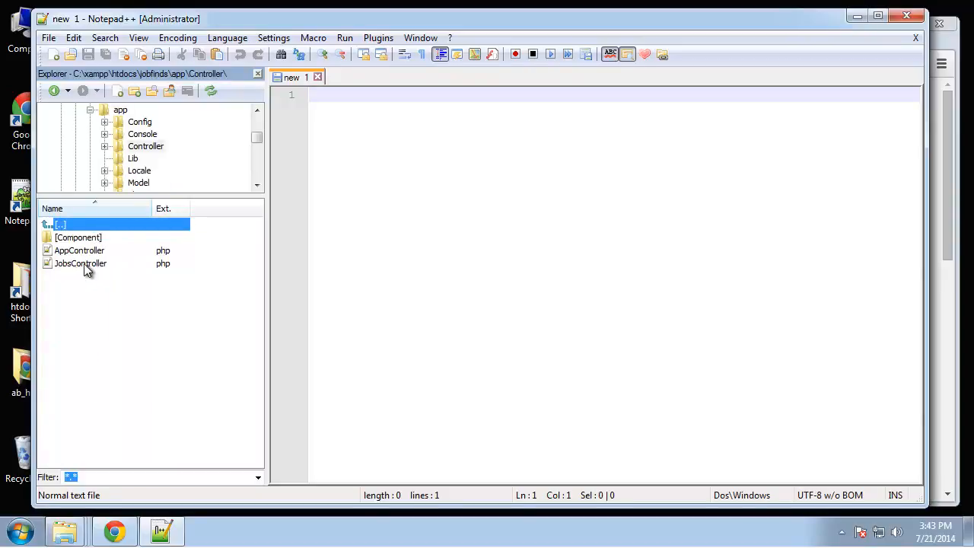
double_click(80, 263)
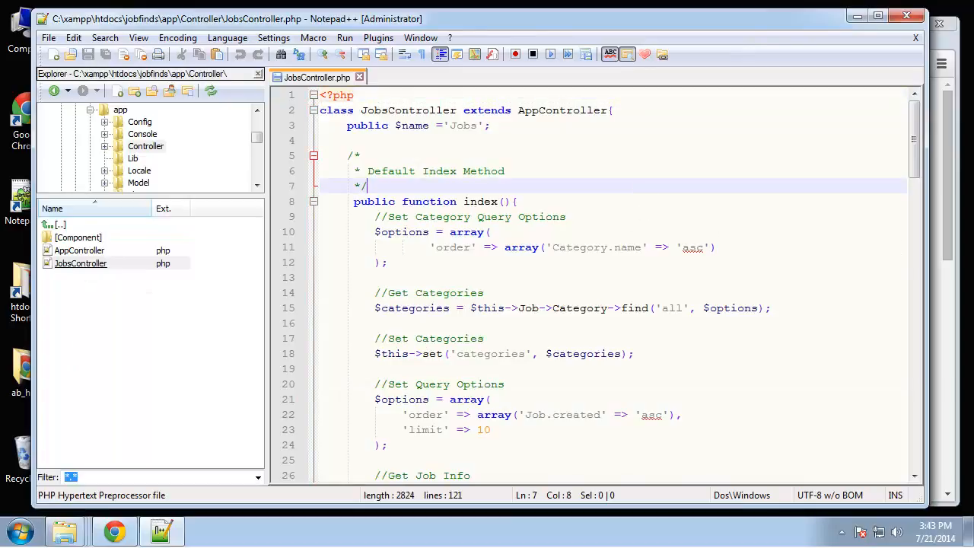
scroll("down", 3)
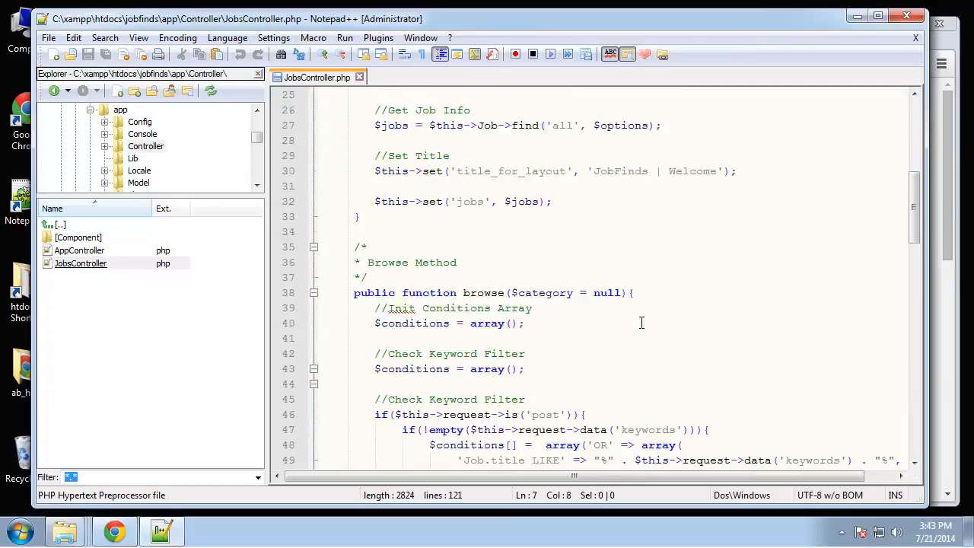
scroll("down", 3)
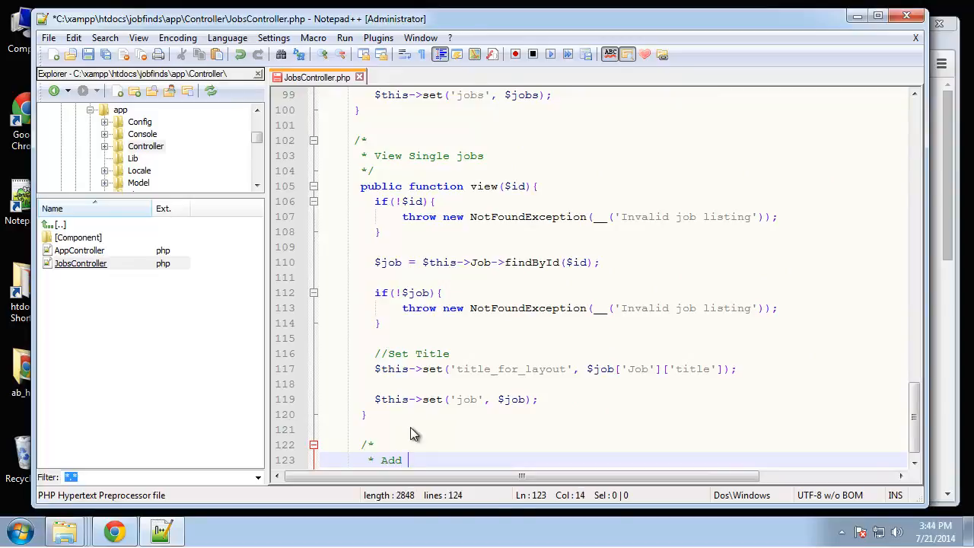
Step: Add an /* Add Job */ comment and an empty public function add() after view()
type("Job")
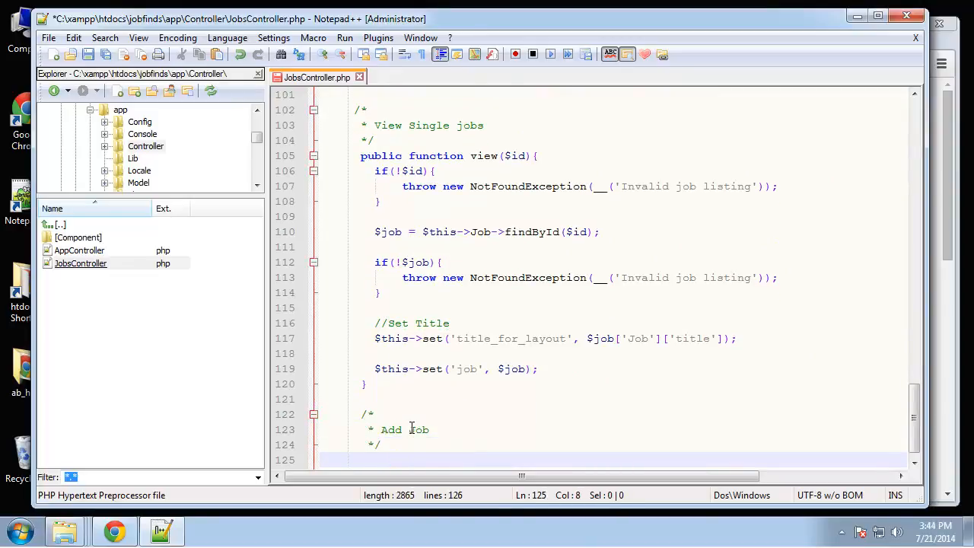
type("public function add(){")
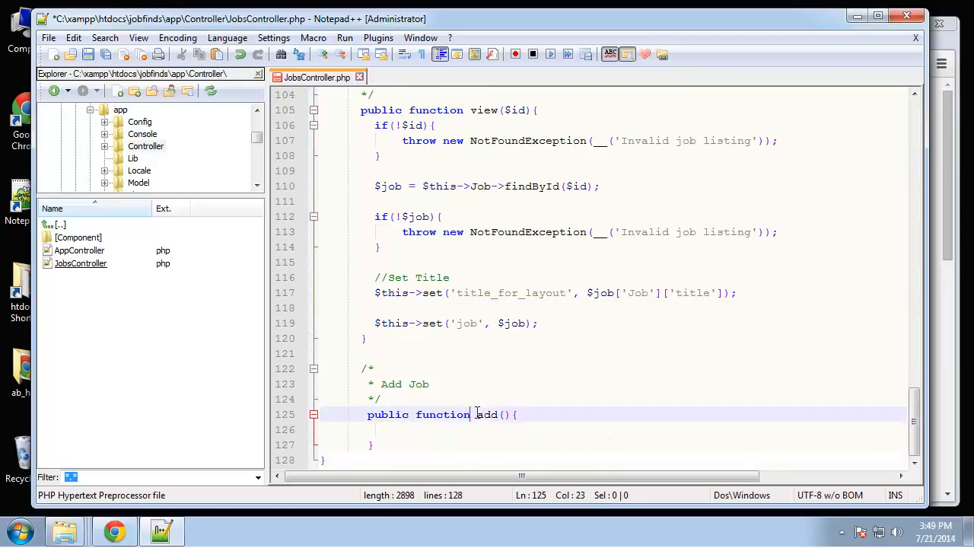
mouse_move(470, 414)
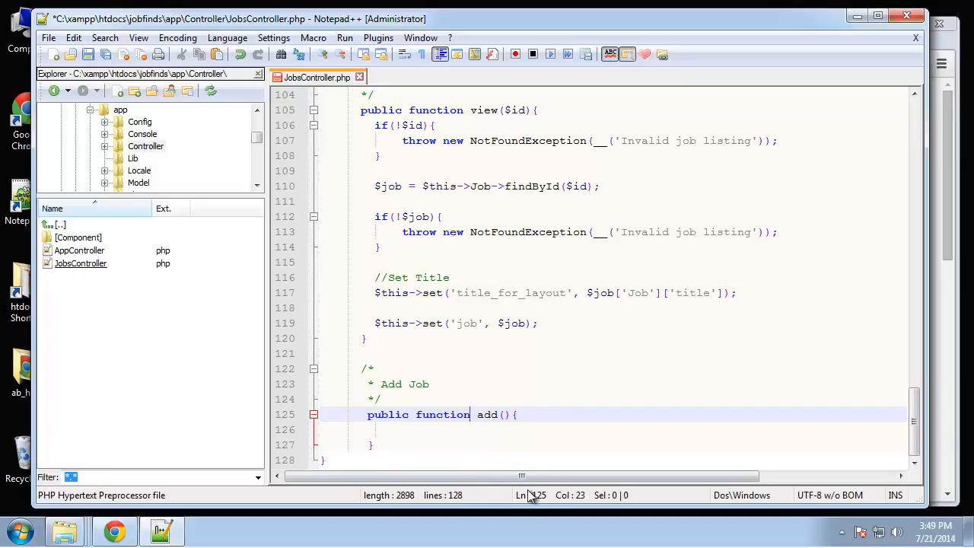
Step: Inside add(), write an empty if($this->request->is('post')){ } block
left_click(470, 430)
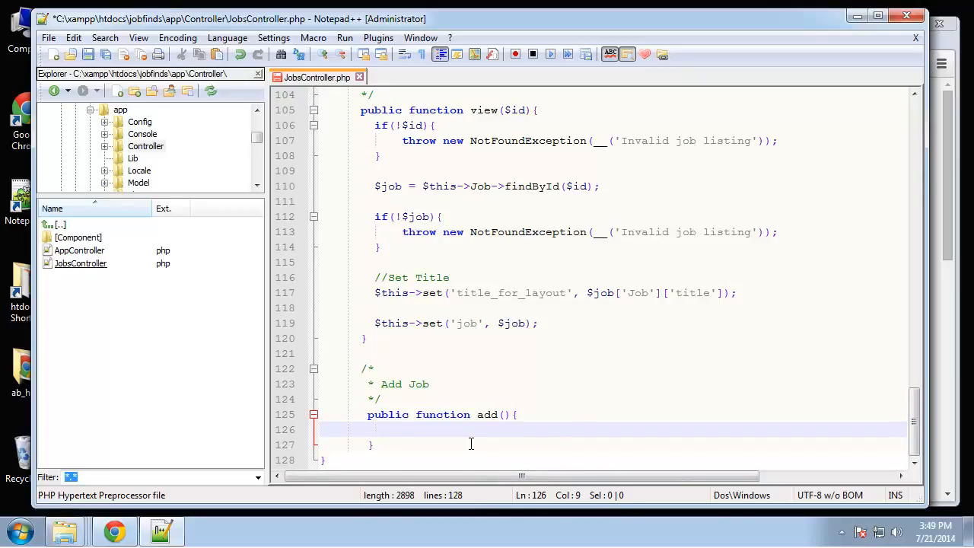
scroll("up", 3)
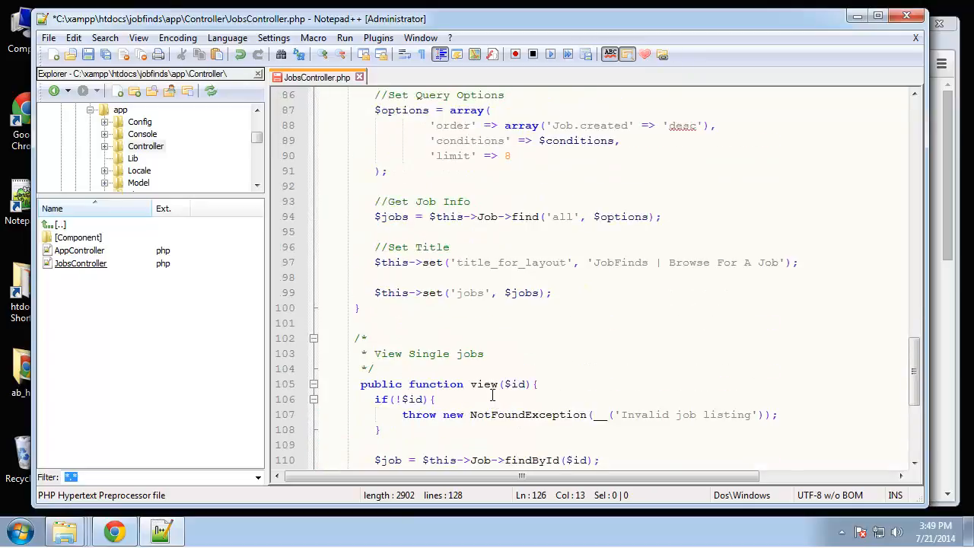
scroll("up", 3)
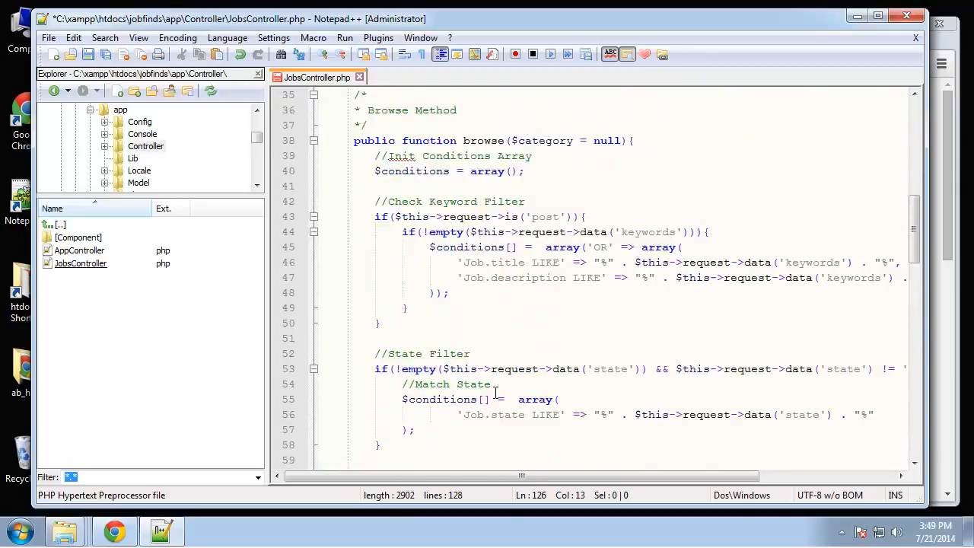
scroll("up", 3)
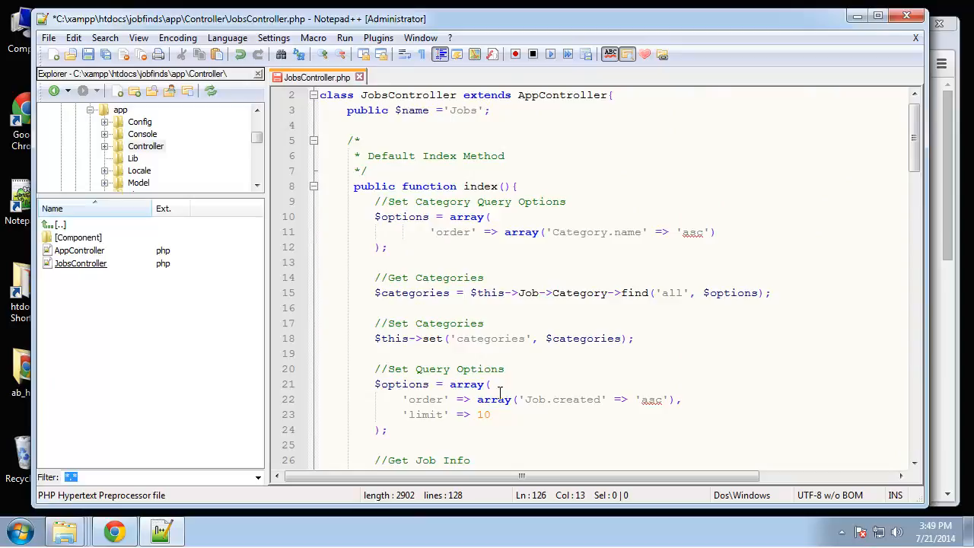
scroll("down", 3)
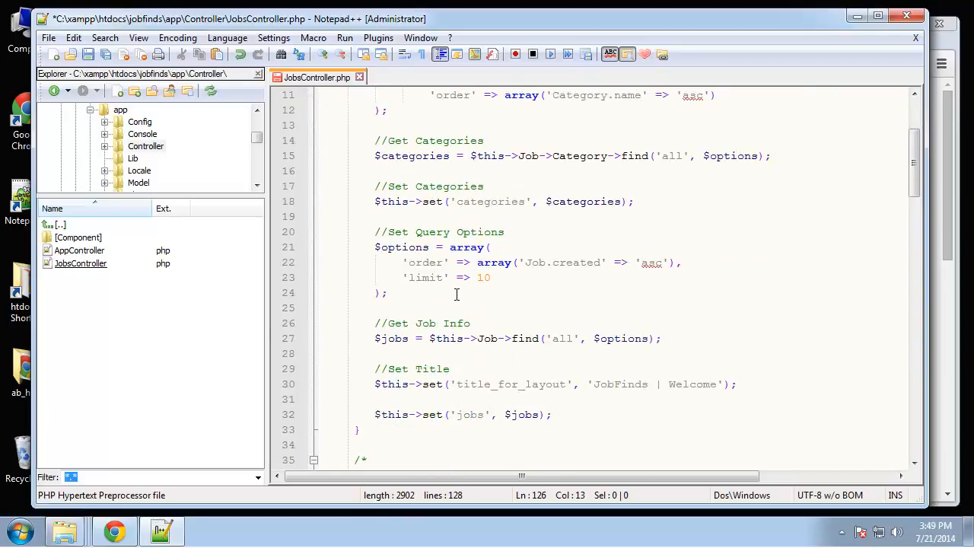
scroll("down", 3)
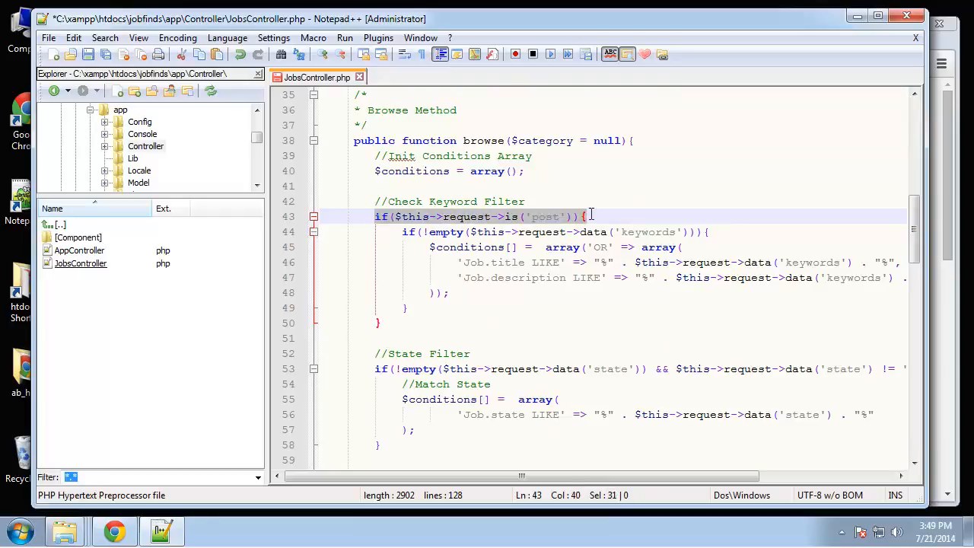
scroll("down", 3)
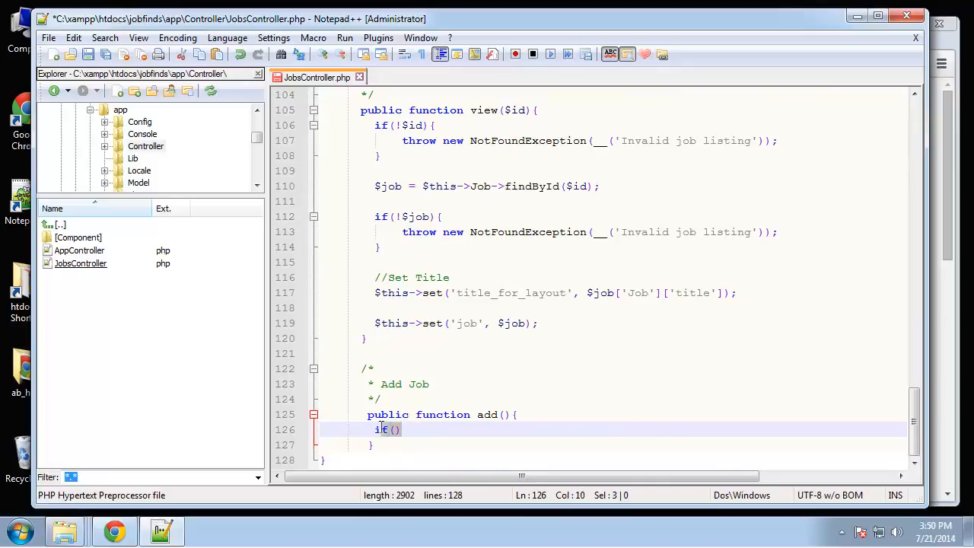
type("$this->request->is('post')){")
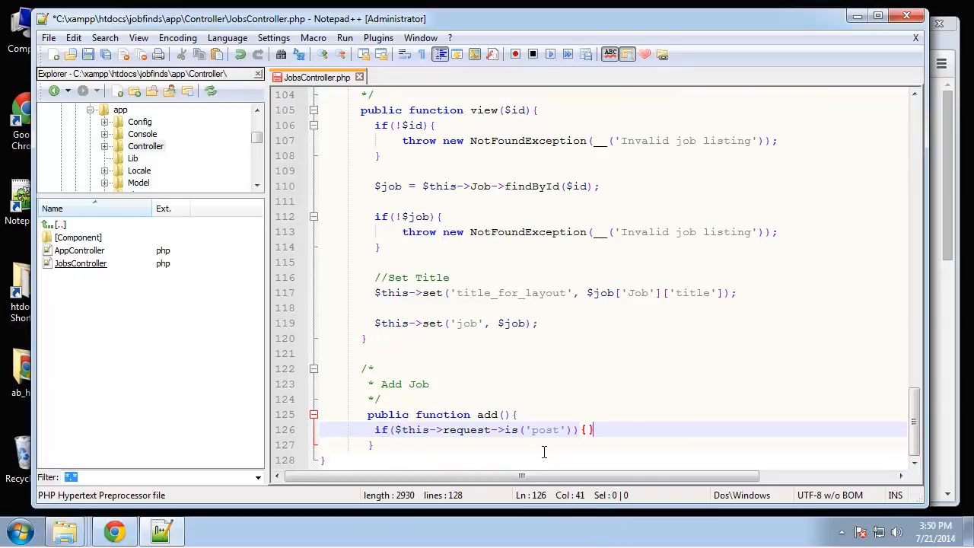
key("Enter")
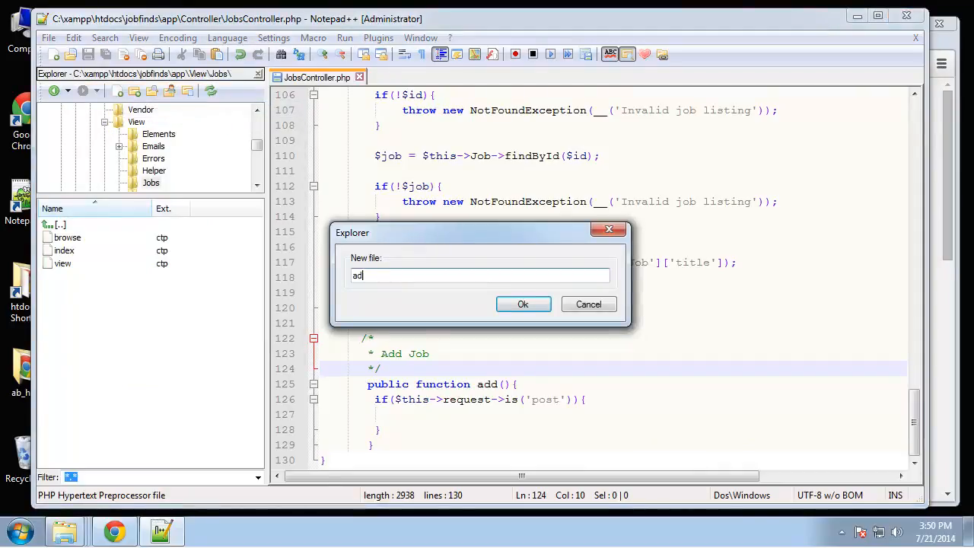
Step: Create add.ctp containing the word test and check it appears on the JobFinds Add Job page
left_click(523, 304)
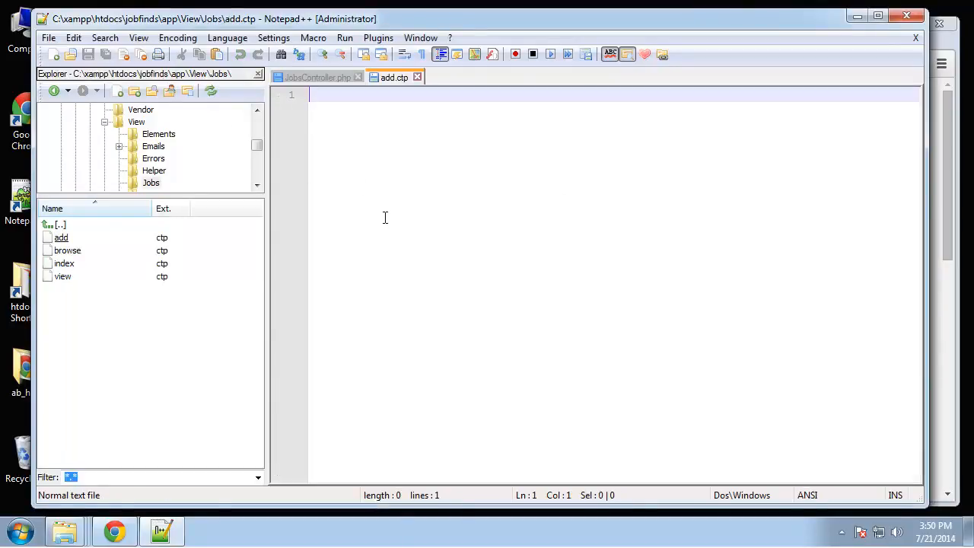
type("test")
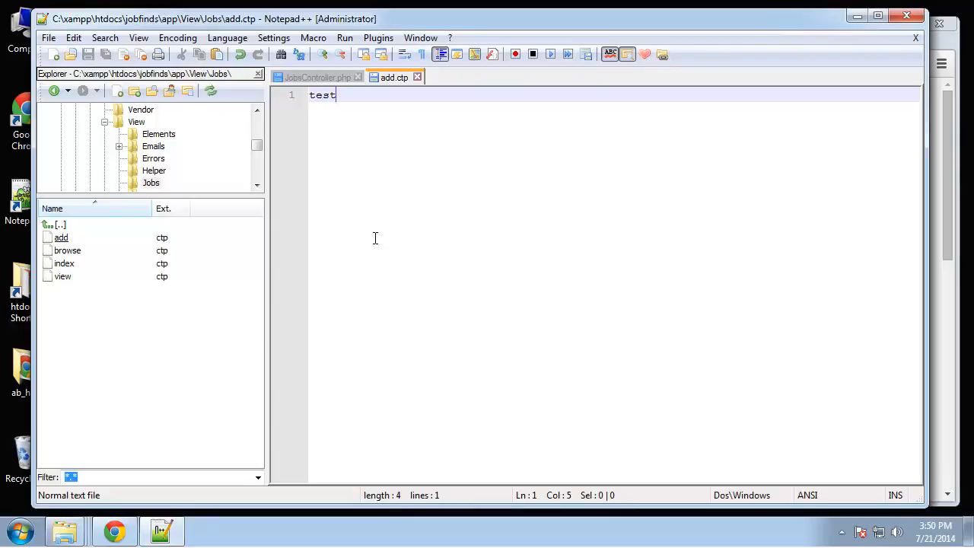
left_click(113, 530)
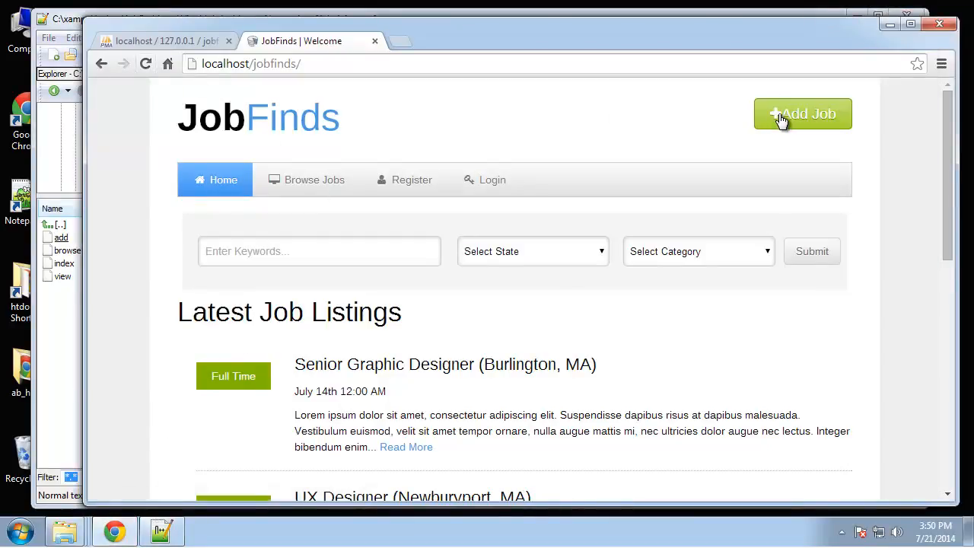
left_click(803, 114)
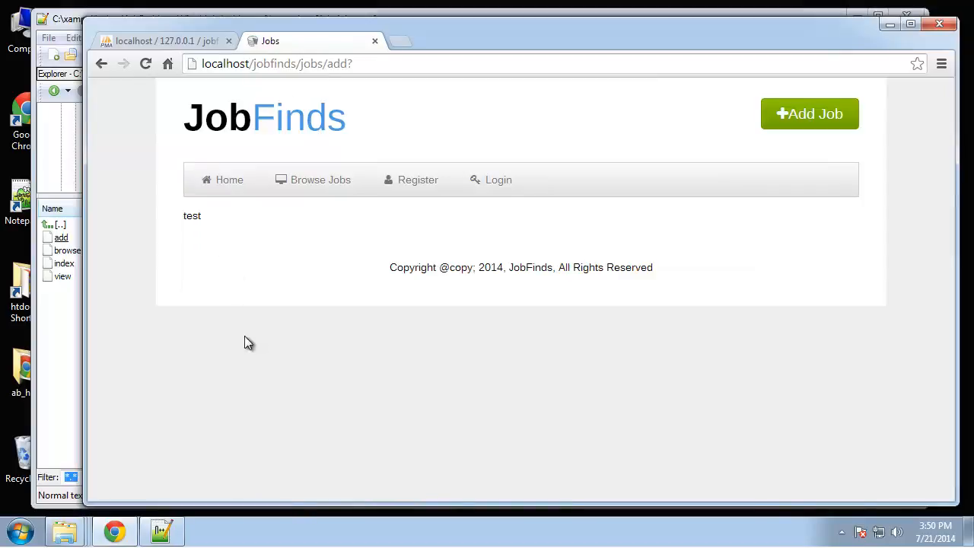
left_click(160, 531)
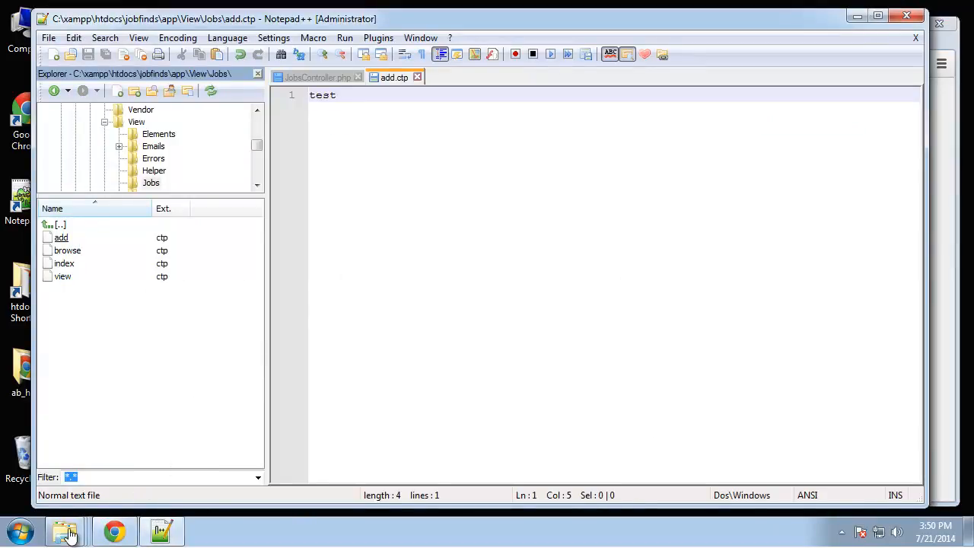
mouse_move(65, 531)
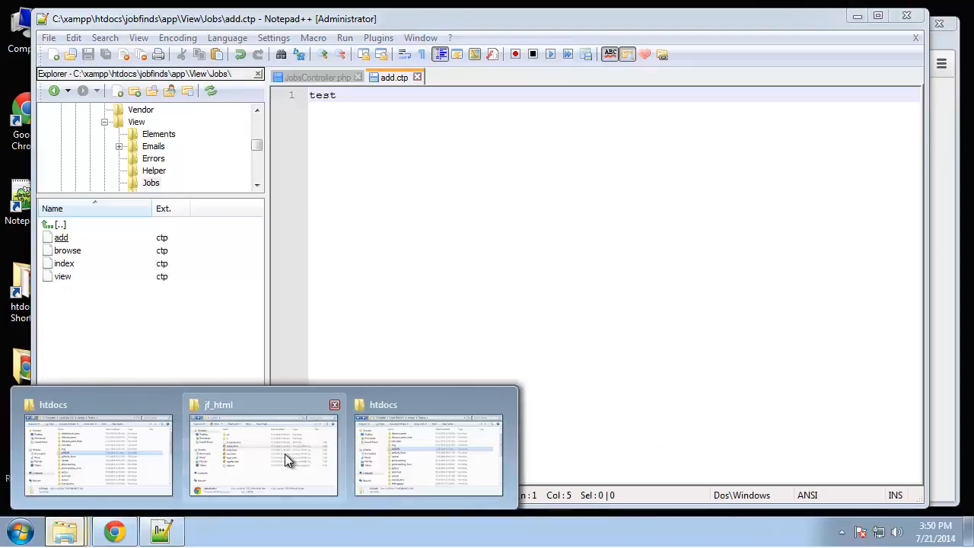
Step: Glance at the jf_html template folder, then bring add.ctp back to the front
left_click(264, 453)
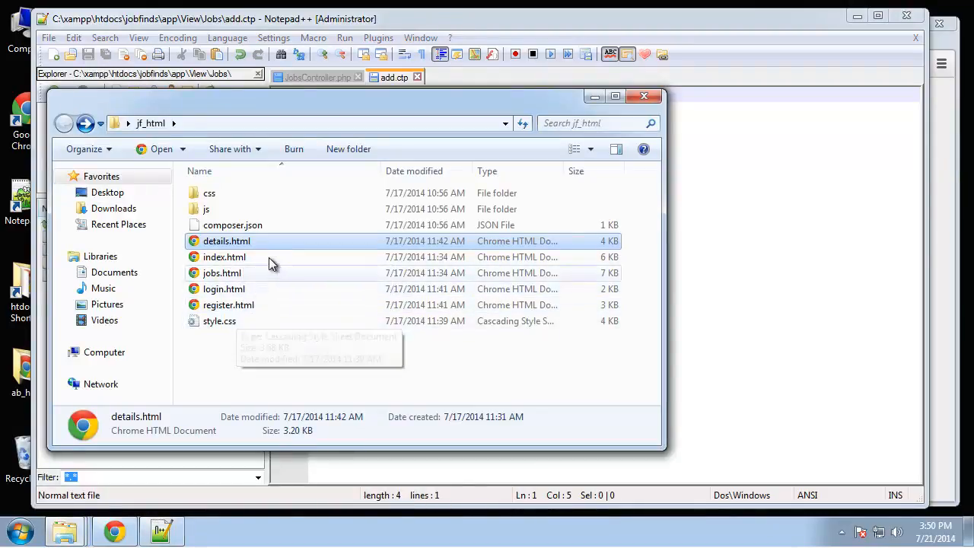
mouse_move(244, 297)
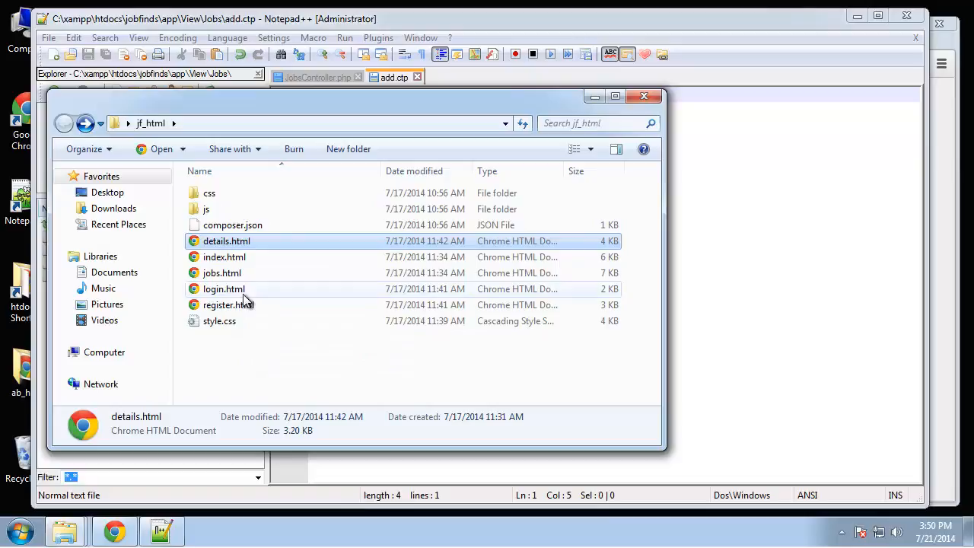
mouse_move(229, 304)
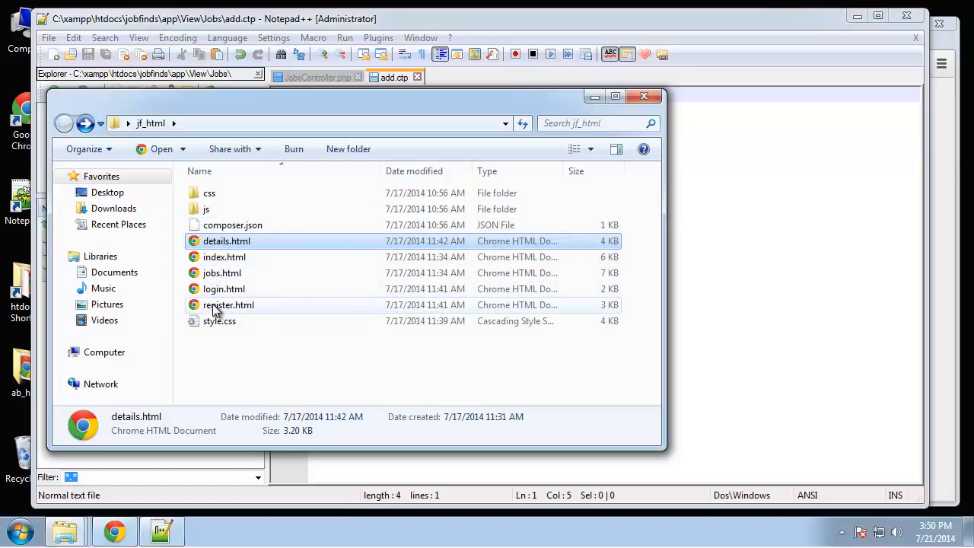
mouse_move(236, 262)
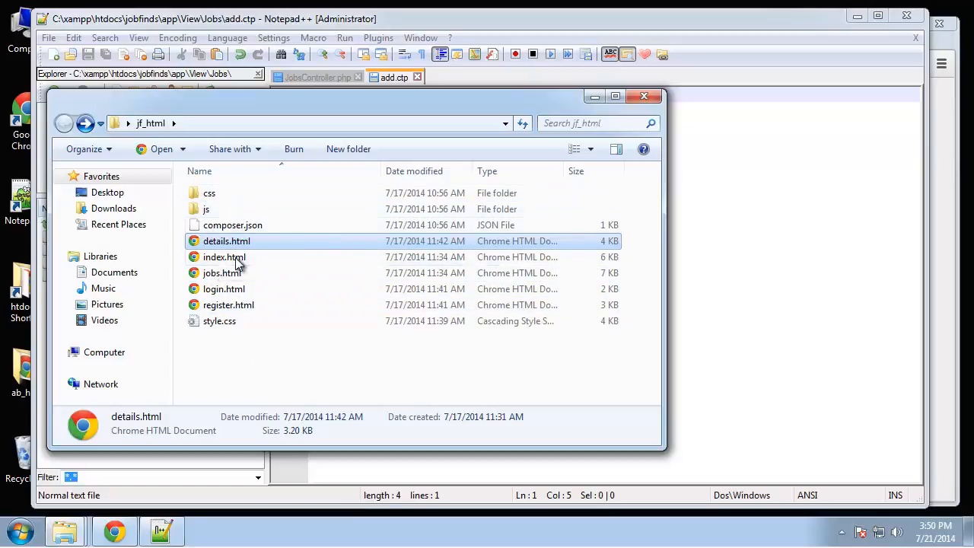
mouse_move(782, 233)
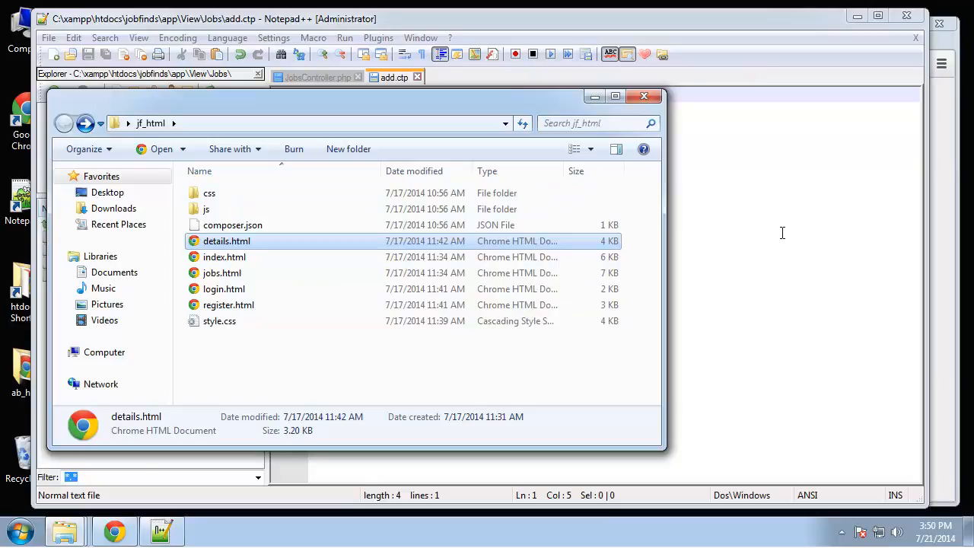
left_click(644, 95)
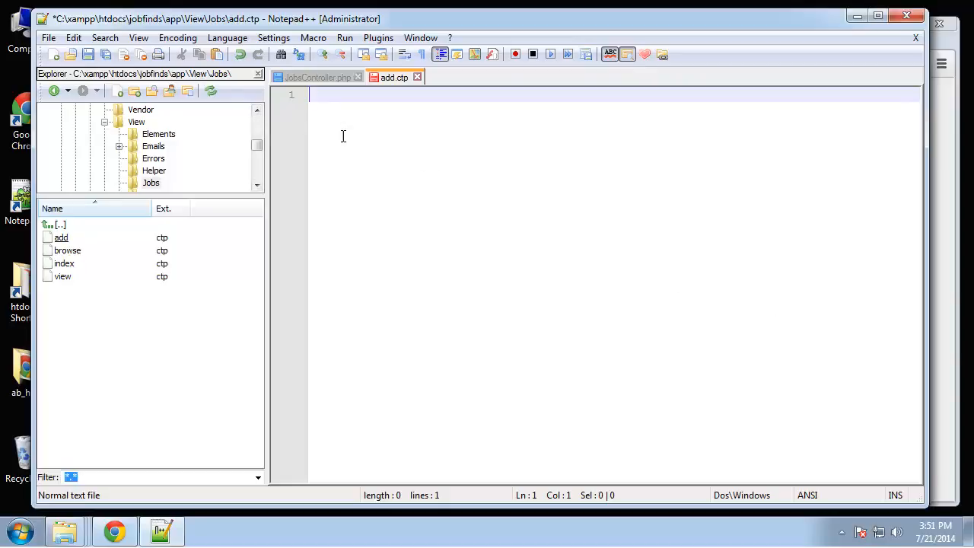
Step: Write the opening line <?php $this->Form->create('Job'); ?> in add.ctp
type("<?")
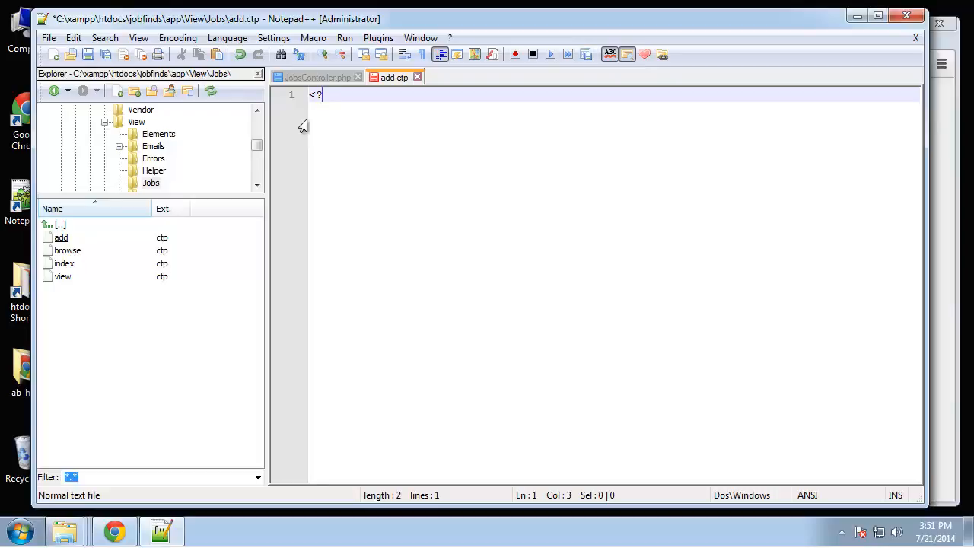
type("php")
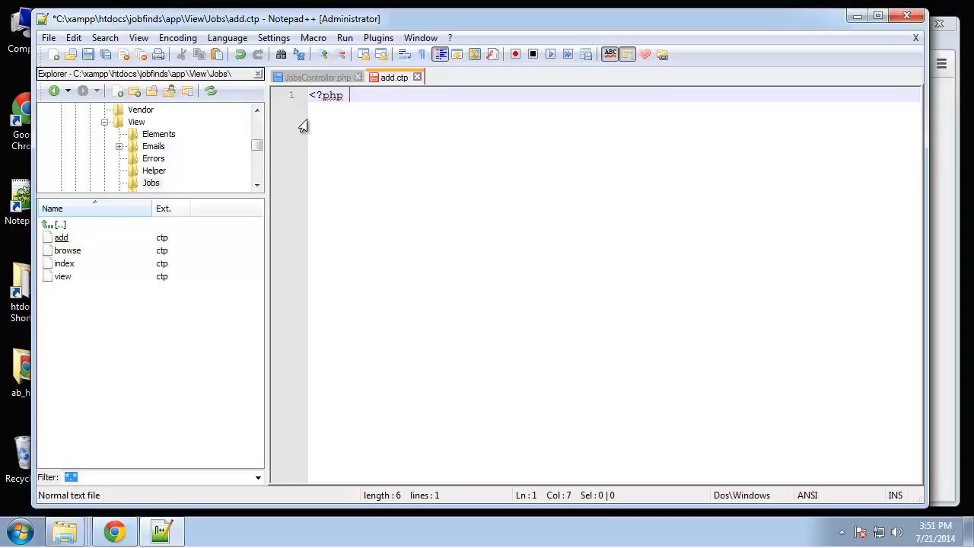
type("<form>")
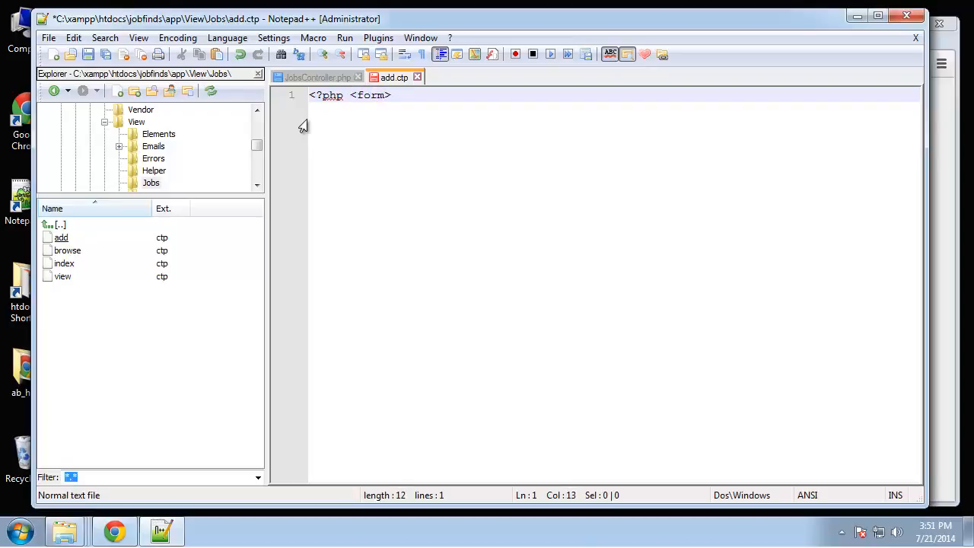
key("BackSpace")
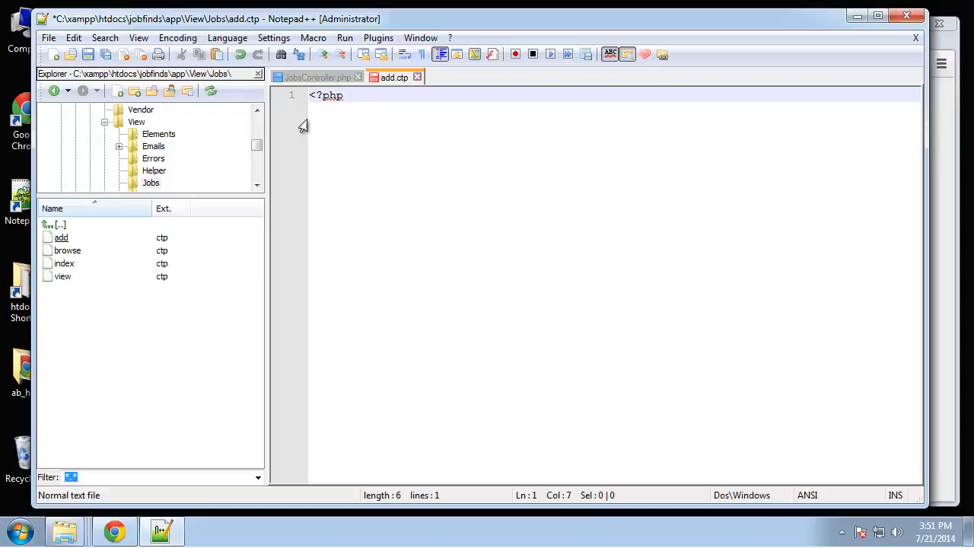
type("$this->")
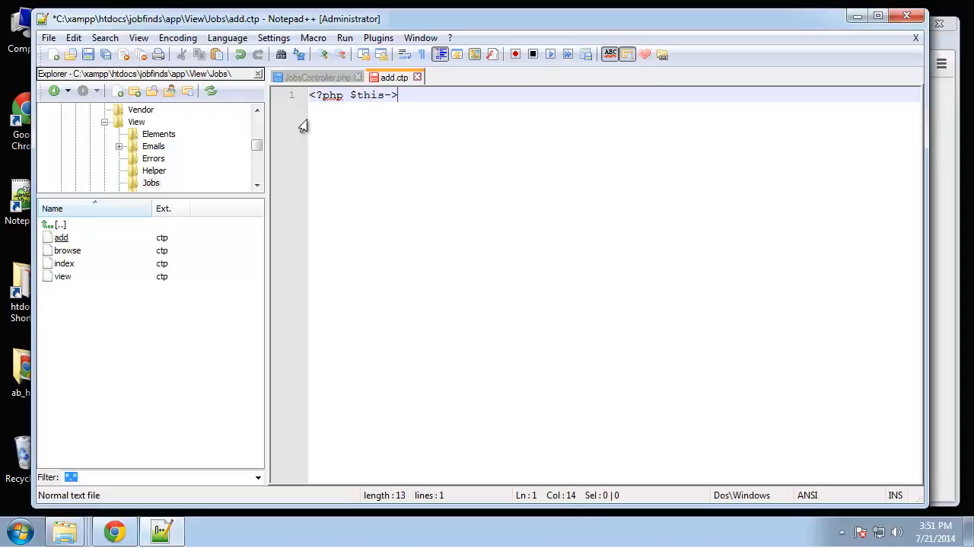
type("Form")
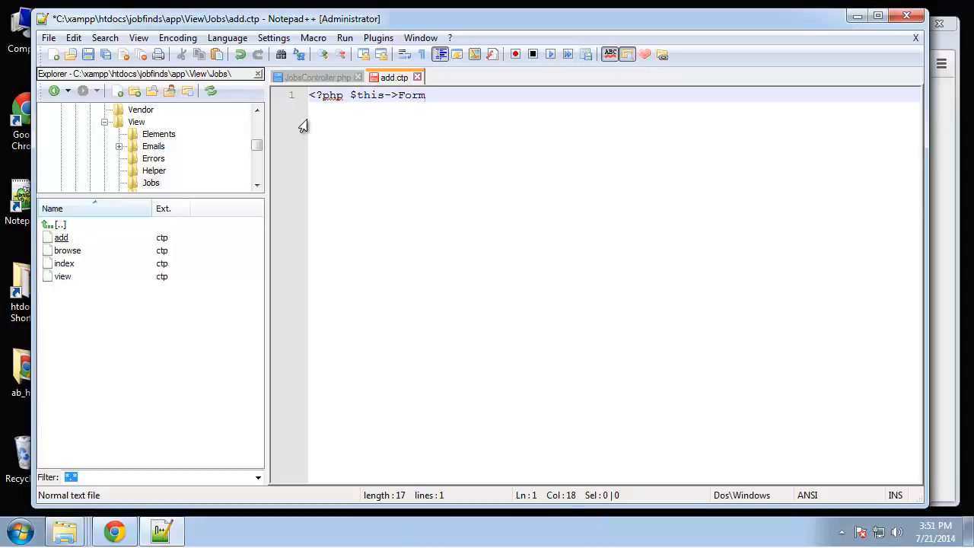
type("->create")
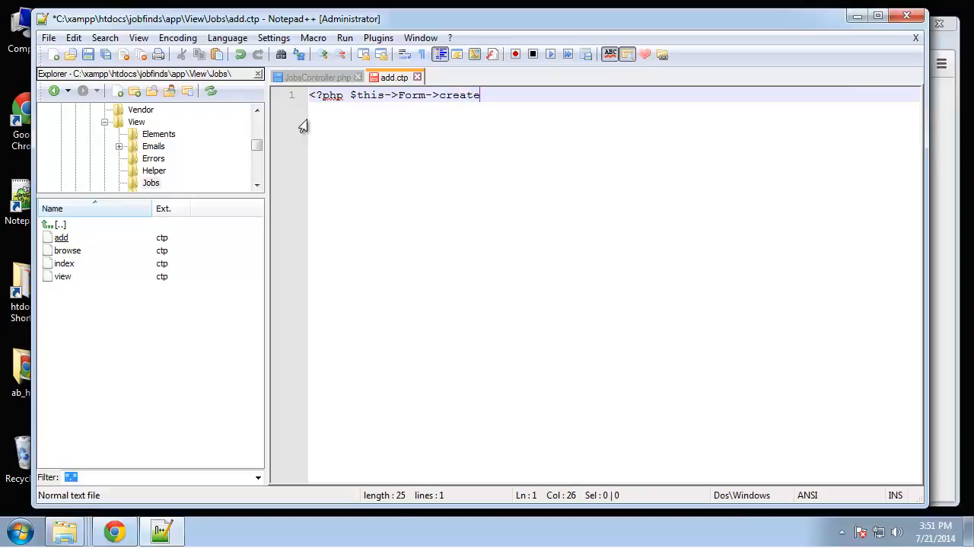
type("('')")
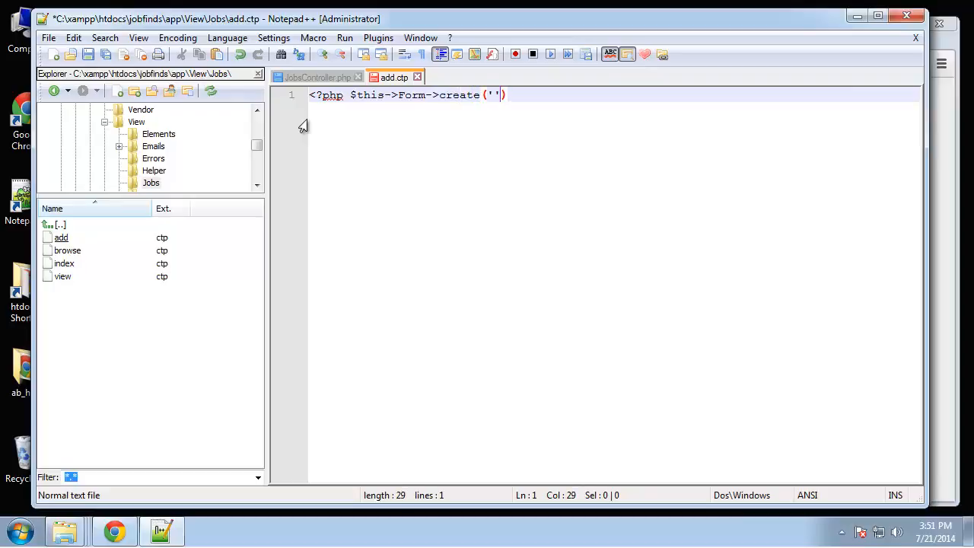
type("Job")
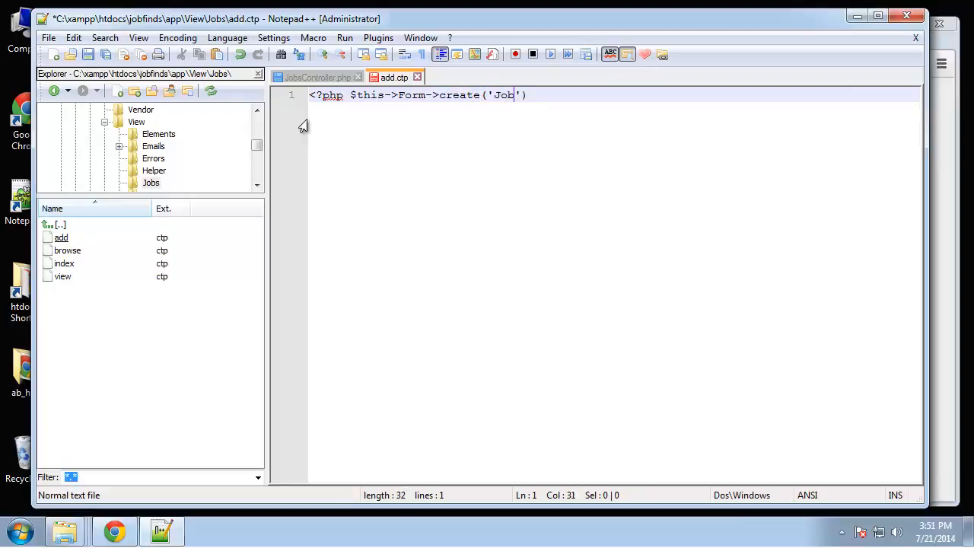
type(")")
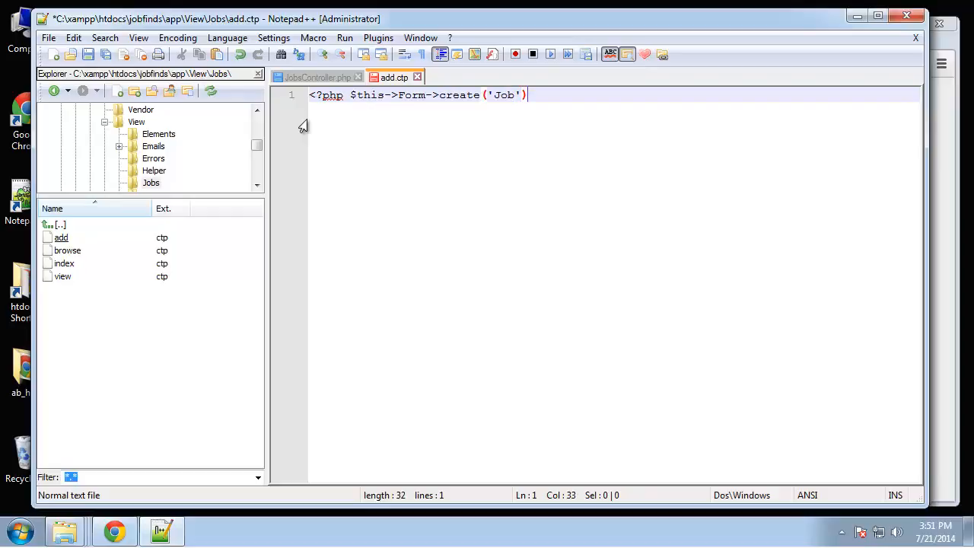
type("; ?>")
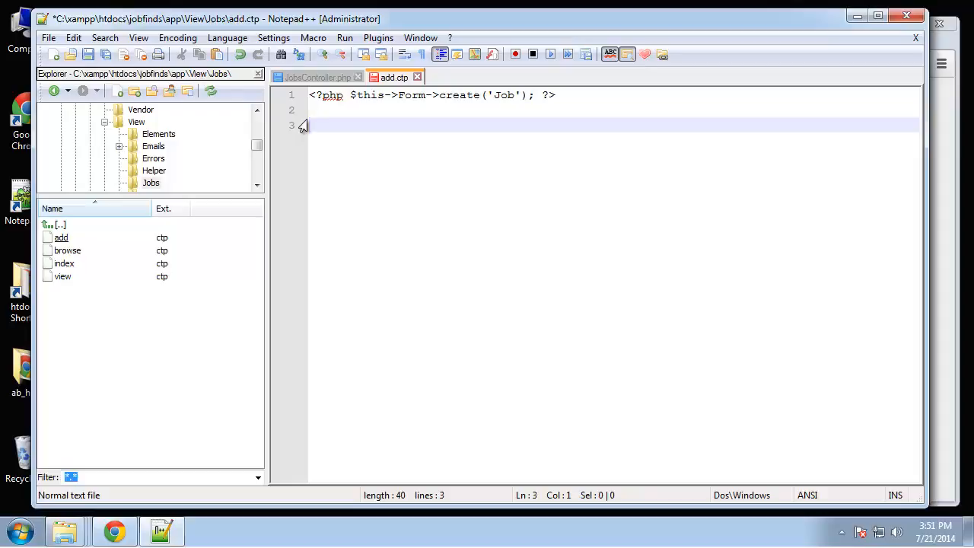
key("Backspace")
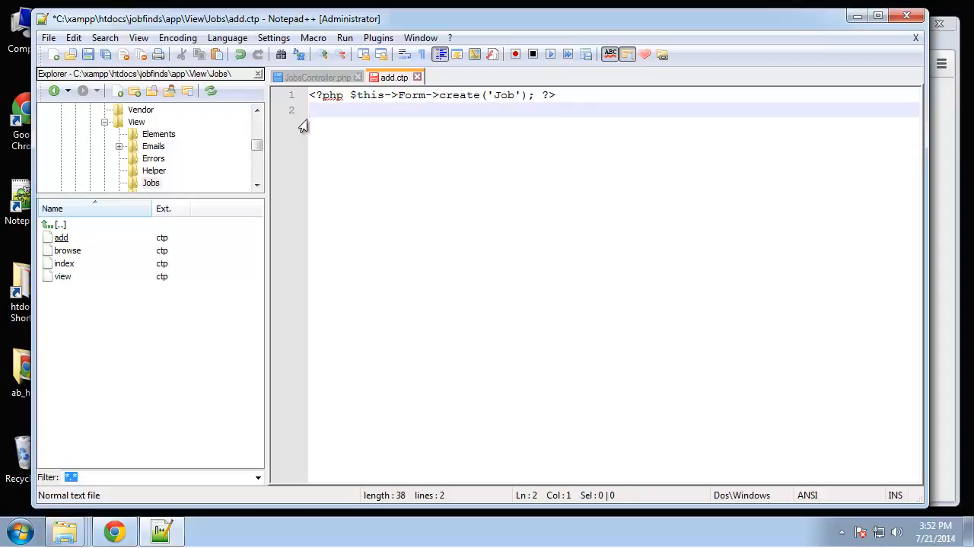
Step: Add a <fieldset></fieldset> block below the form-create line
type("<")
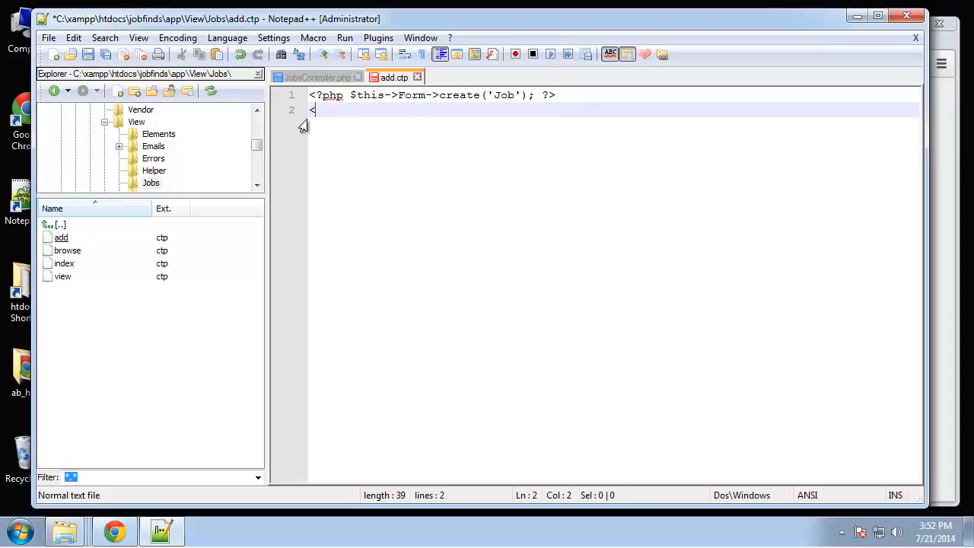
type("fields")
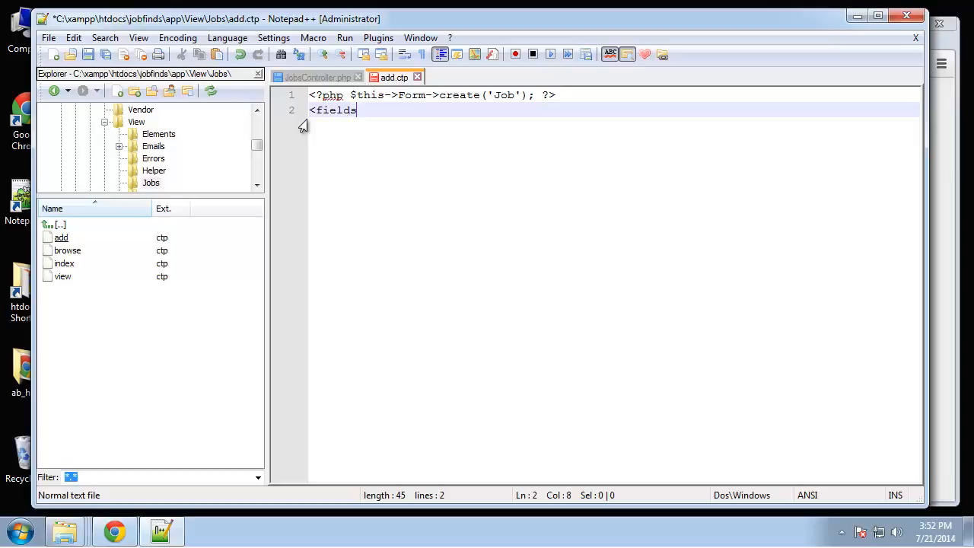
type("et>")
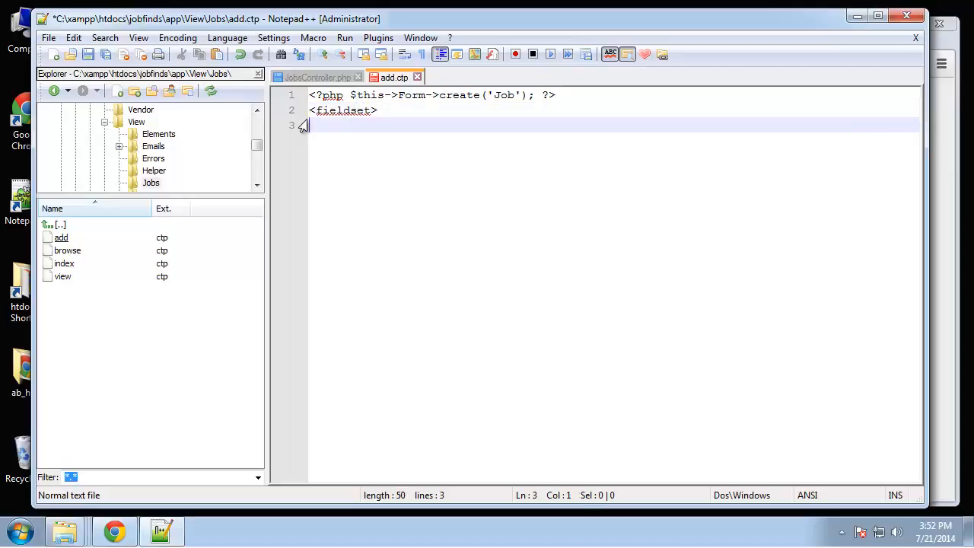
type("</")
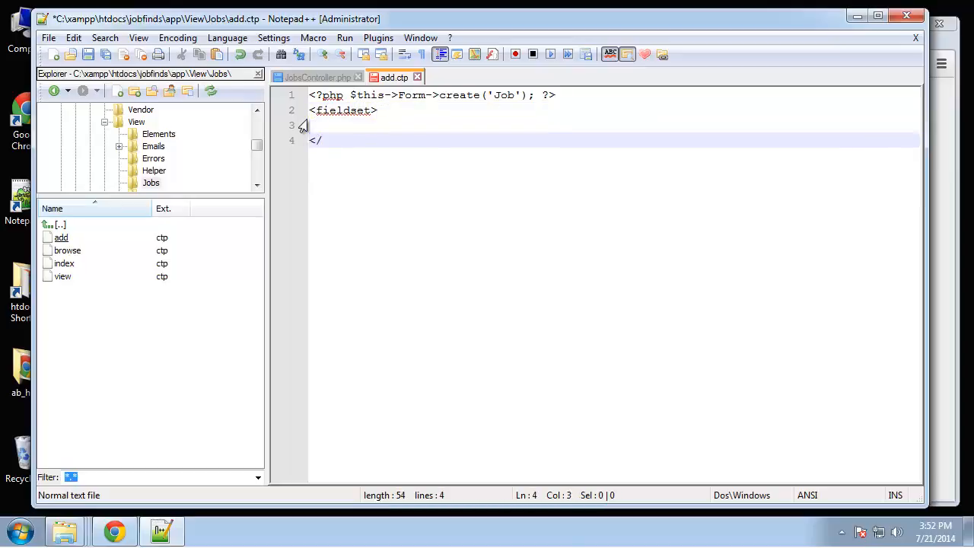
type("fieldset>")
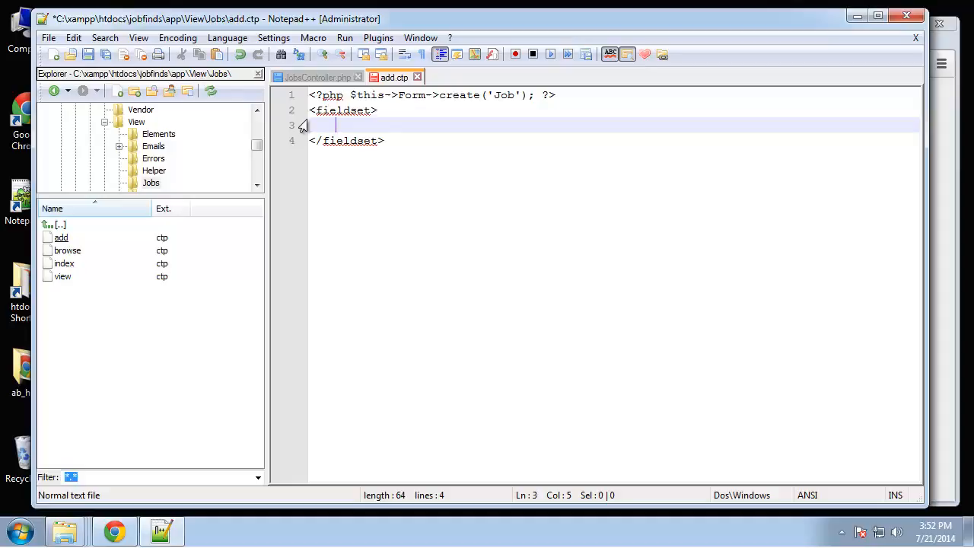
Step: Inside the fieldset, add a php block echoing $this->Form->input('title'); and save
type("<?")
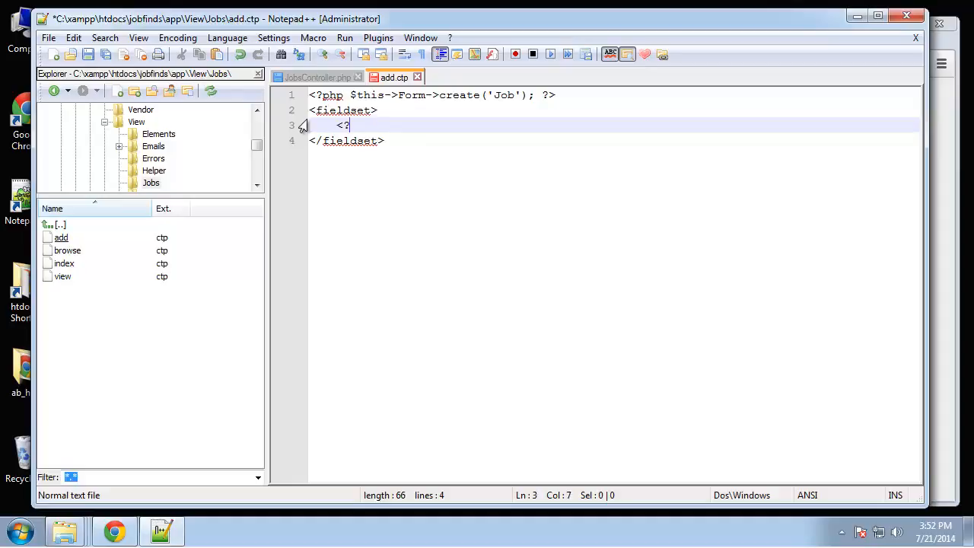
type("php")
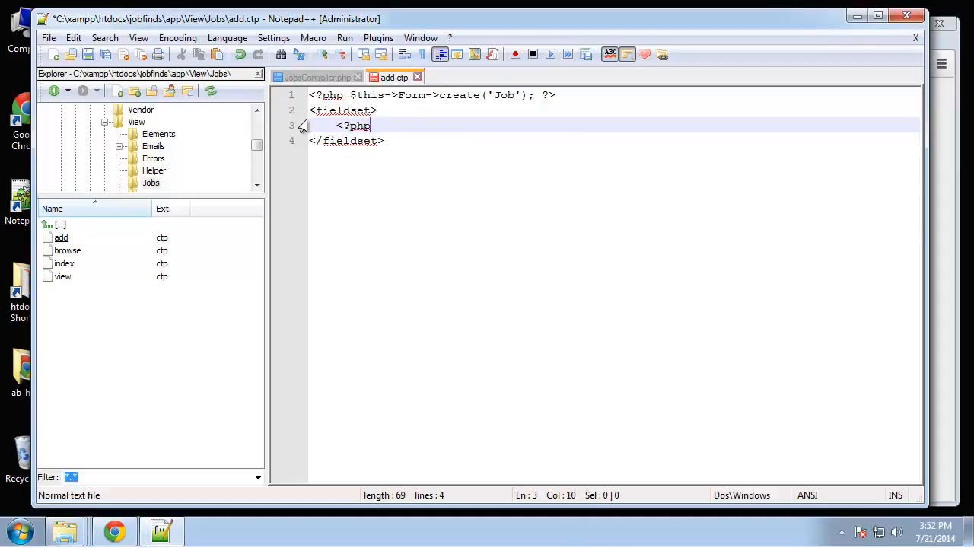
key("Return")
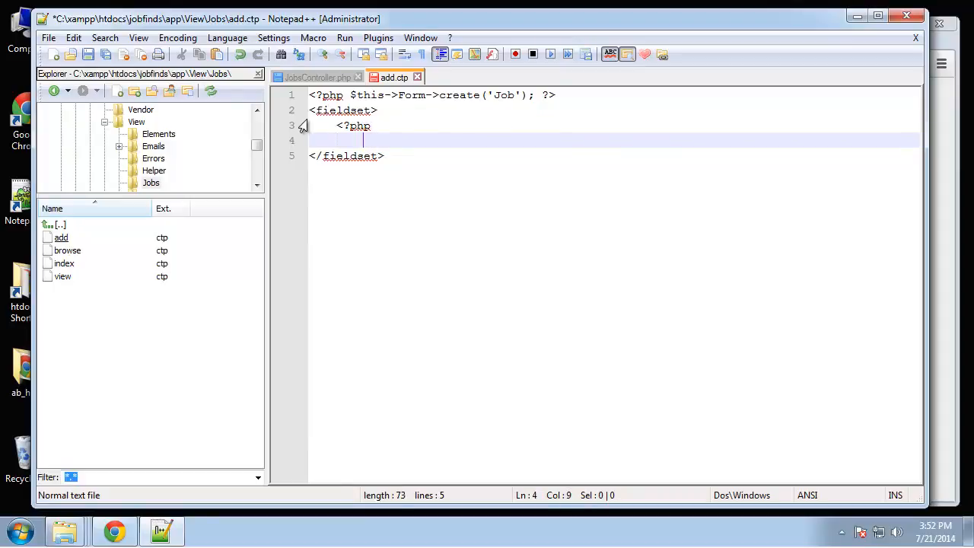
type("echo")
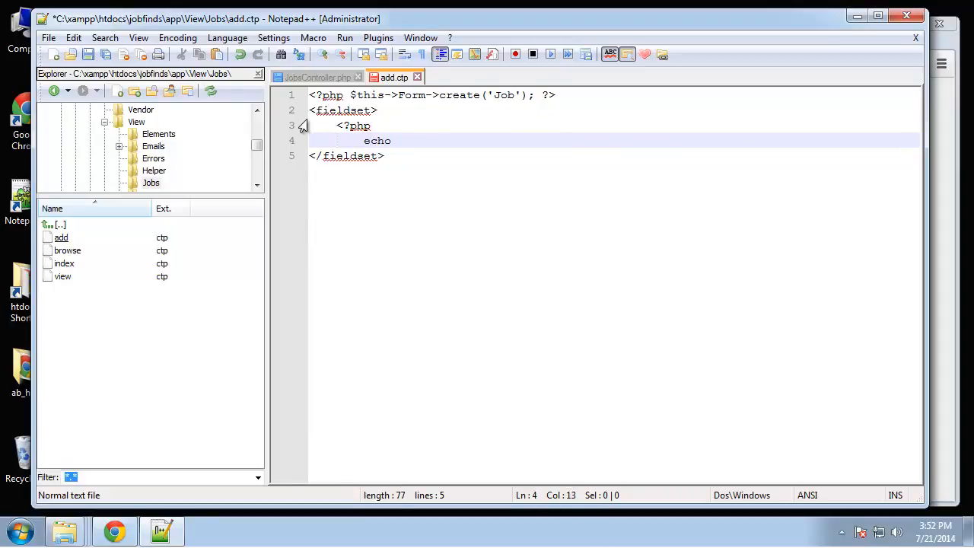
type("$this->Form-")
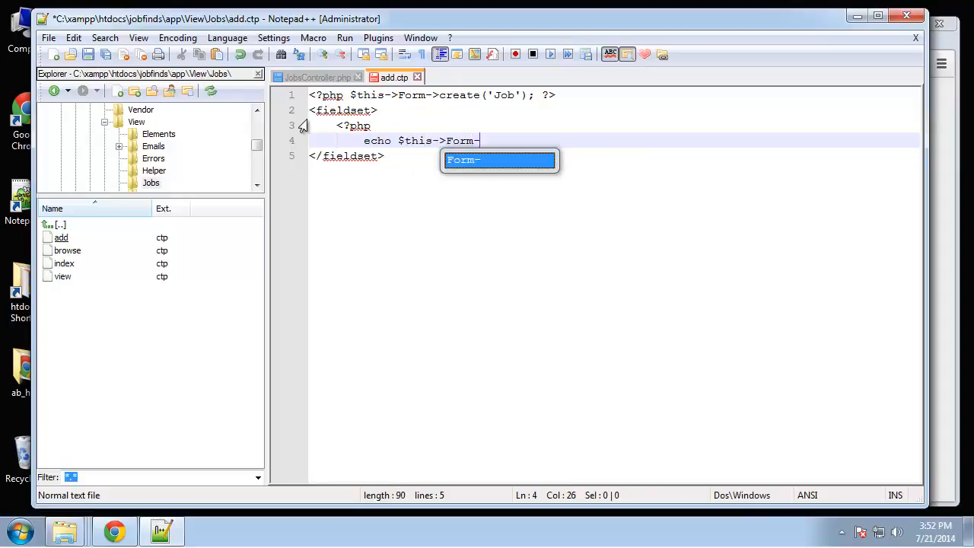
type("input()")
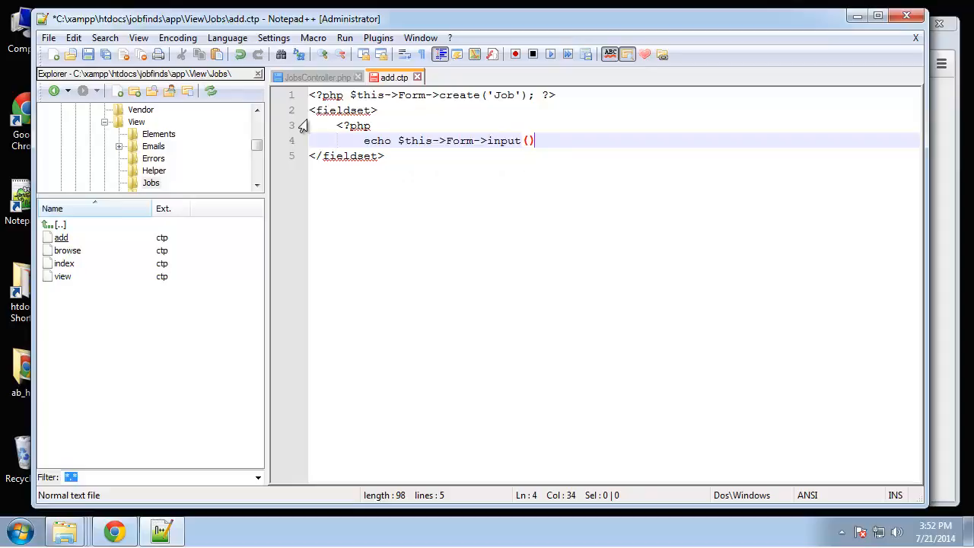
type("'")
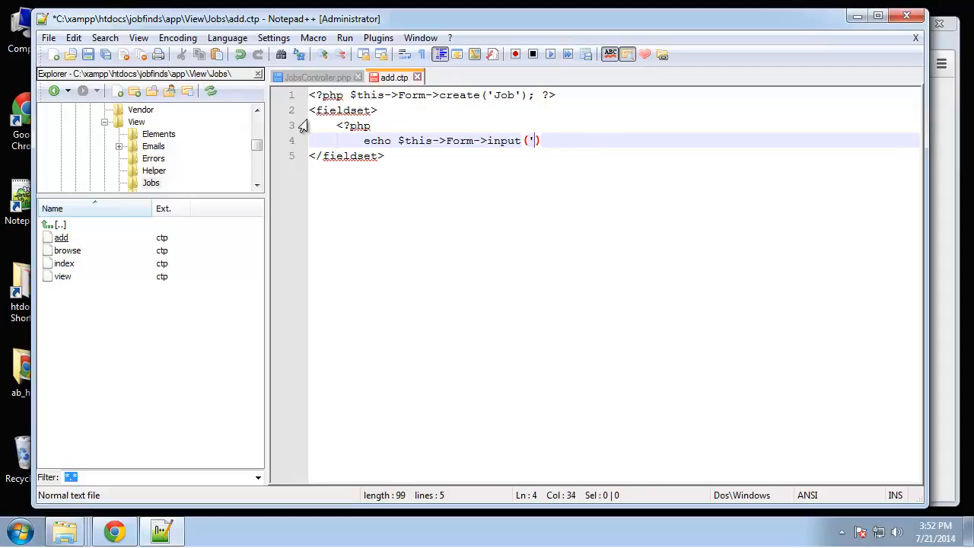
type("title")
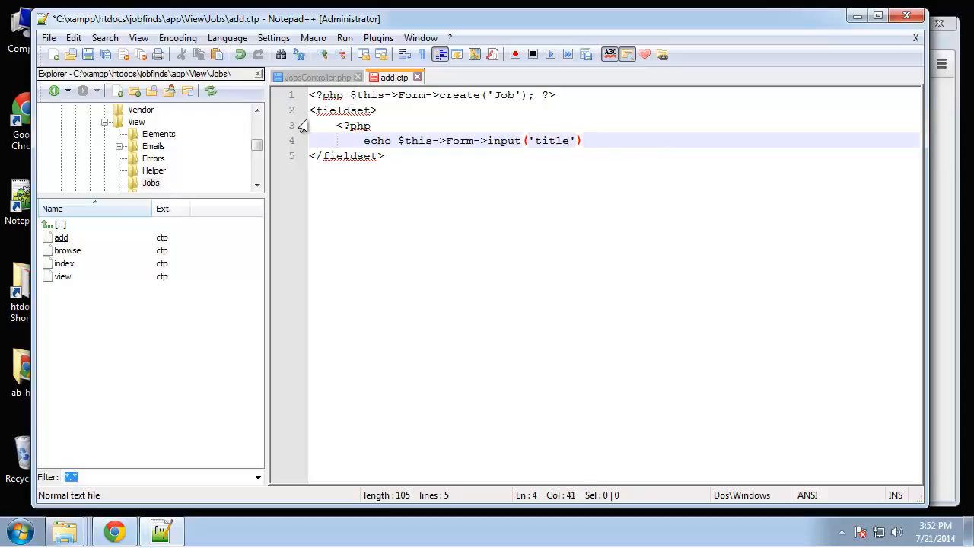
key("Return")
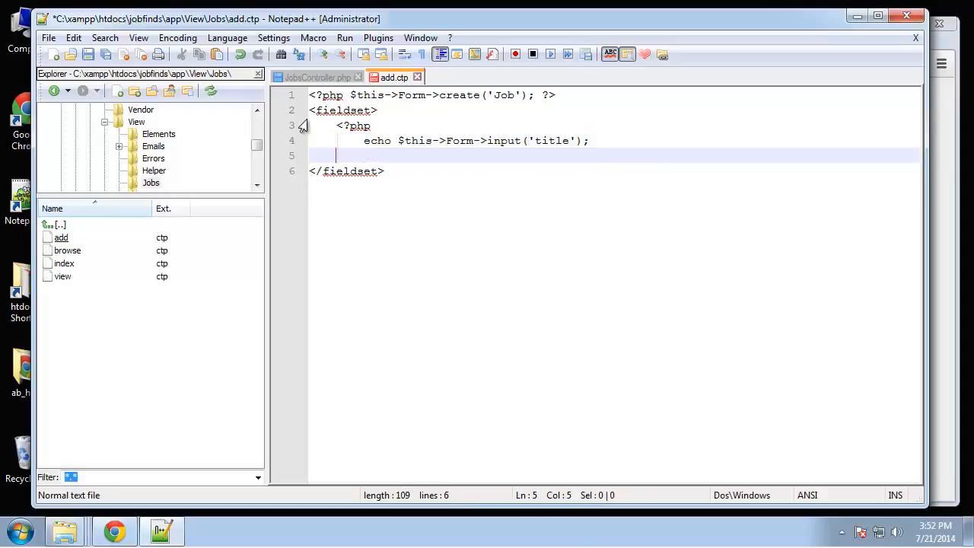
type("?>")
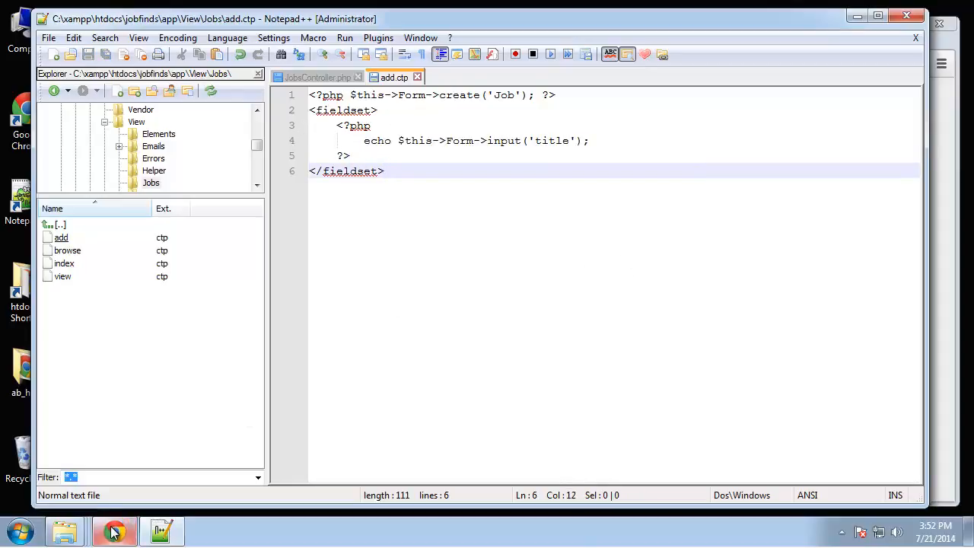
Step: Inspect the Title field's markup in Chrome and expand the col_12 content div
left_click(113, 531)
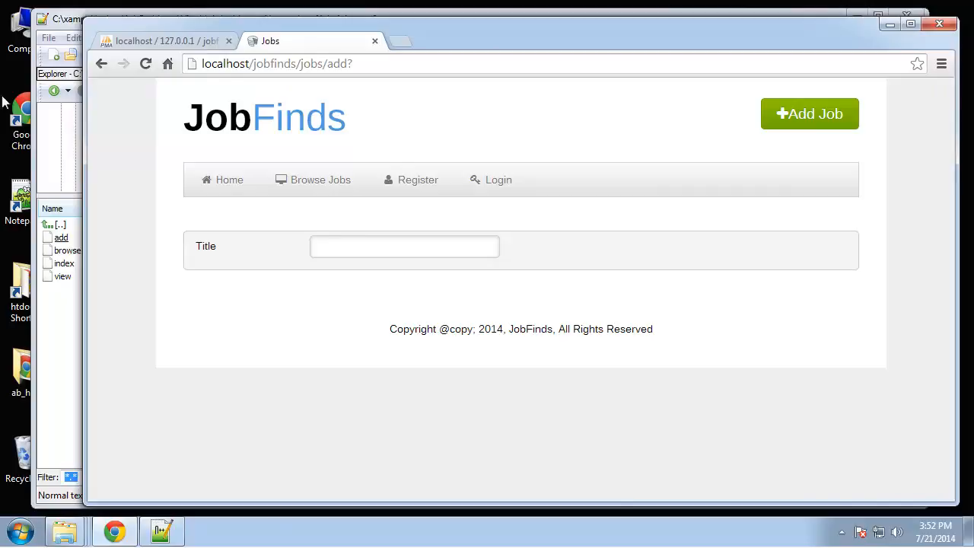
mouse_move(795, 276)
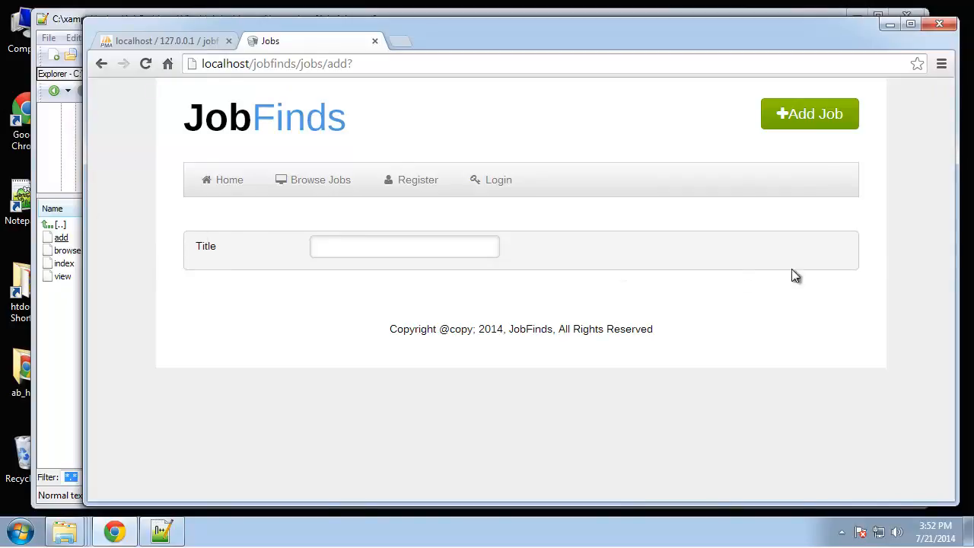
mouse_move(189, 256)
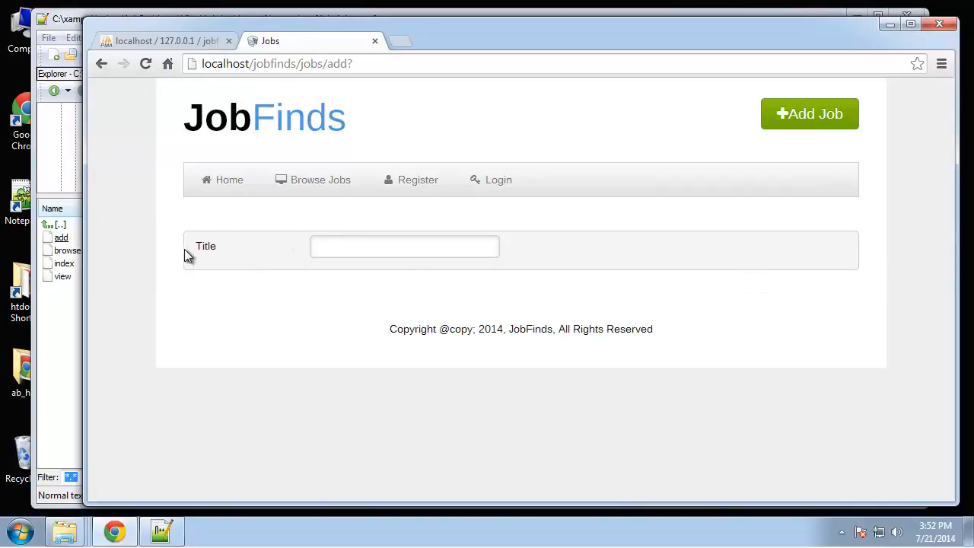
left_click(404, 246)
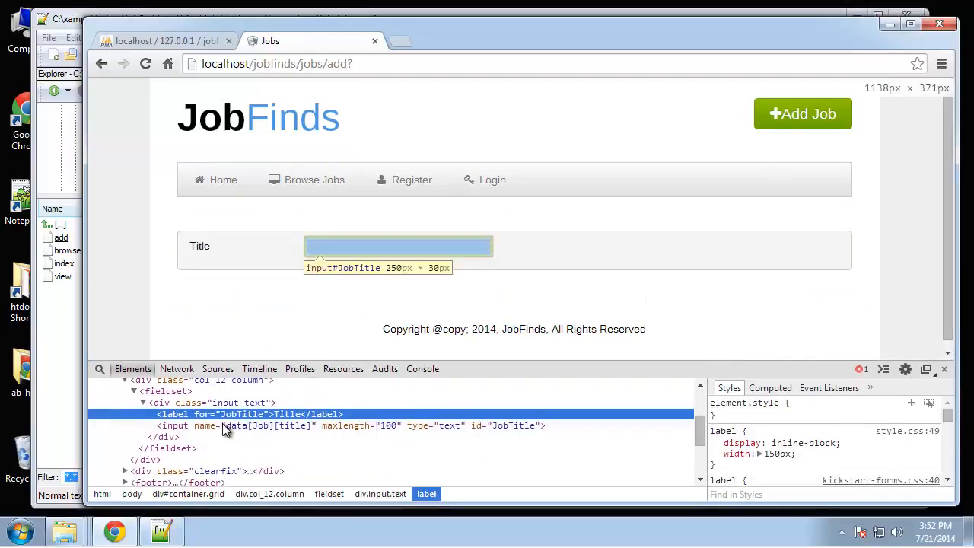
mouse_move(247, 413)
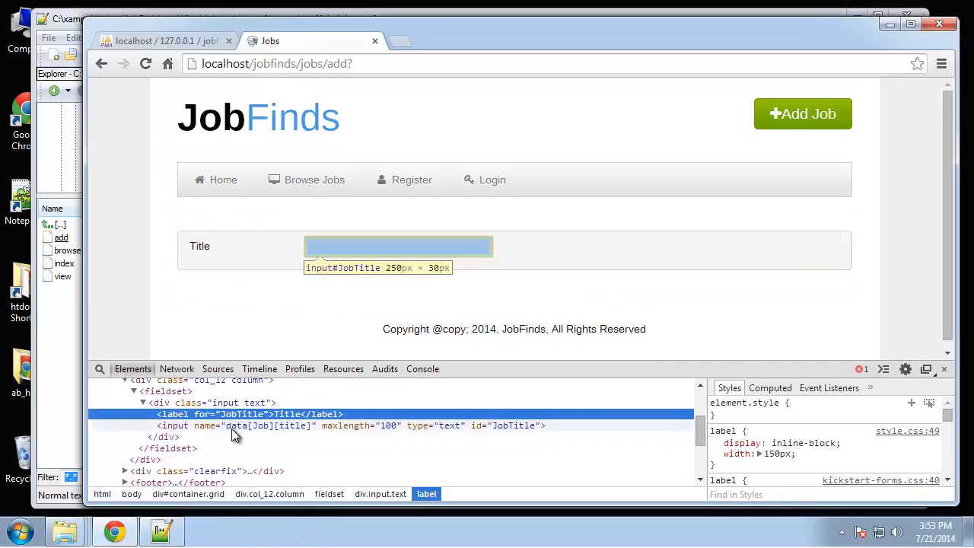
mouse_move(327, 437)
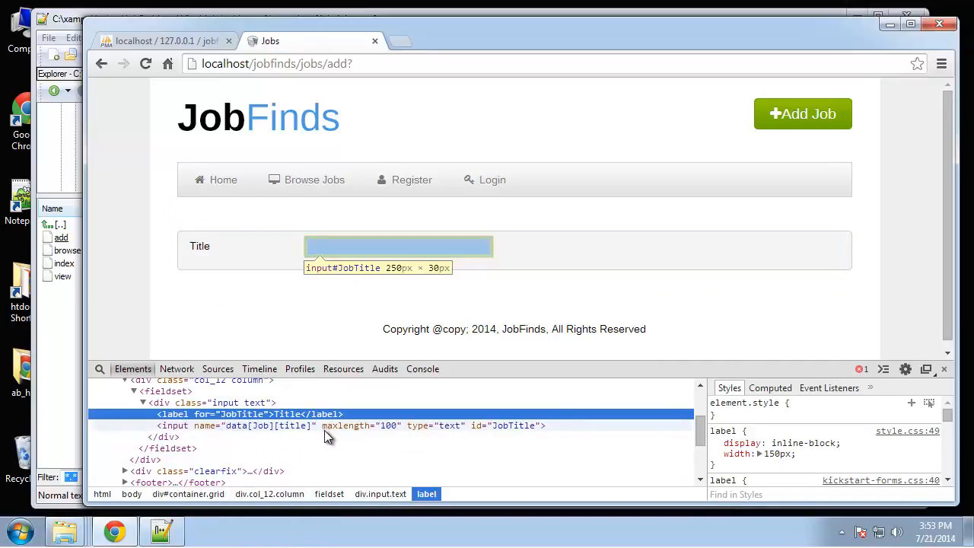
mouse_move(372, 433)
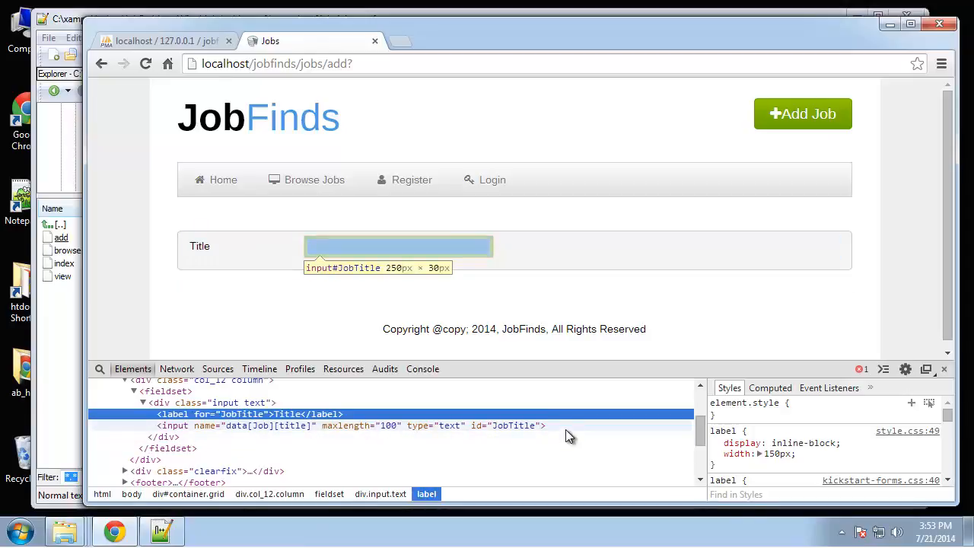
mouse_move(499, 434)
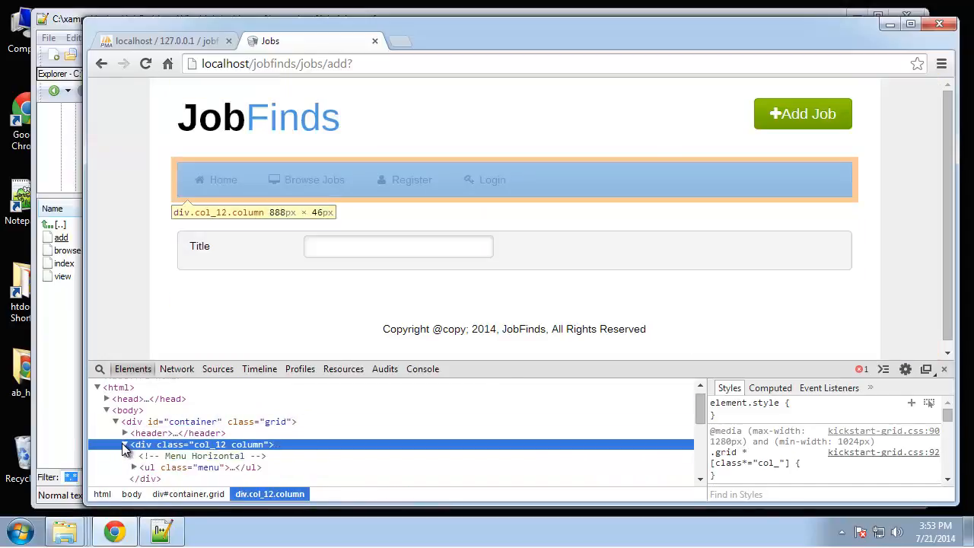
left_click(124, 444)
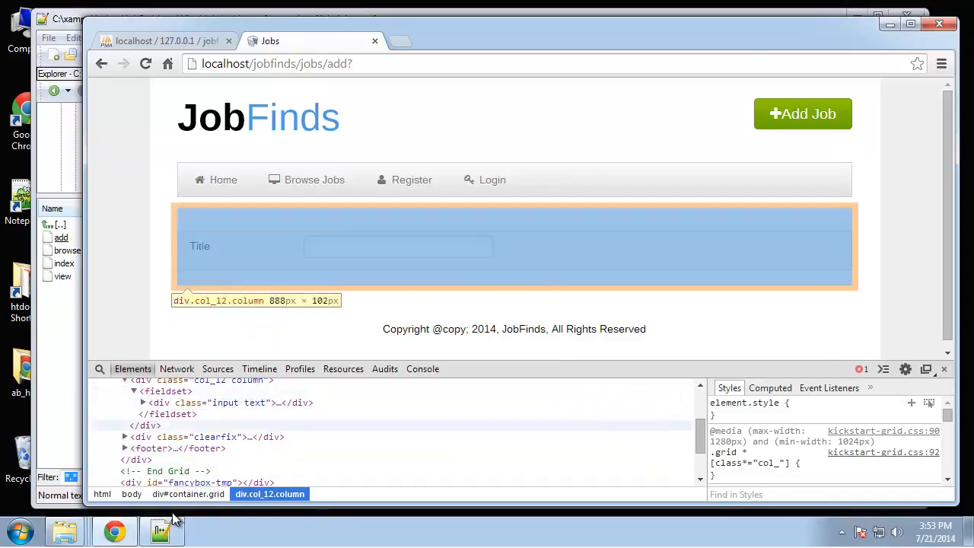
mouse_move(160, 529)
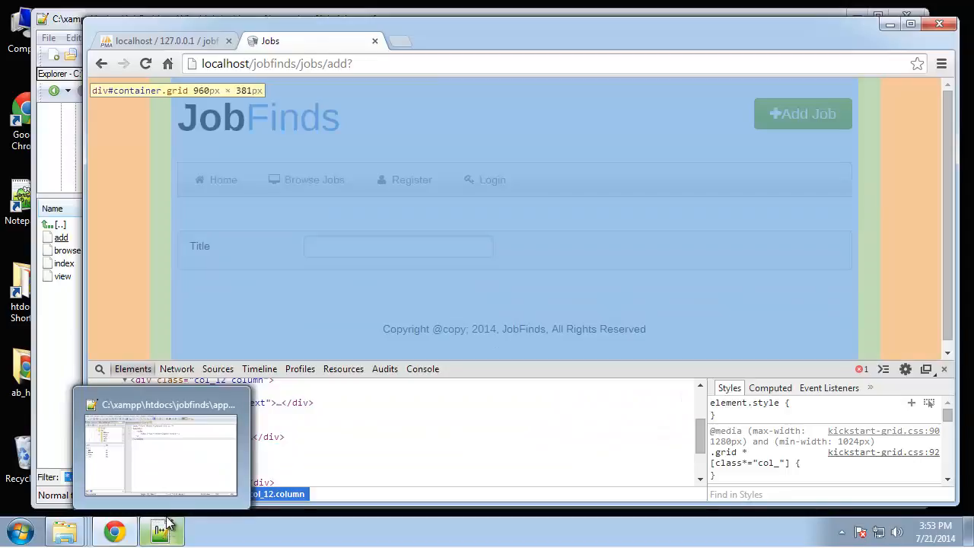
Step: Prefix the Form->create('Job') call on line 1 of add.ctp with echo
left_click(160, 449)
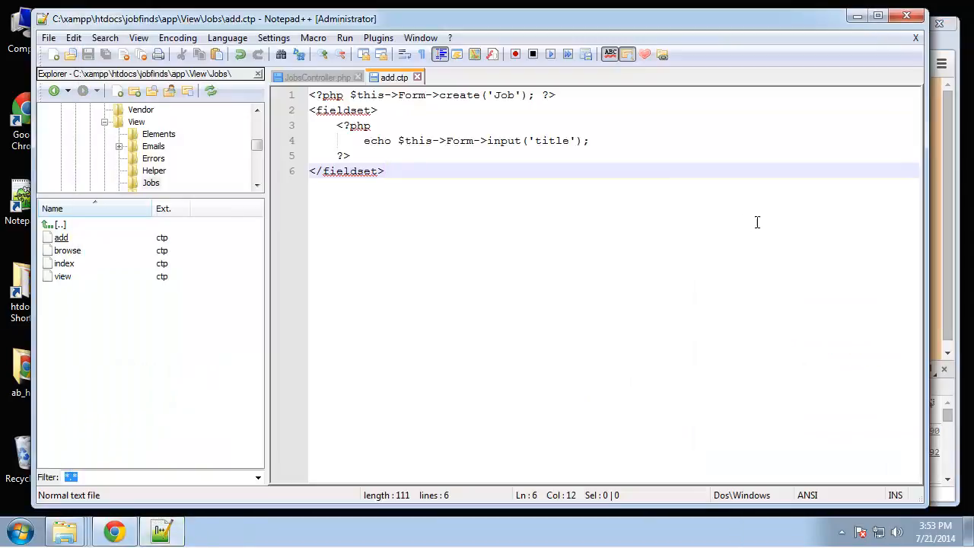
left_click(378, 111)
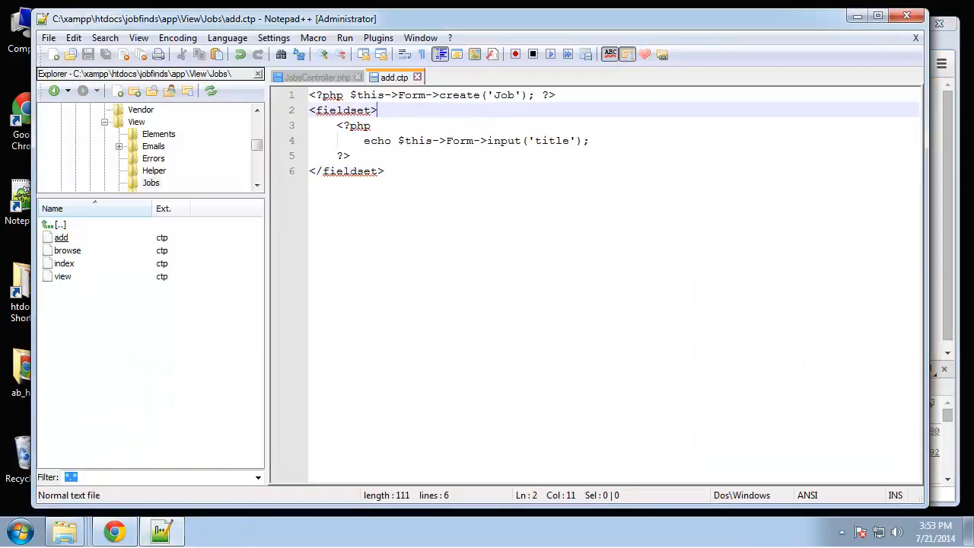
left_click(349, 95)
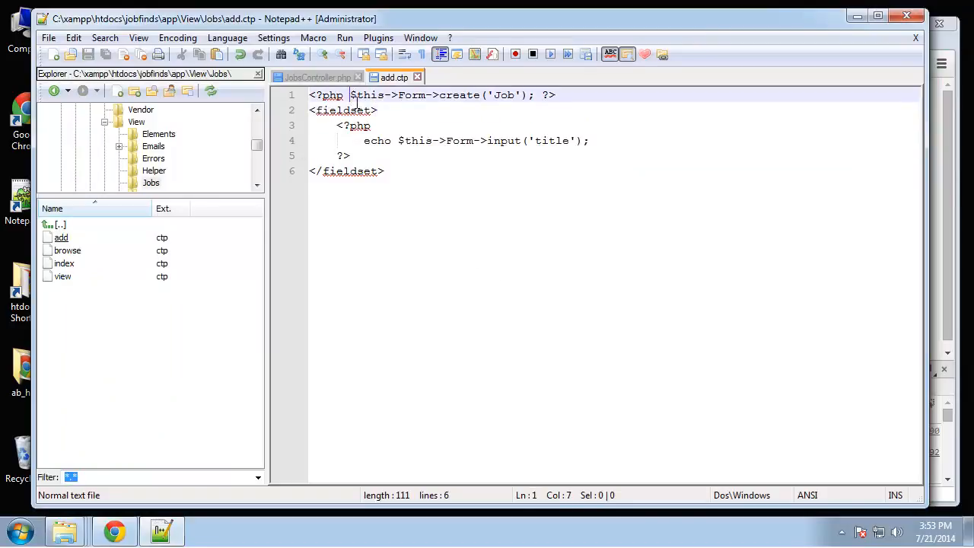
type("echo")
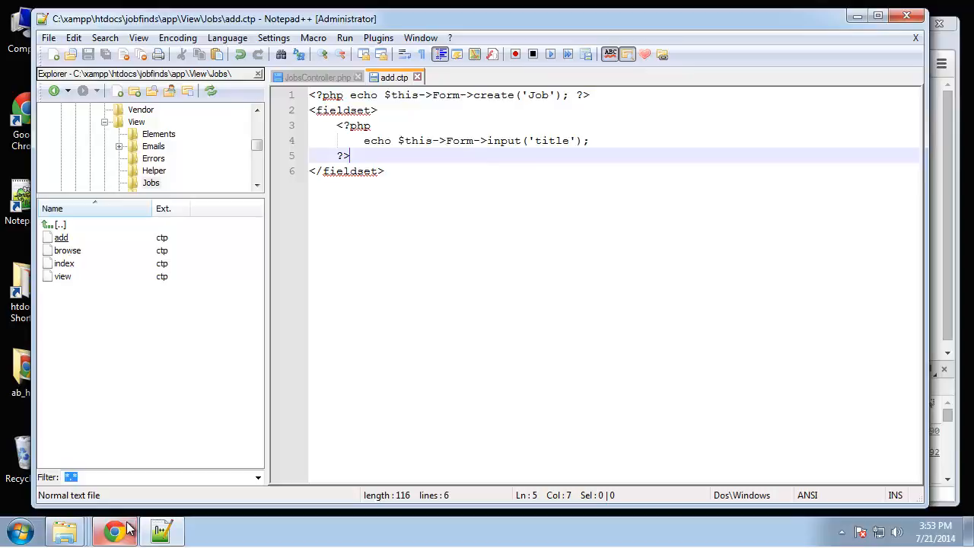
Step: Reload the page and confirm DevTools shows JobAddForm posting to /jobfinds/jobs/add around Title
left_click(112, 529)
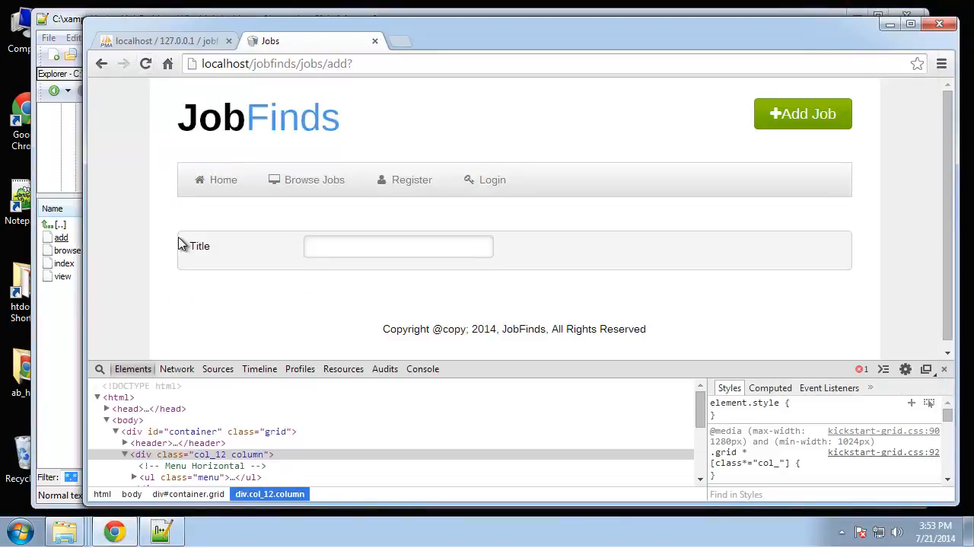
scroll("down", 3)
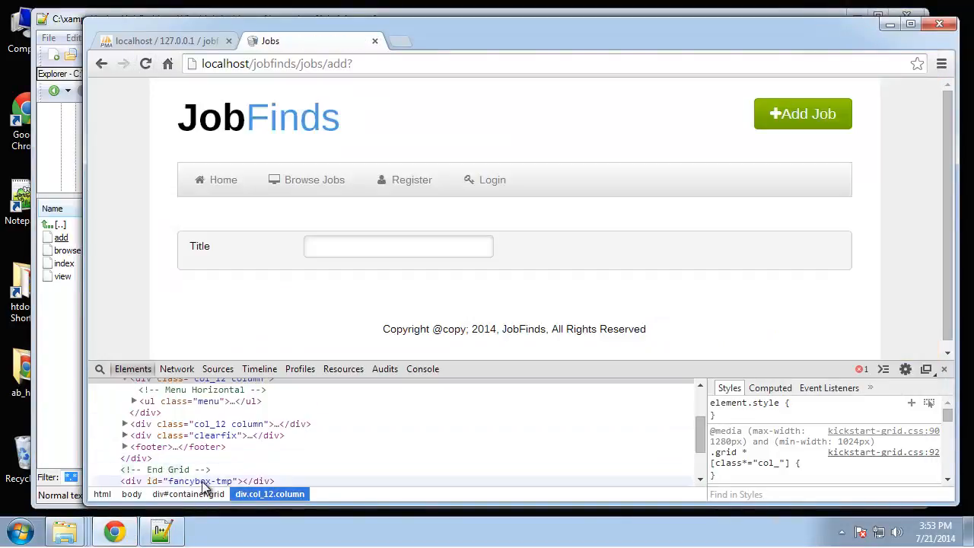
left_click(124, 424)
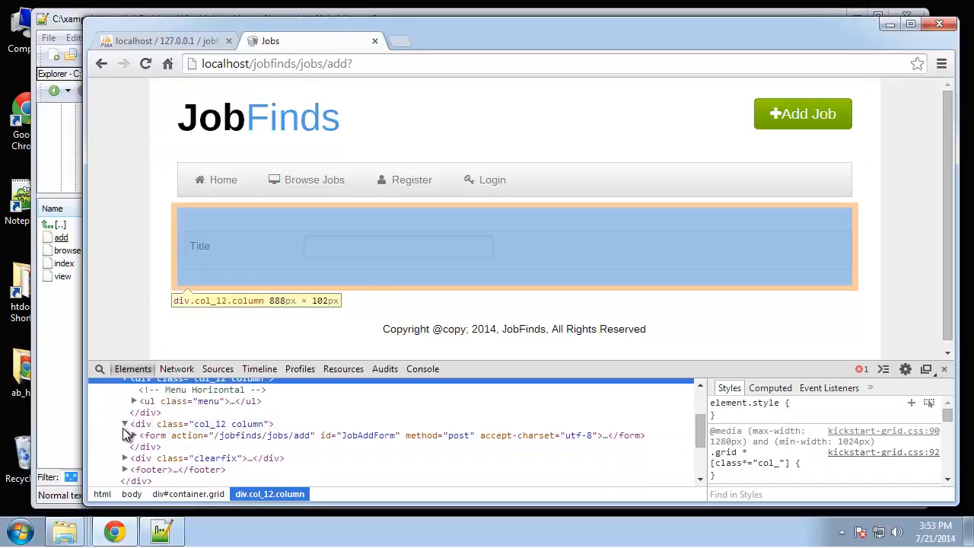
mouse_move(305, 453)
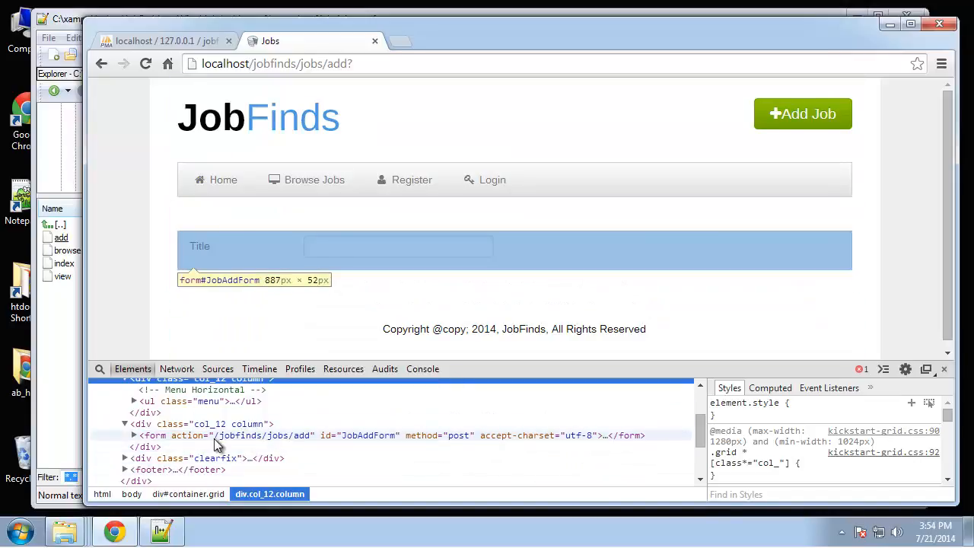
left_click(160, 531)
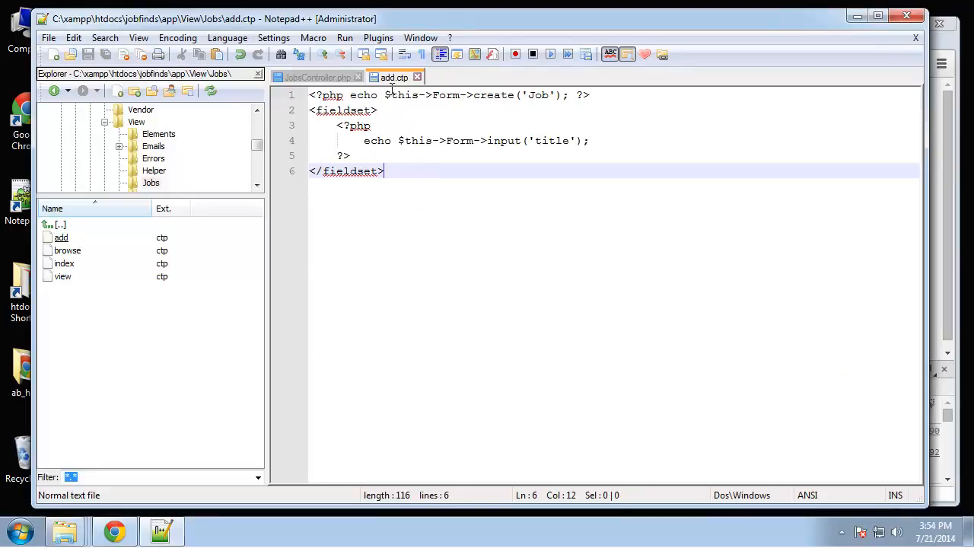
Step: Duplicate the title input line as a company_name input and leave a fresh line below
left_click(589, 140)
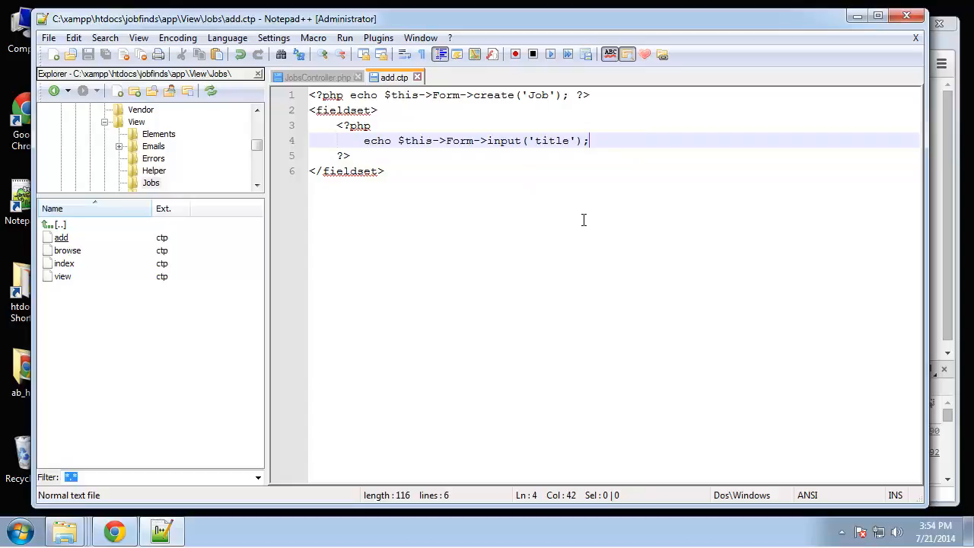
mouse_move(601, 140)
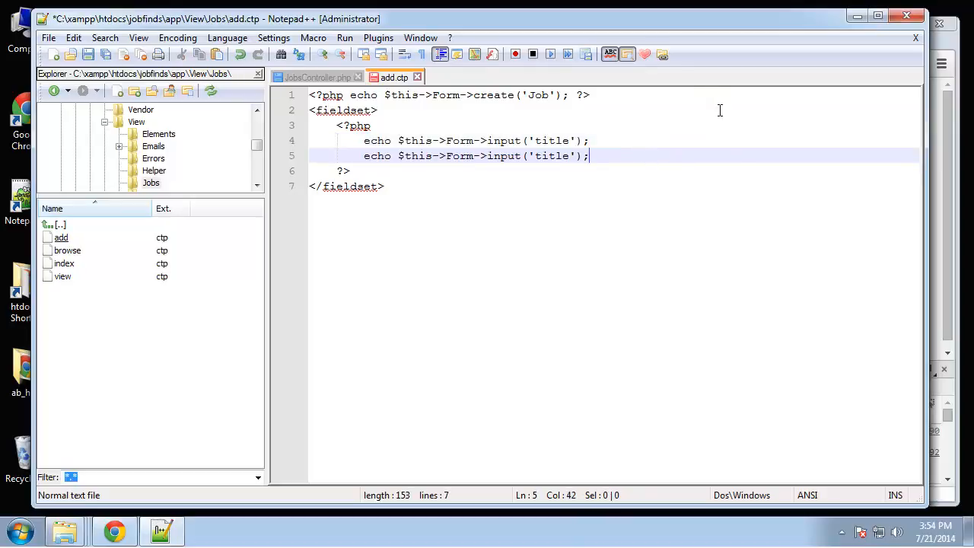
double_click(550, 156)
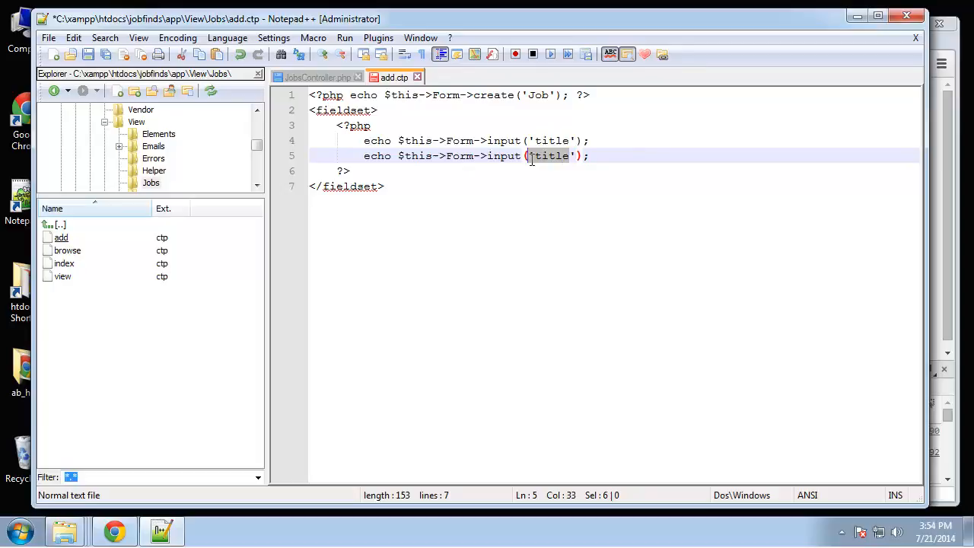
type("co")
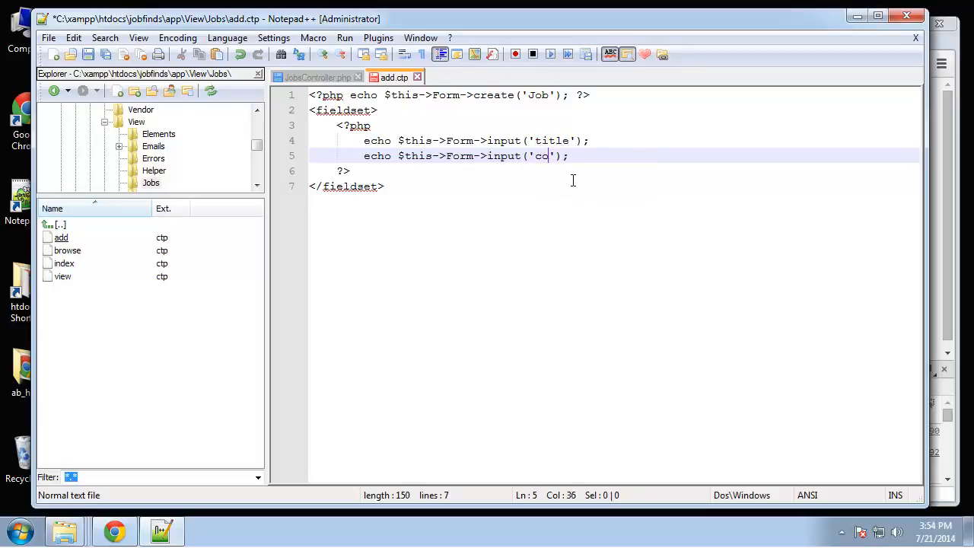
type("mpany_name")
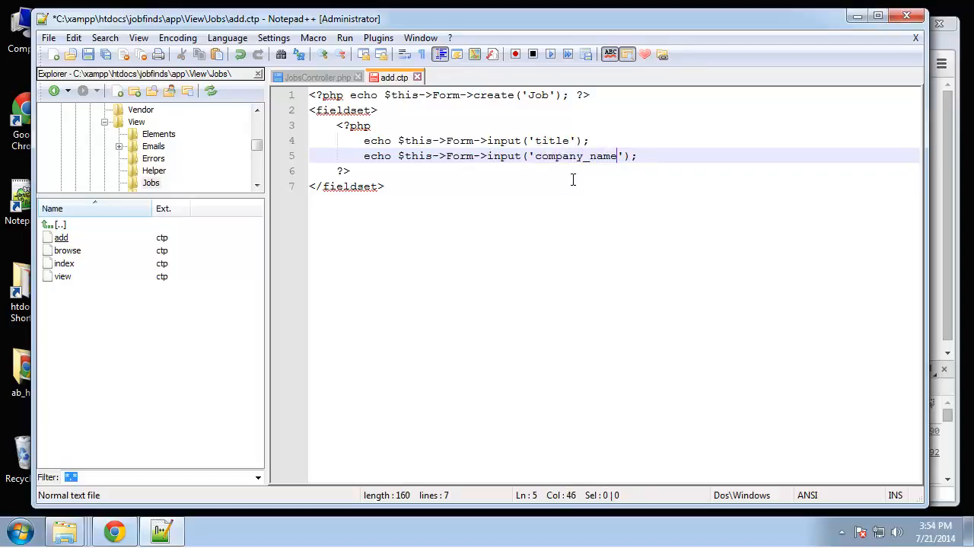
left_click(639, 156)
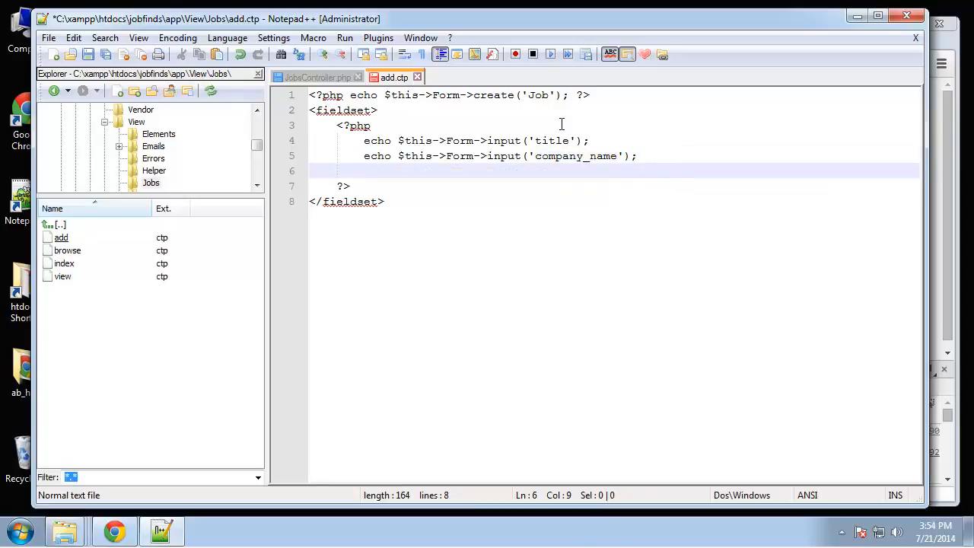
Step: Add a third input line and rename its field to category_id
type("echo $this->Form->input('title');")
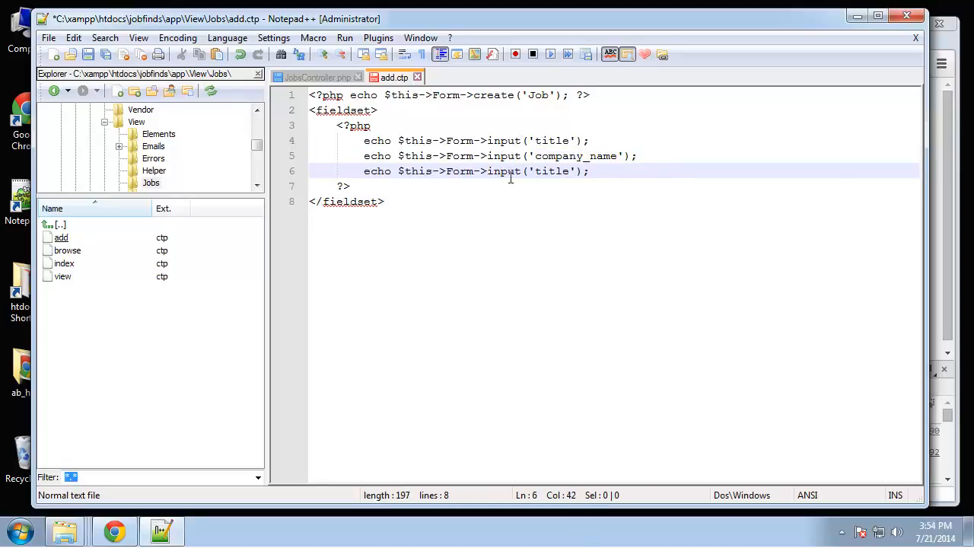
double_click(551, 171)
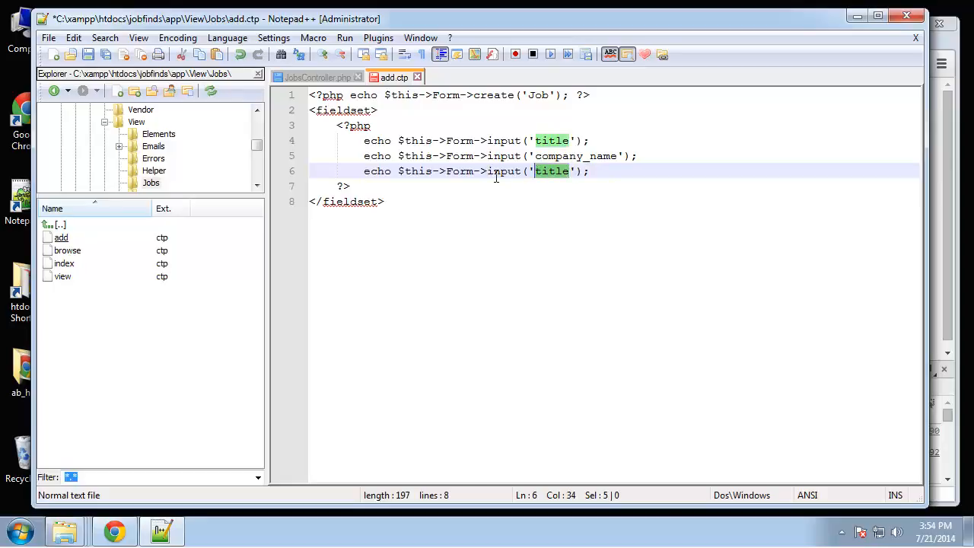
type("category_")
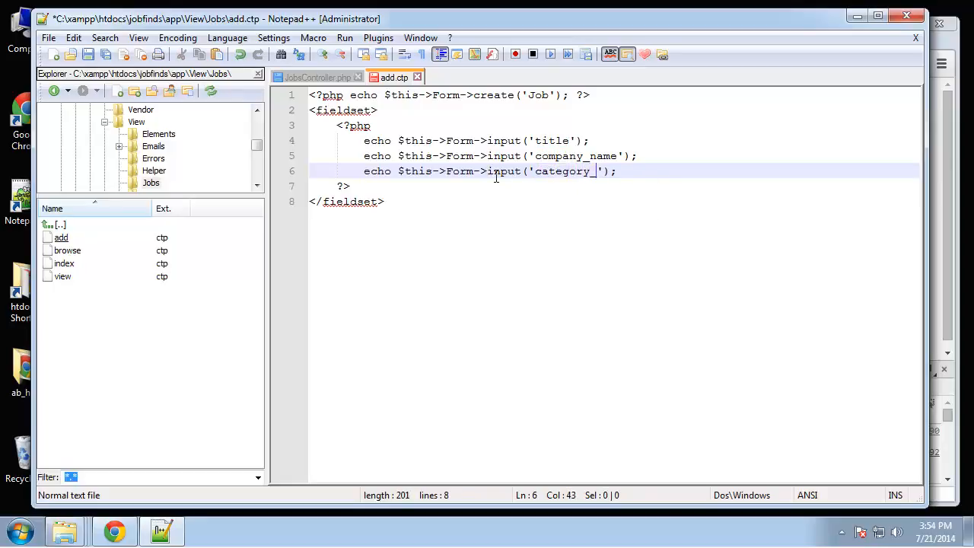
type("id")
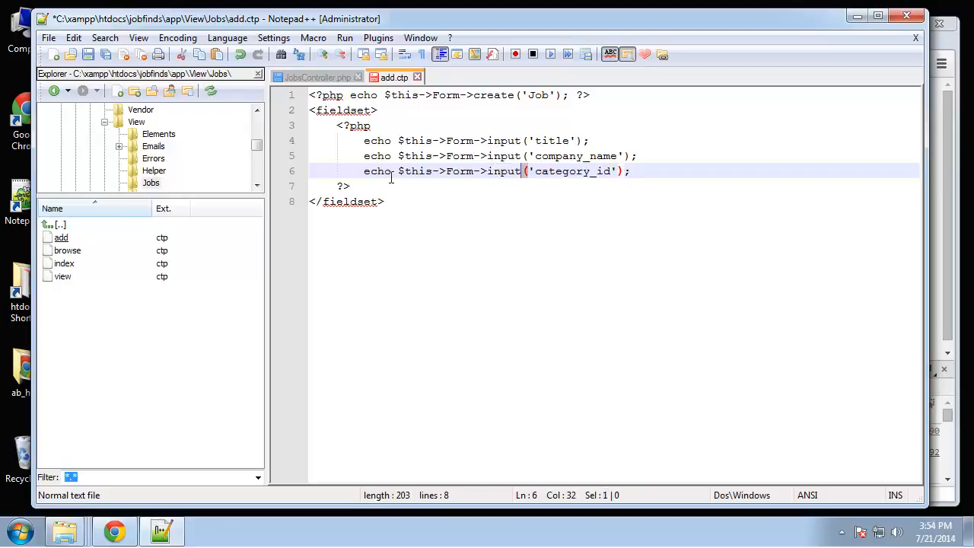
mouse_move(476, 171)
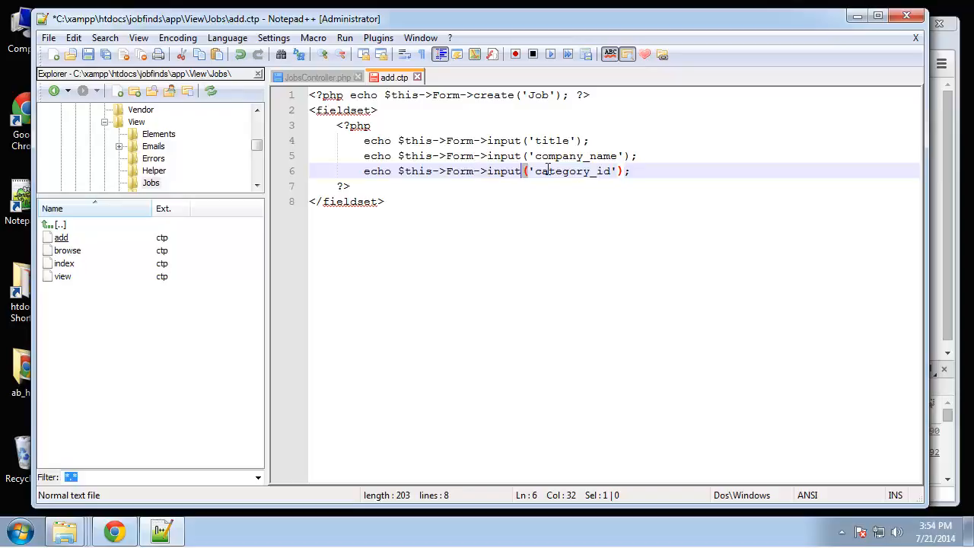
mouse_move(402, 173)
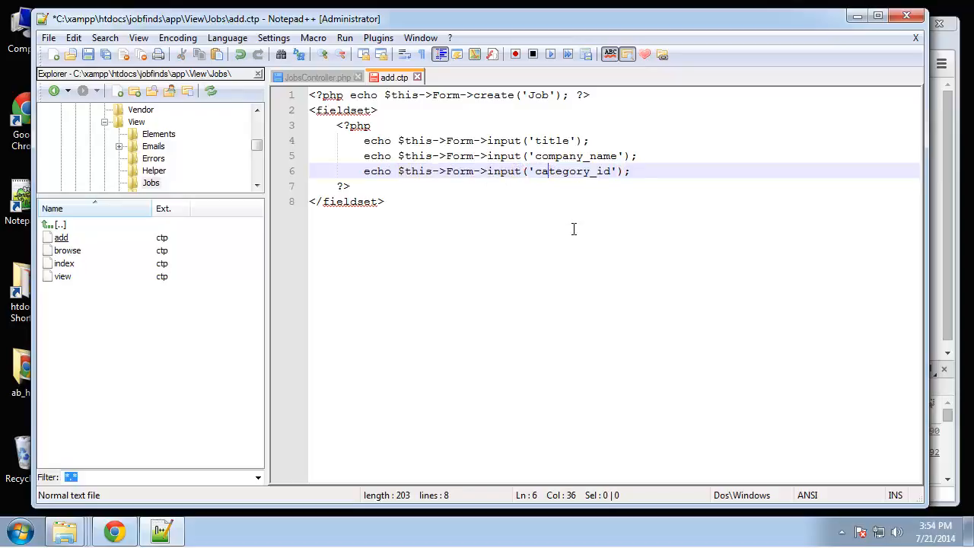
Step: Give category_id an options array with 'type' => 'select' and 'options' => $categories
type(",")
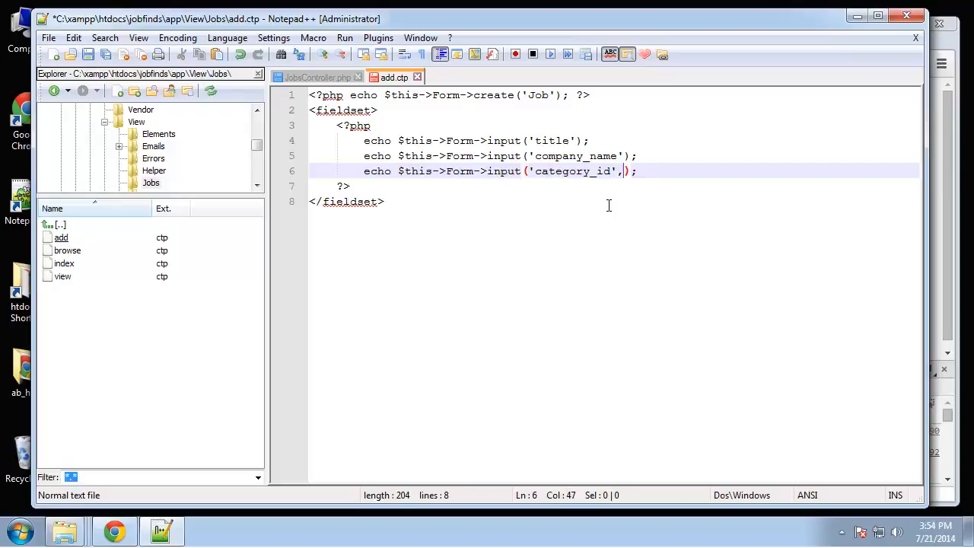
type("array(")
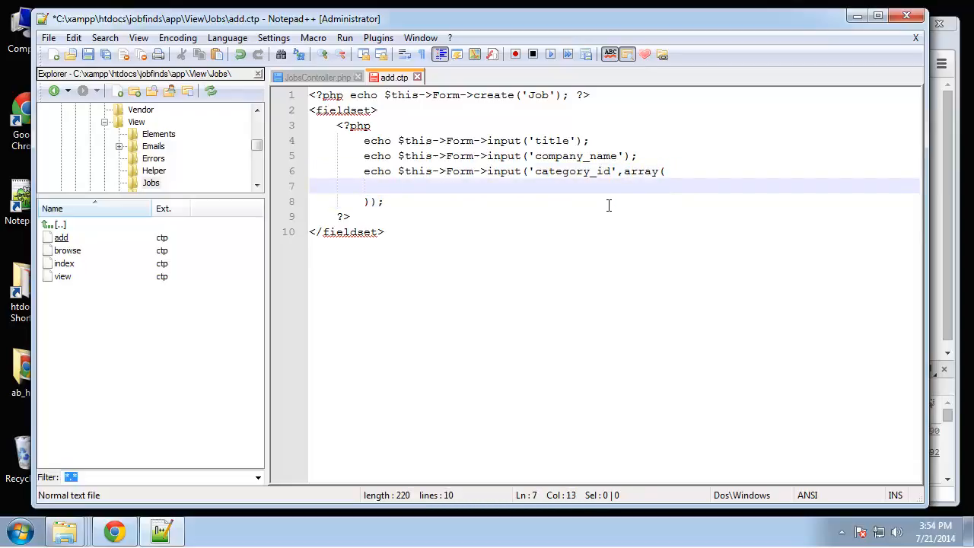
type("''")
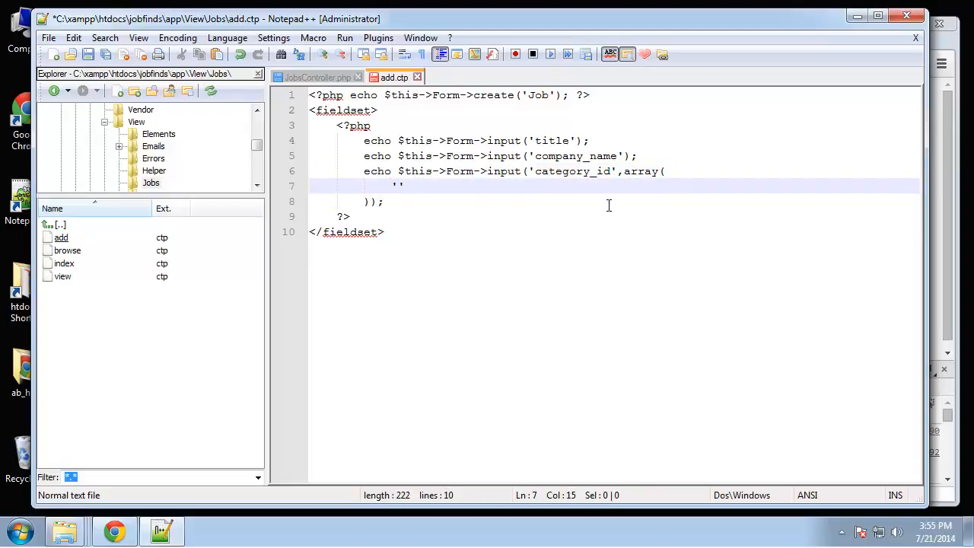
type("t")
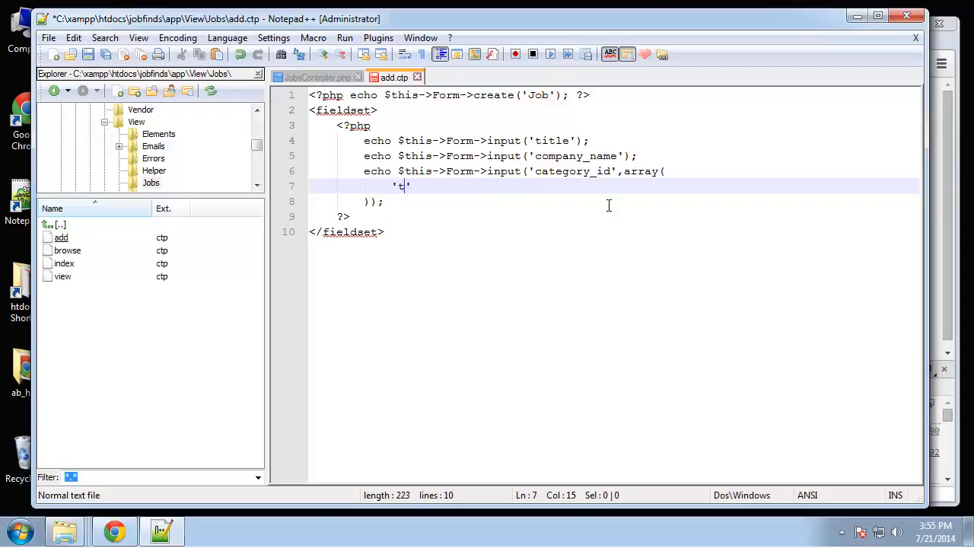
type("ype' =")
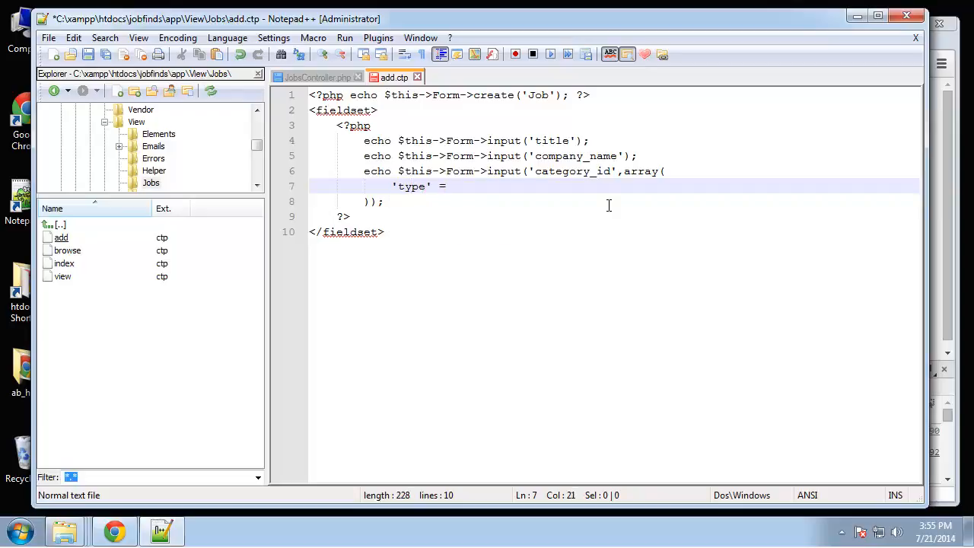
type("> ''")
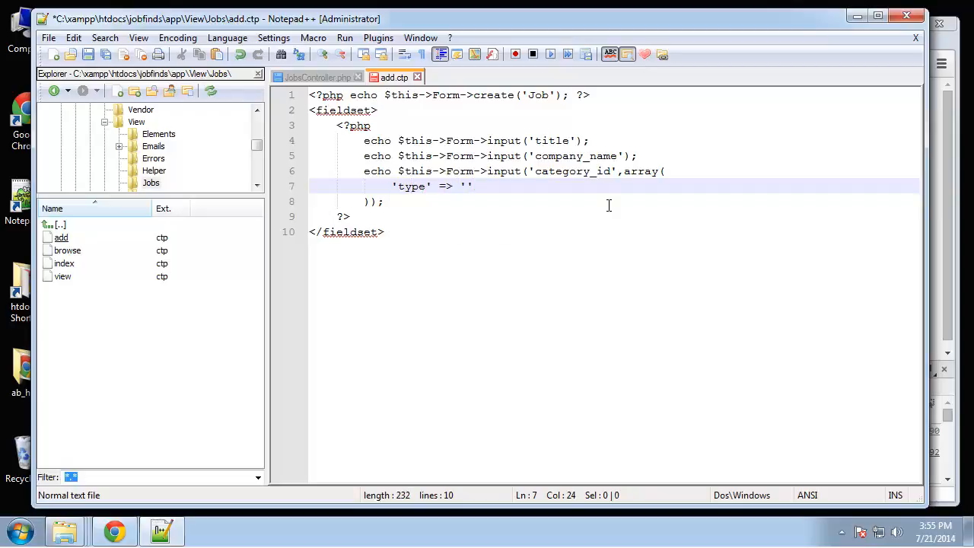
type("select")
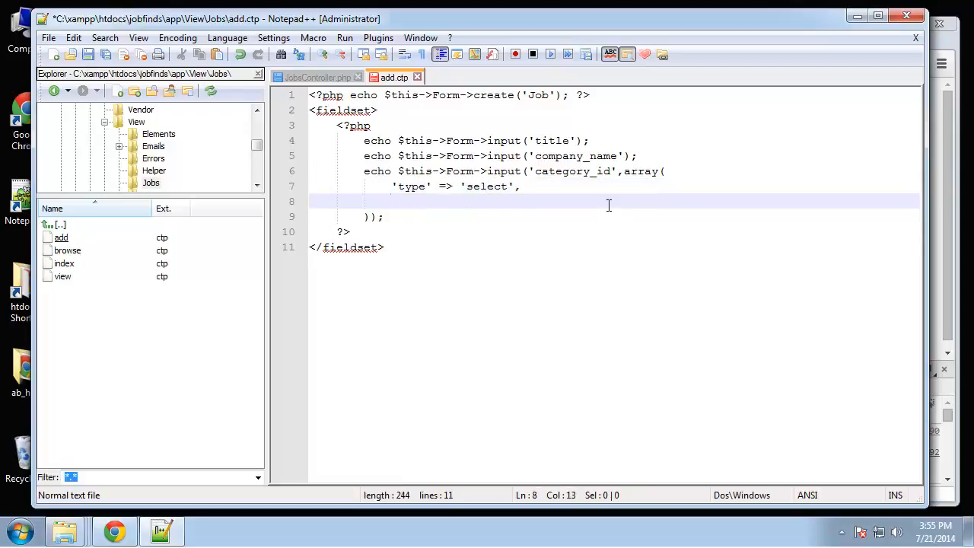
type("''")
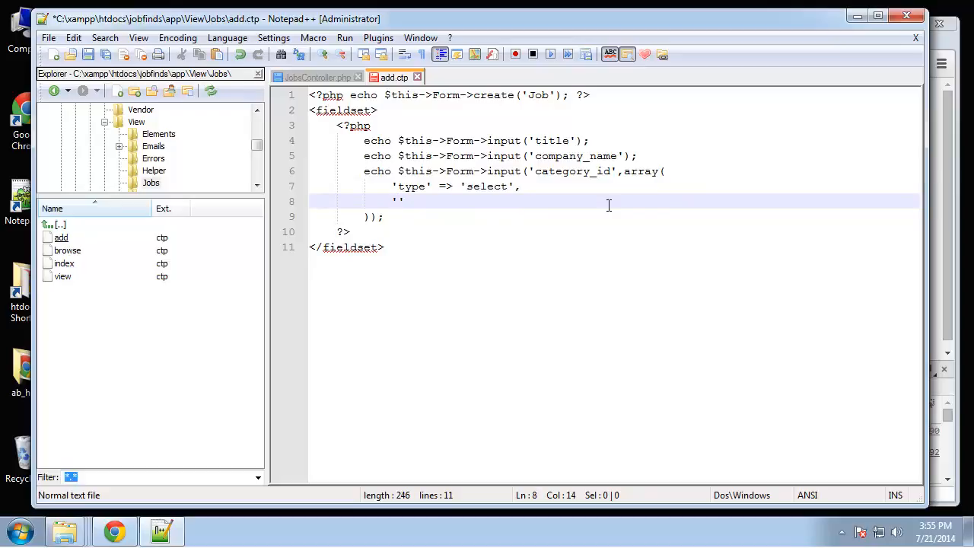
type("options")
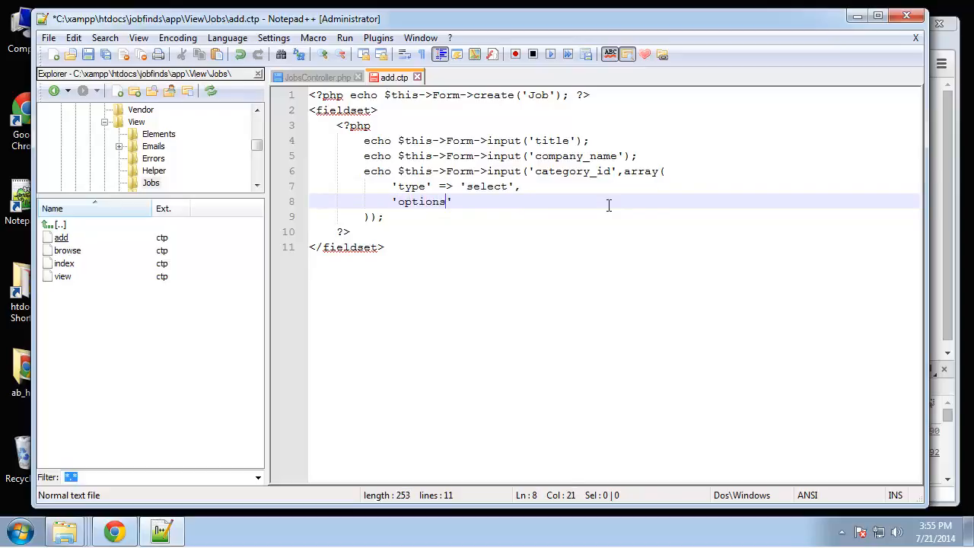
type("'")
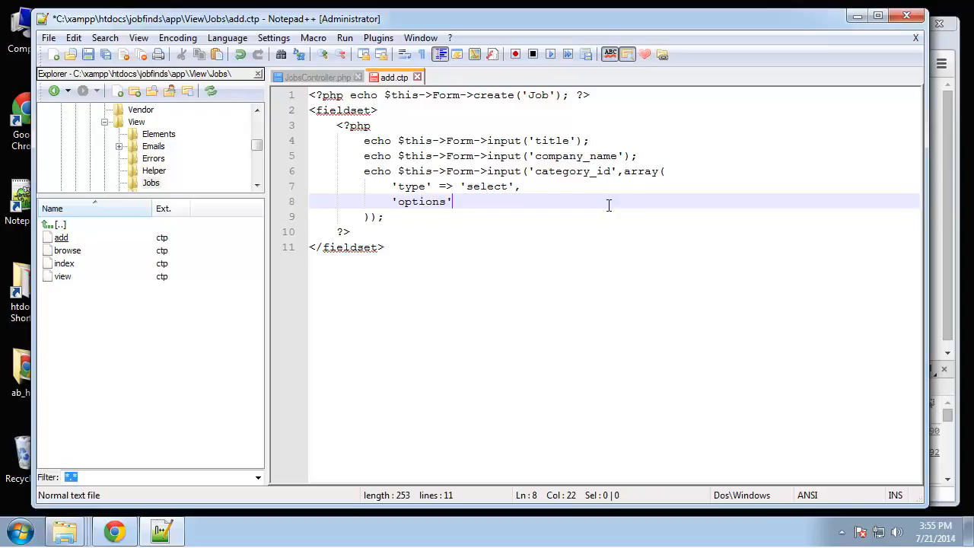
type("=")
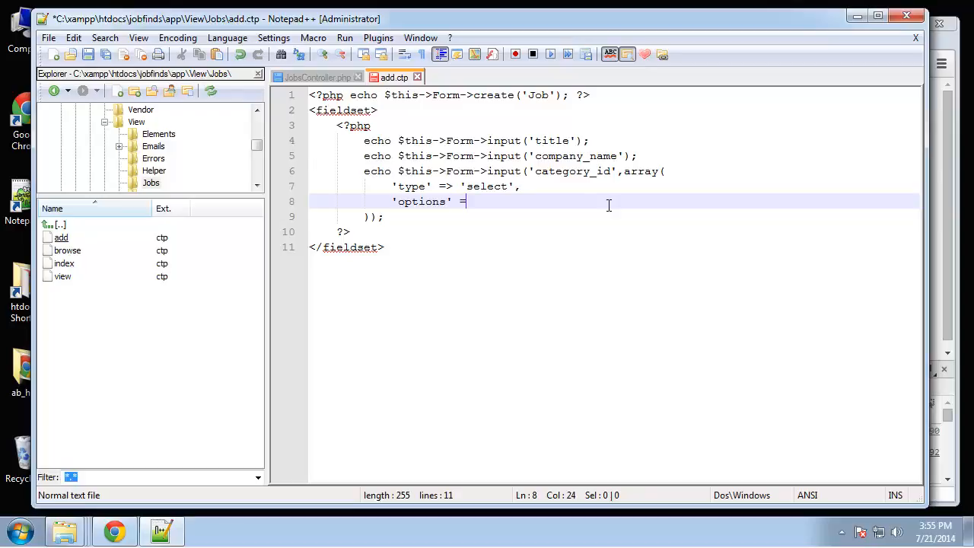
type(">")
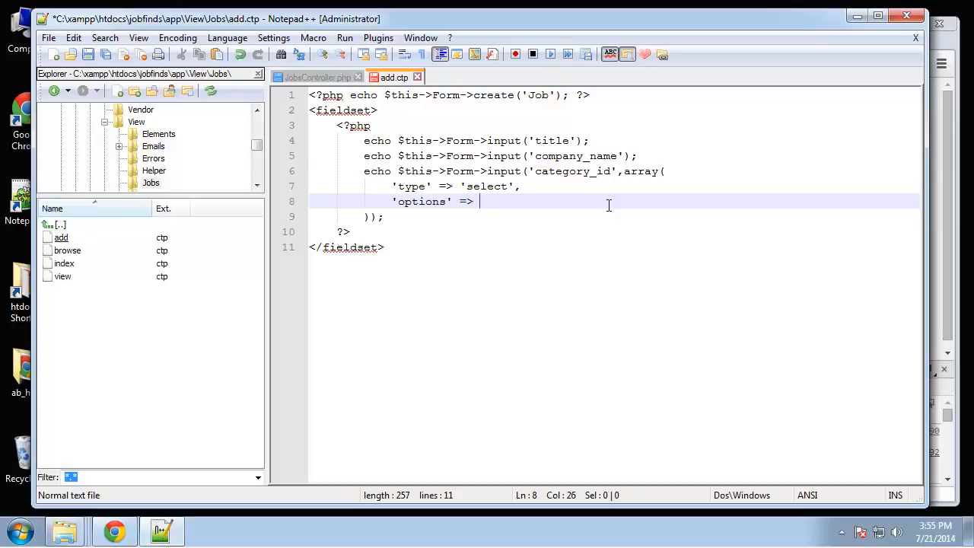
type("$categori")
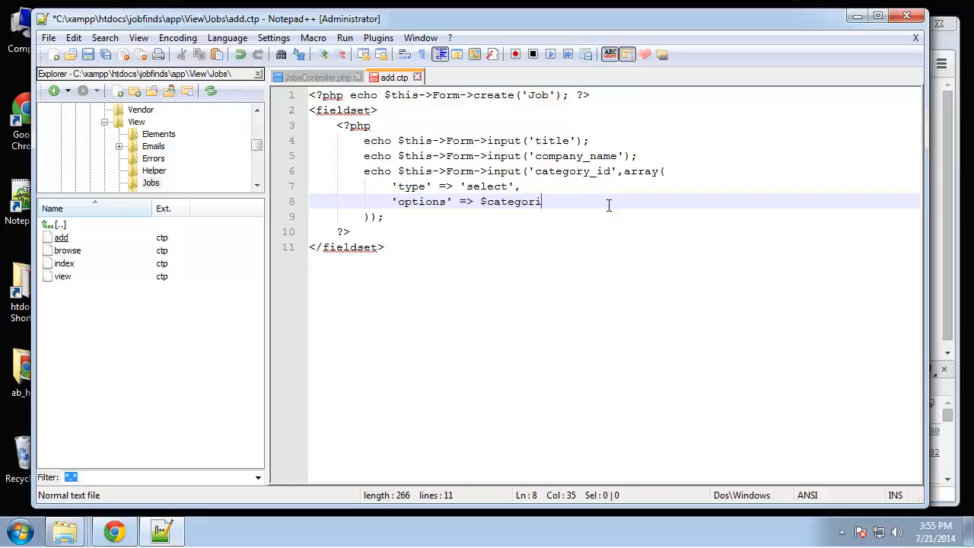
type("es")
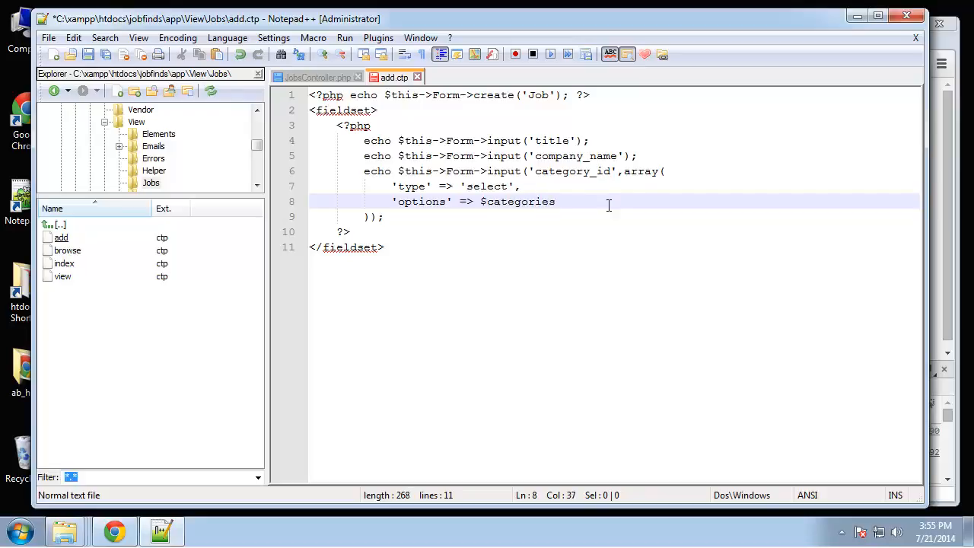
type(".")
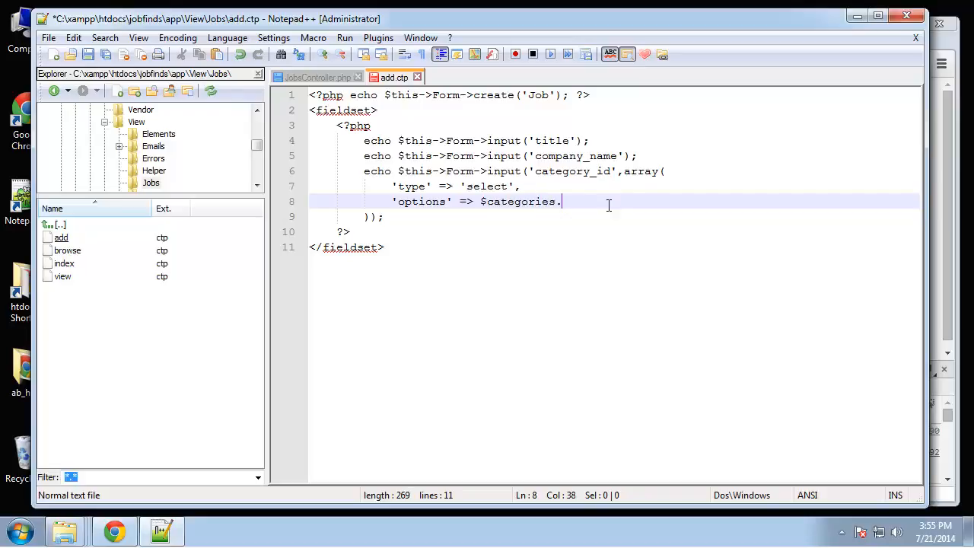
Step: Add 'empty' => 'Select Category' as the select's placeholder choice
key("Enter")
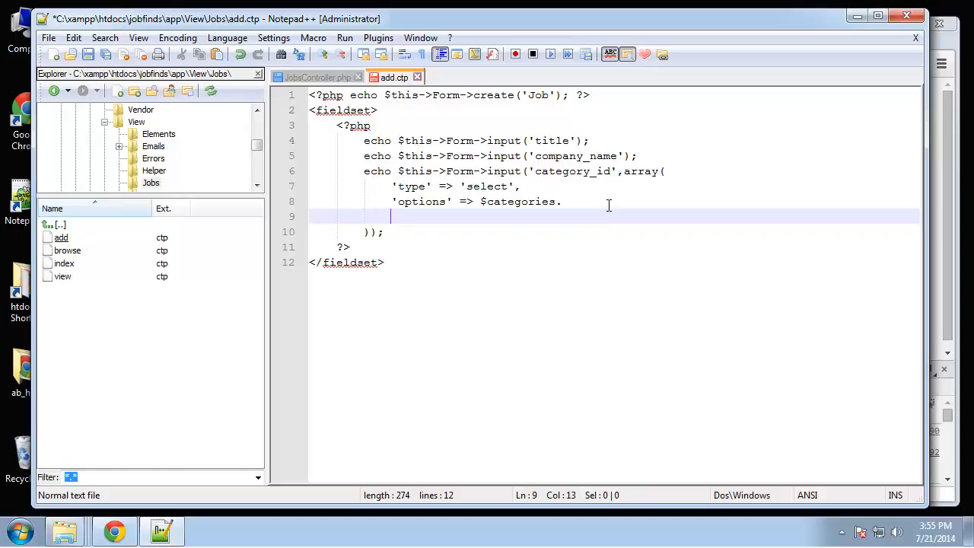
type("'e")
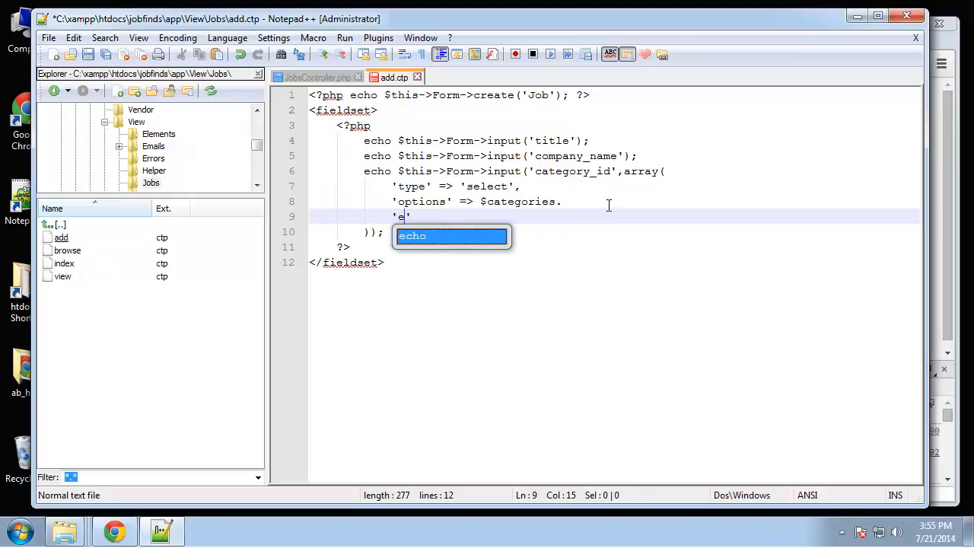
type("mpty")
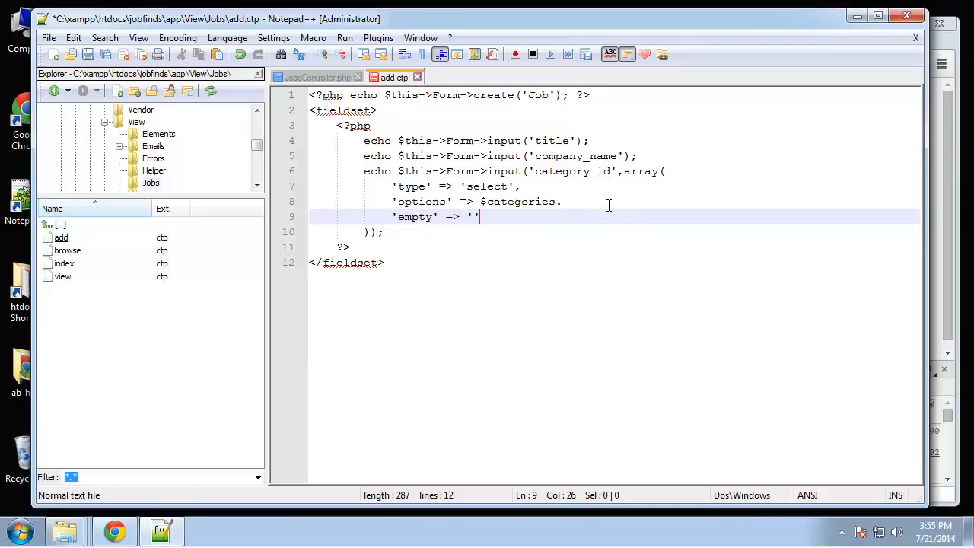
key("Left")
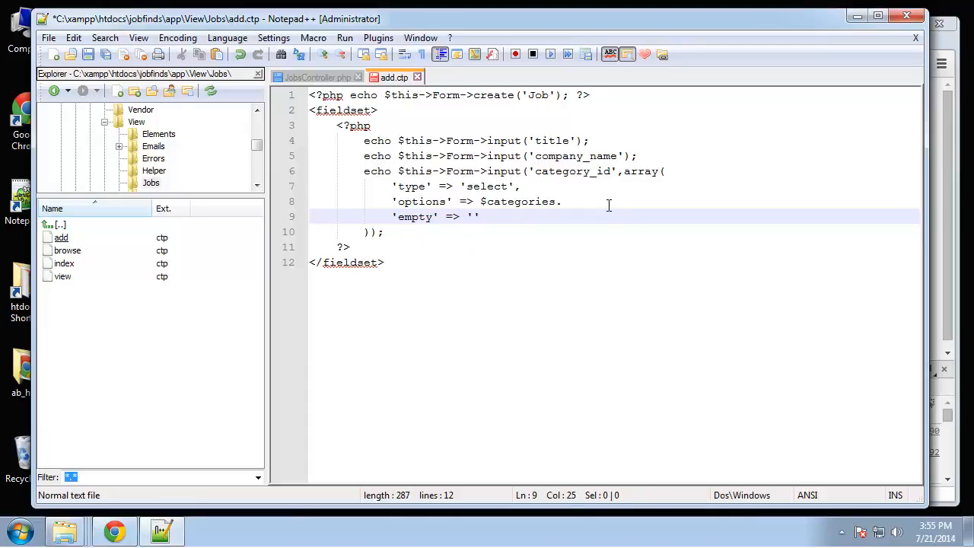
type("Select Cat")
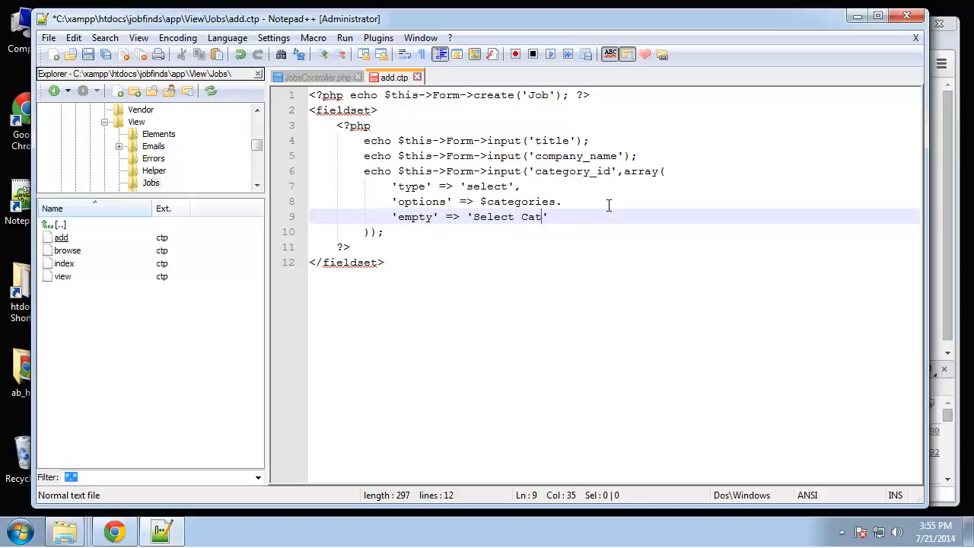
type("egory")
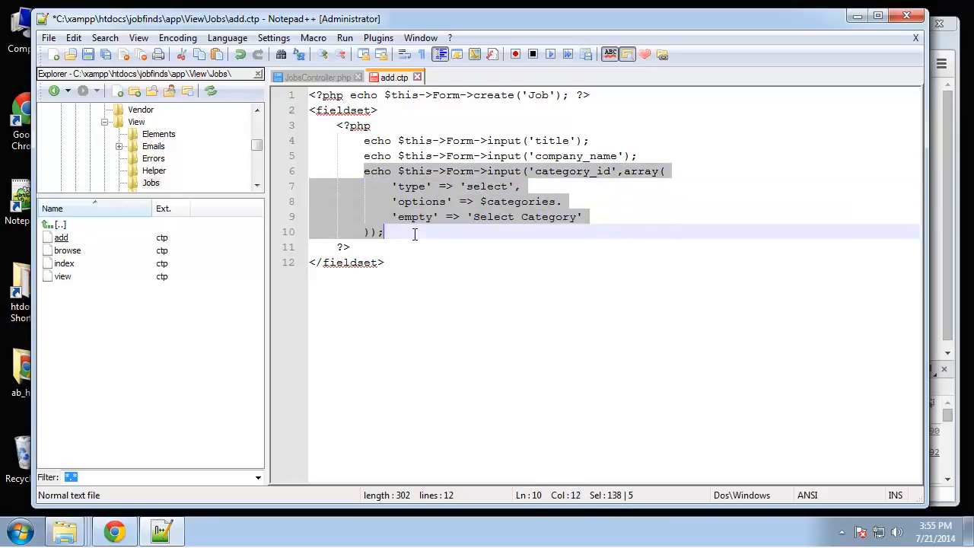
Step: Duplicate the category select block as type_id with $types options, removing the stray period
key("ctrl+v")
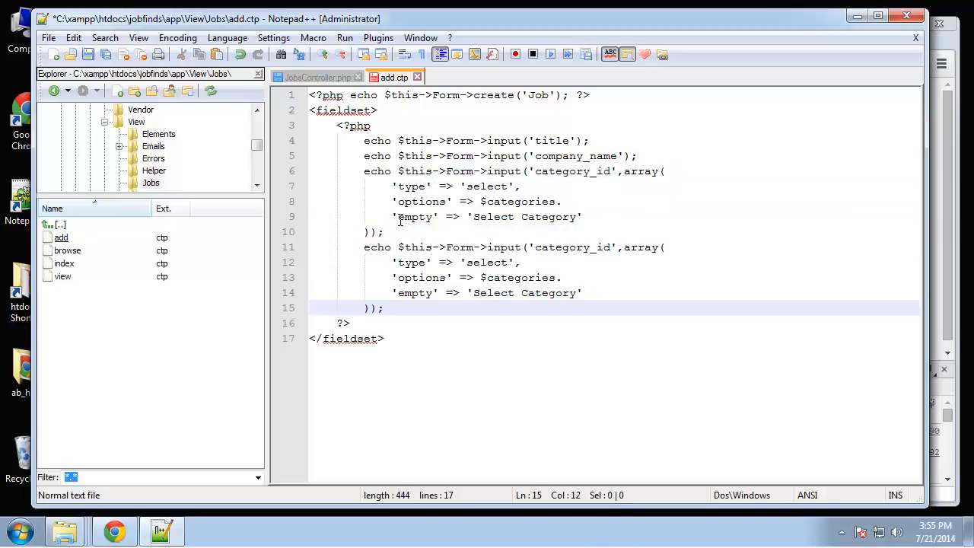
double_click(565, 247)
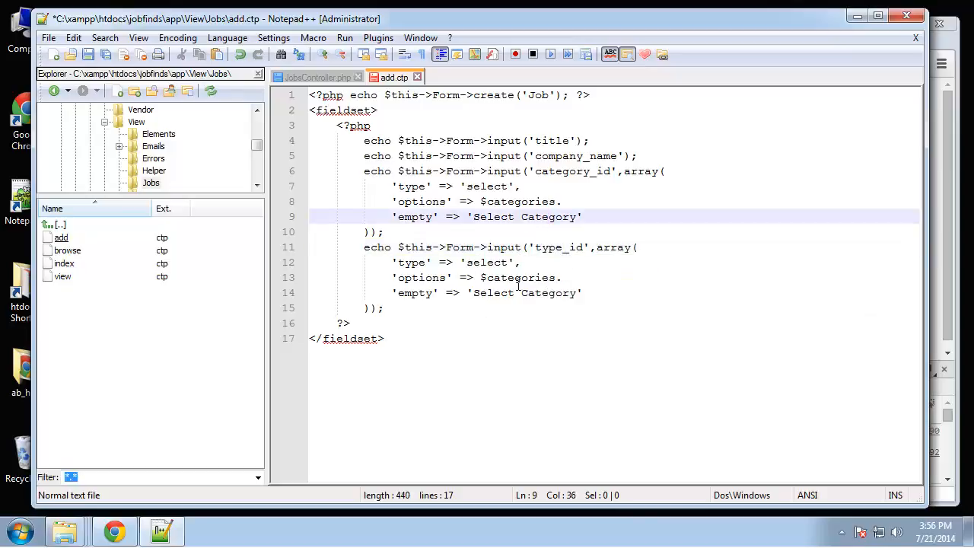
double_click(520, 277)
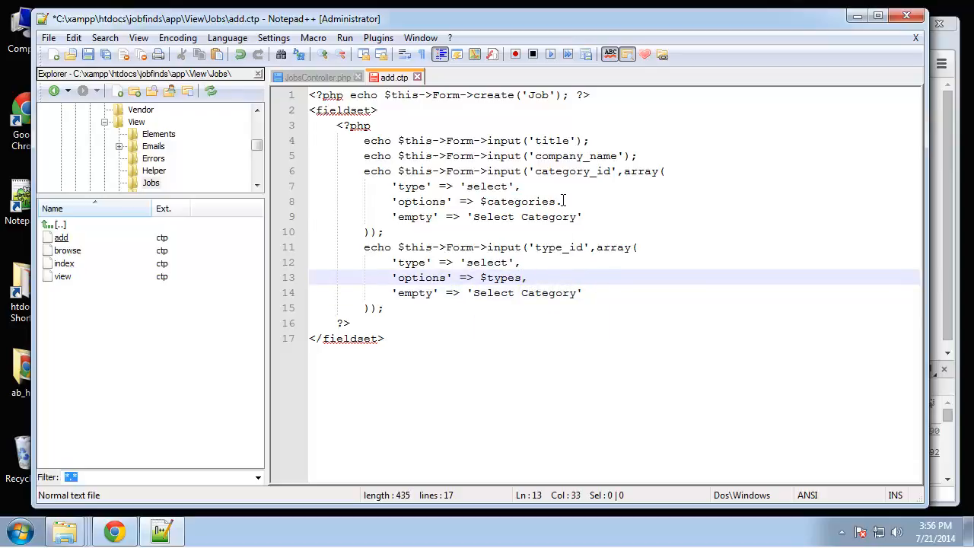
left_click(561, 201)
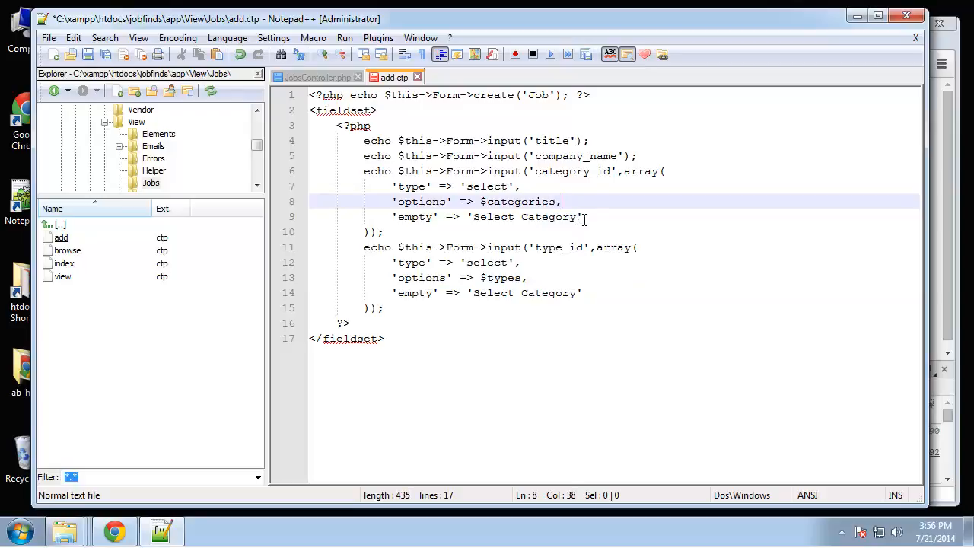
Step: Change the type_id empty choice to 'Select Type'
left_click(432, 277)
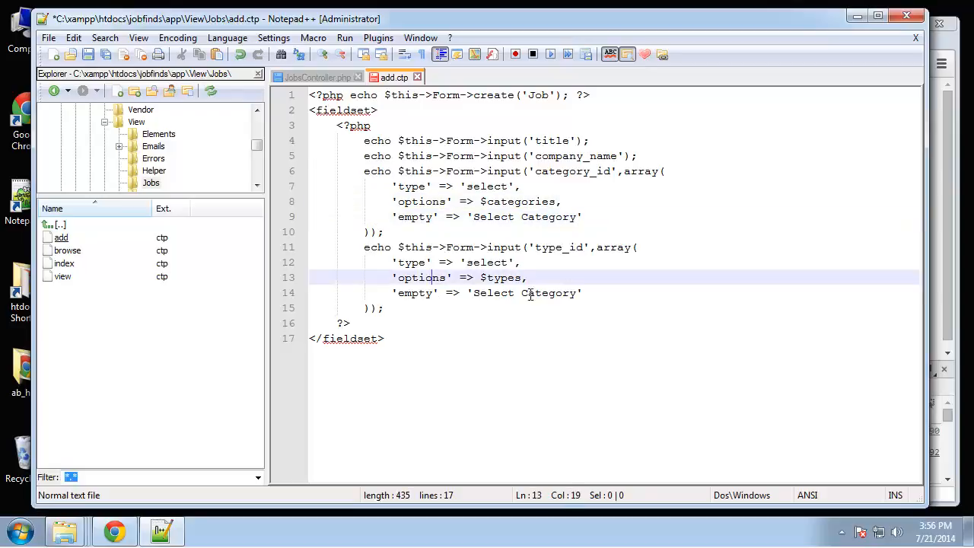
double_click(548, 293)
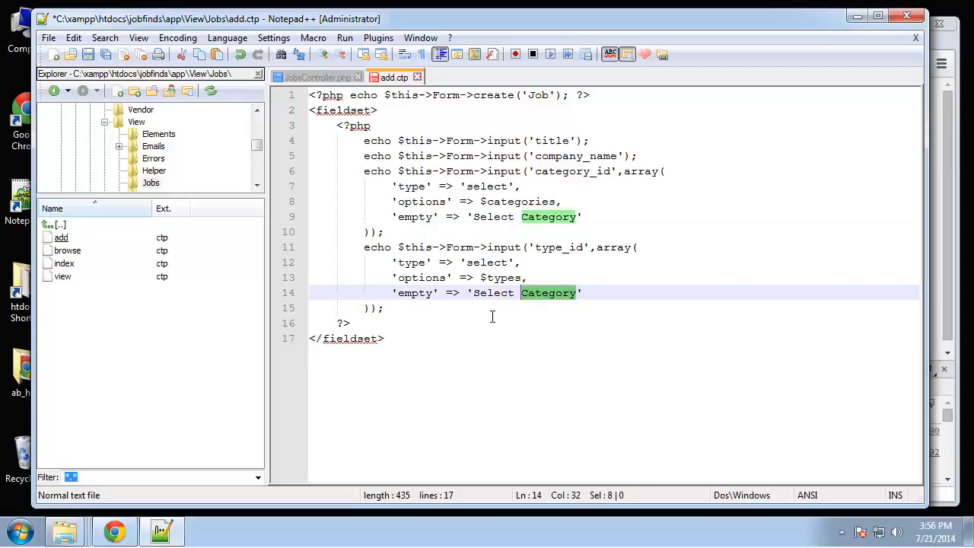
type("Type")
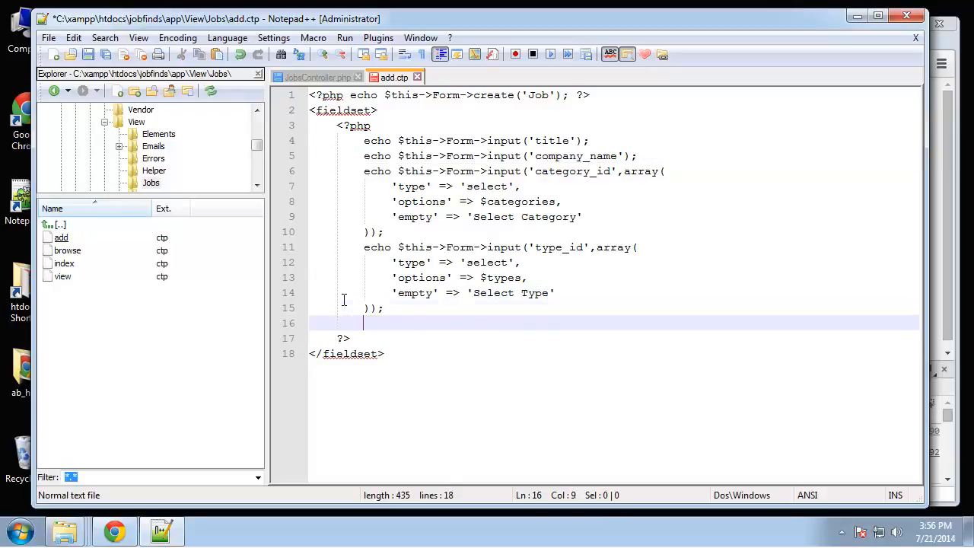
Step: Add a description input line after the type_id select
type("echo $this->Form->input('company_name');")
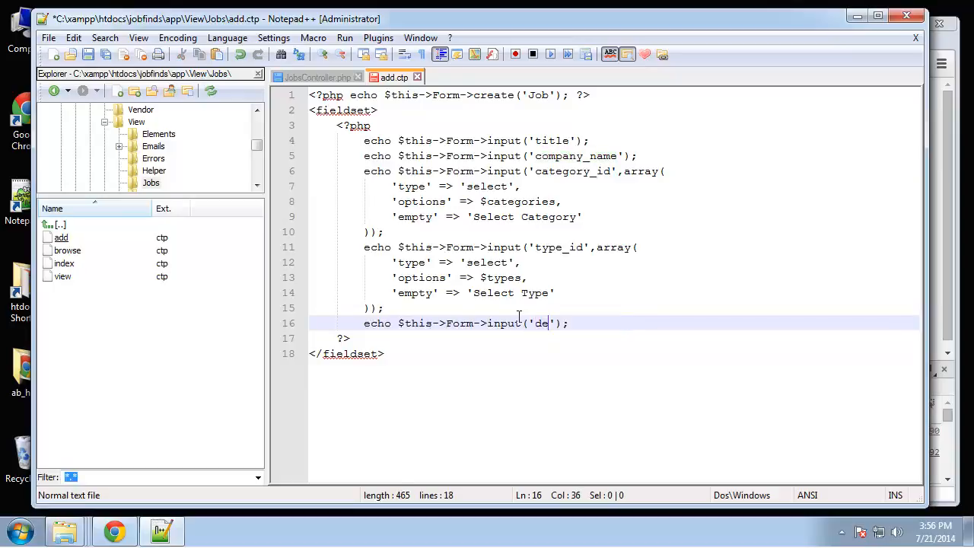
type("scription")
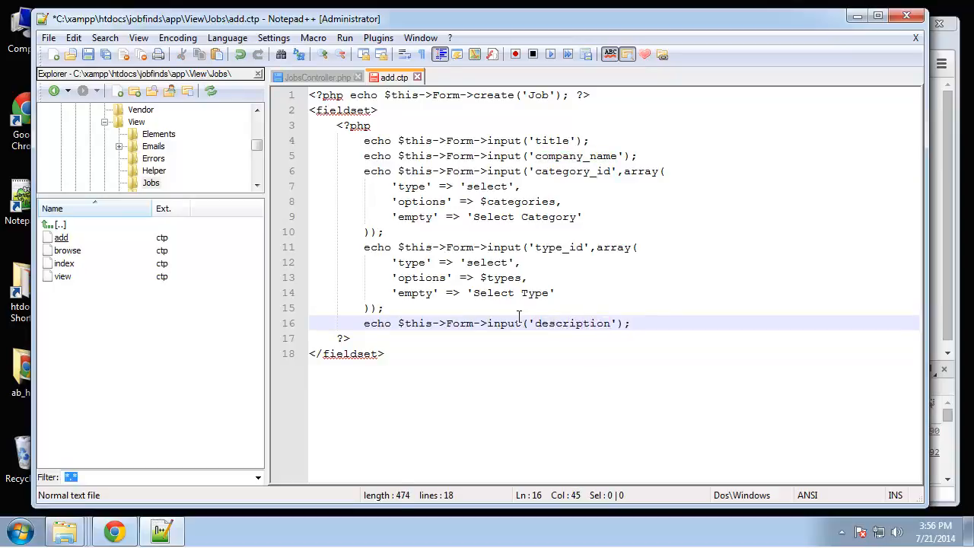
left_click(623, 323)
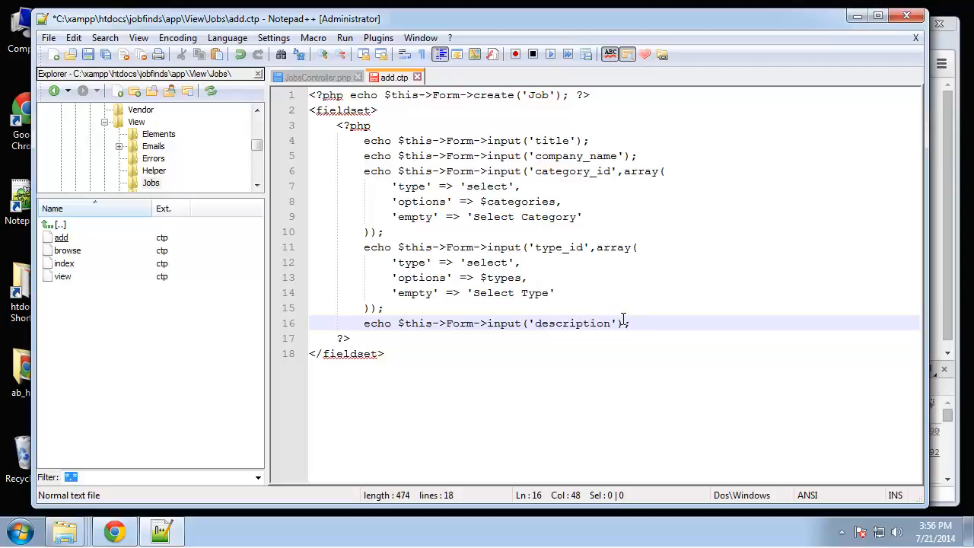
Step: Add city, state and contact_email inputs replacing the duplicate company_name field
type("echo $this->Form->input('company_name');")
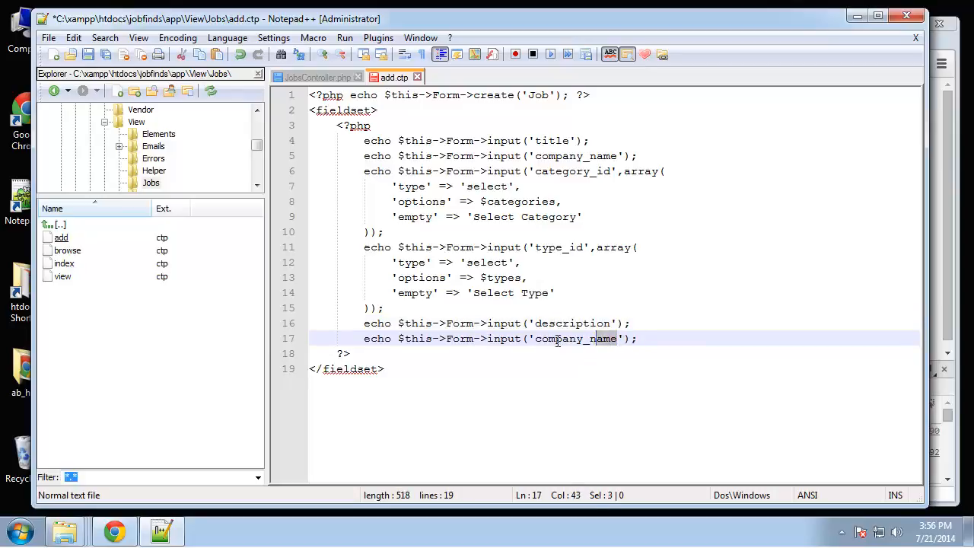
type("city")
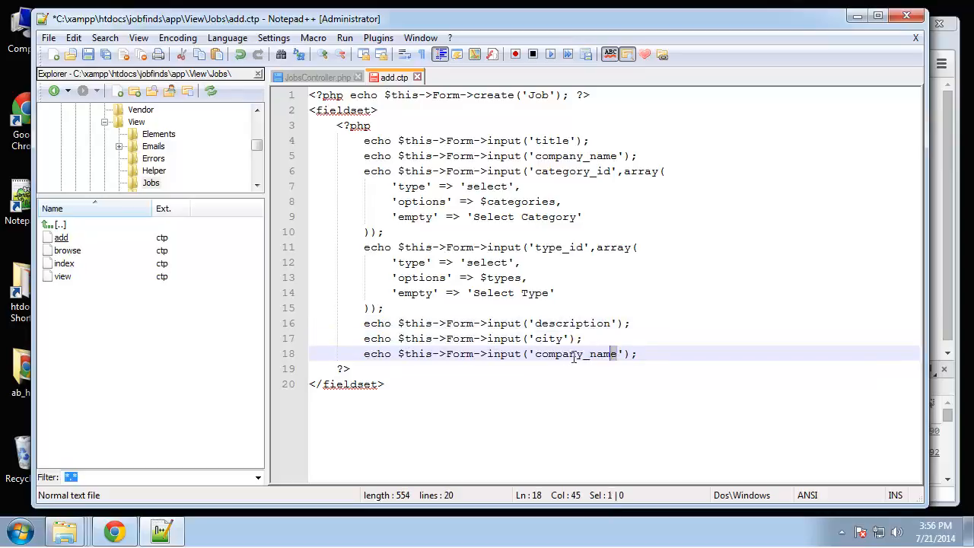
type("state")
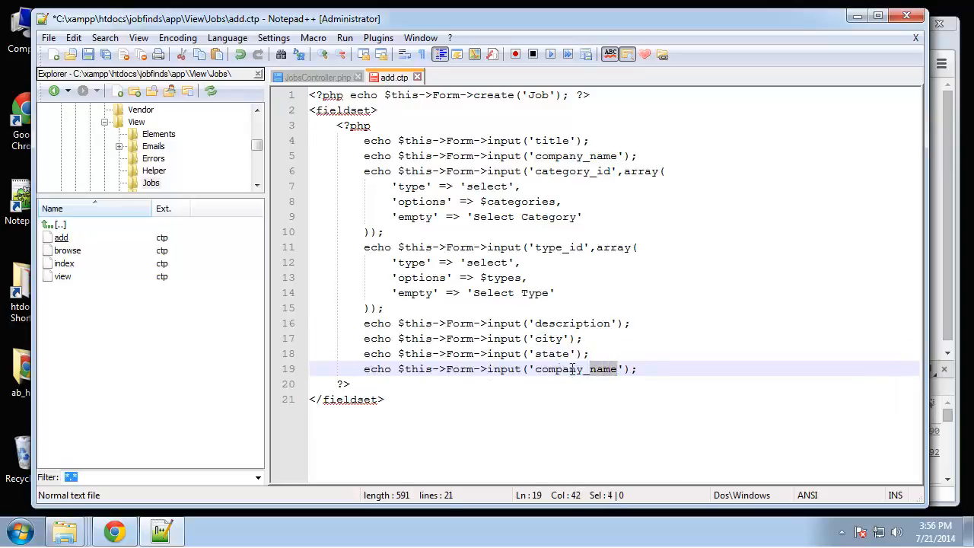
type("contact_email")
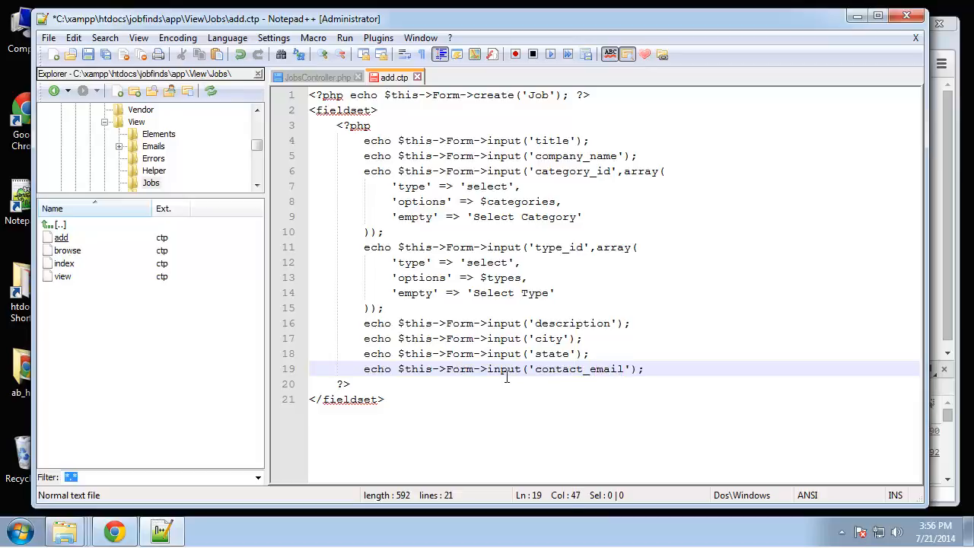
mouse_move(575, 310)
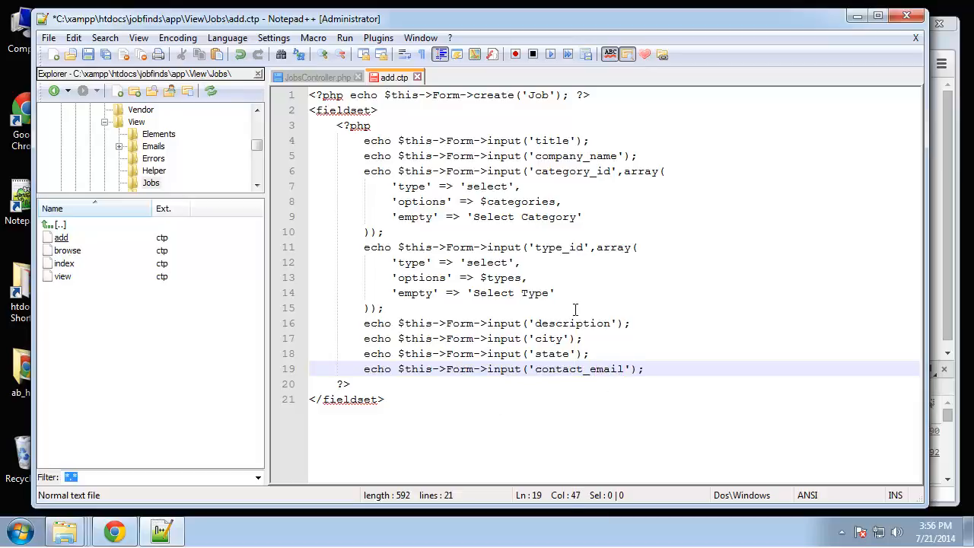
left_click(386, 308)
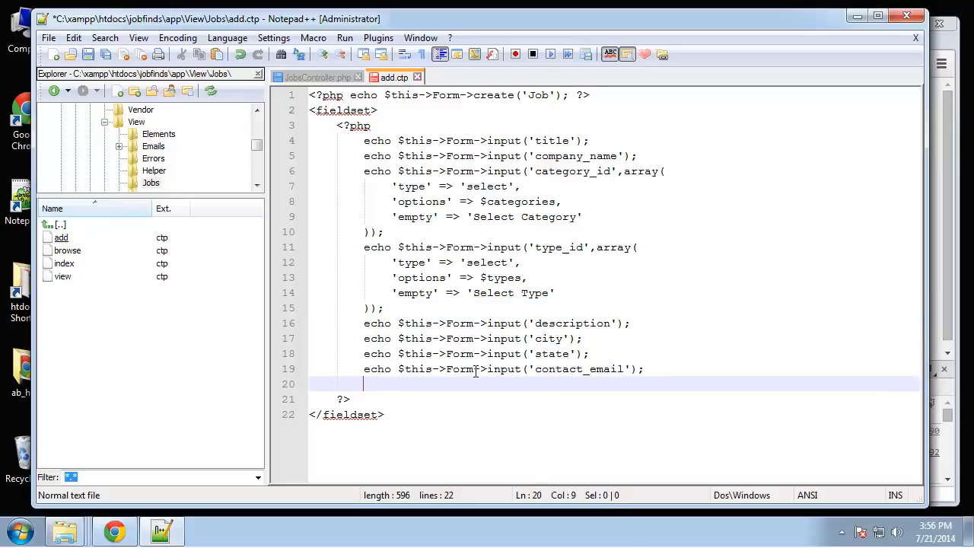
Step: Close the form with echo $this->Form->end('Add Job'); and save add.ctp
type("echo $this->")
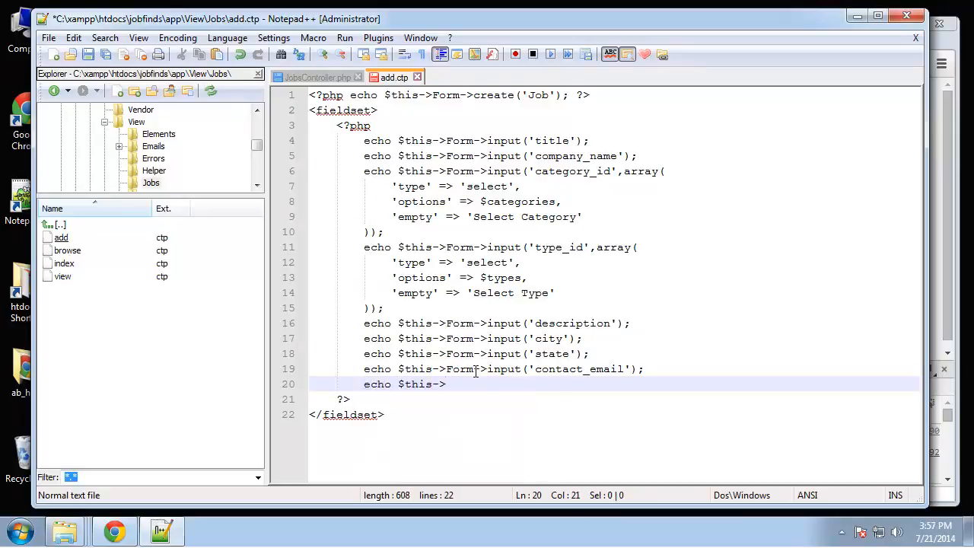
type("Form->")
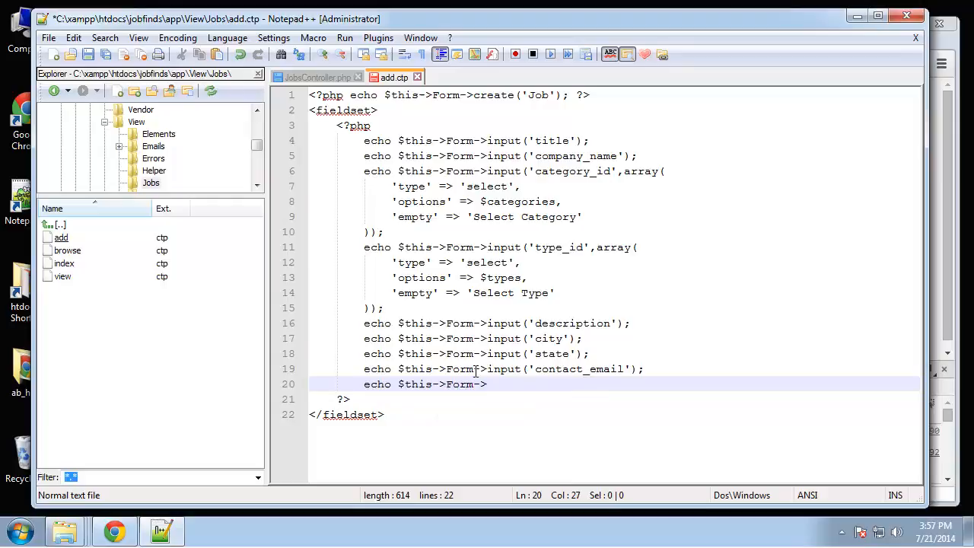
type("end()")
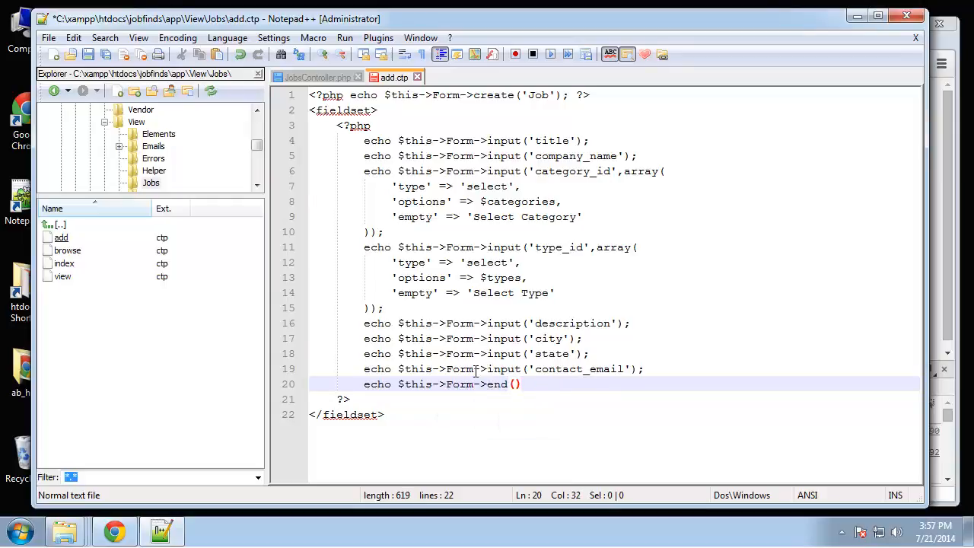
type(";")
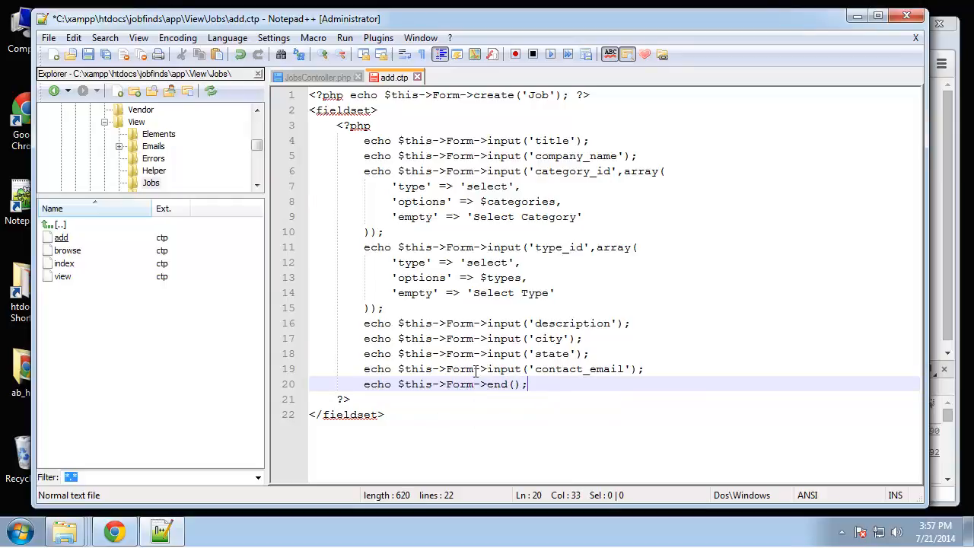
type("''")
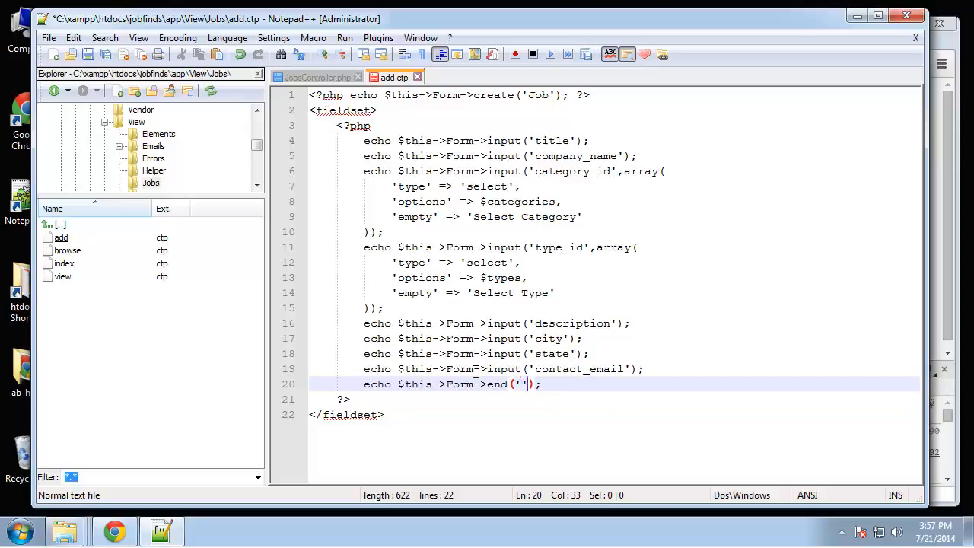
type("Add Job")
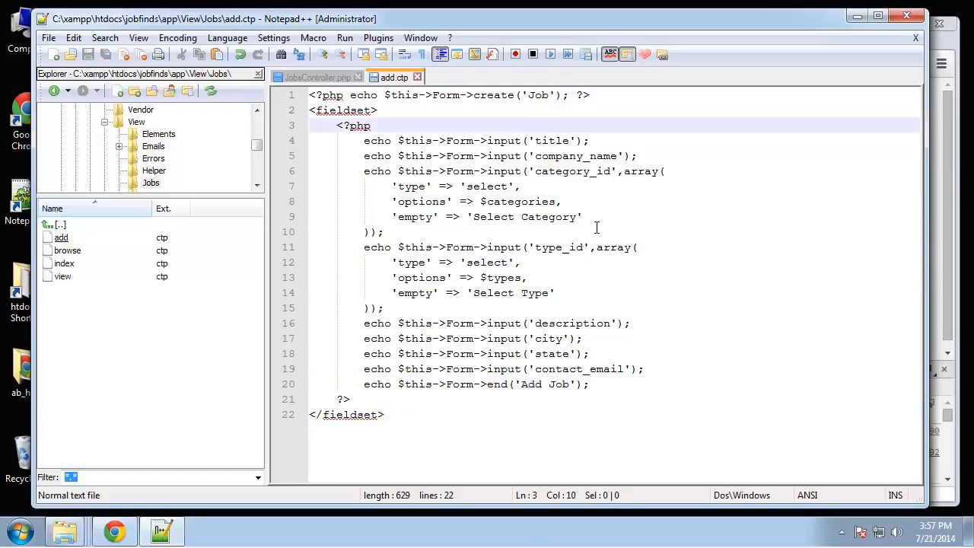
mouse_move(376, 374)
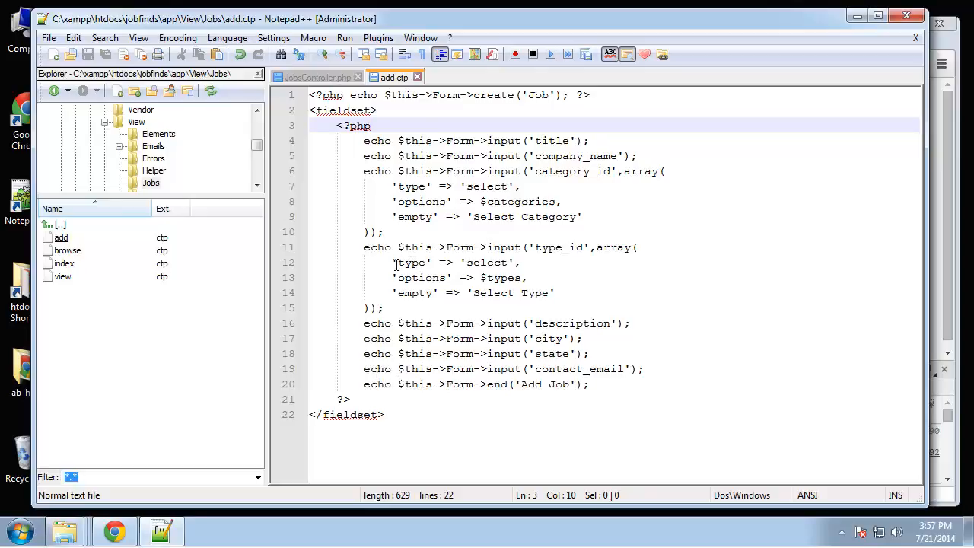
mouse_move(460, 430)
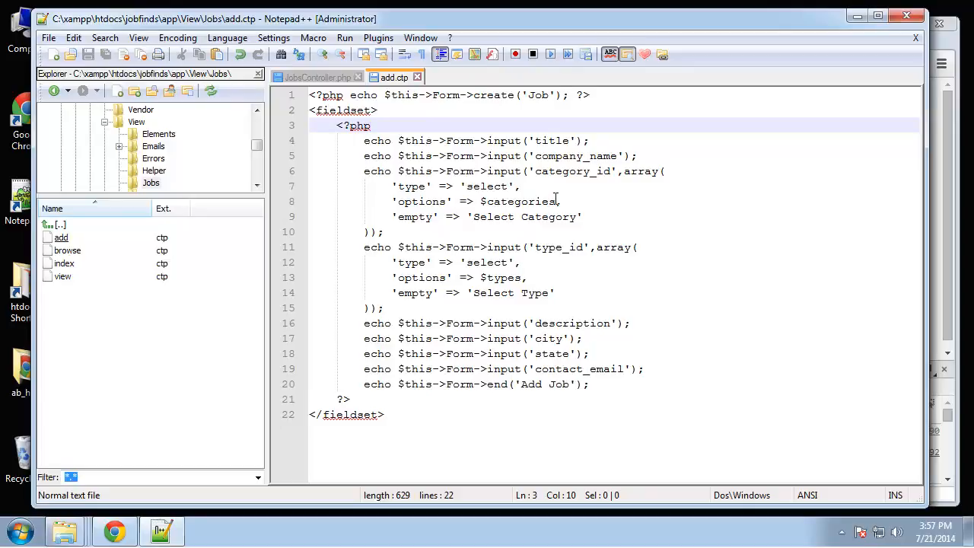
double_click(519, 201)
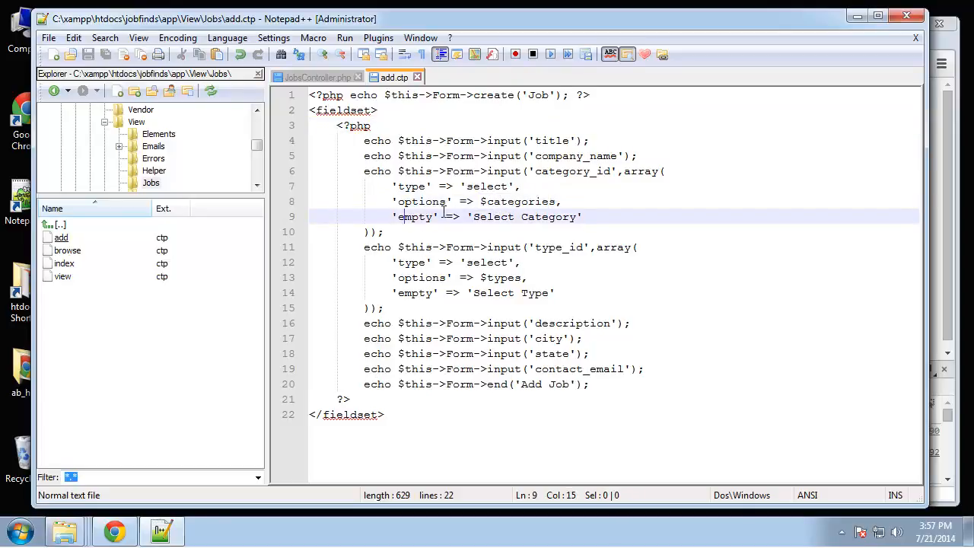
mouse_move(114, 529)
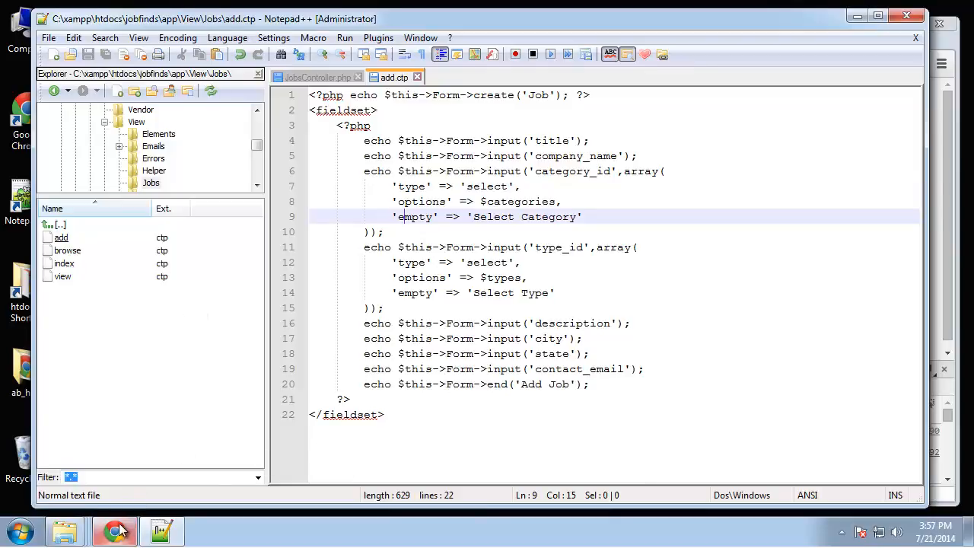
Step: Load the Add Job page in Chrome, note the undefined categories/types notices, and return to JobsController.php
left_click(114, 531)
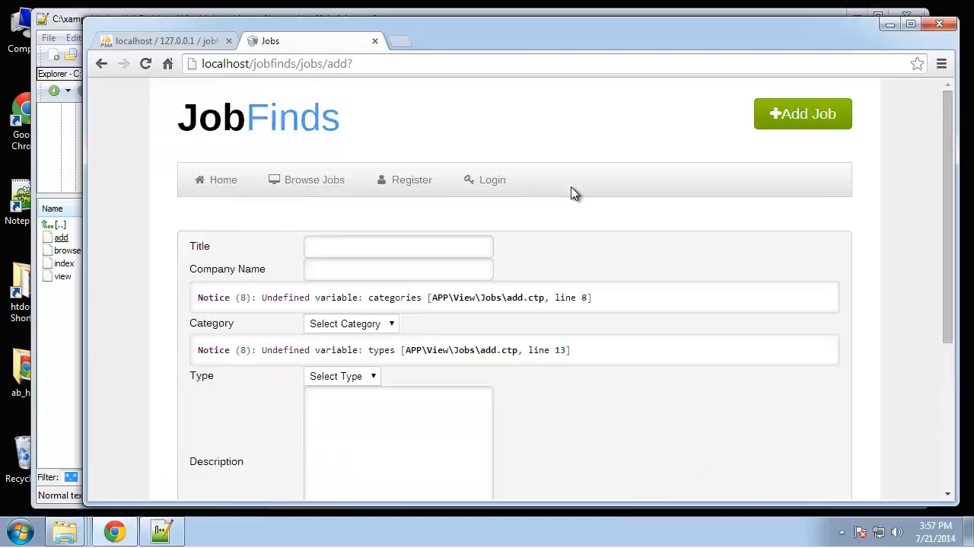
scroll("down", 3)
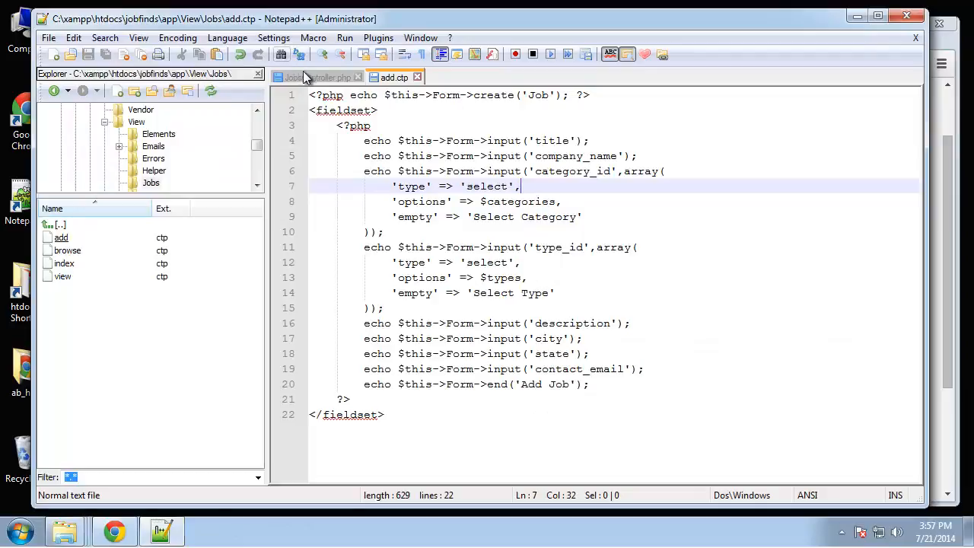
left_click(317, 77)
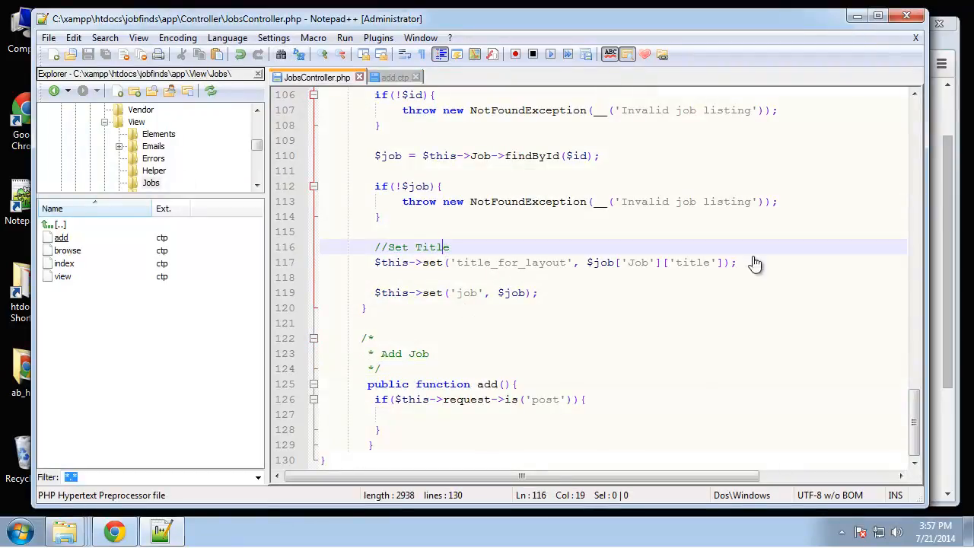
mouse_move(446, 334)
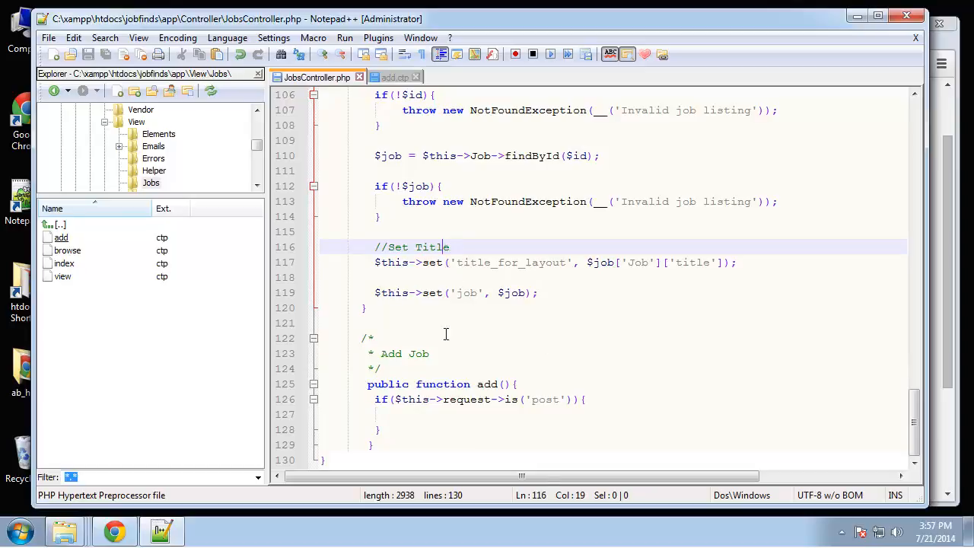
Step: Paste the categories/types find('list') and set() code at the top of add() before the POST check
left_click(516, 384)
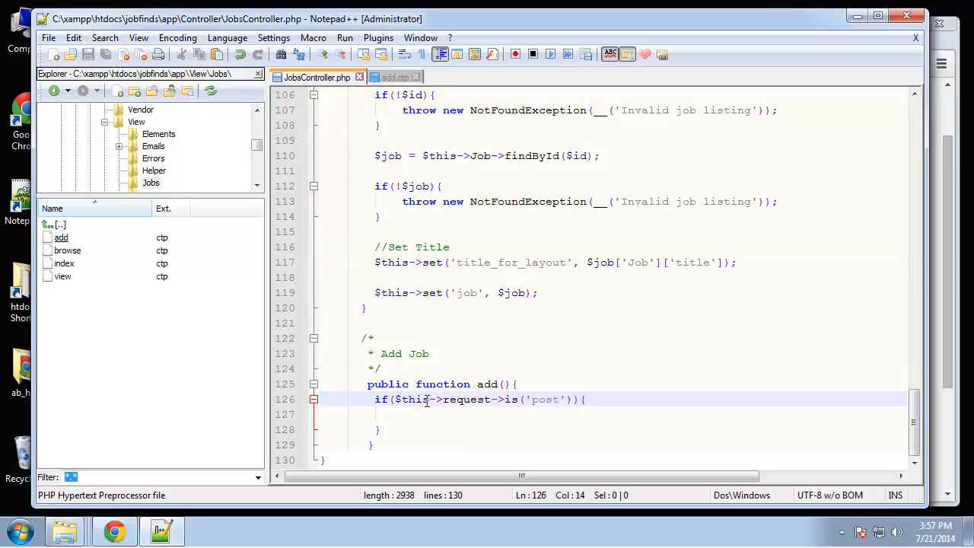
left_click(516, 383)
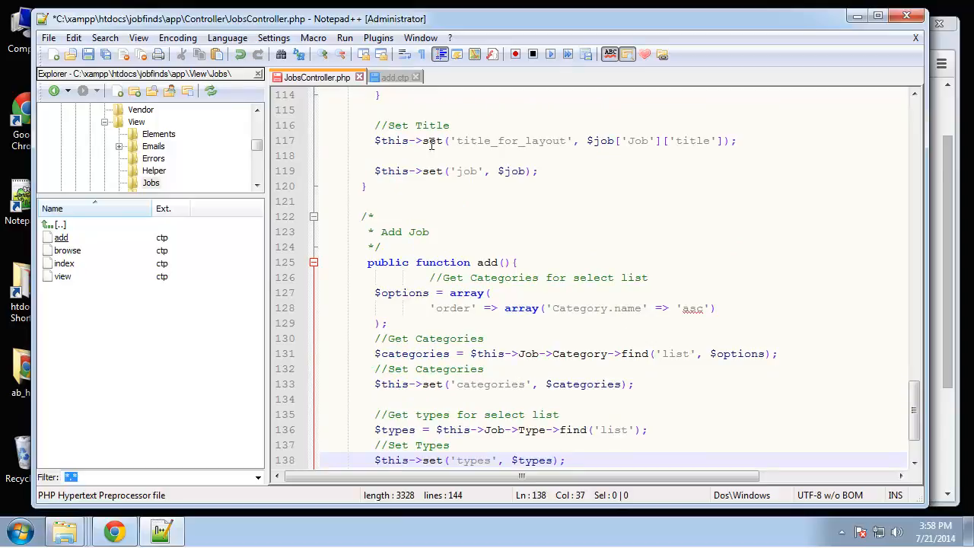
left_click(430, 277)
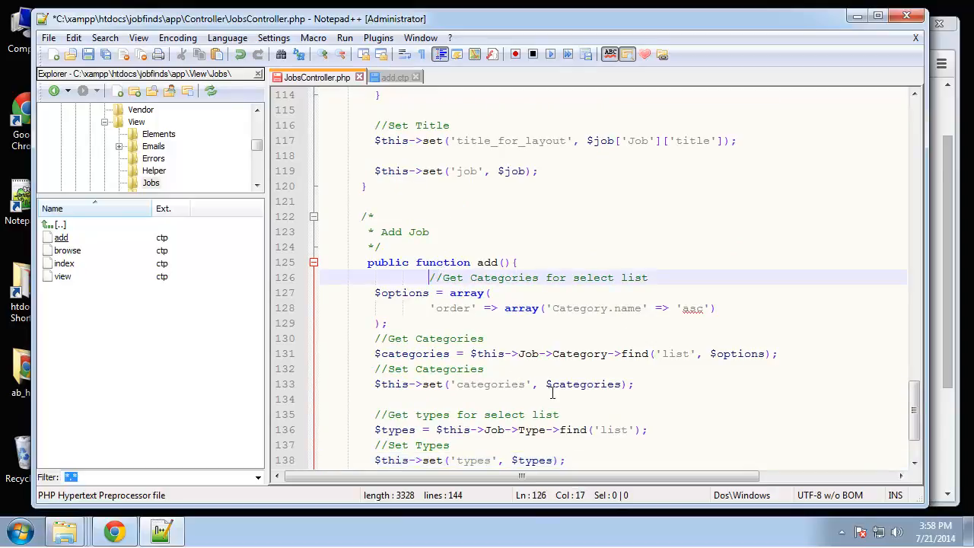
left_click(386, 293)
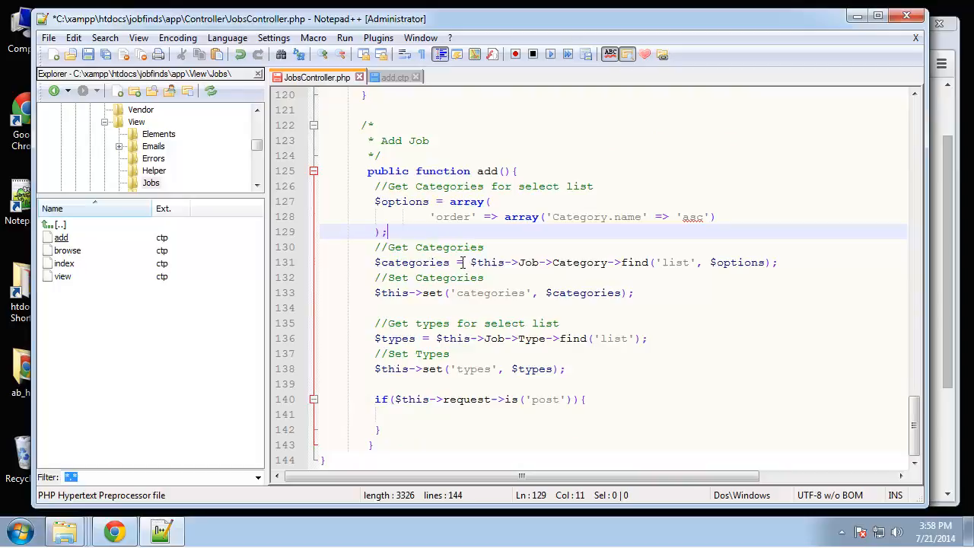
Step: Tidy the pasted options array indentation and save JobsController.php, then switch to Chrome
left_click(621, 262)
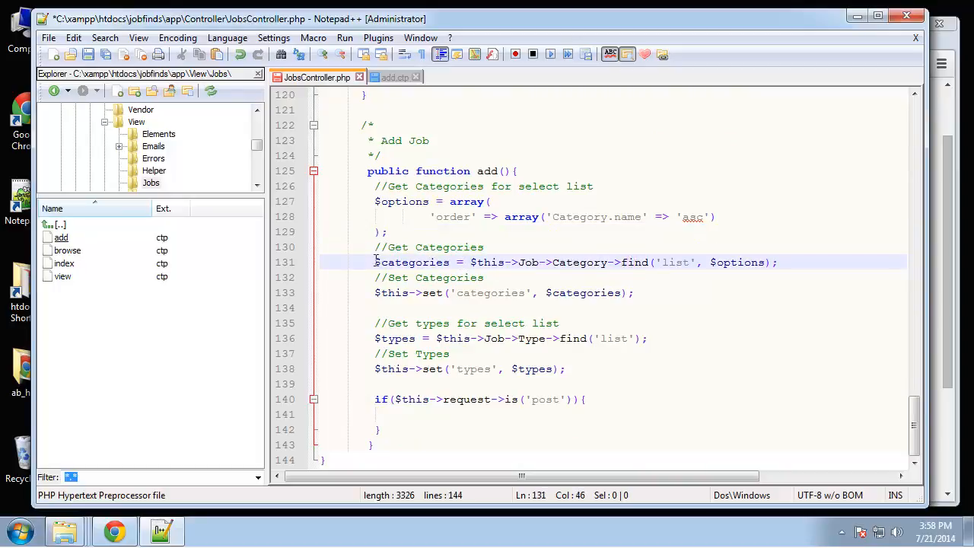
double_click(411, 262)
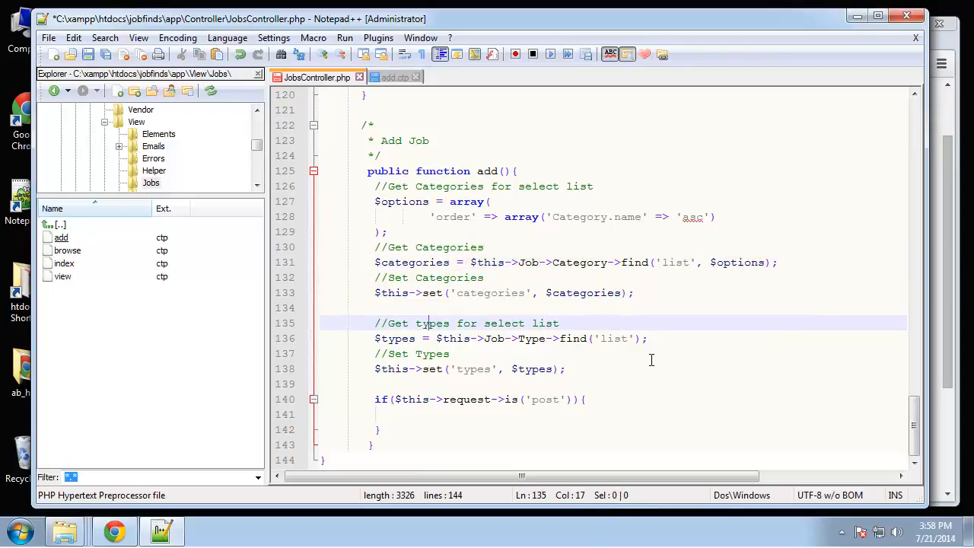
left_click(482, 246)
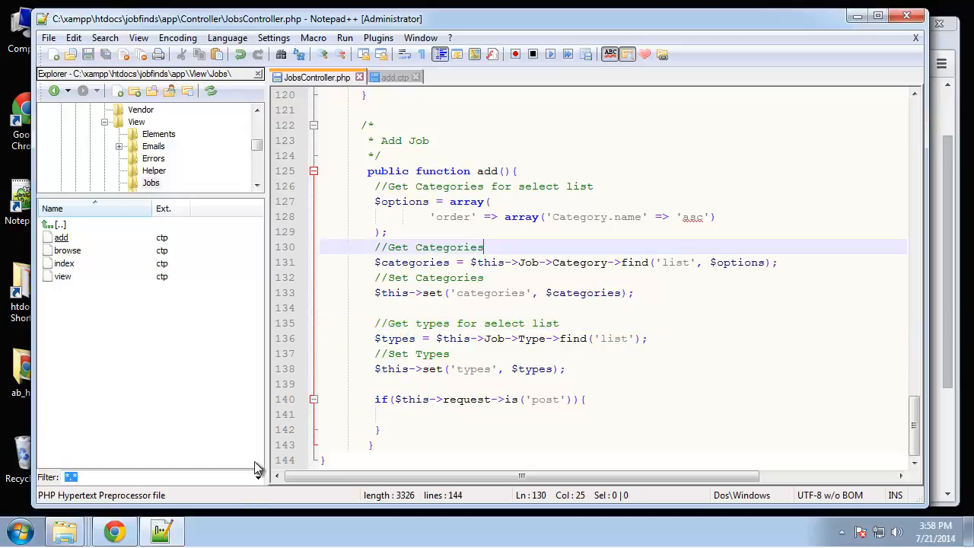
left_click(113, 531)
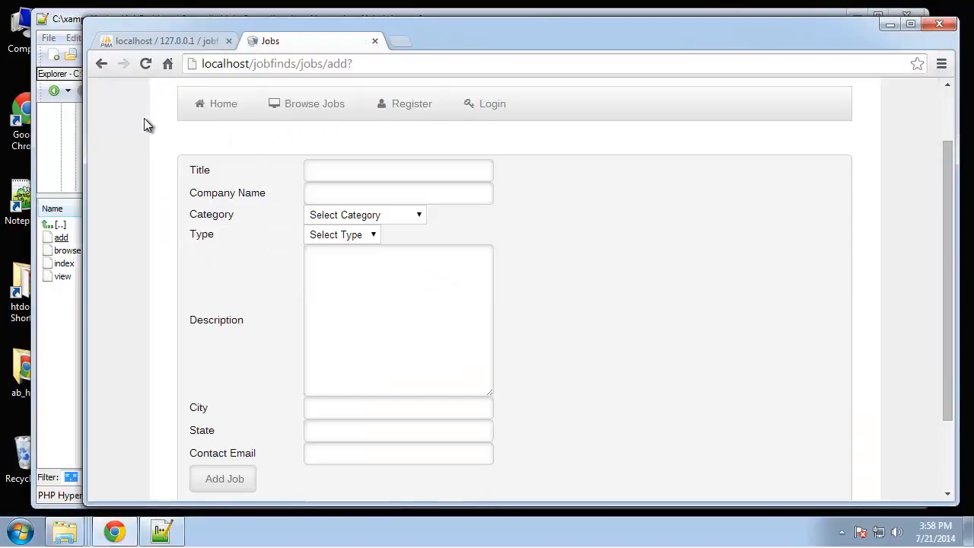
Step: Check that the Category dropdown now lists the stored categories, then dismiss it
left_click(364, 215)
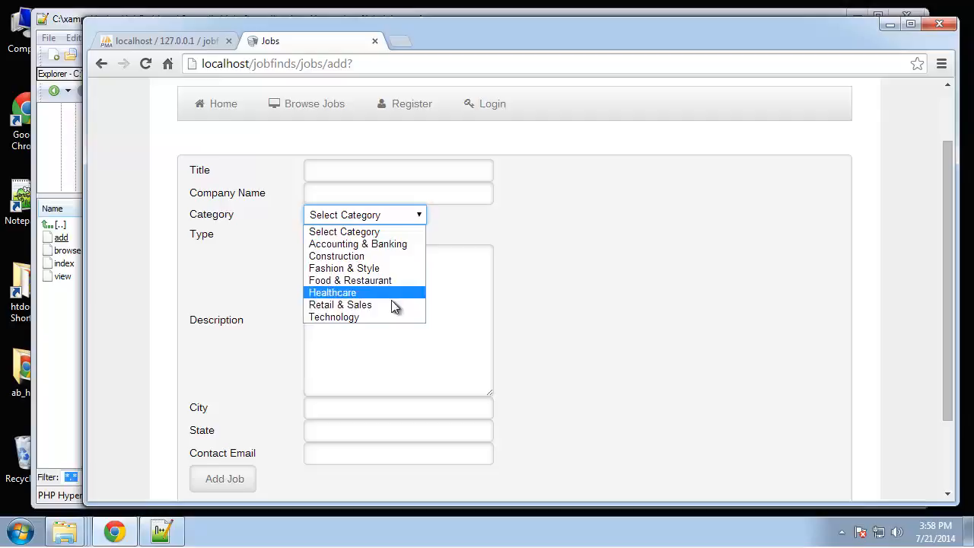
left_click(343, 234)
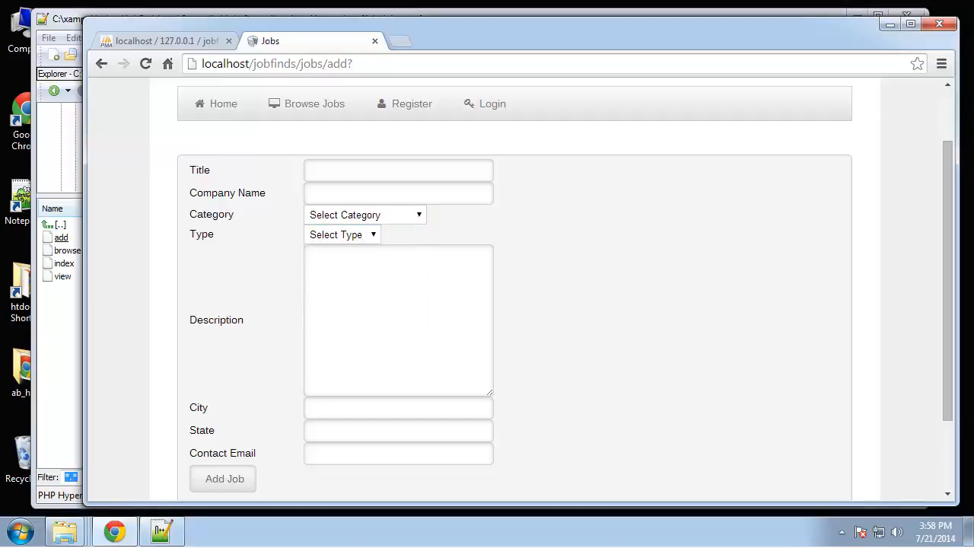
mouse_move(609, 291)
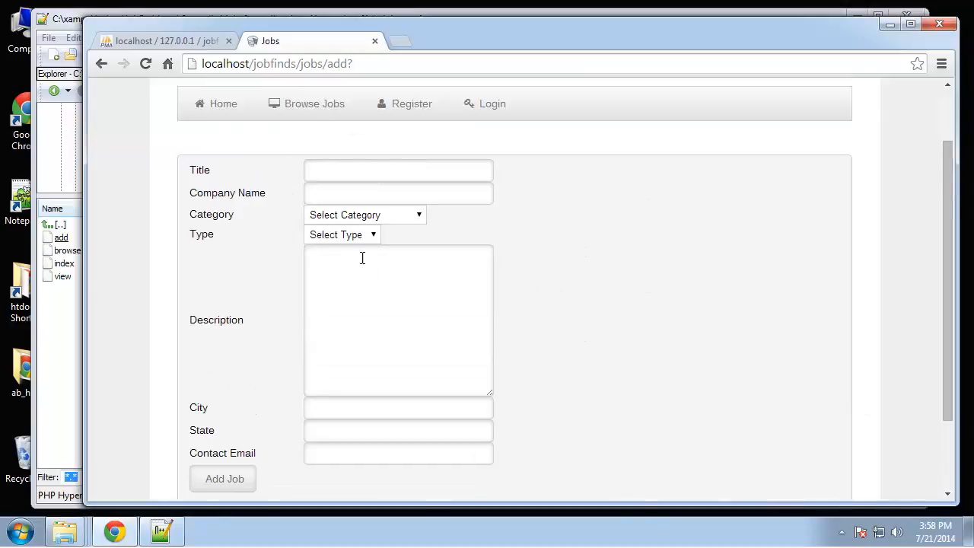
mouse_move(361, 246)
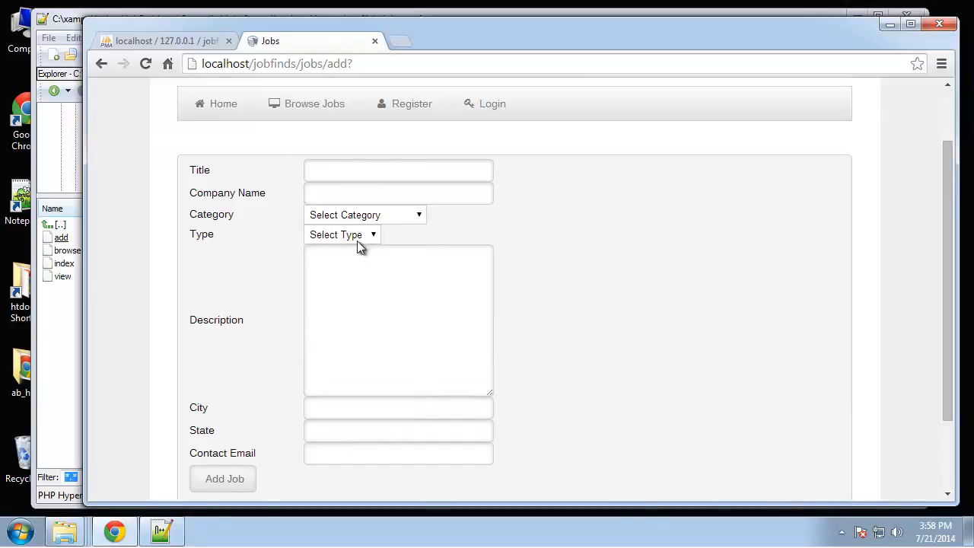
mouse_move(344, 239)
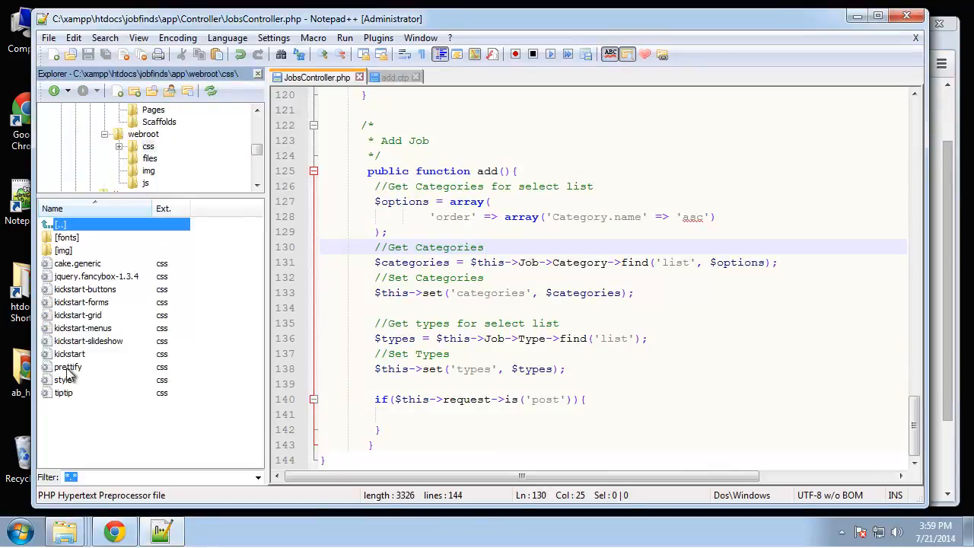
Step: In style.css, give the text, email and password input rule margin:10px 0 10px 0; then switch to Chrome
double_click(63, 380)
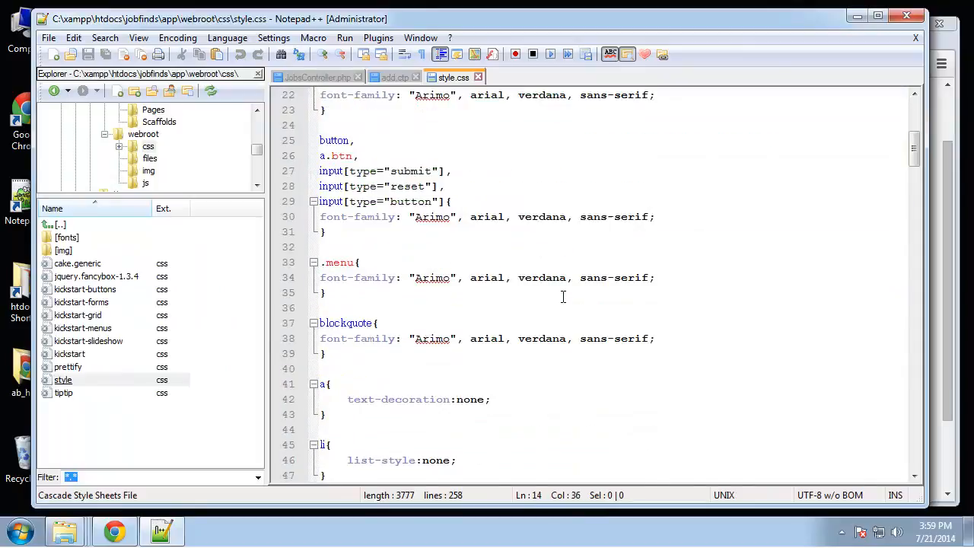
scroll("down", 3)
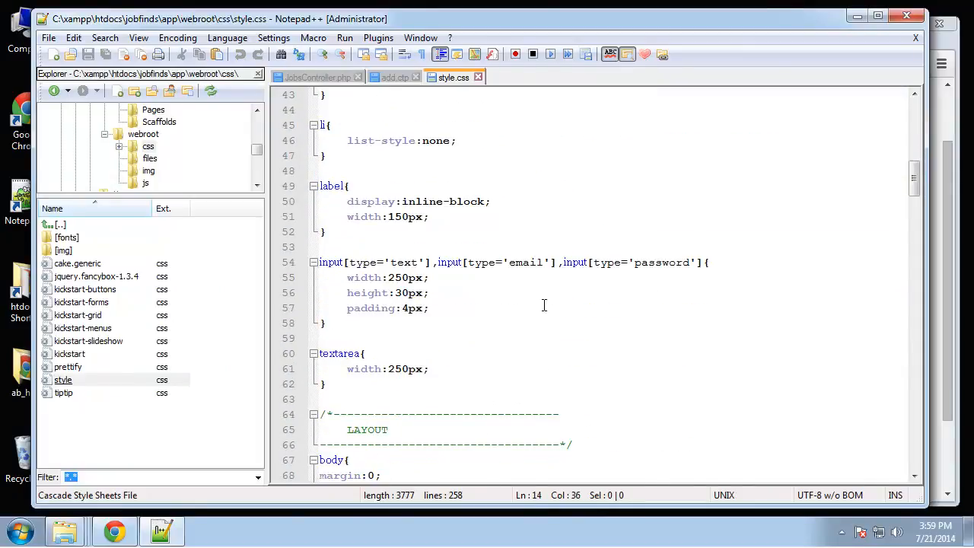
left_click(396, 293)
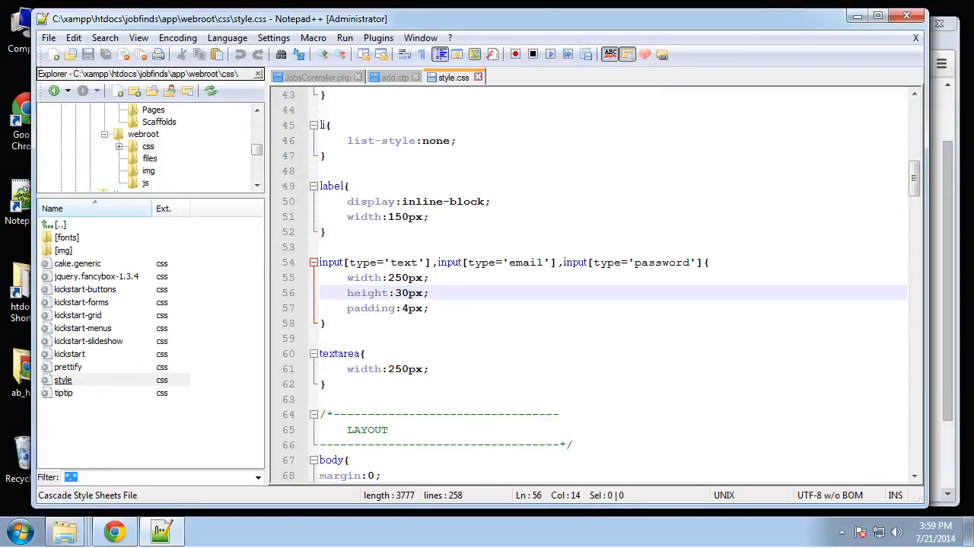
mouse_move(685, 310)
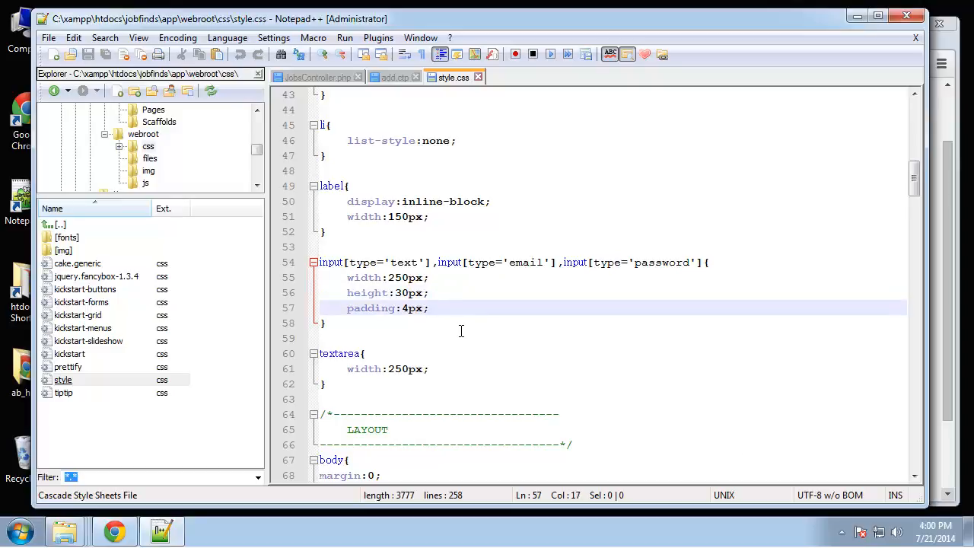
type("margin:")
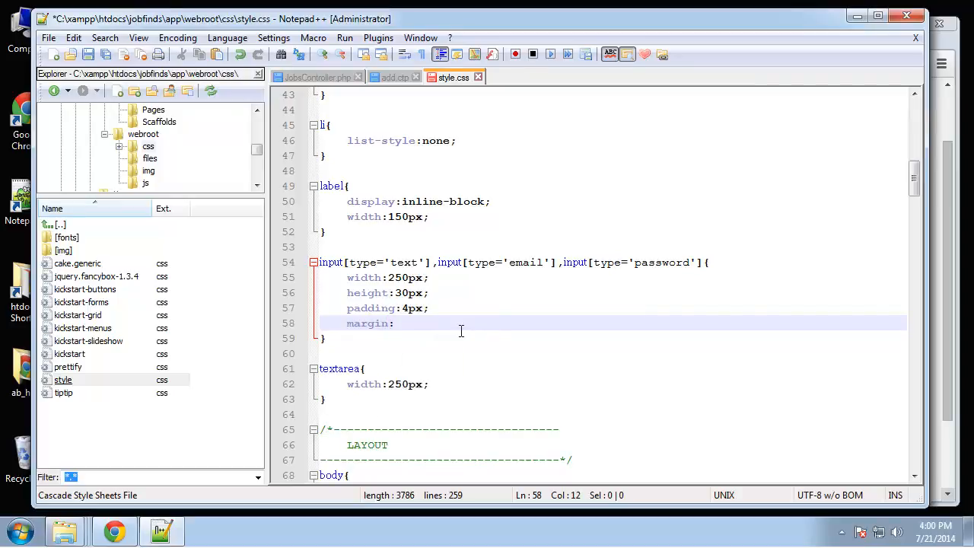
type("10px 0 10px 0;")
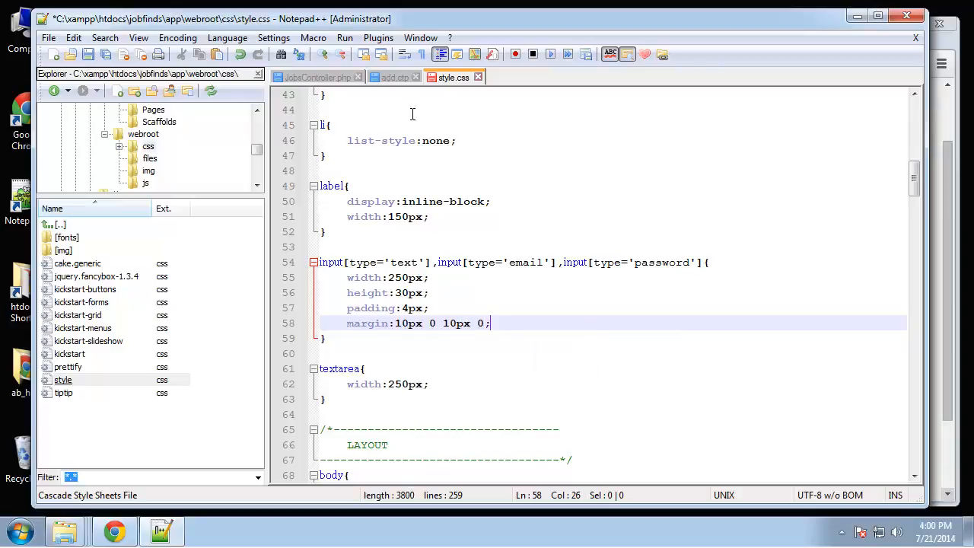
left_click(112, 530)
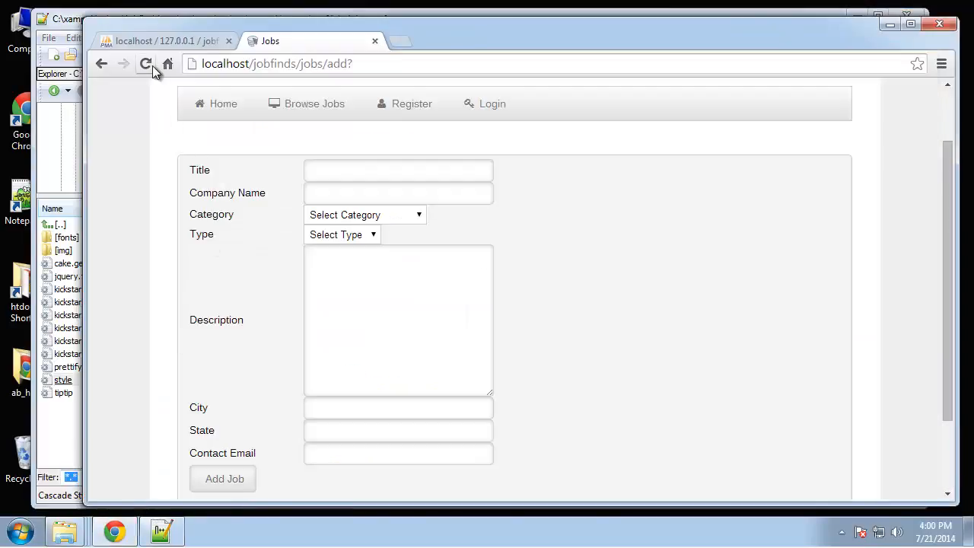
Step: Scroll the reloaded add-job form to see the wider field spacing, then return to the stylesheet
scroll("down", 3)
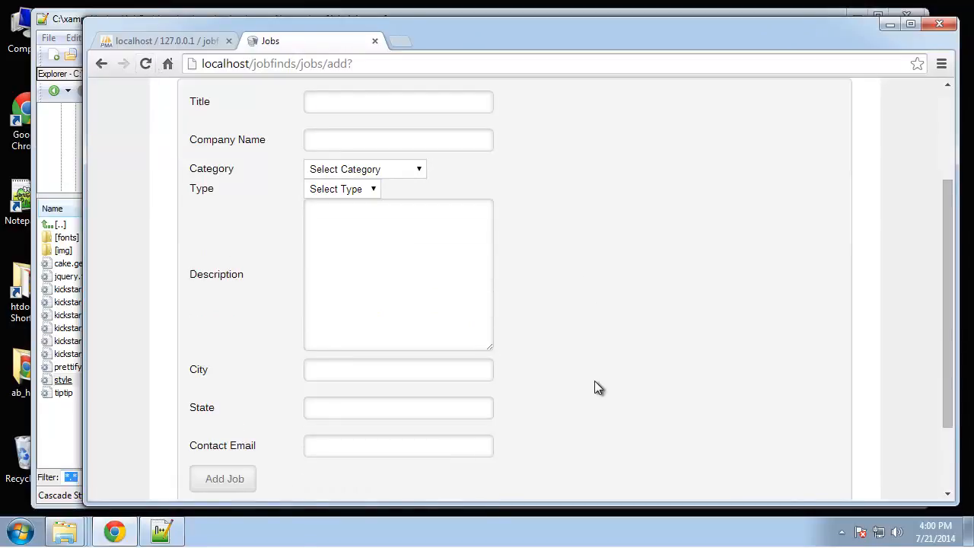
scroll("down", 3)
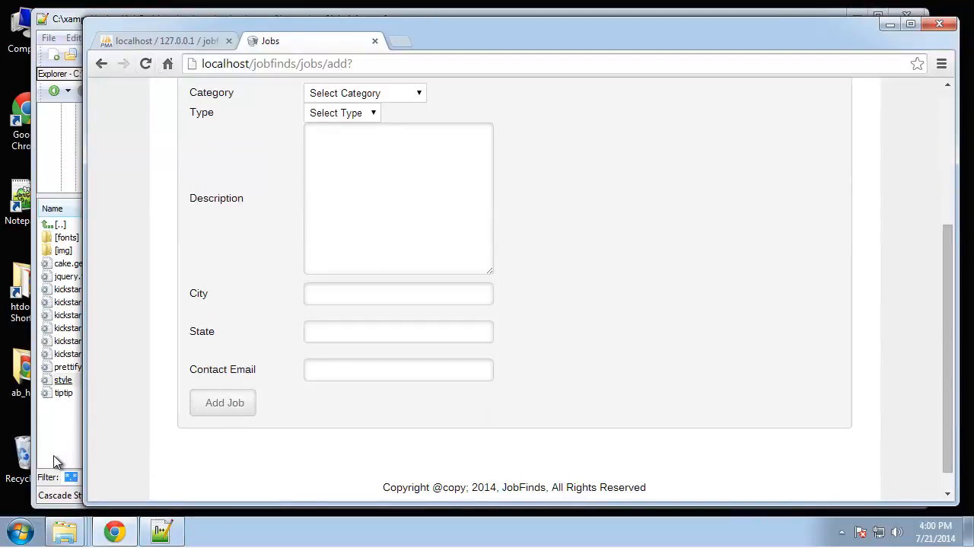
scroll("up", 3)
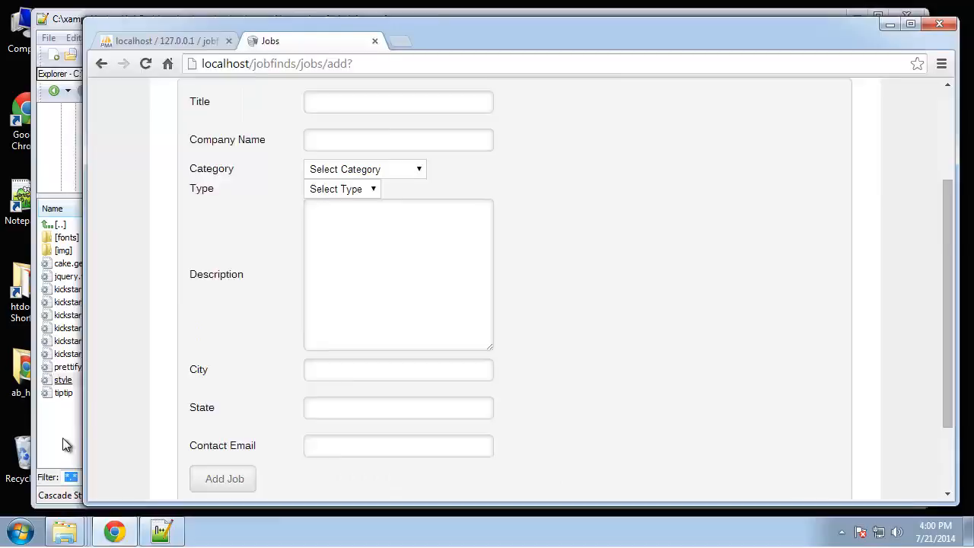
left_click(160, 531)
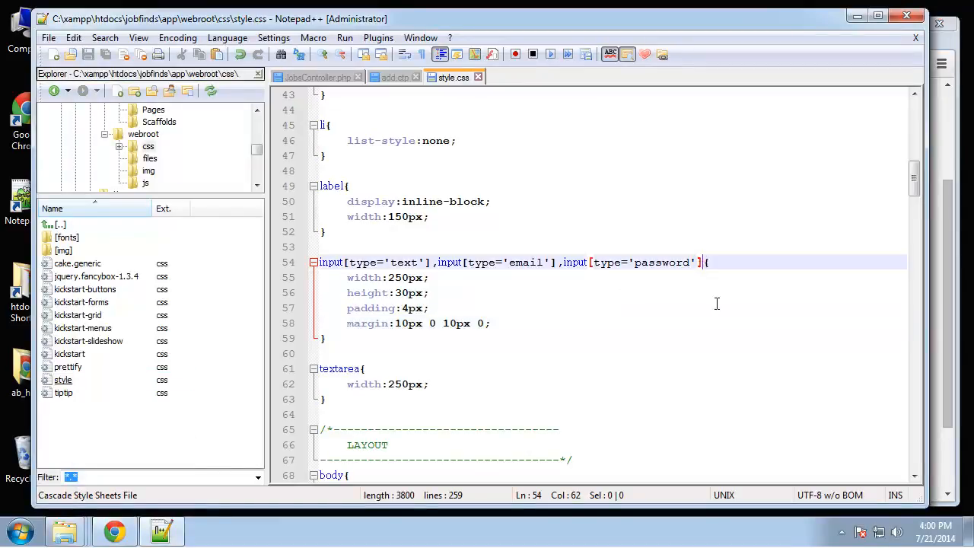
Step: Append select to the input rule and add a select rule with 30px height, 200px width, border, radius and shadow
type(",select")
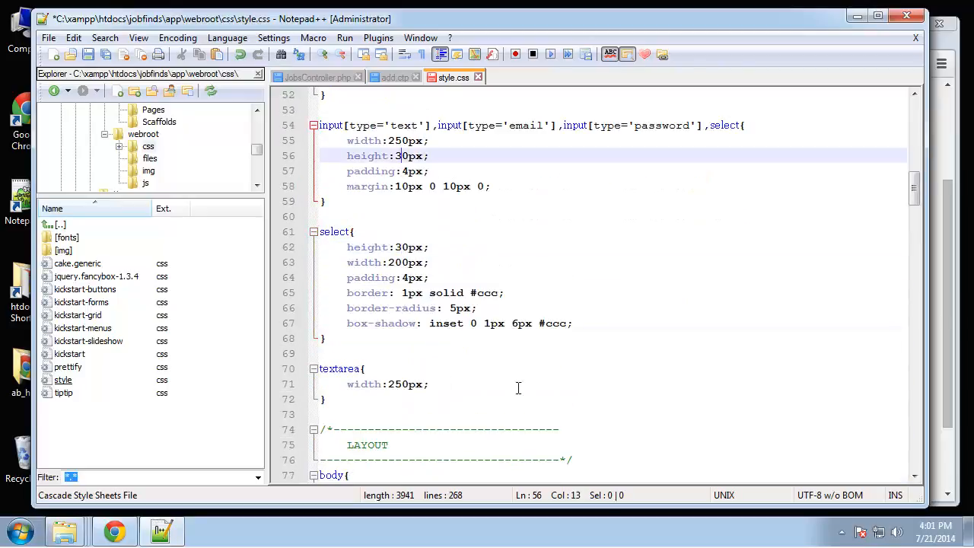
left_click(369, 262)
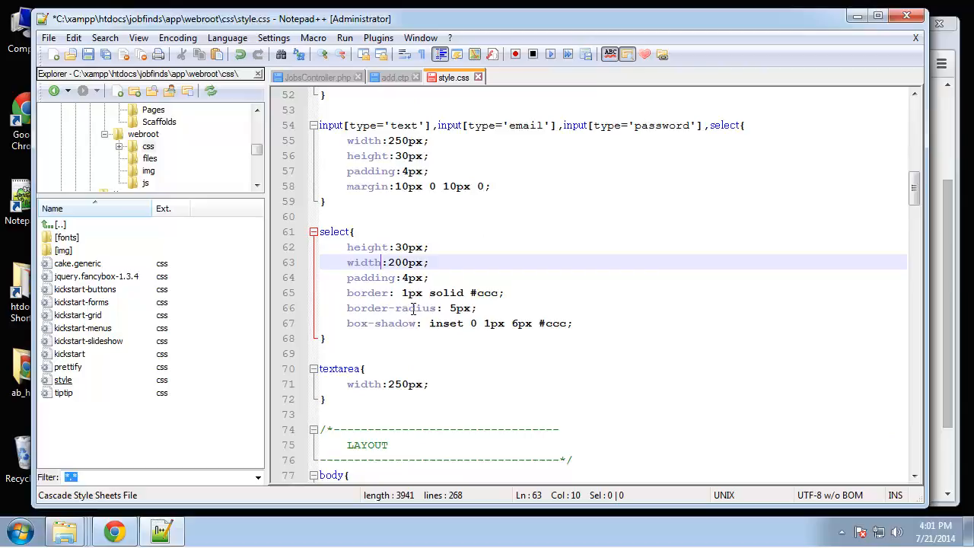
left_click(629, 247)
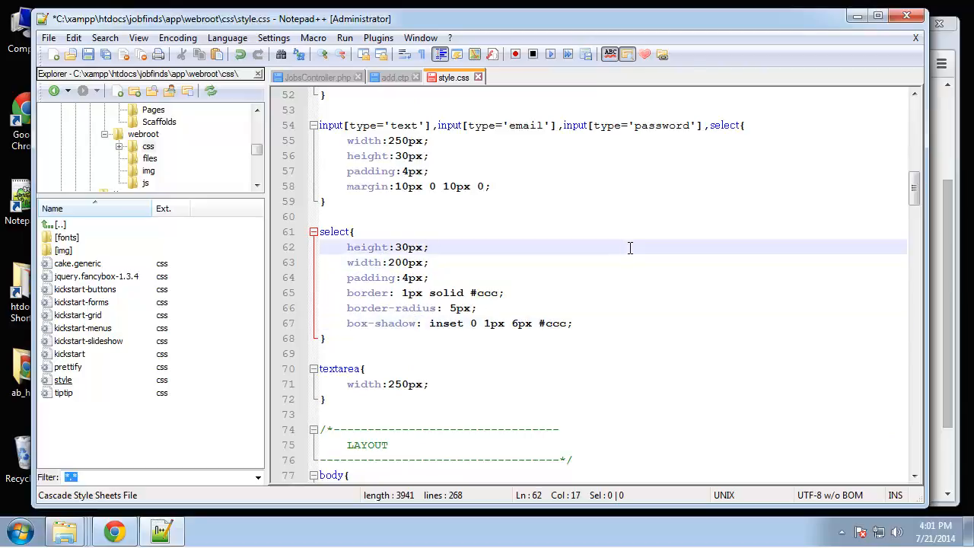
left_click(114, 531)
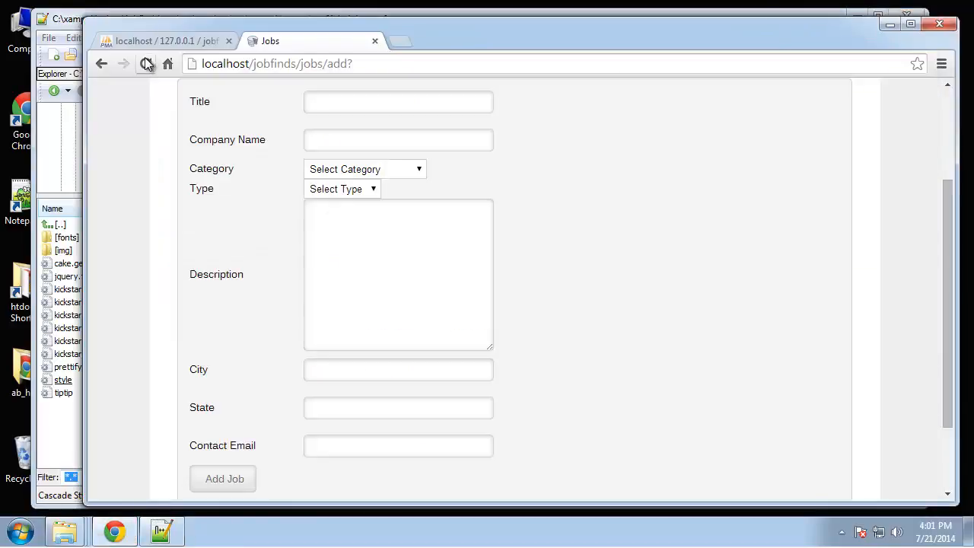
Step: Review the wider Category and Type dropdowns in Chrome, then return to the add.ctp template
scroll("down", 3)
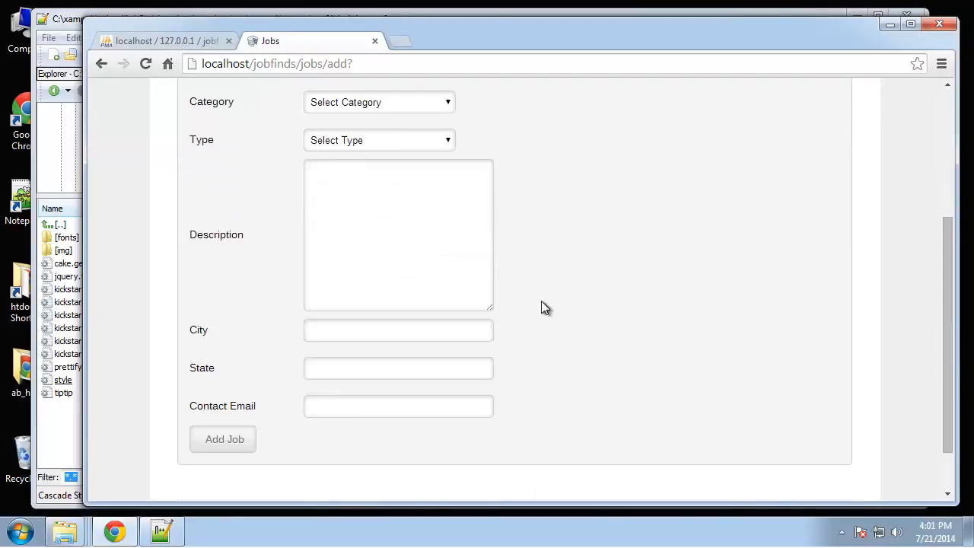
scroll("up", 3)
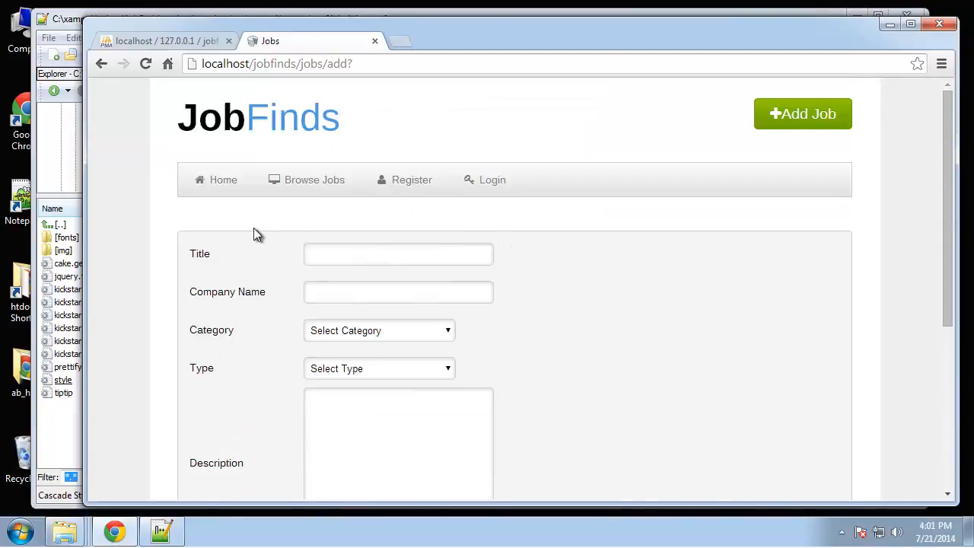
mouse_move(174, 418)
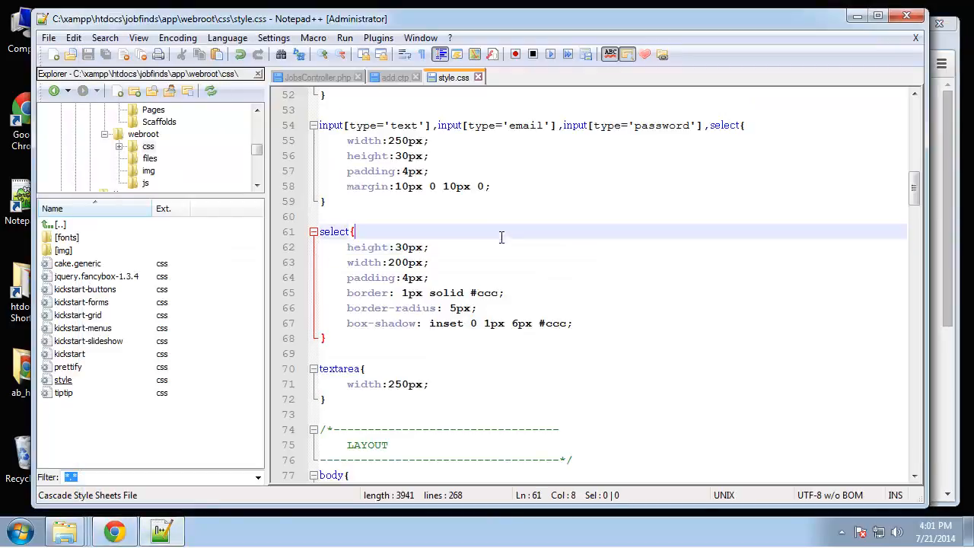
left_click(394, 77)
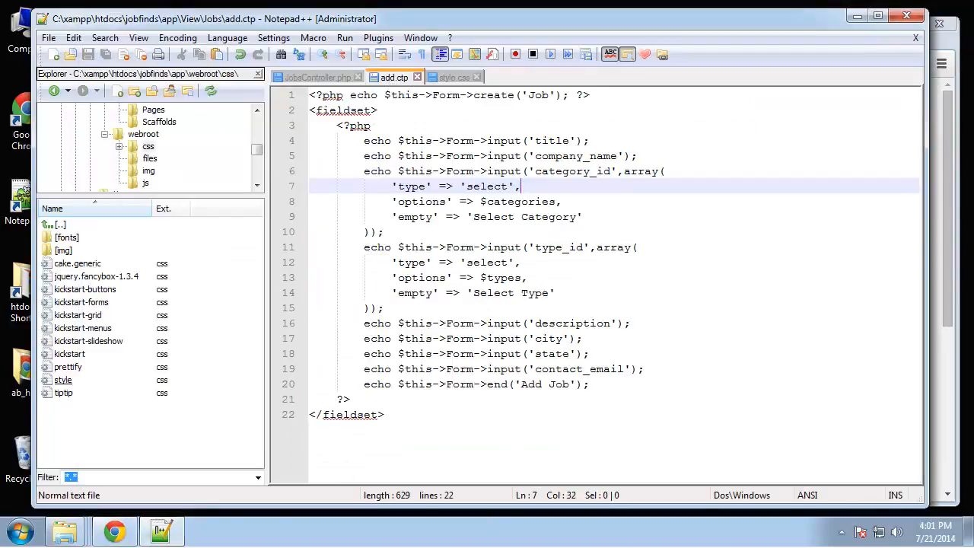
Step: Add a <legend> echoing __('Add Job Listing') right after the fieldset in add.ctp
left_click(376, 110)
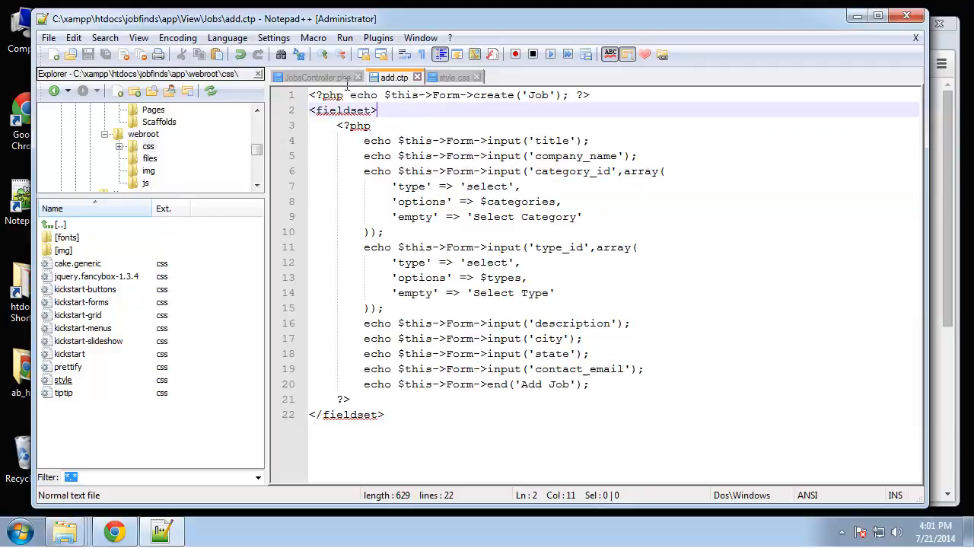
type("<legend><?php echo __('Add Job Listing'); ?></legend>")
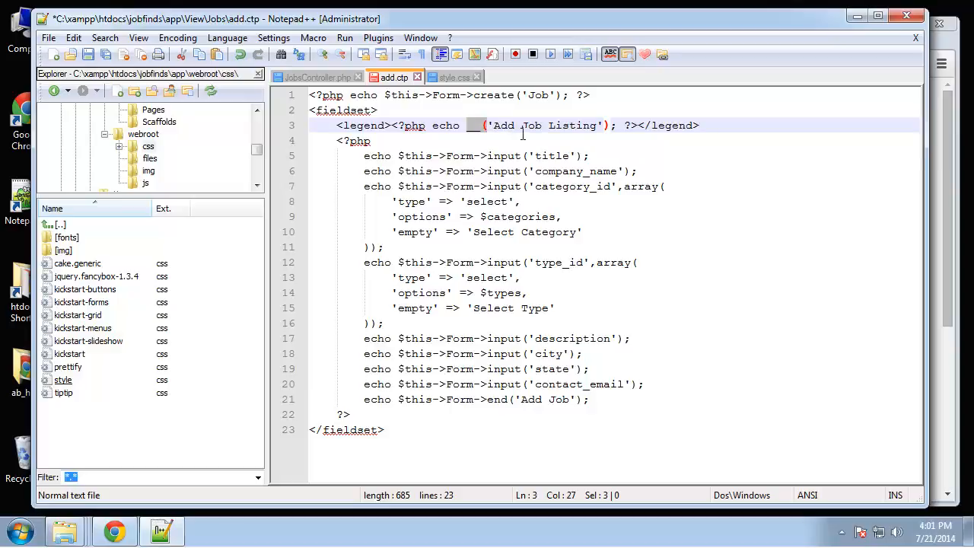
mouse_move(532, 132)
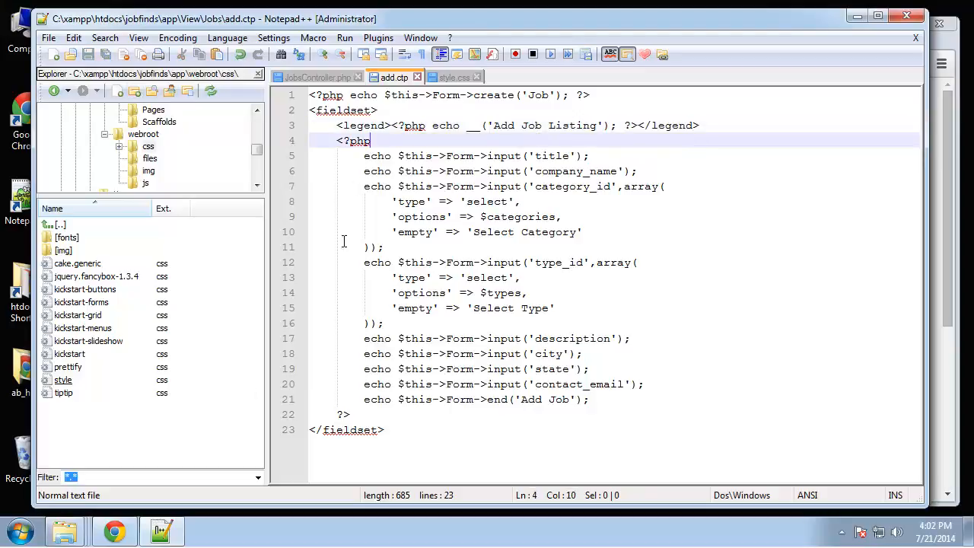
Step: Reload the JobFinds add page in Chrome and check the Add Job Listing legend appears
left_click(113, 530)
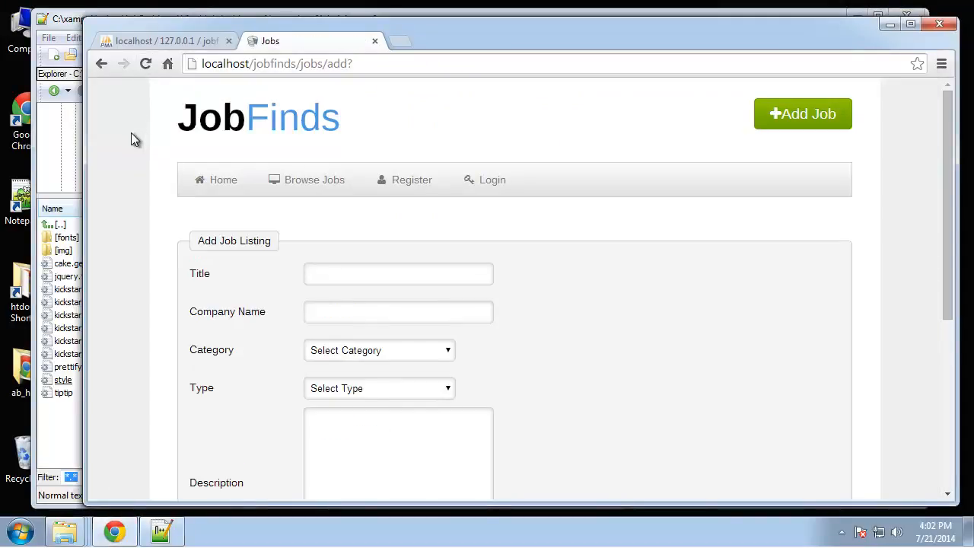
scroll("down", 3)
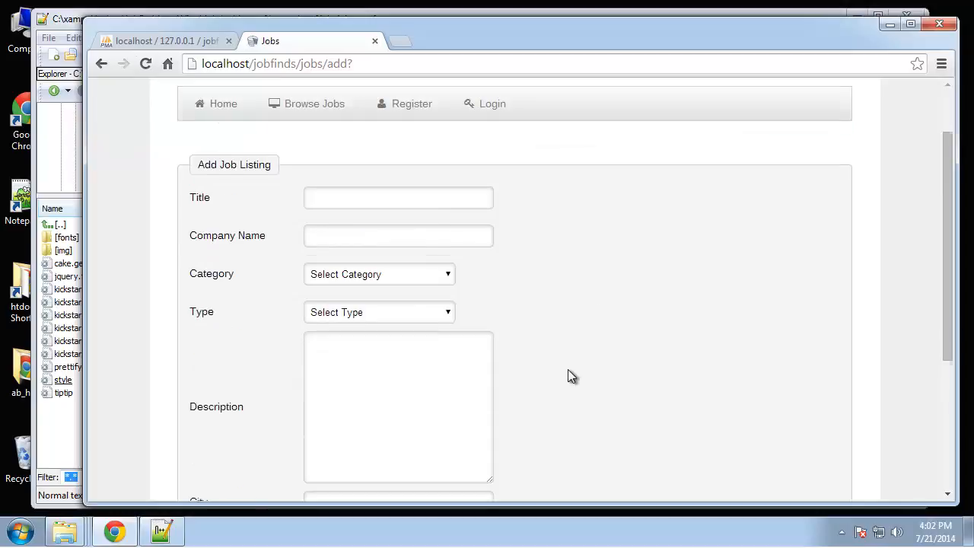
scroll("up", 3)
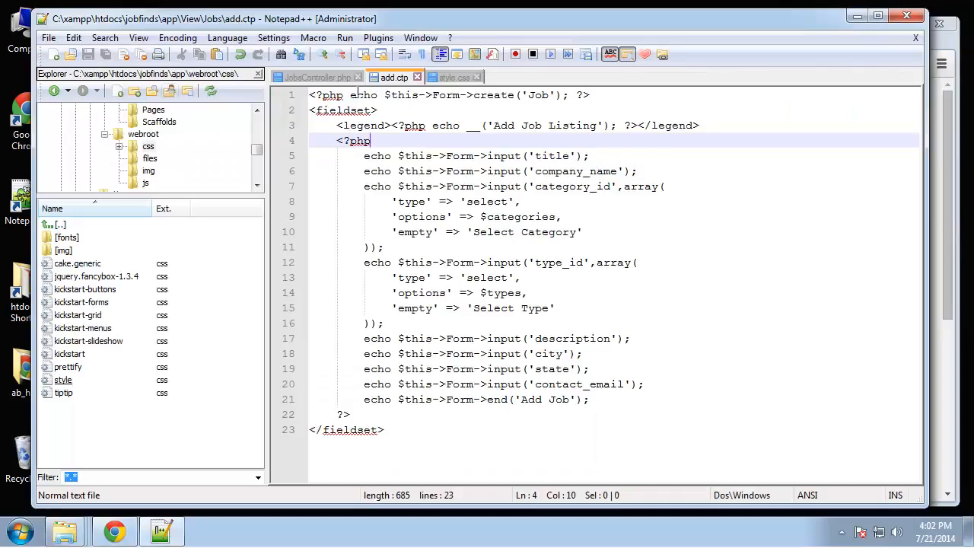
Step: In JobsController add(), call $this->Job->create() inside an if($this->request->is('post')) check
left_click(316, 76)
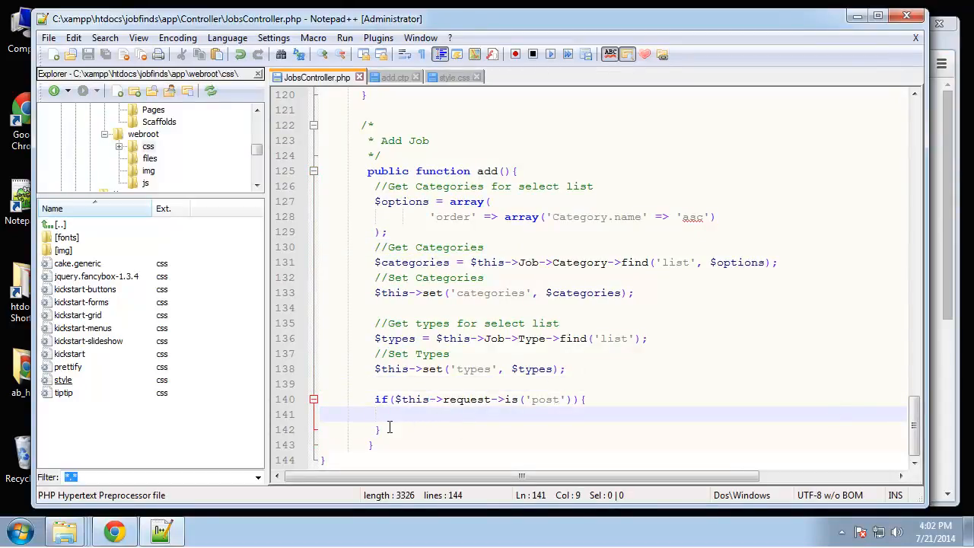
type("$this")
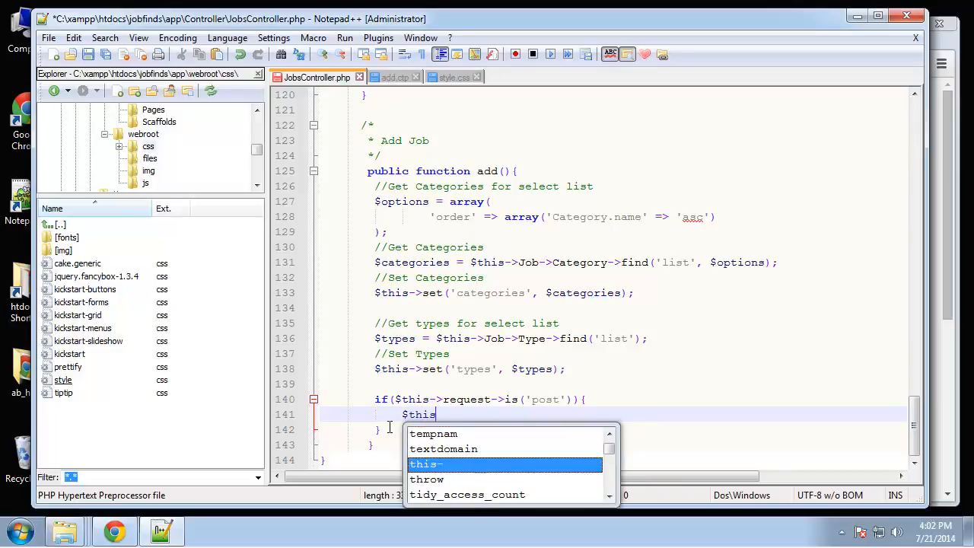
type("->Job->create(")
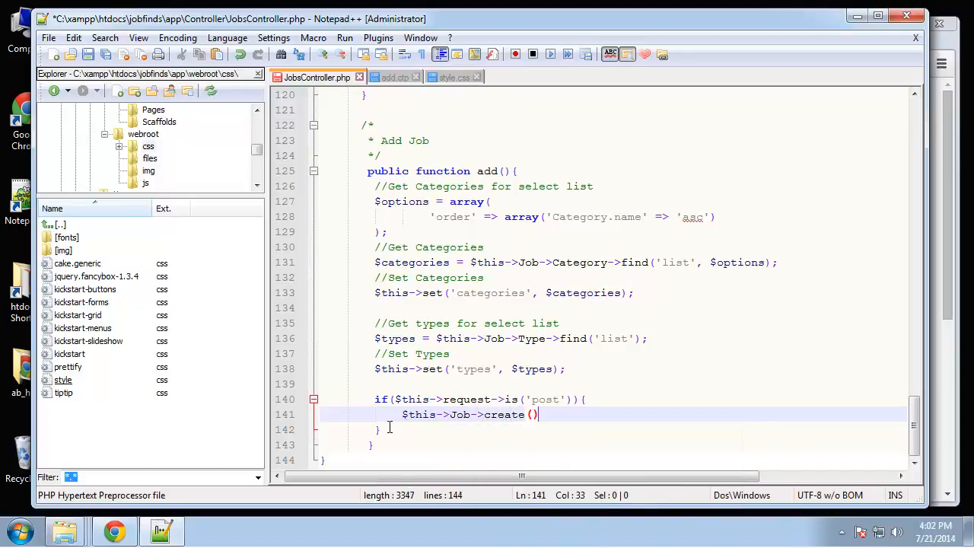
type(";")
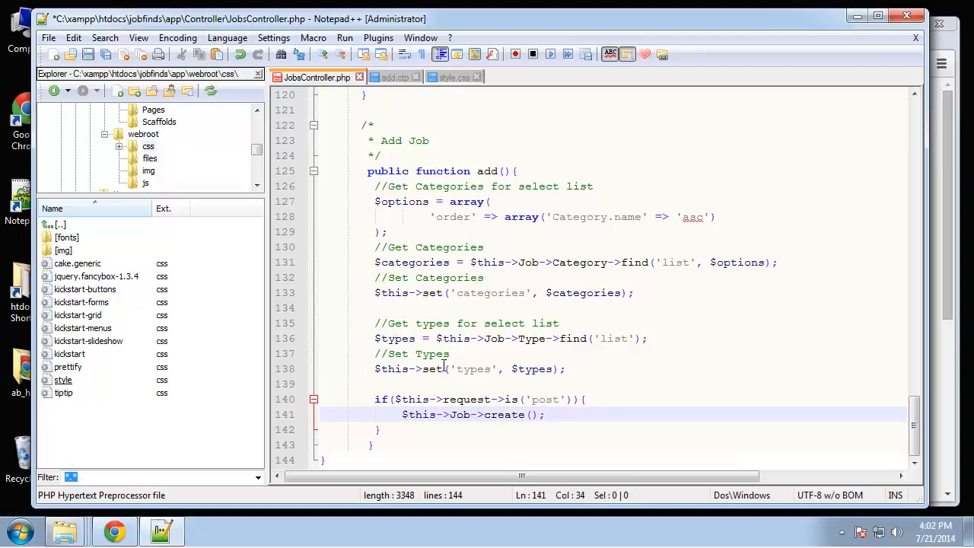
mouse_move(528, 432)
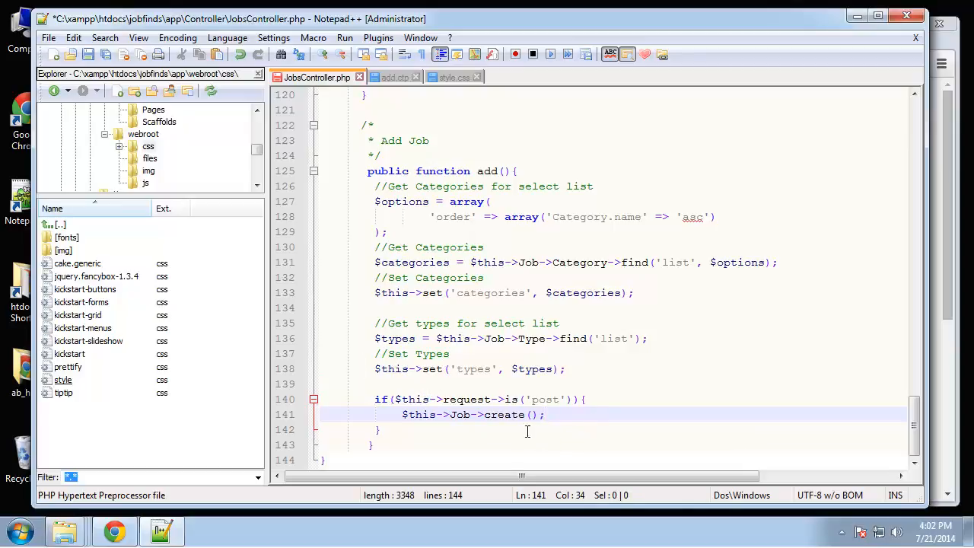
mouse_move(494, 399)
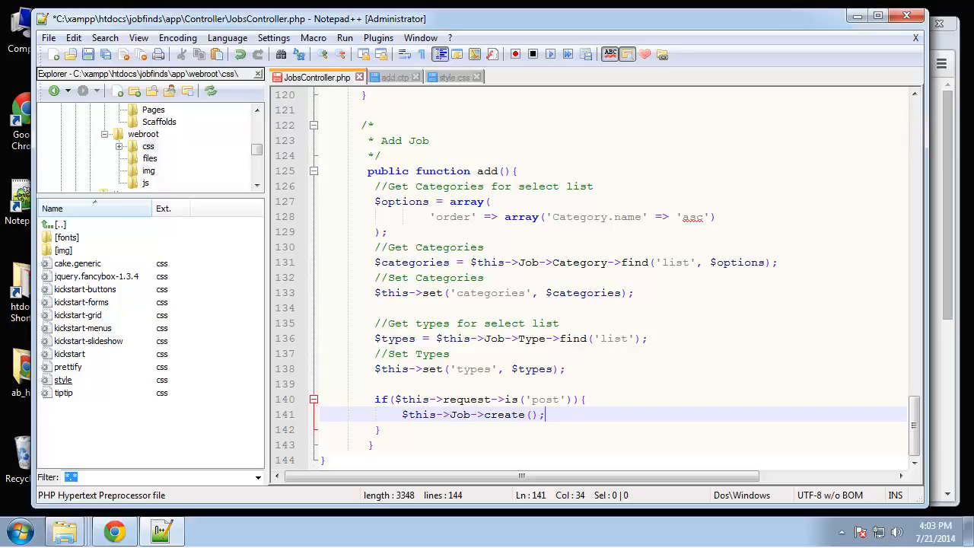
mouse_move(486, 230)
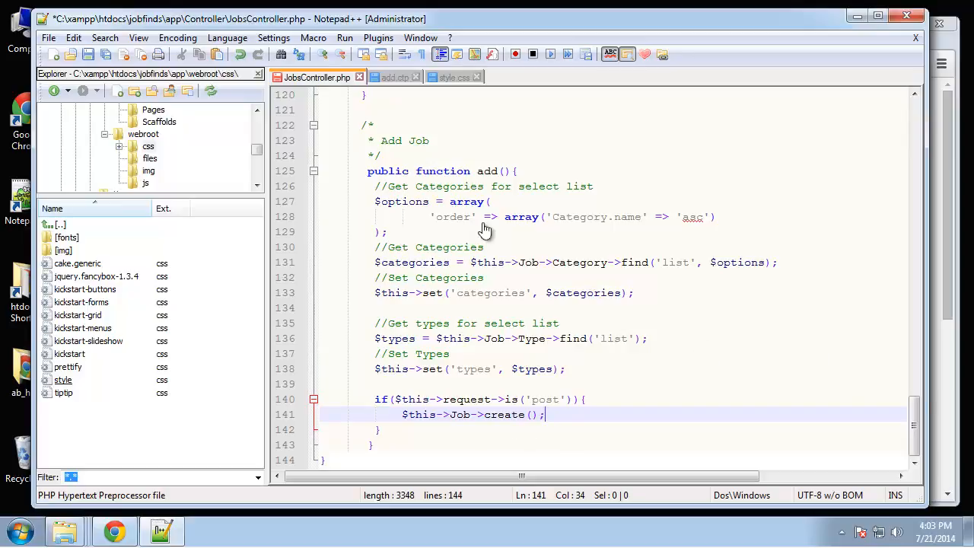
Step: Sign back into phpMyAdmin as root after the timeout to reach the jobfinds jobs table
left_click(113, 531)
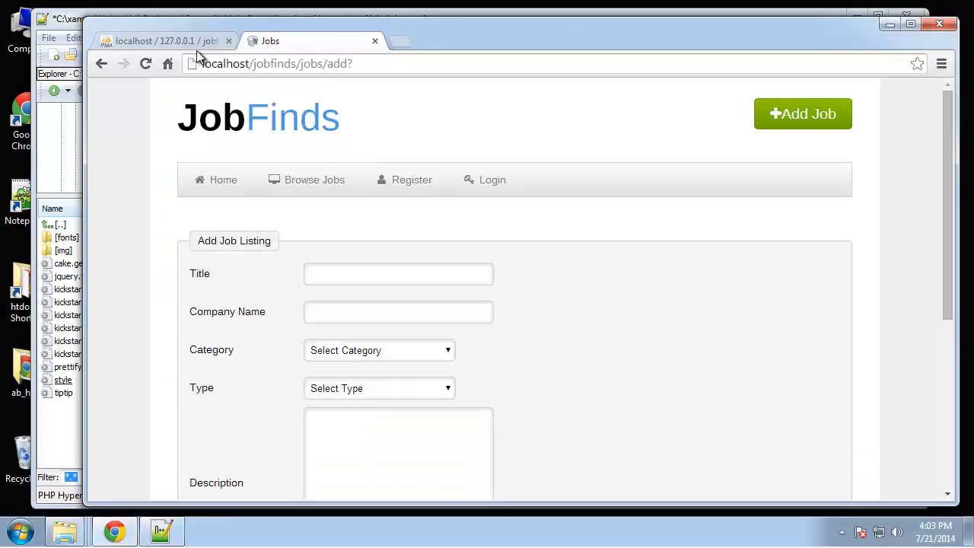
left_click(164, 41)
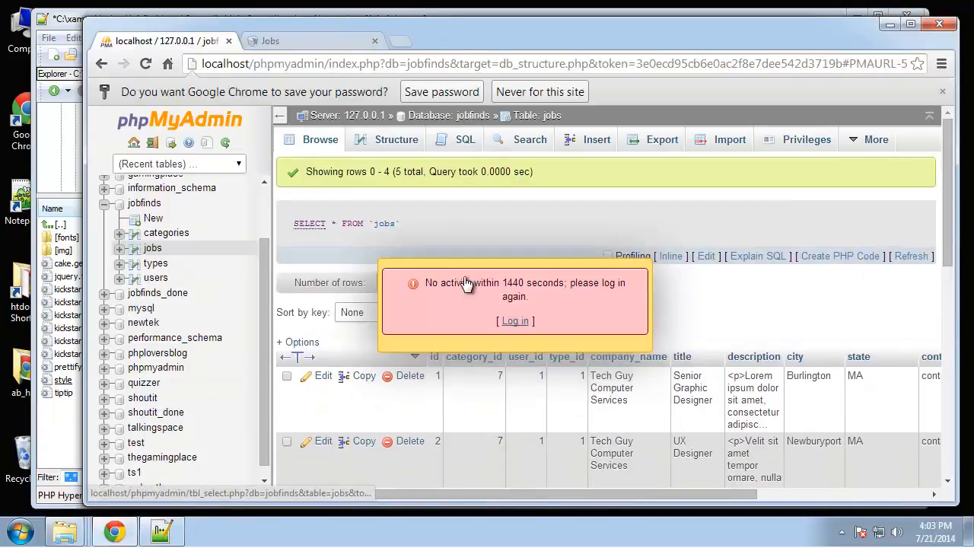
left_click(514, 321)
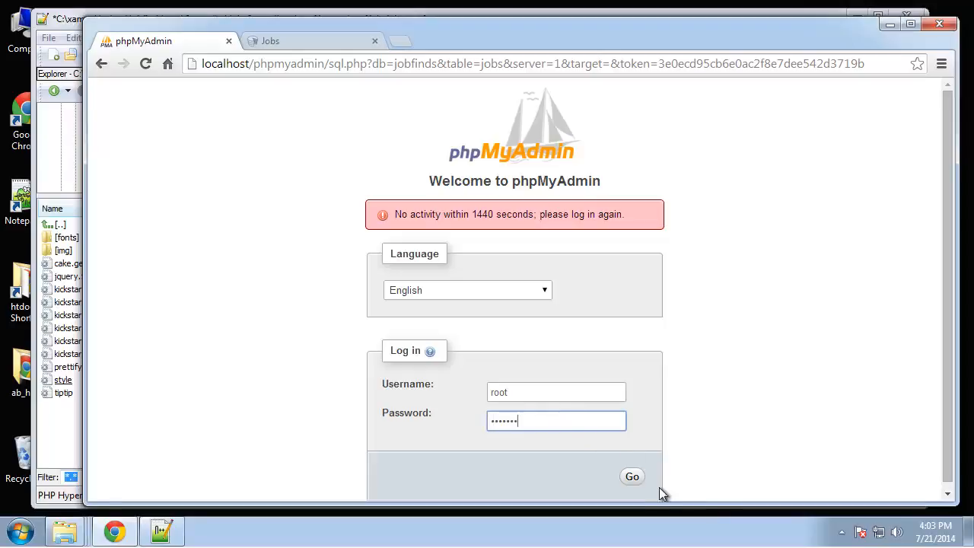
left_click(632, 476)
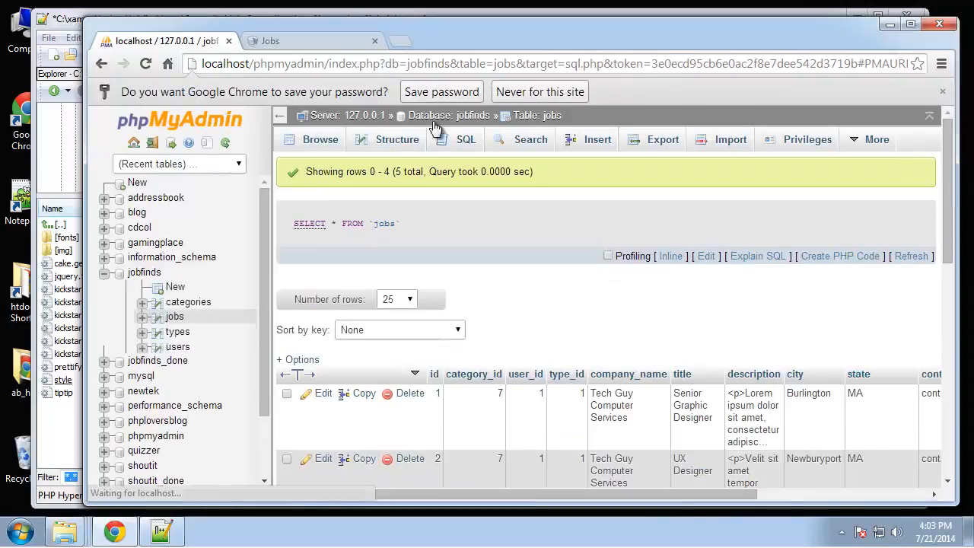
Step: Review the jobs table rows and user_id column, then return to the controller code
scroll("down", 3)
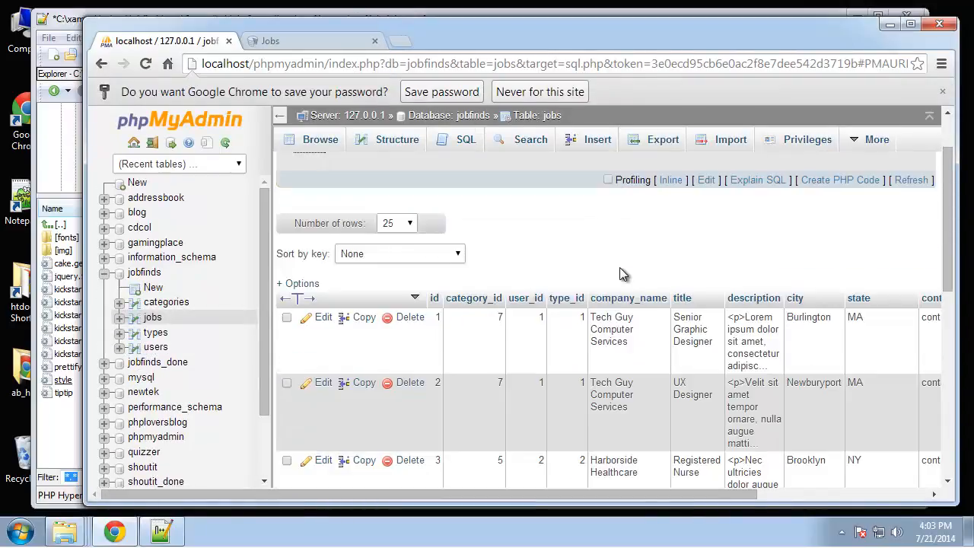
scroll("up", 3)
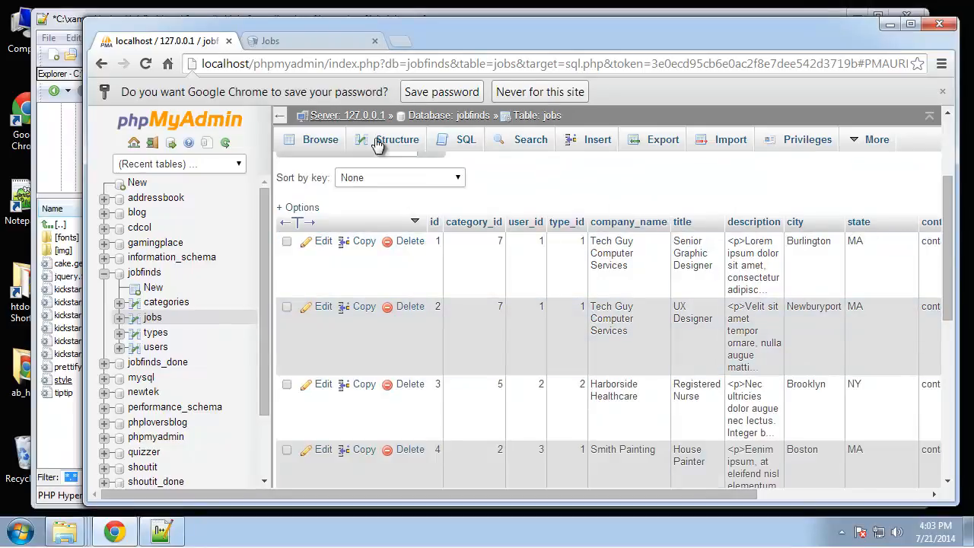
mouse_move(526, 222)
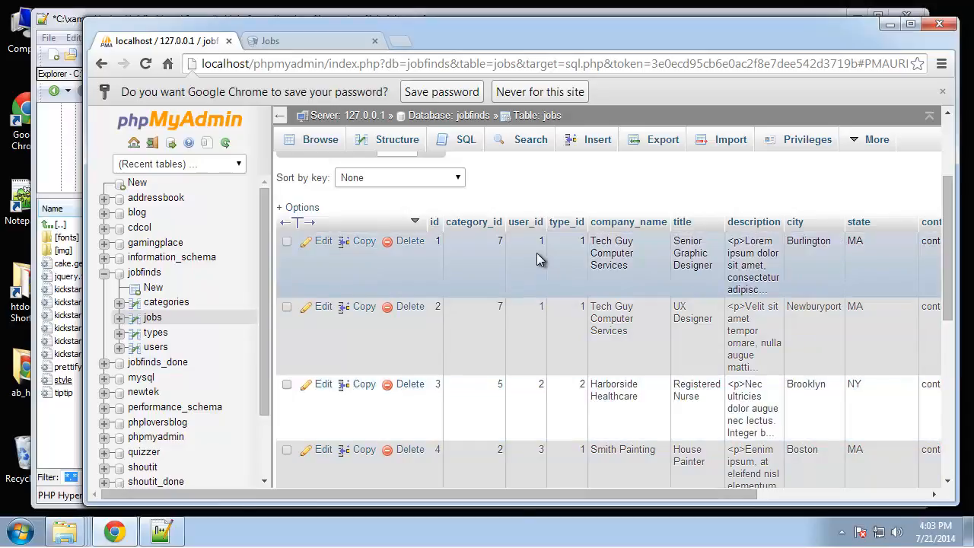
mouse_move(525, 233)
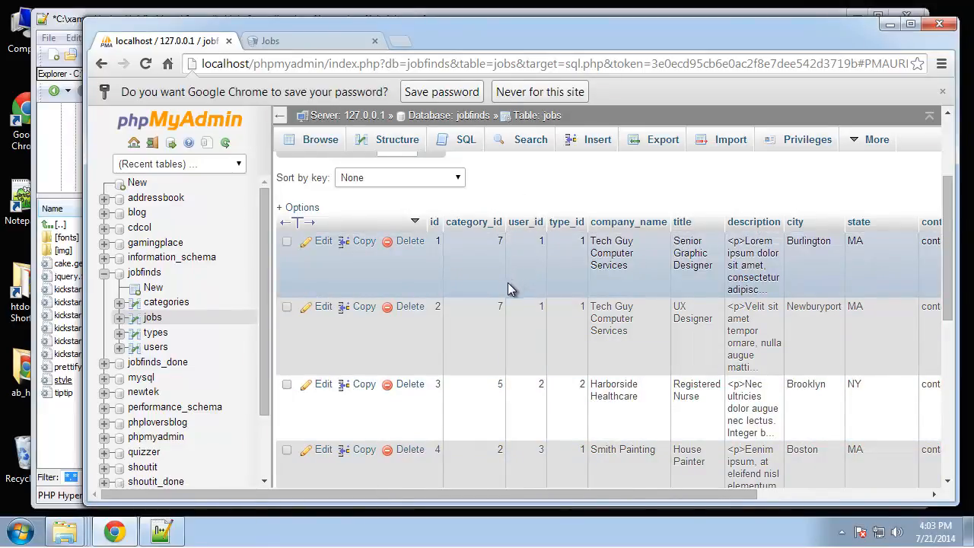
mouse_move(528, 294)
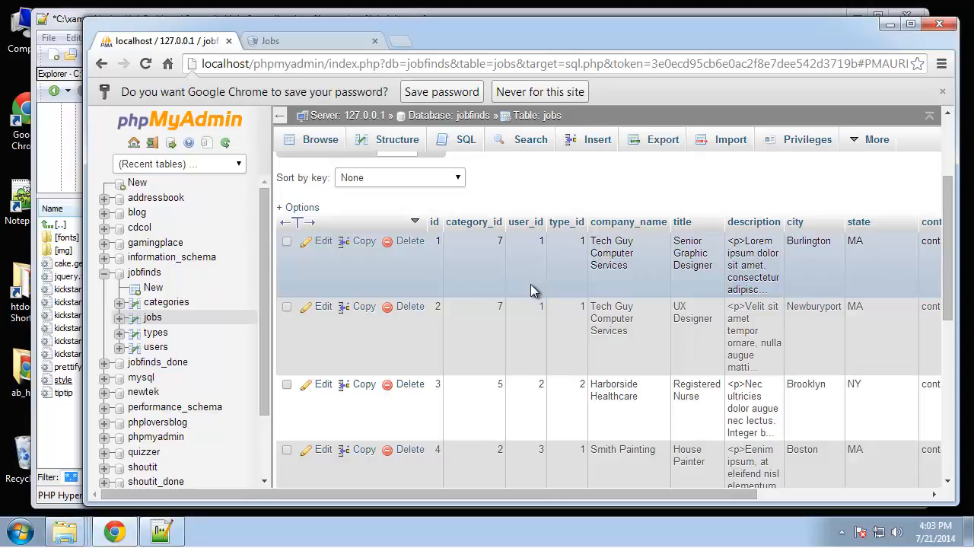
left_click(160, 530)
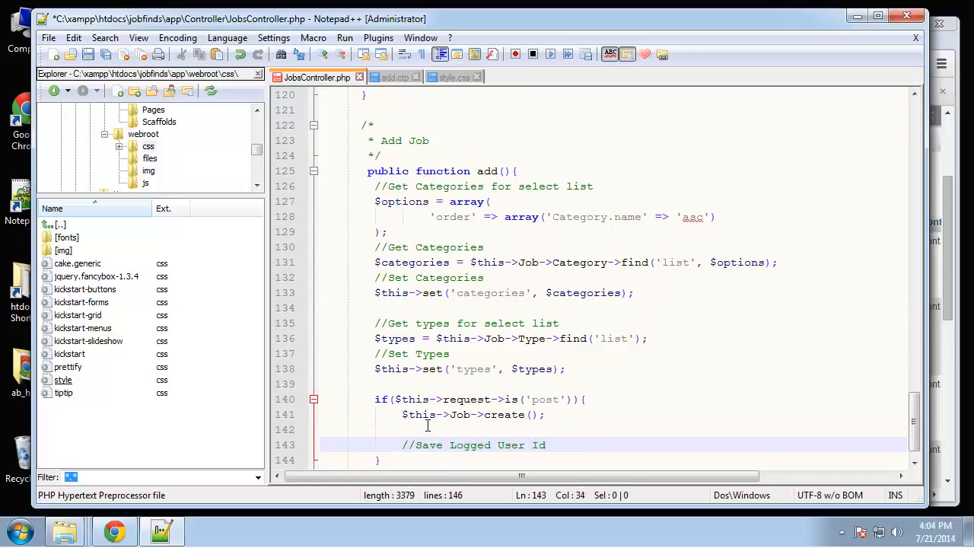
Step: Set $this->request->data['Job']['user_id'] = 1 below the Save Logged User Id comment
type("$this")
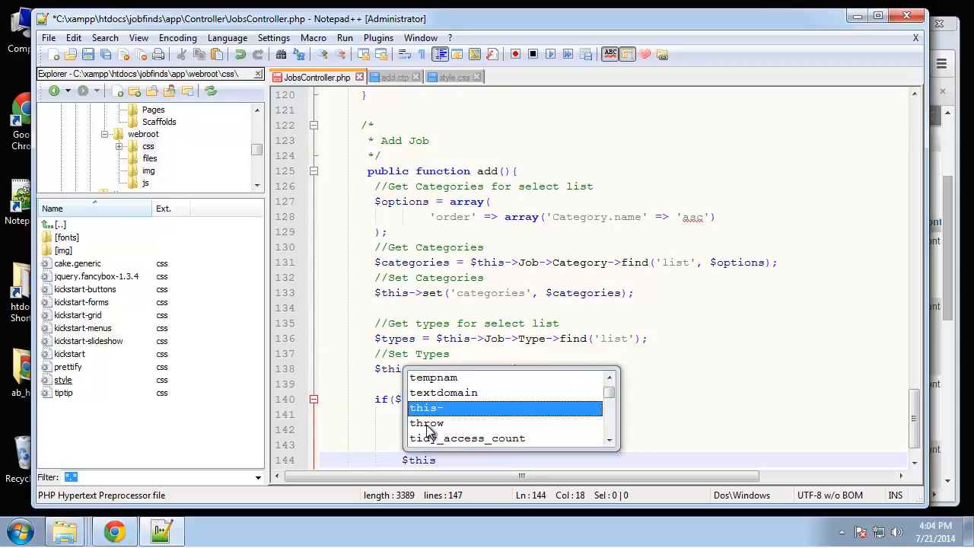
type("request->")
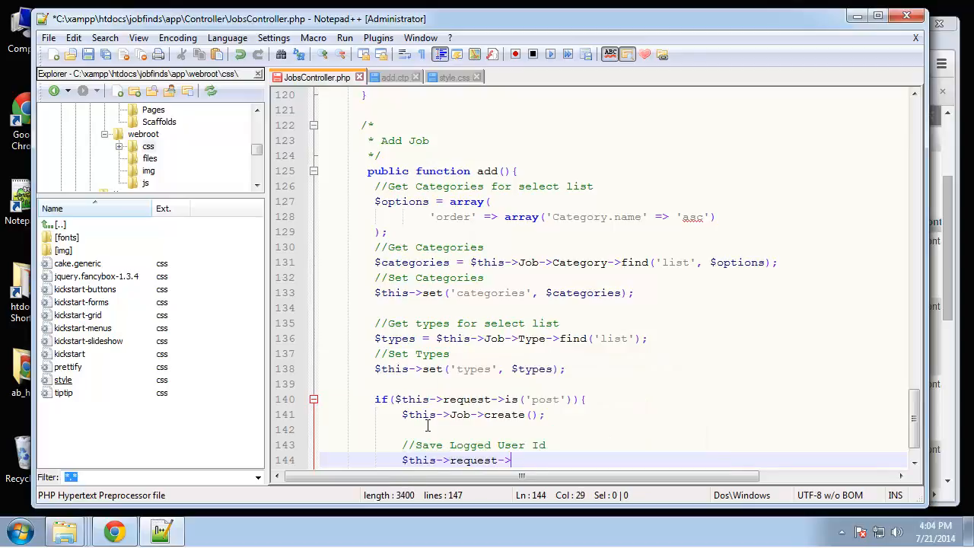
type("data['")
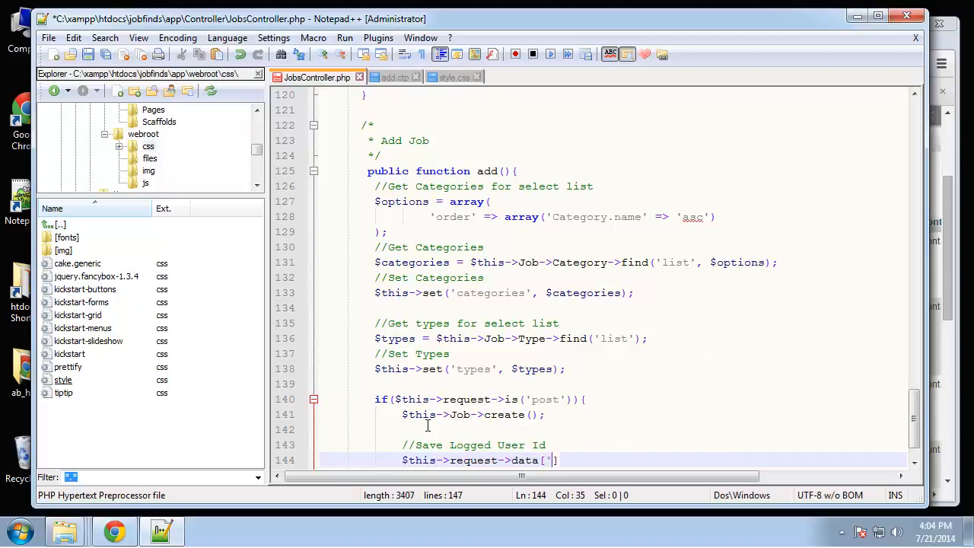
type("Job")
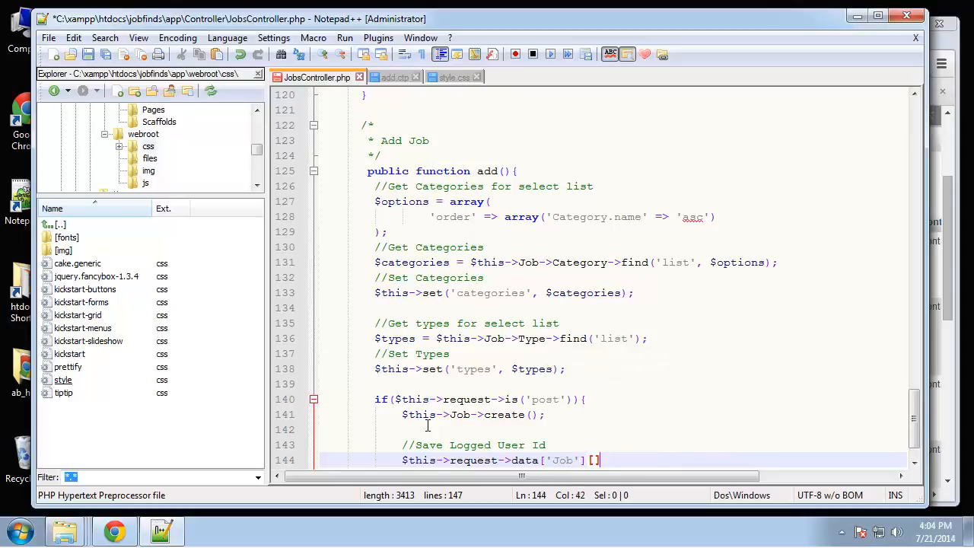
type("''")
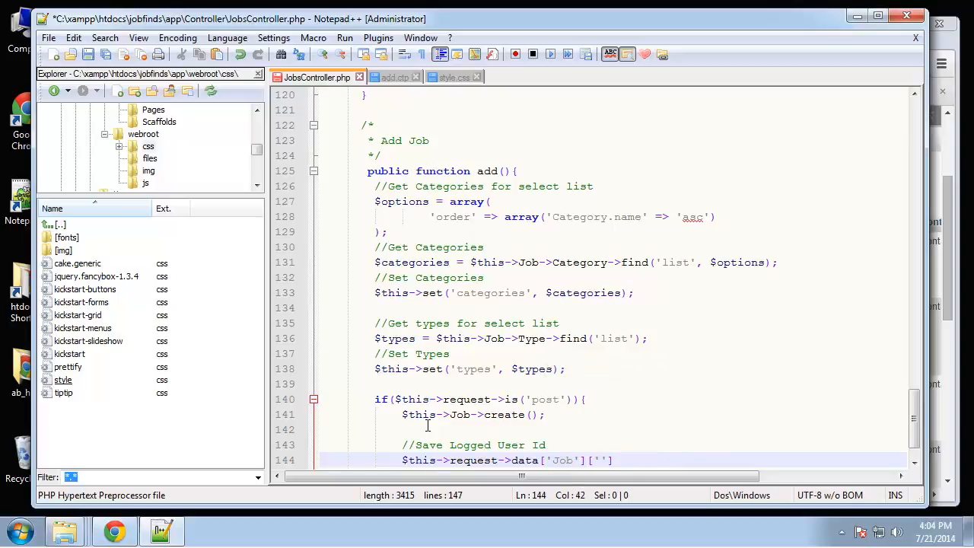
type("user_id")
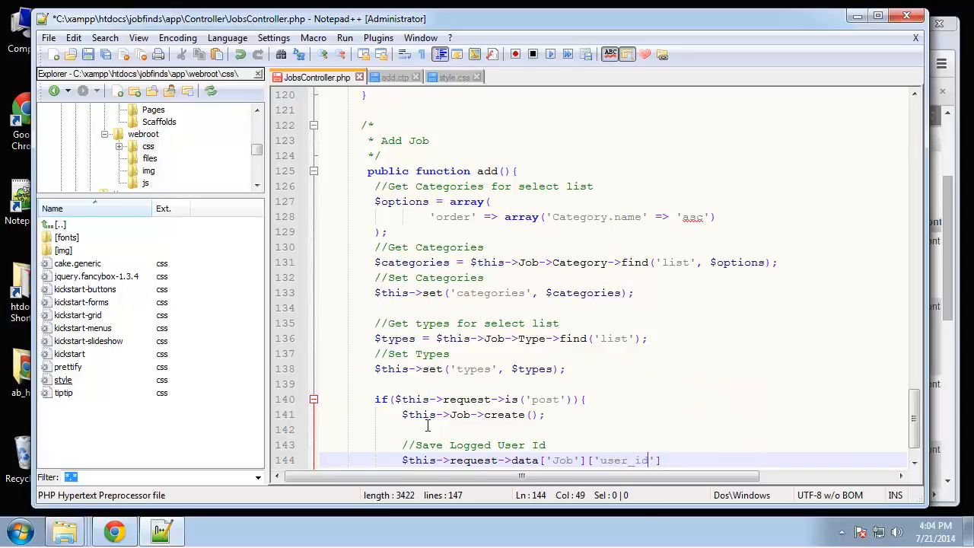
type("= 1;")
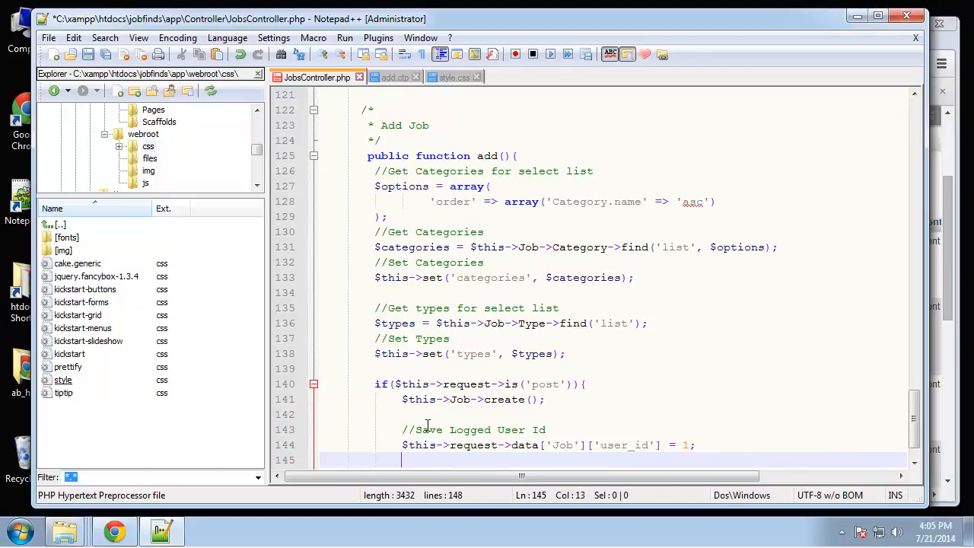
scroll("down", 3)
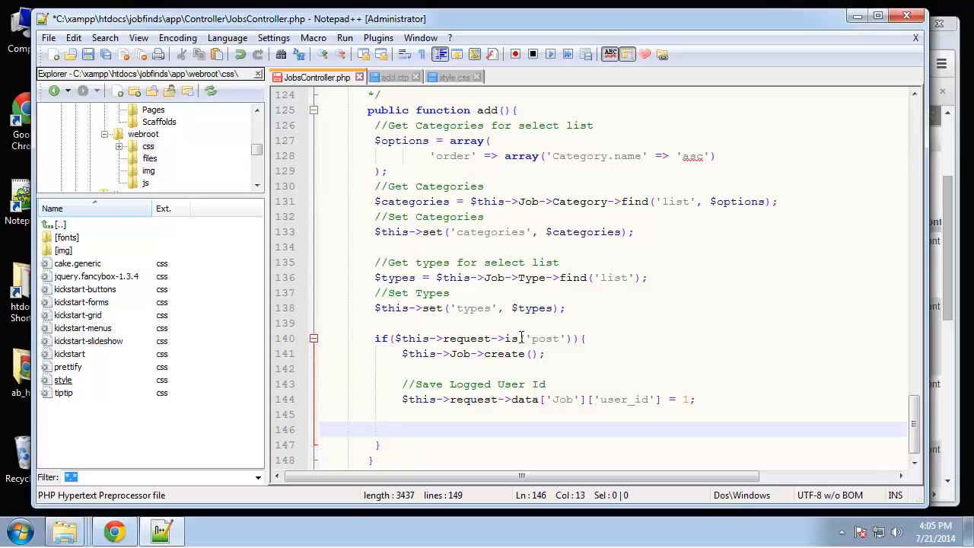
Step: Add an if condition calling $this->Job->save($this->request->data) inside the post block
type("if(")
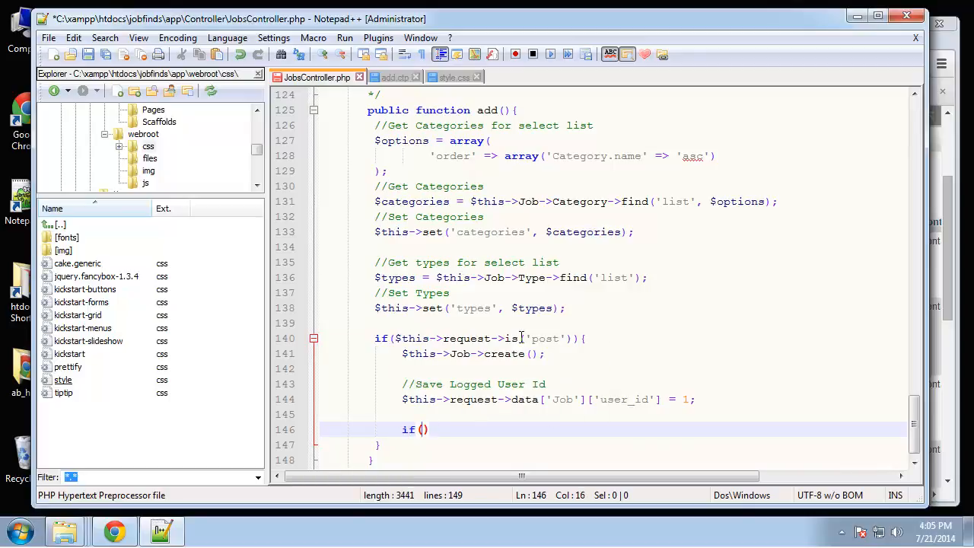
type("$this->")
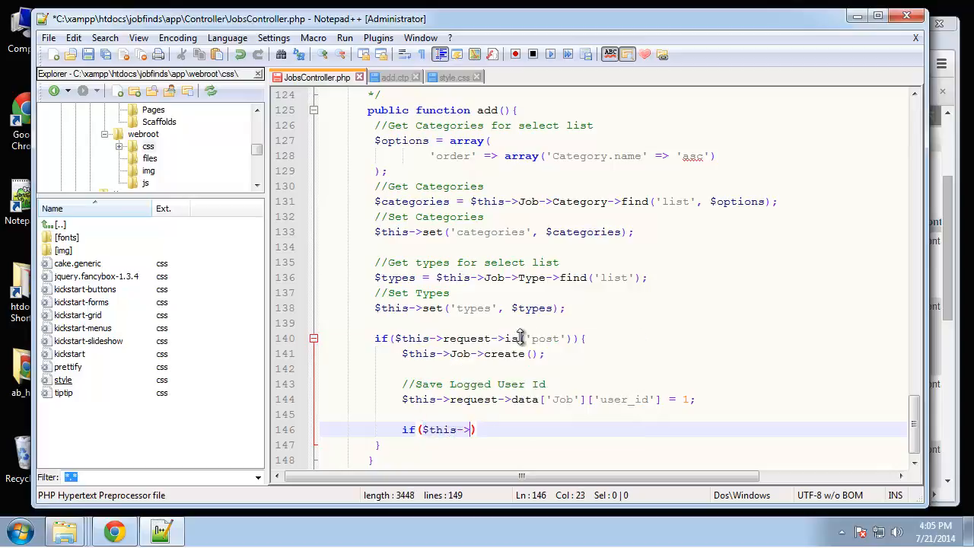
type("Job->")
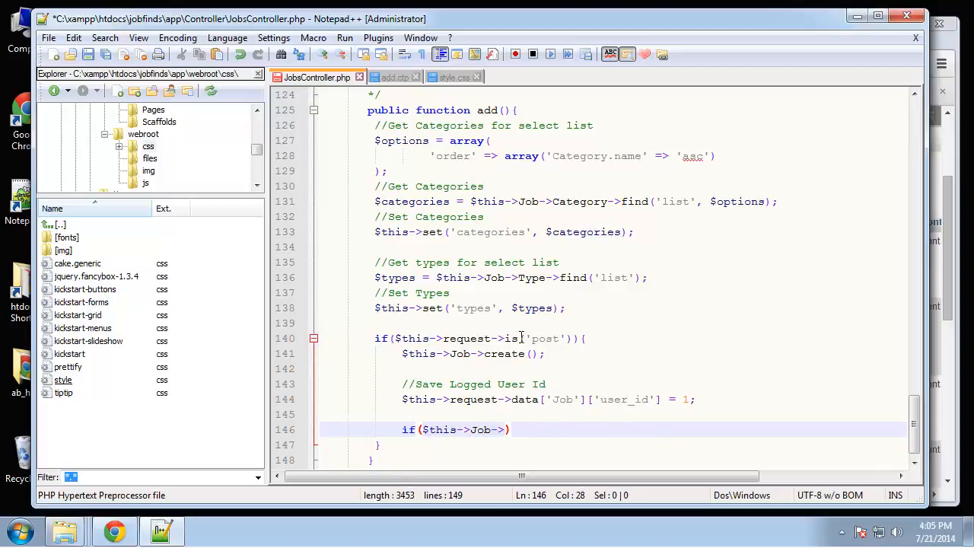
type("save()")
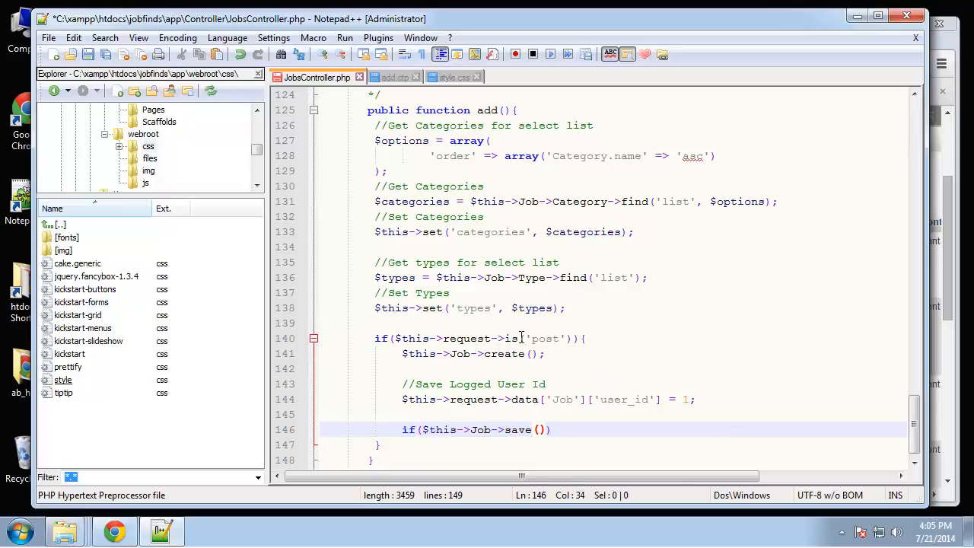
type("$")
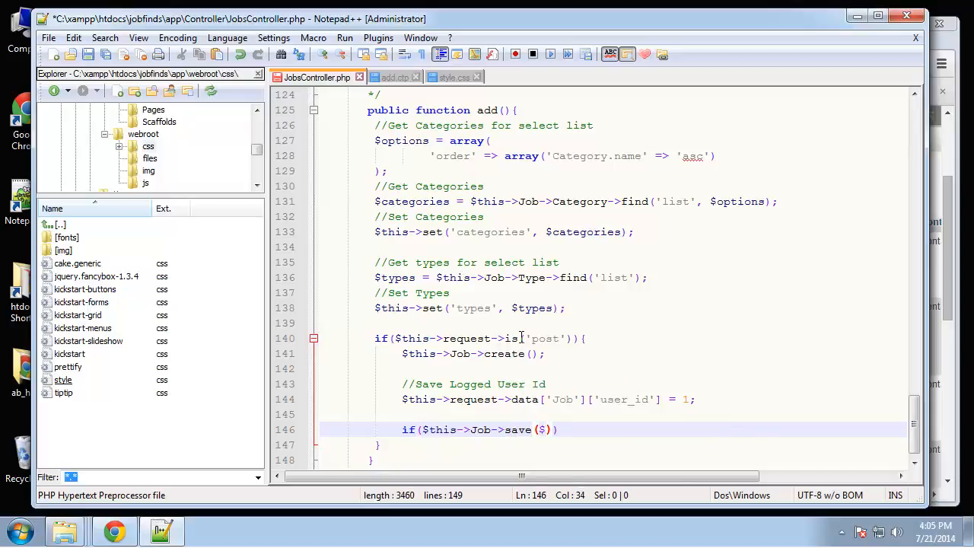
type("$this->data->reque")
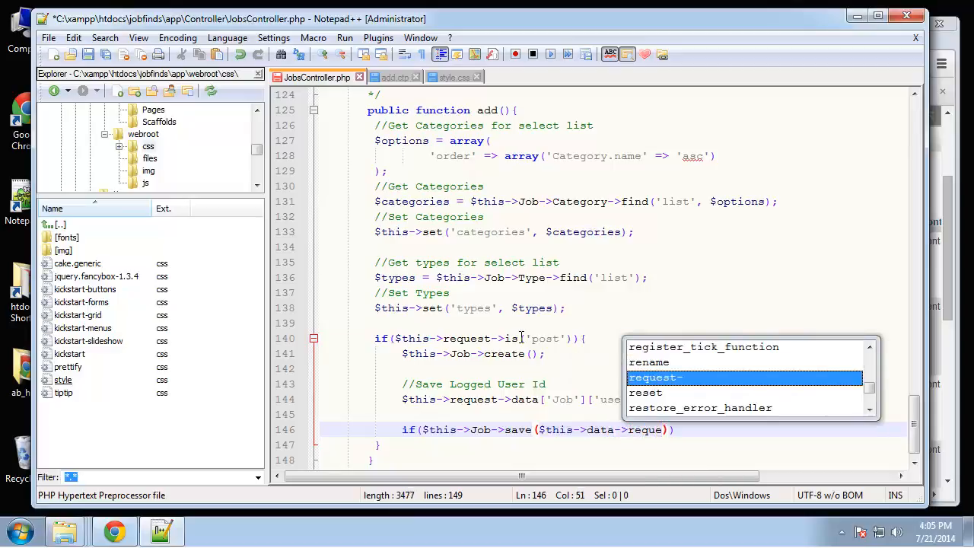
type("st")
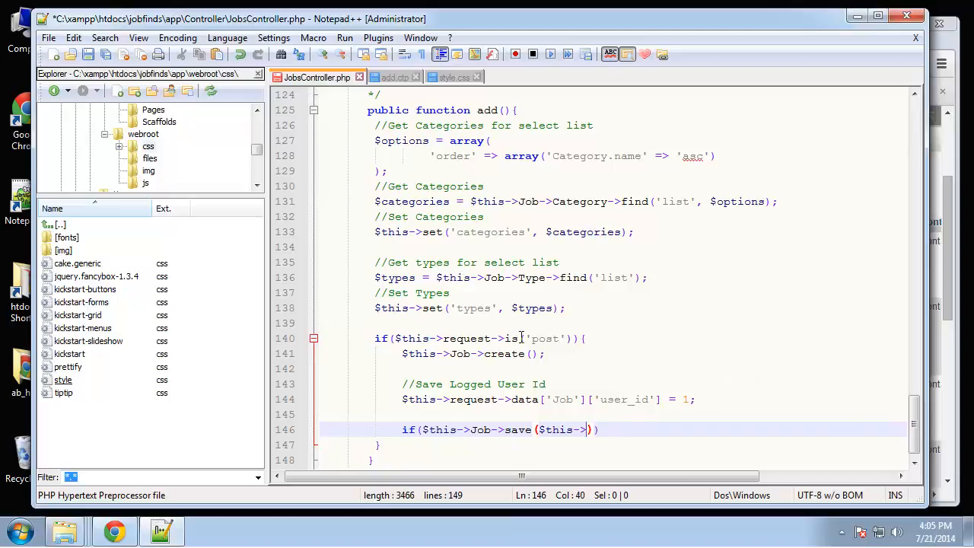
type("request->data")
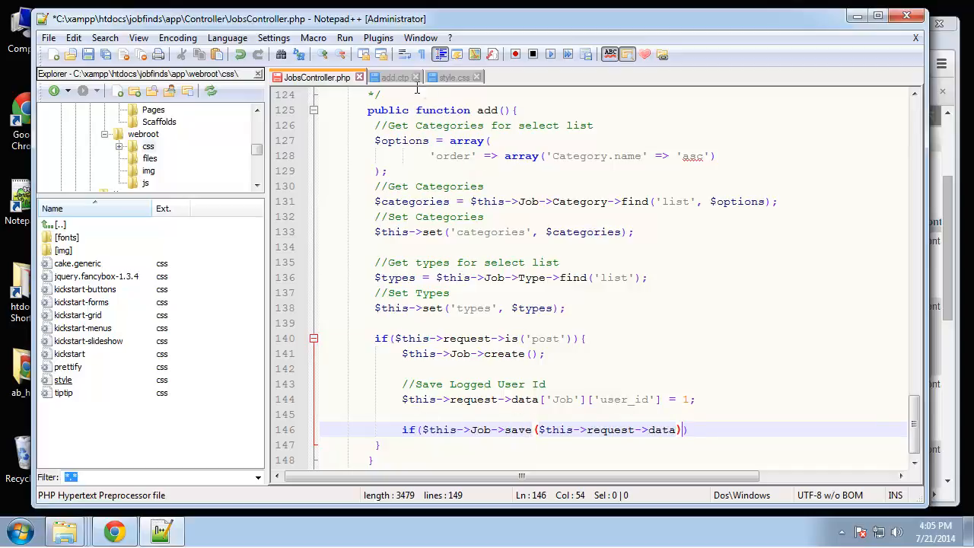
Step: Compare add.ctp's company_name field name against the jobs table columns in phpMyAdmin
left_click(393, 77)
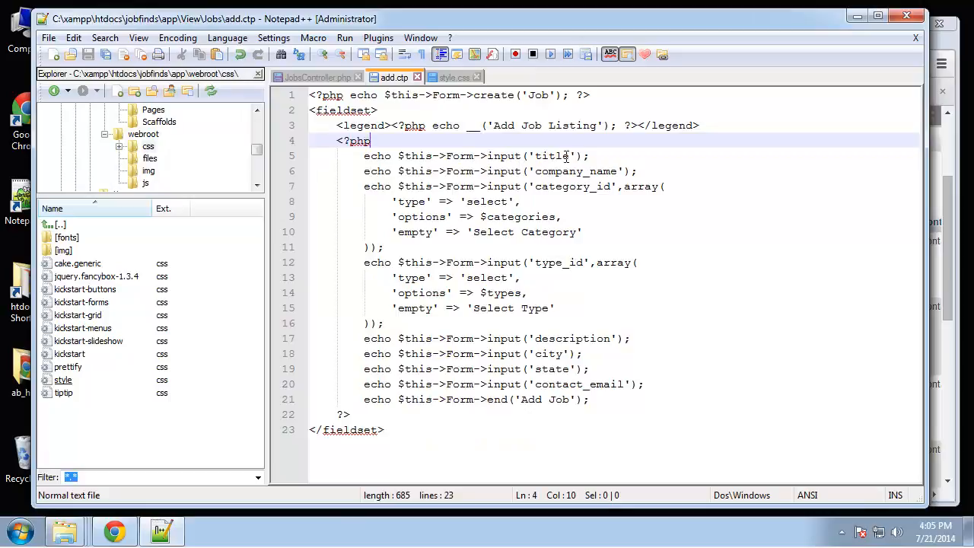
double_click(546, 155)
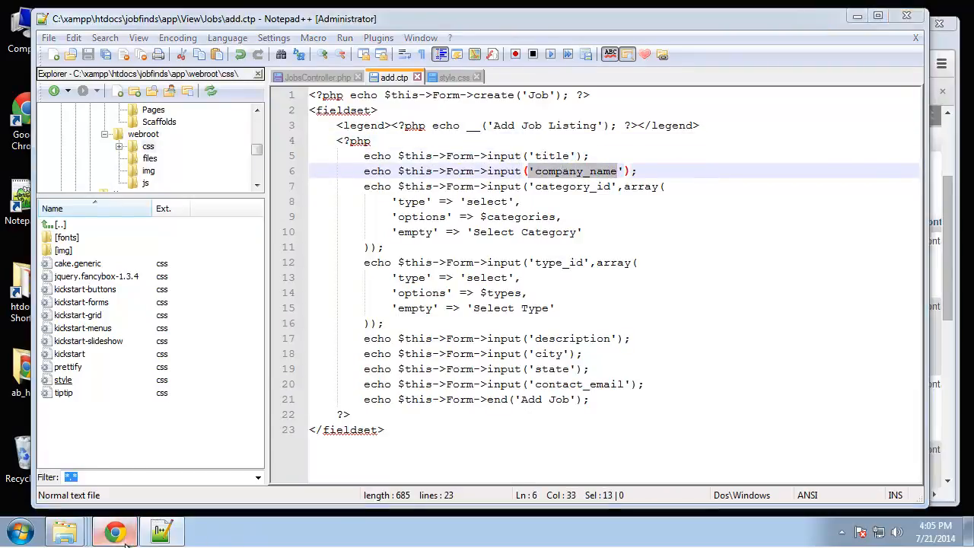
left_click(114, 531)
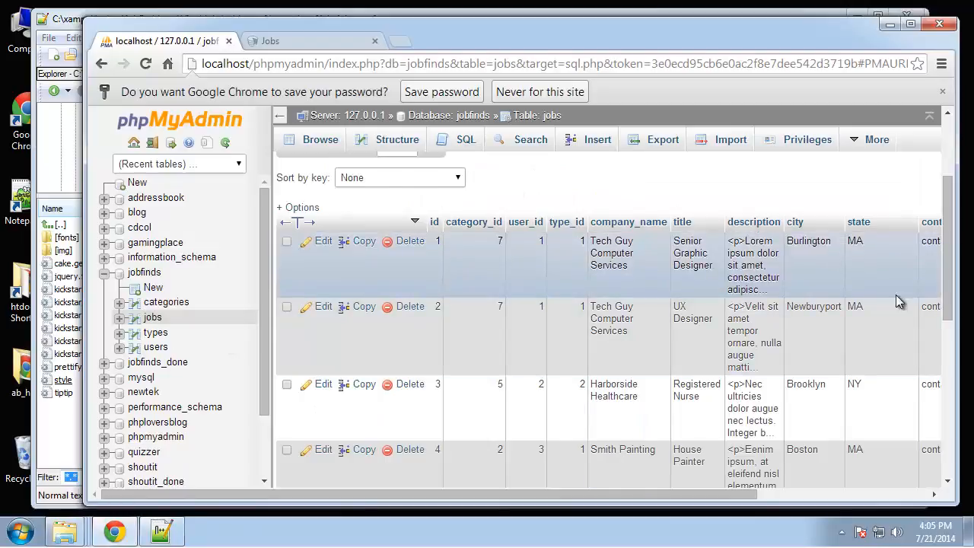
scroll("right", 3)
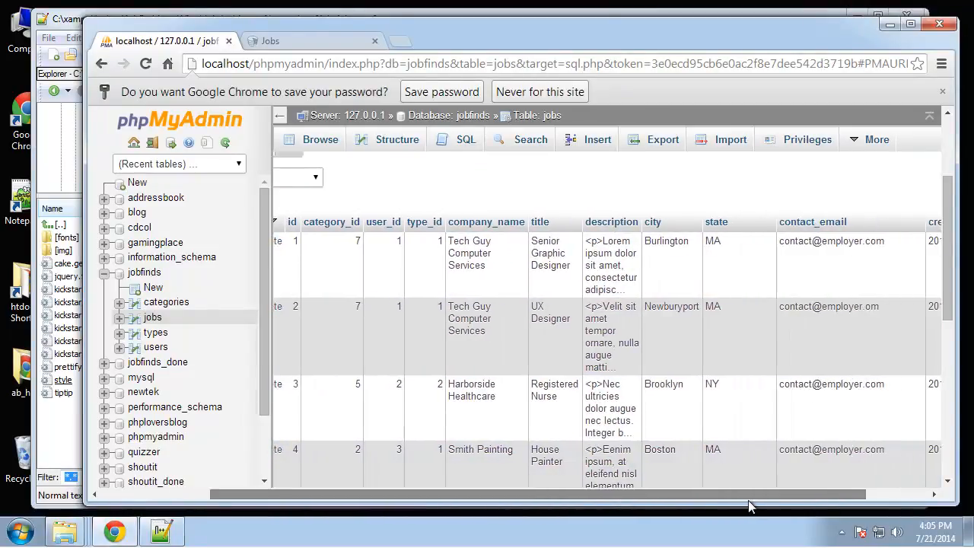
scroll("left", 3)
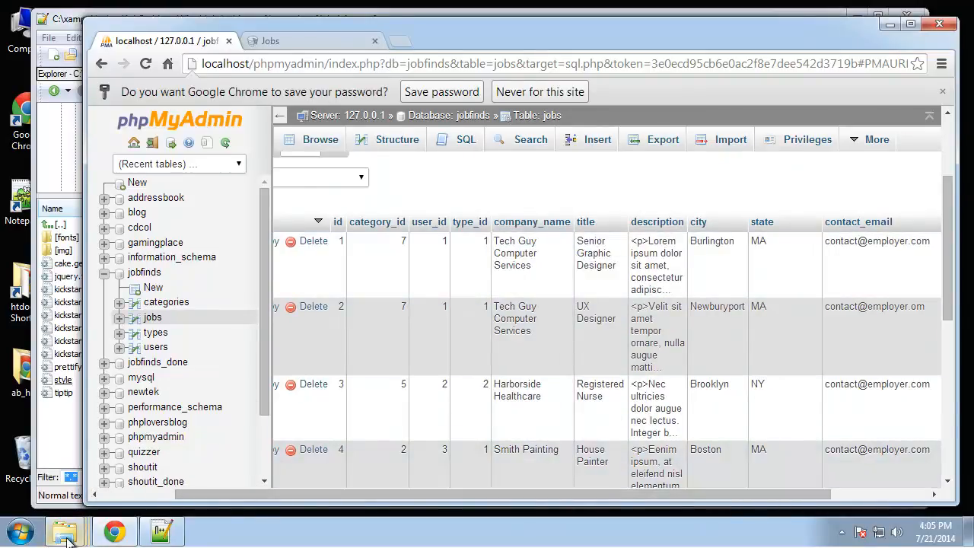
Step: Return to Notepad++ and bring JobsController.php's add() function back in front
left_click(160, 530)
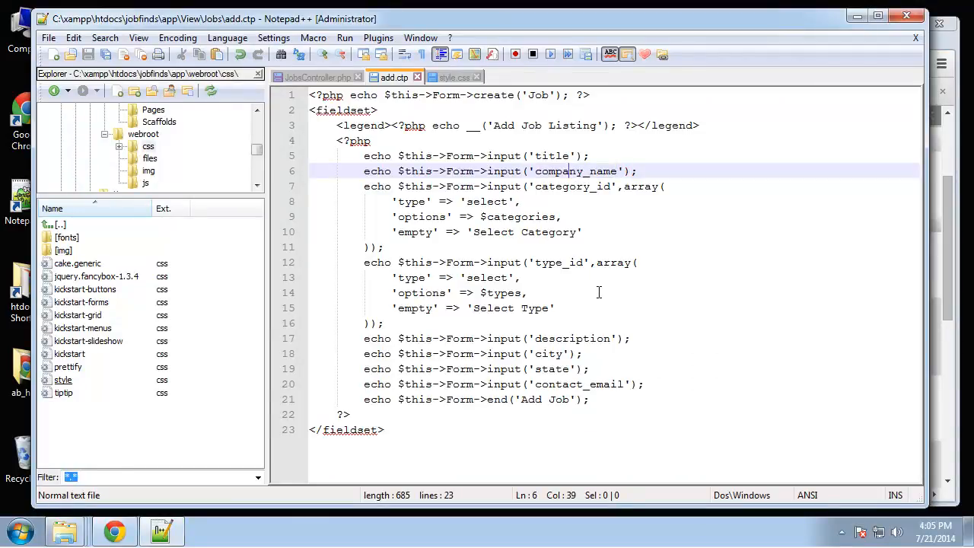
mouse_move(571, 250)
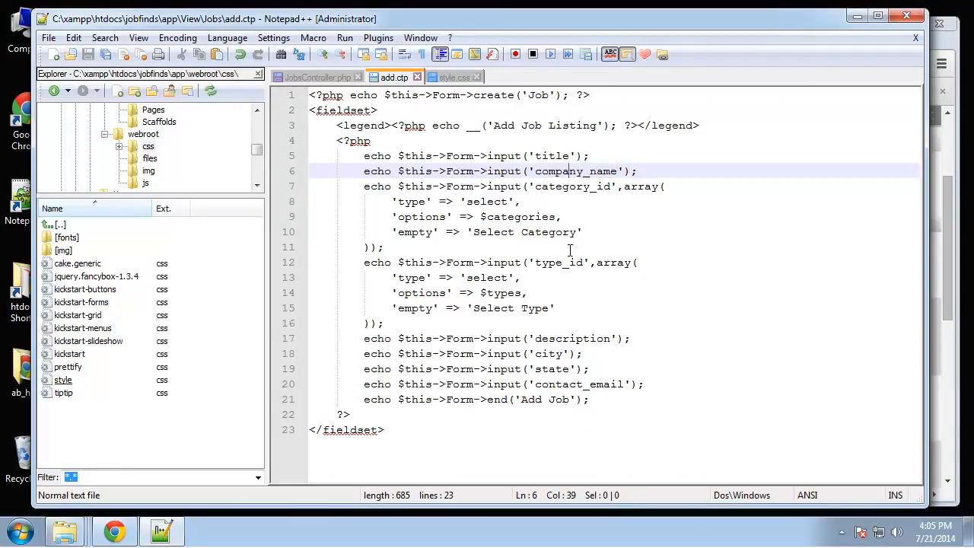
left_click(317, 76)
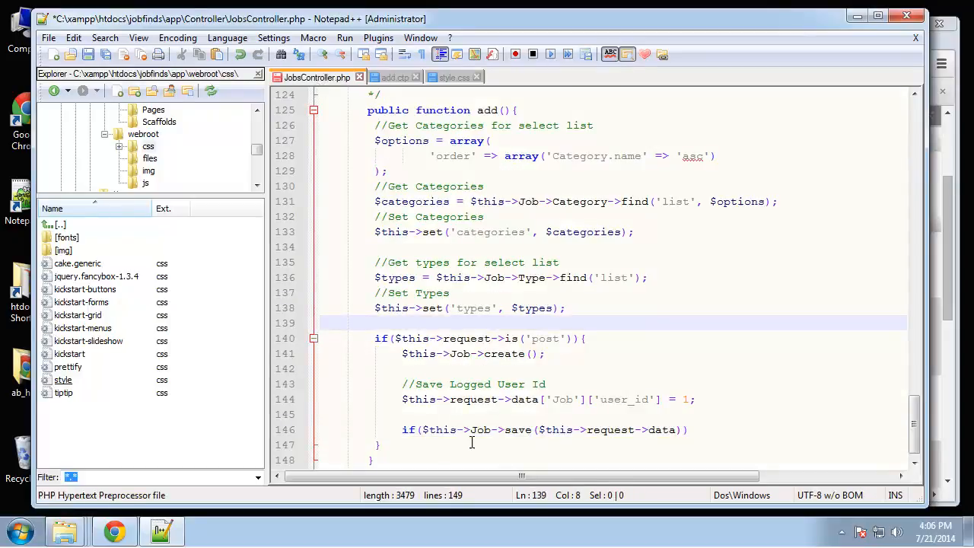
Step: Inside the save check, set the Session flash message __('Your job has been listed')
left_click(687, 429)
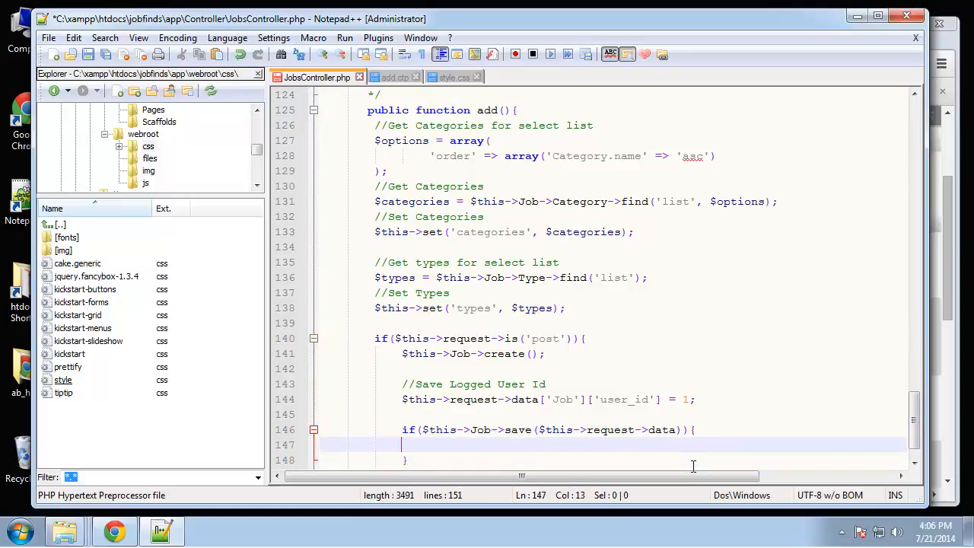
type("w")
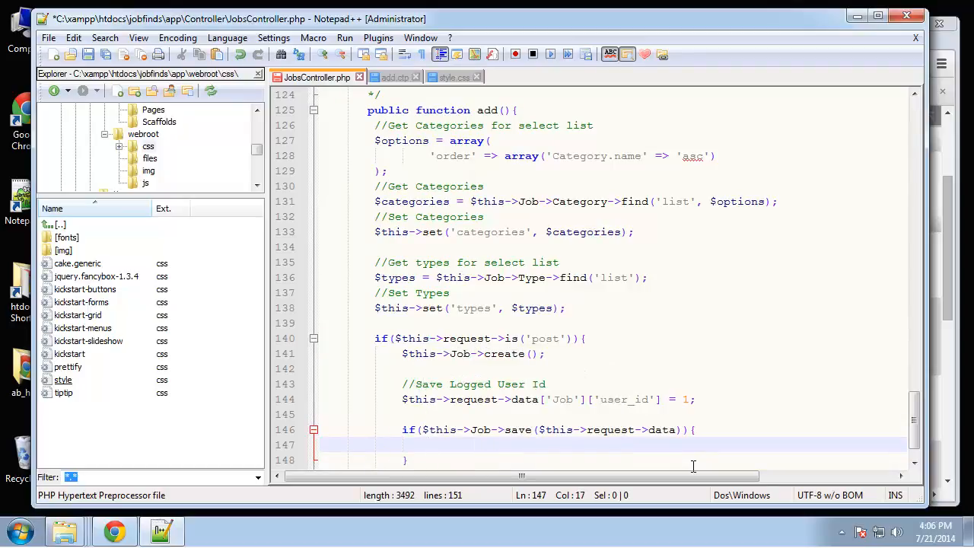
type("$")
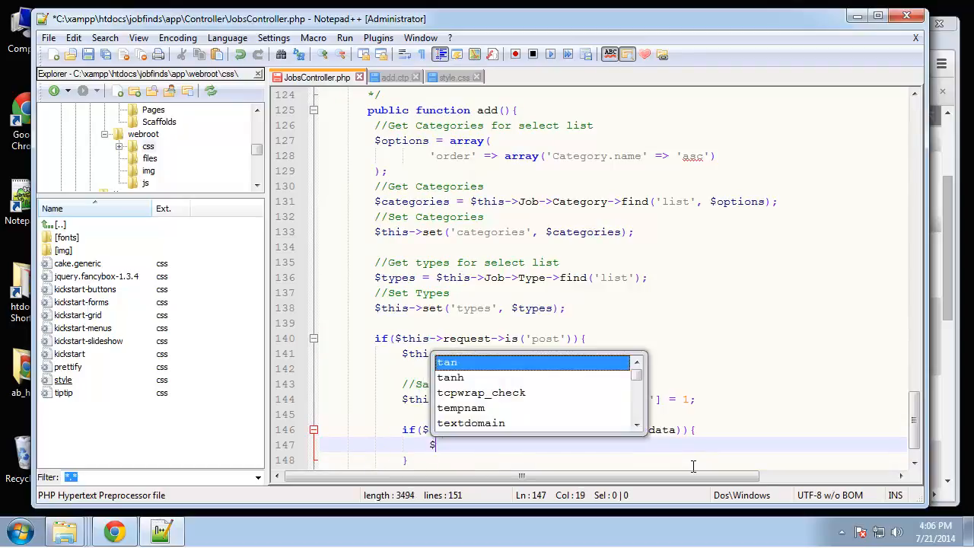
type("this->Sessio")
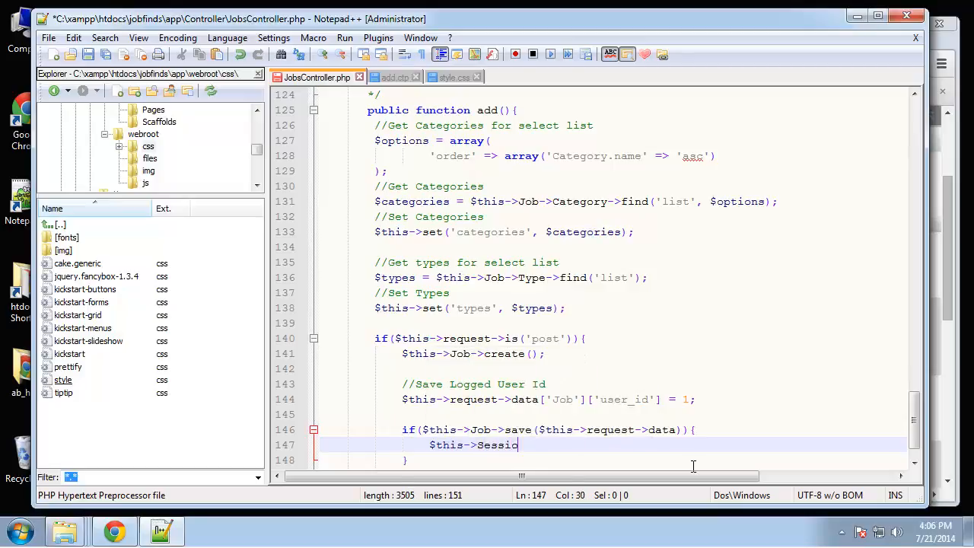
type("n->")
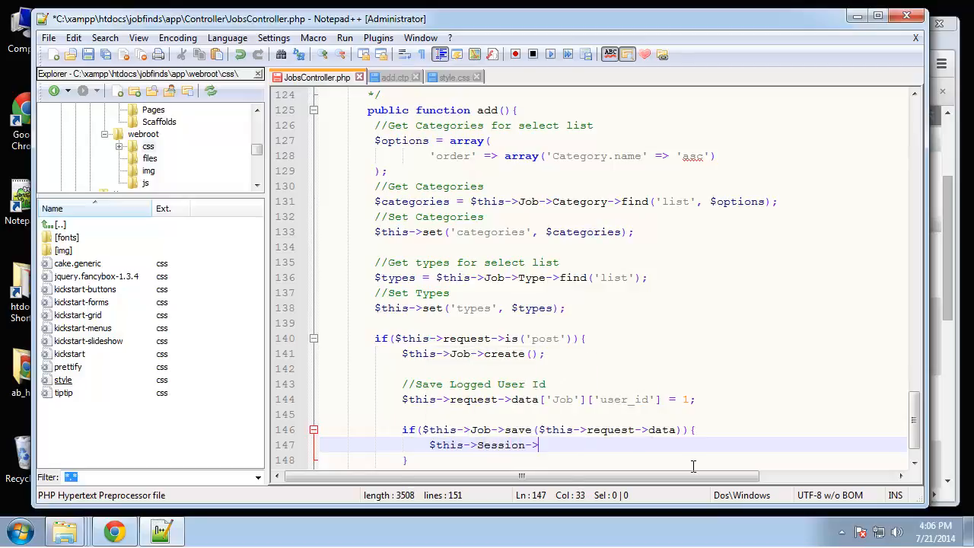
type("setFlash")
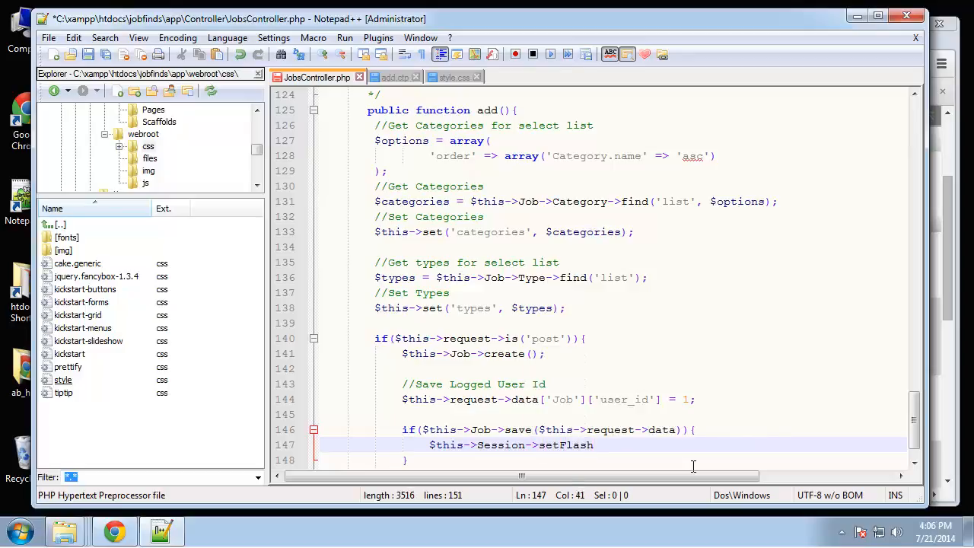
type("()")
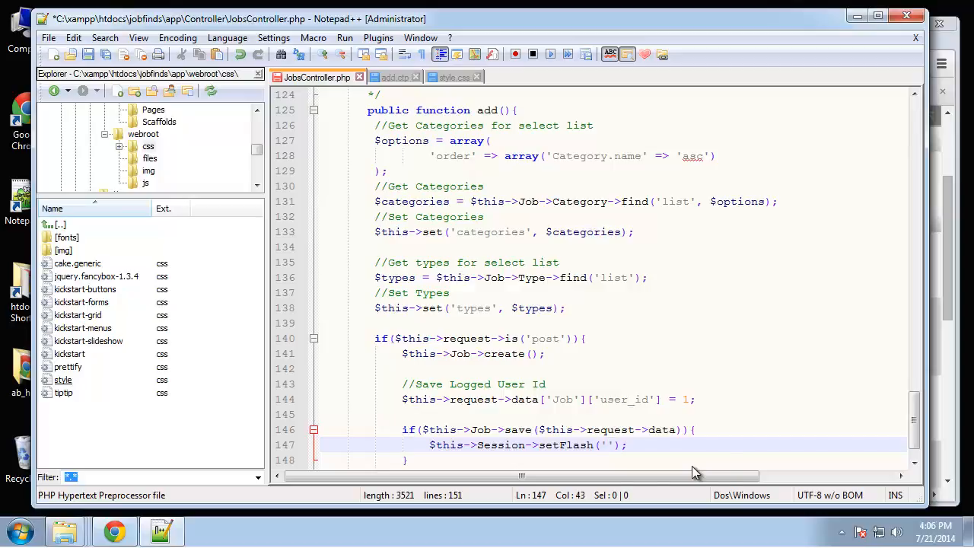
type("__()")
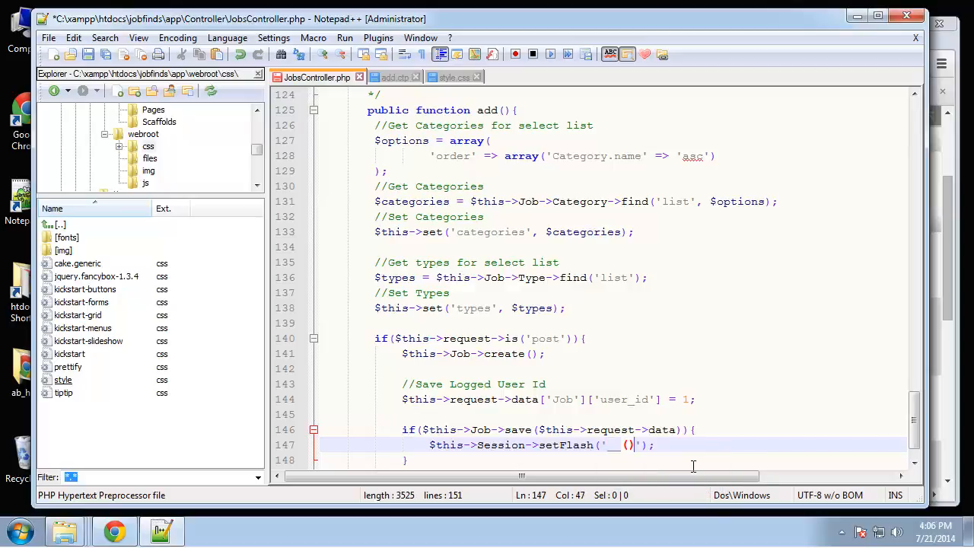
type("''")
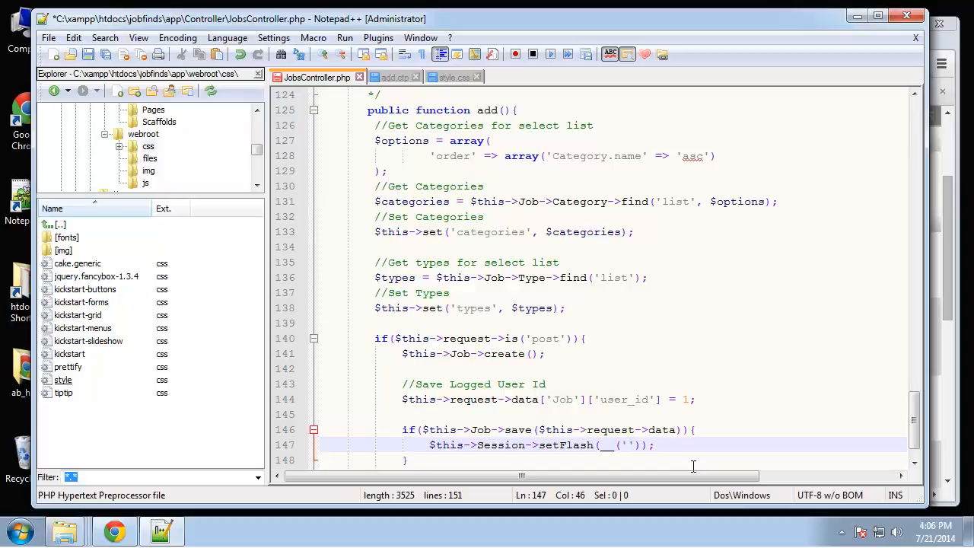
type("Your job has been")
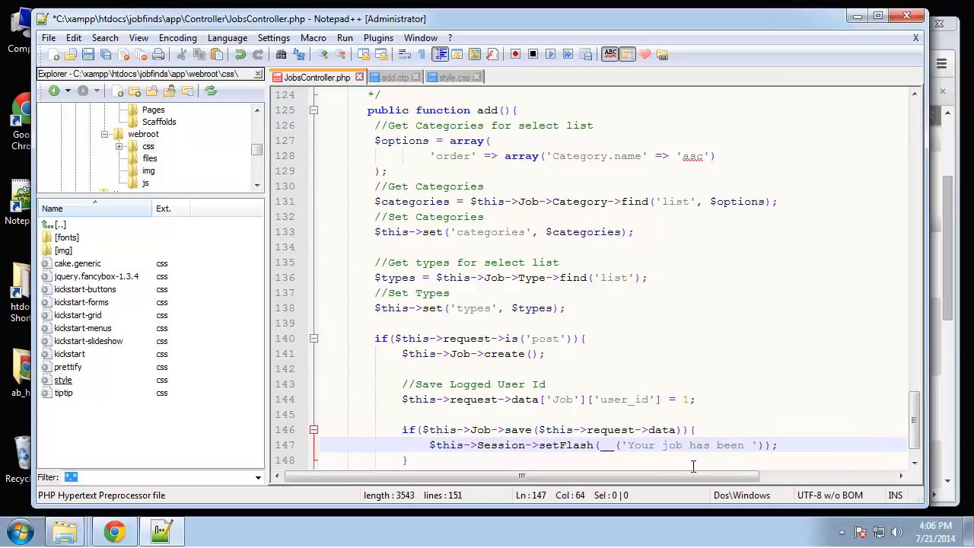
type("listed")
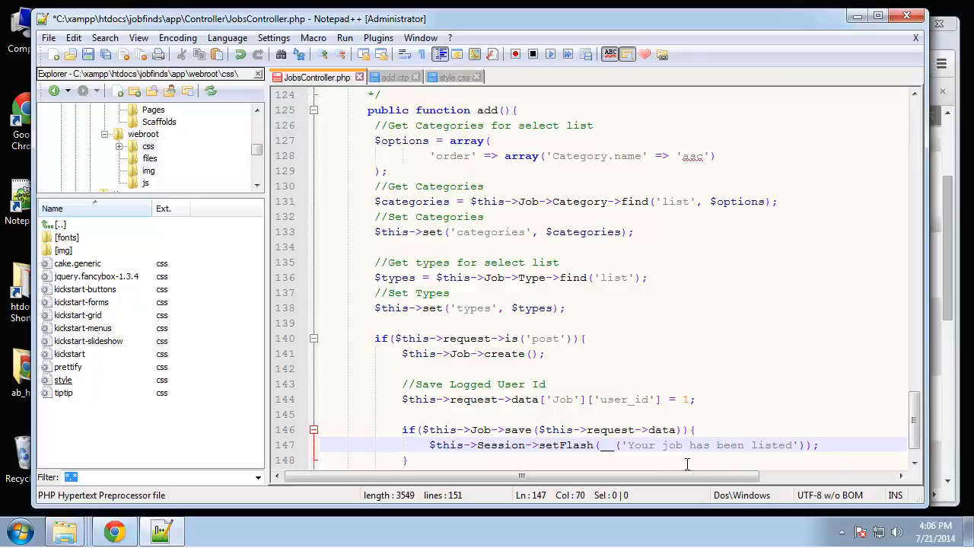
Step: Return $this->redirect(array('action' => 'index')) after the success flash message
key("enter")
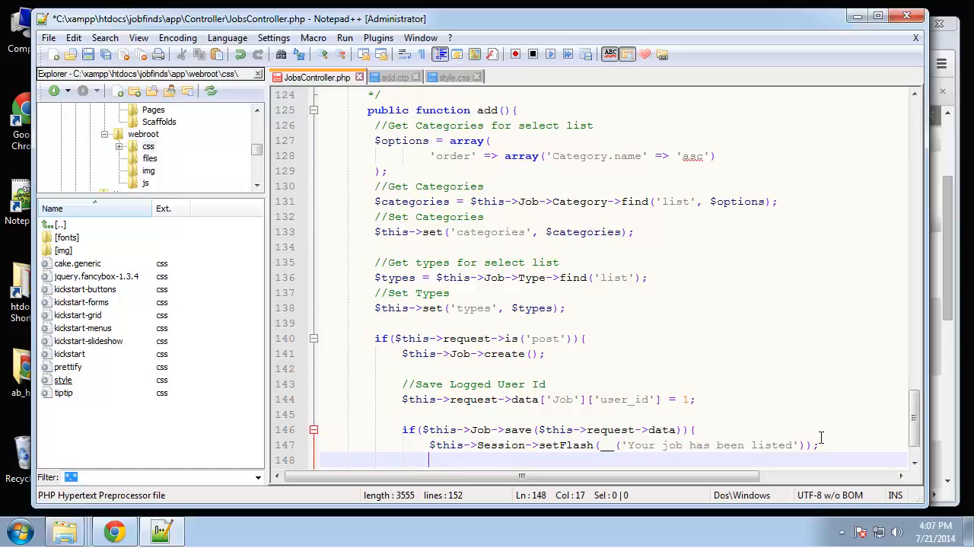
type("return $")
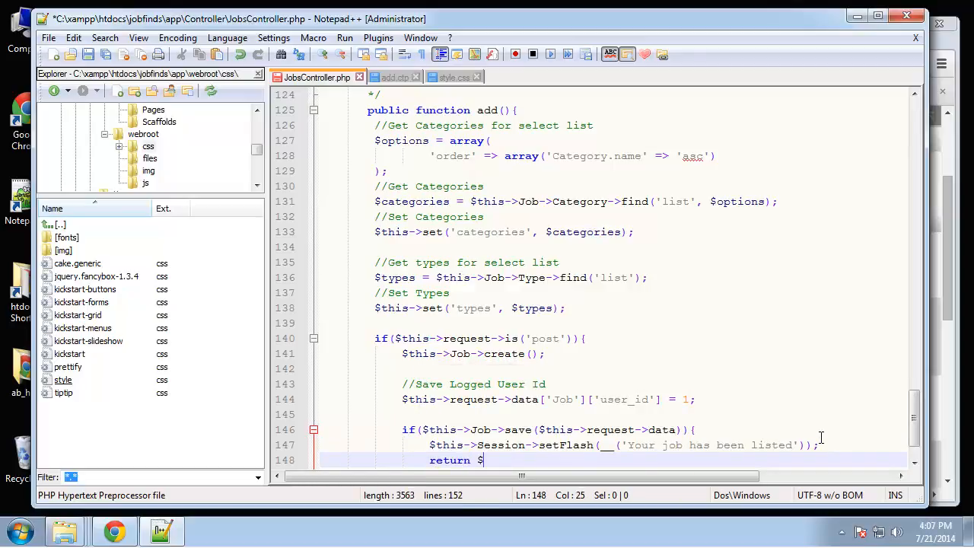
type("this->redi")
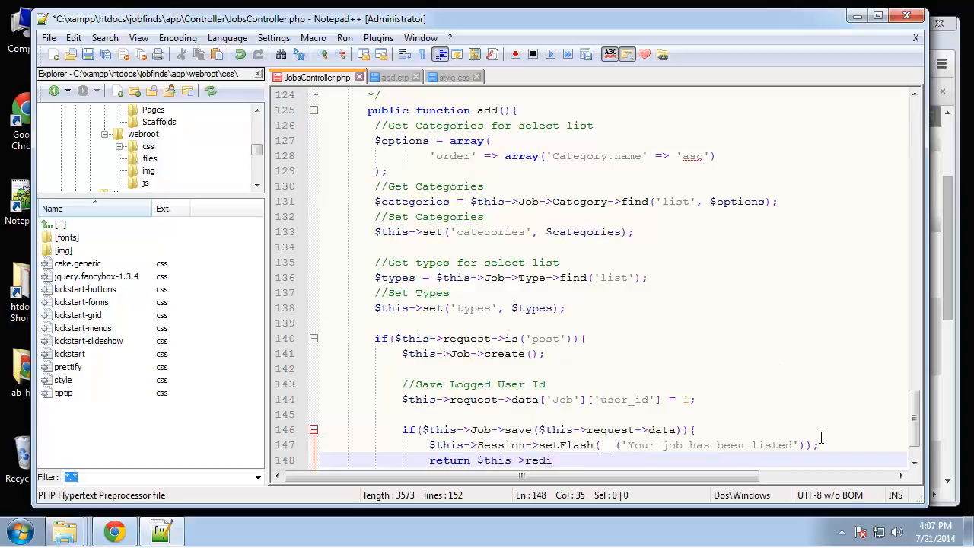
type("rect")
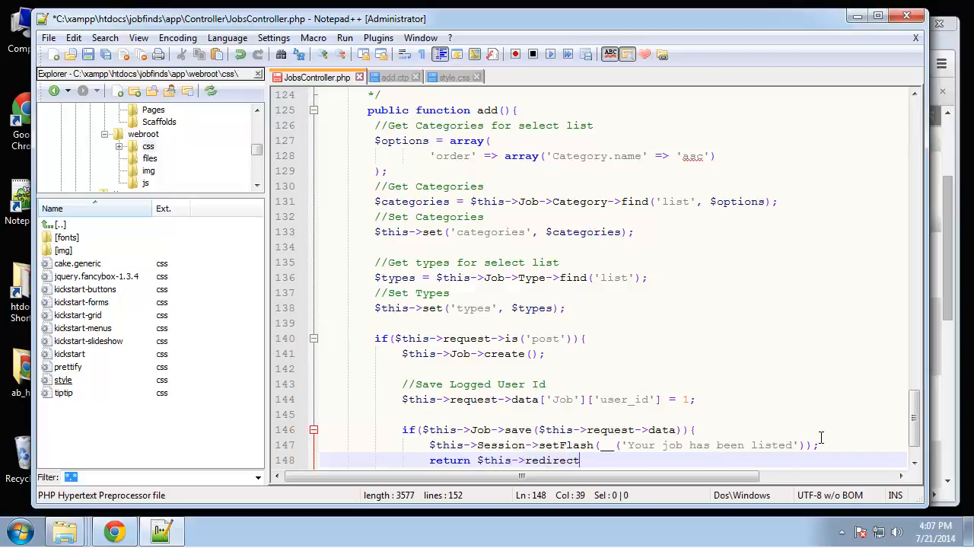
type("();")
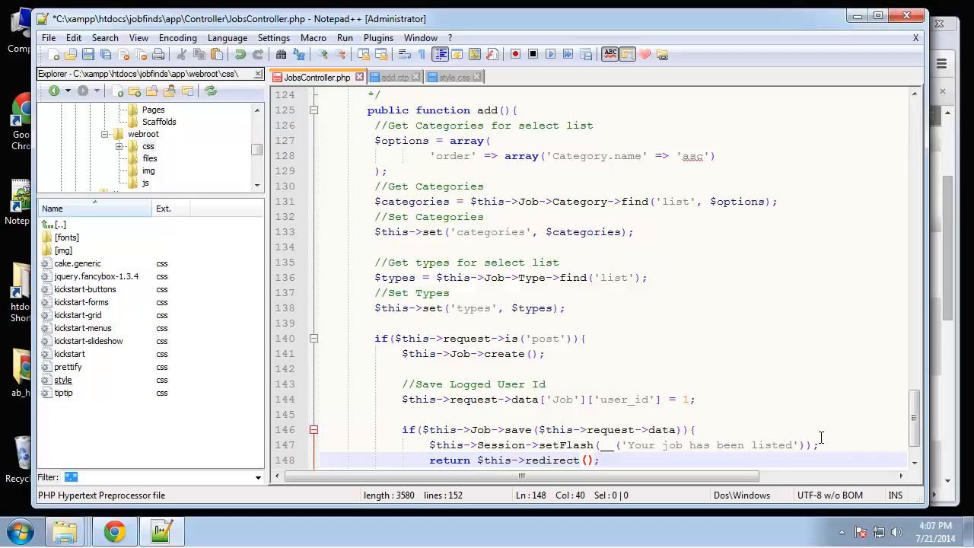
type("array('ac")
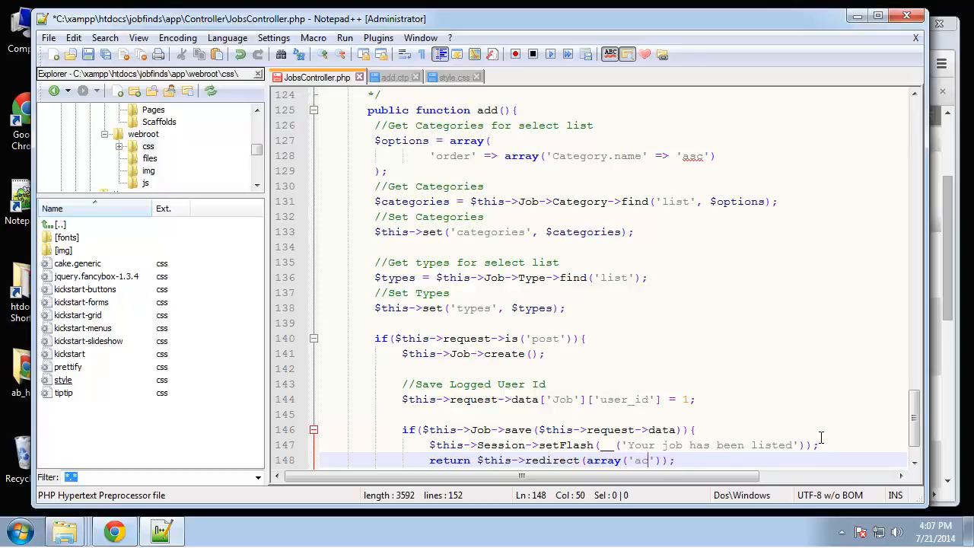
type("tion")
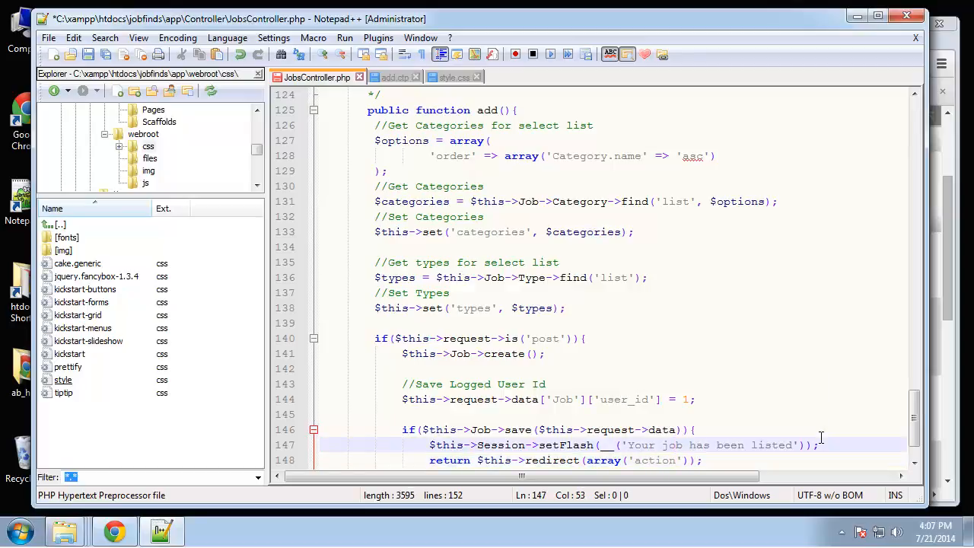
type("=>")
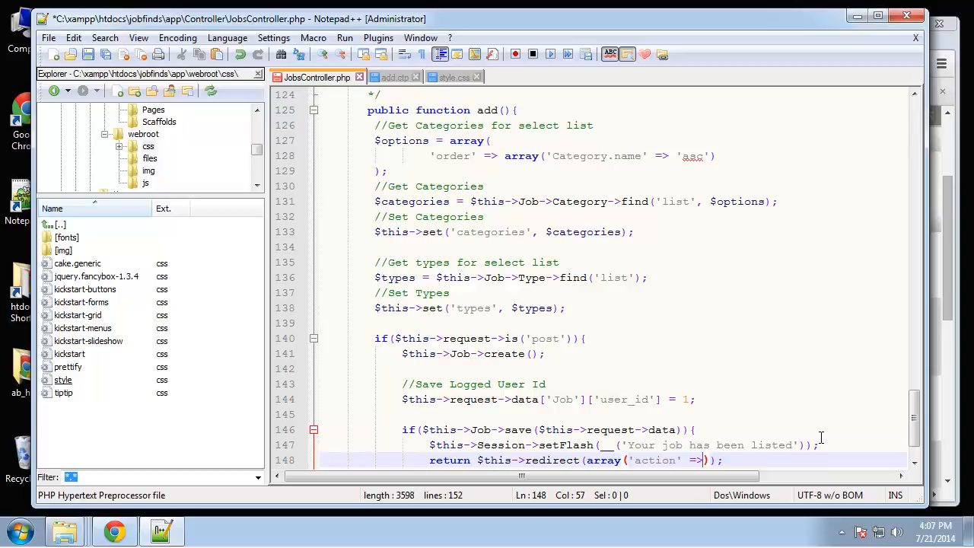
type("''")
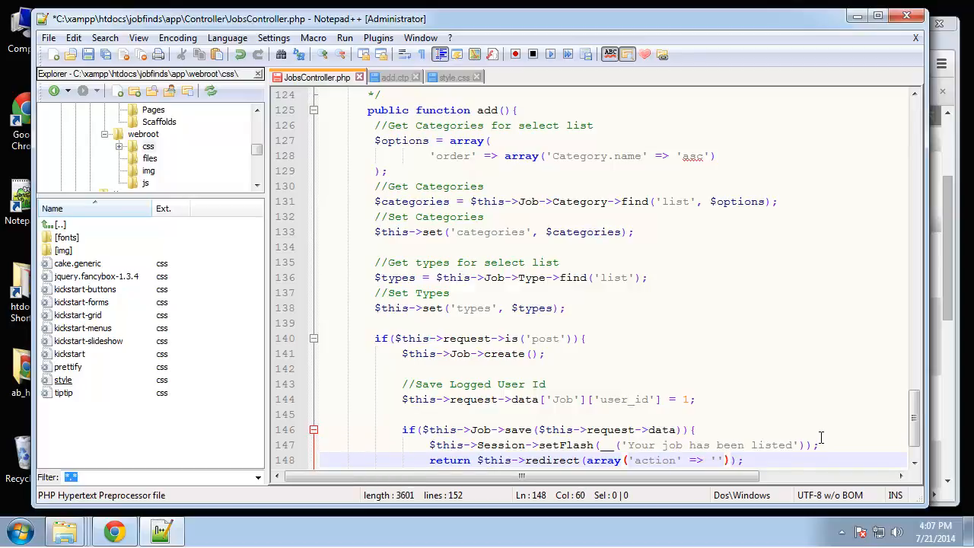
type("index")
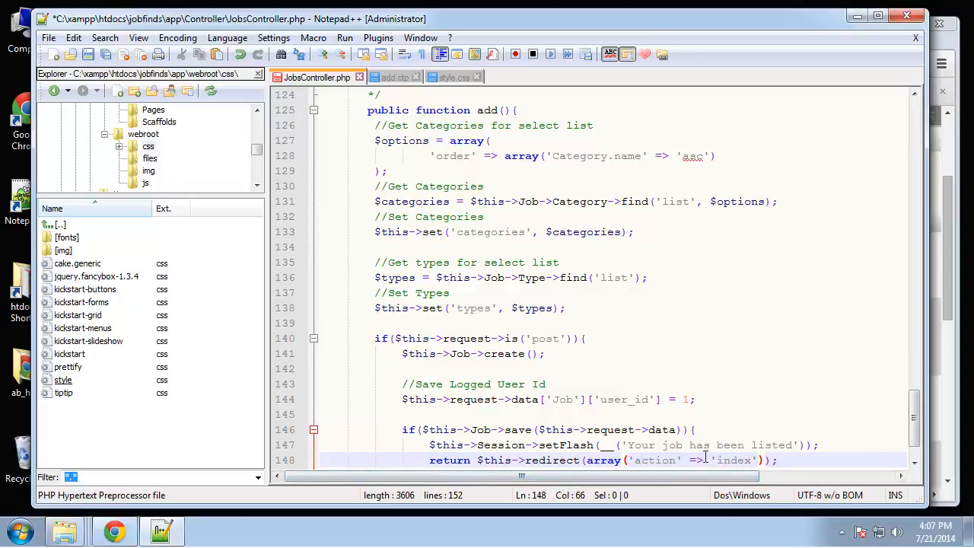
double_click(737, 460)
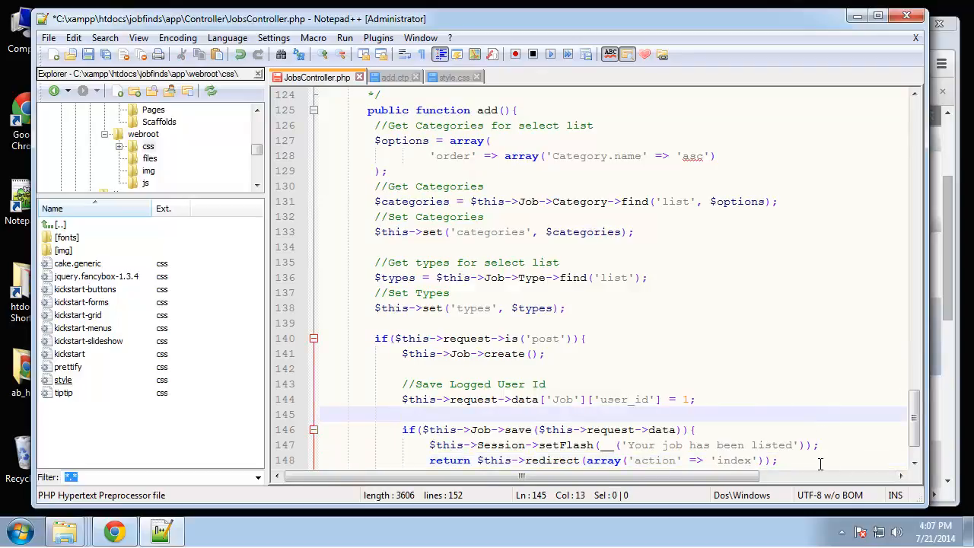
Step: Replace the duplicated fallback message with 'Unable to add your job' after the save check
scroll("down", 3)
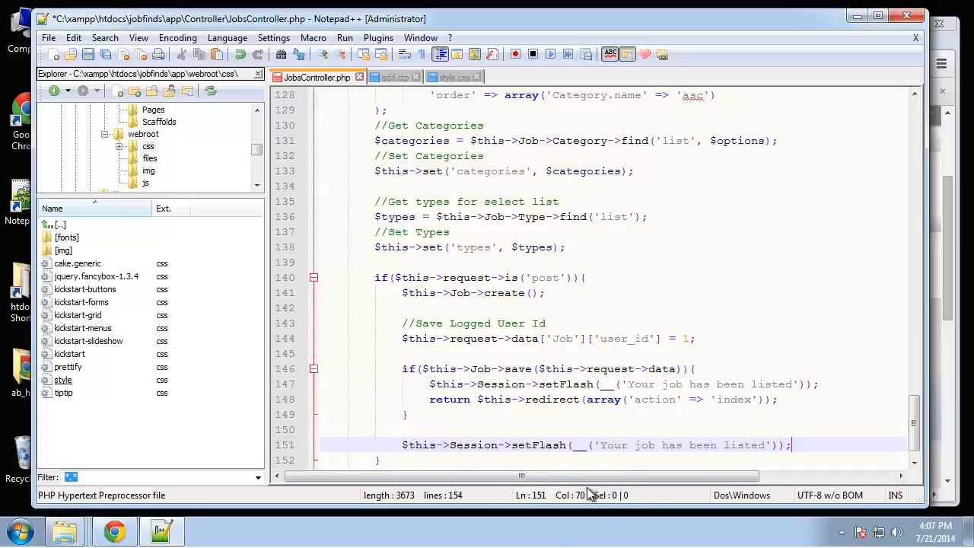
left_click_drag(791, 445, 688, 446)
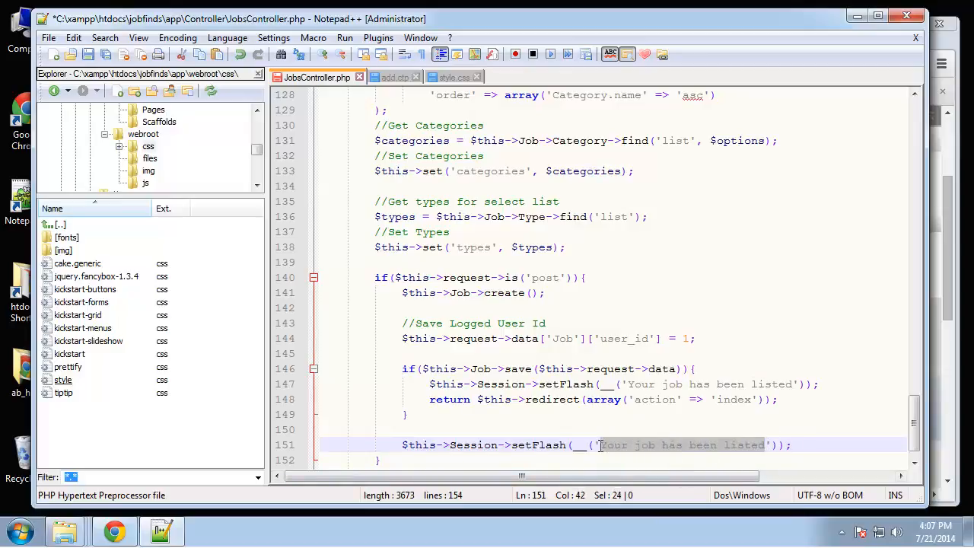
type("Unable")
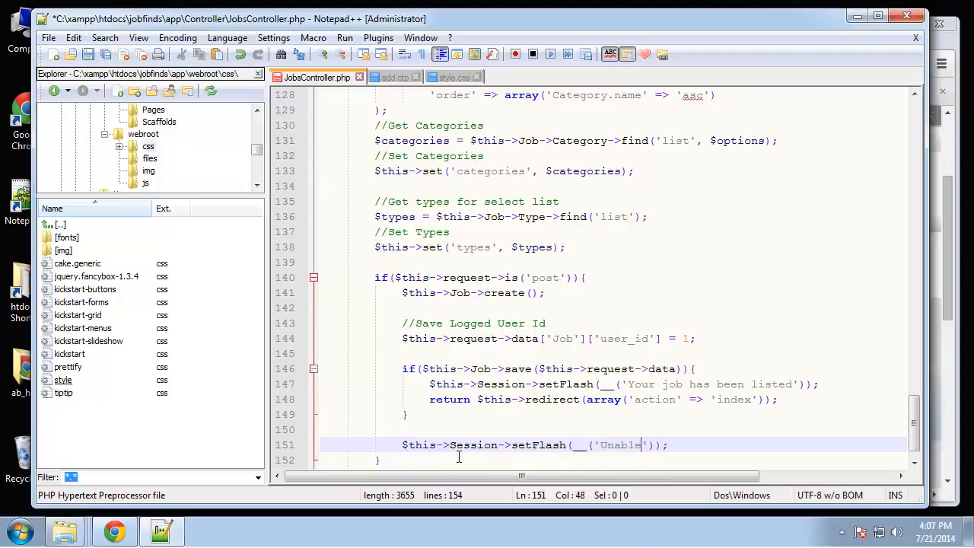
type("to add y")
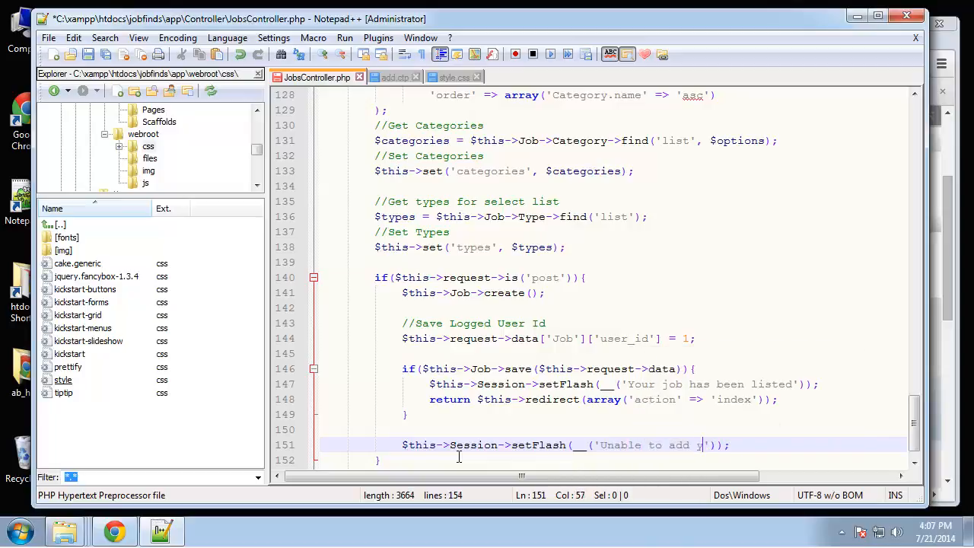
type("our job")
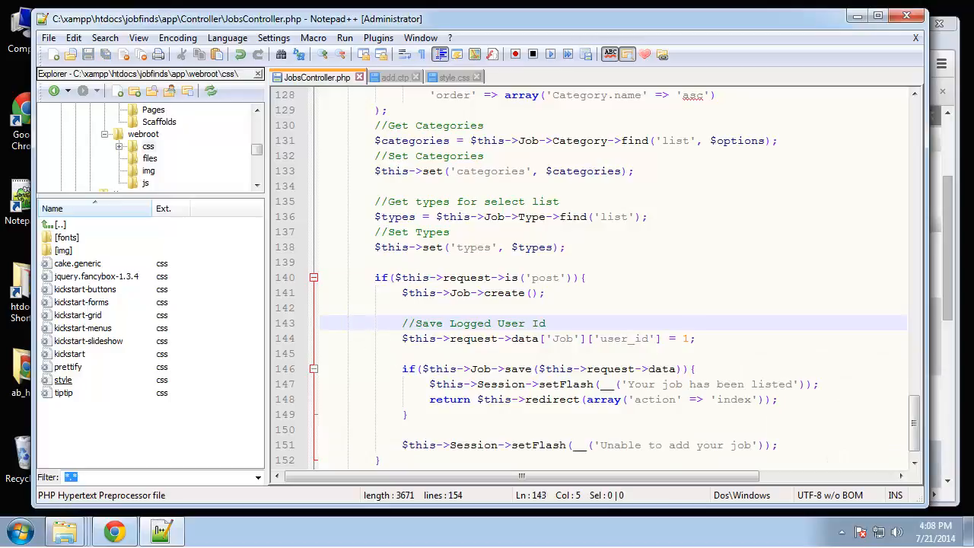
Step: Fill the Add Job Listing form with title Test Job and company Test Company
left_click(113, 531)
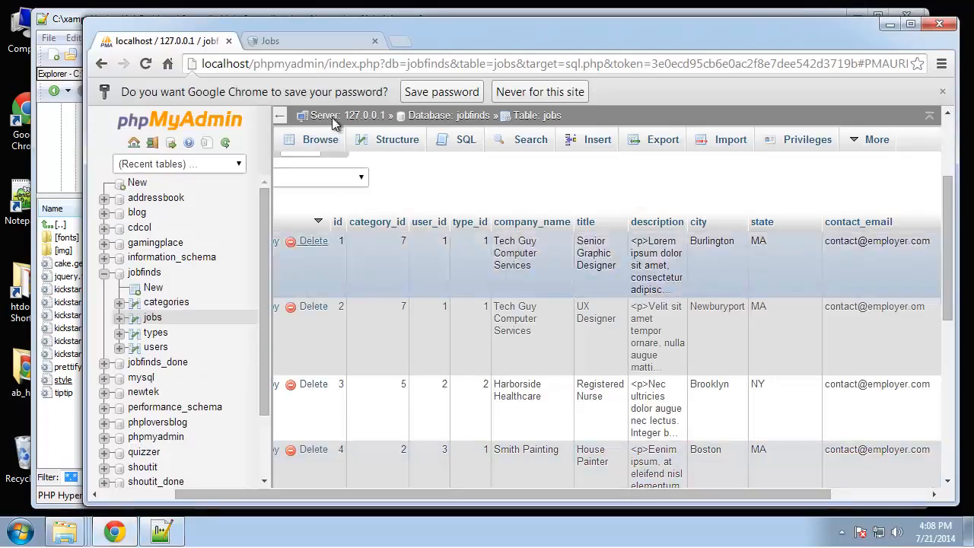
left_click(271, 41)
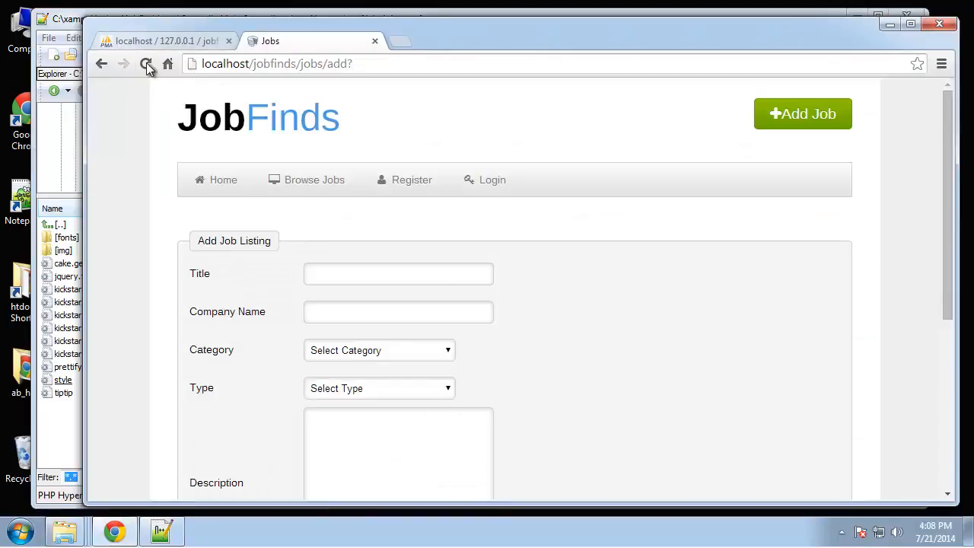
left_click(398, 274)
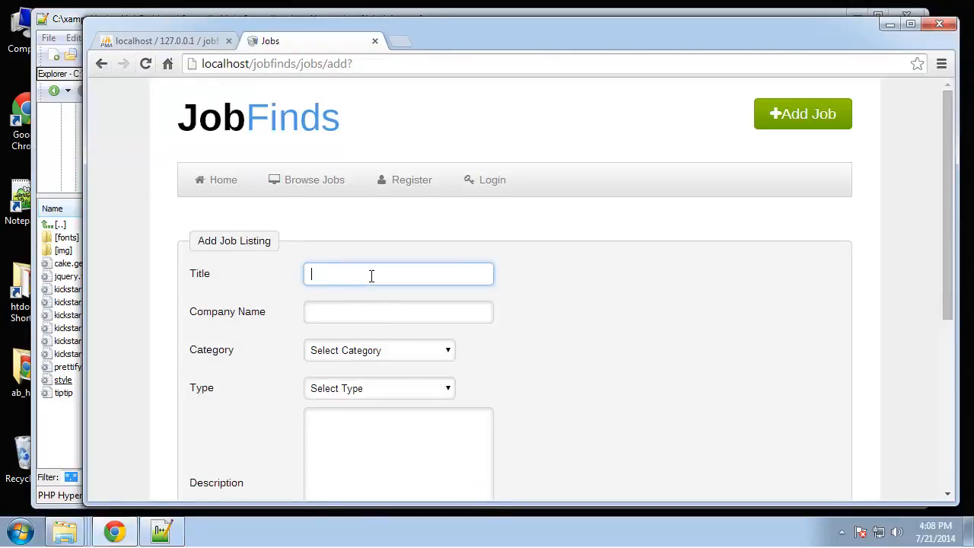
type("Test Jo")
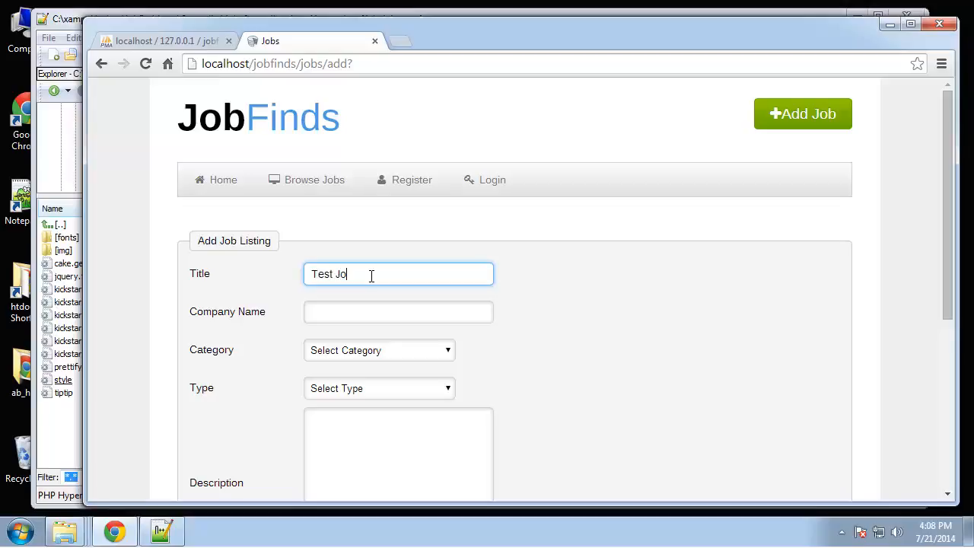
type("Test")
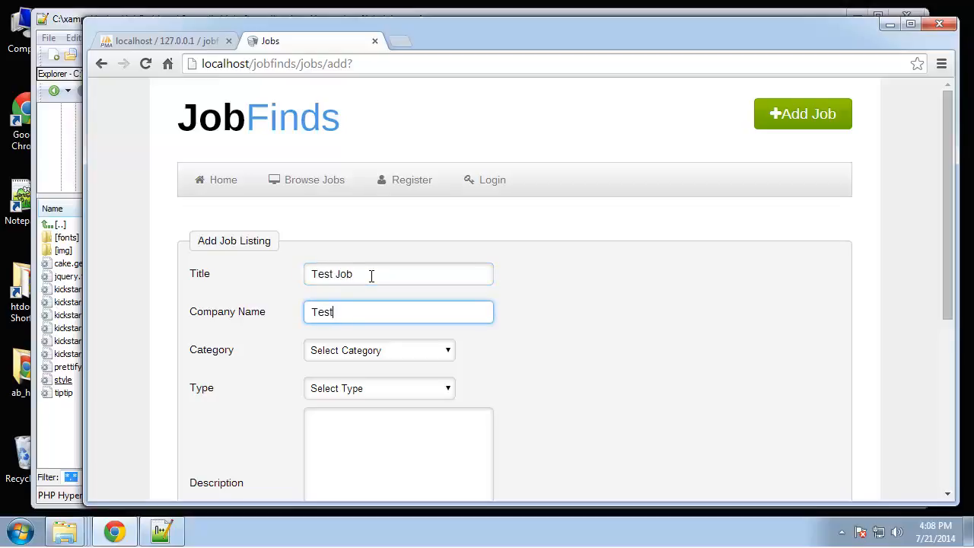
type("Company")
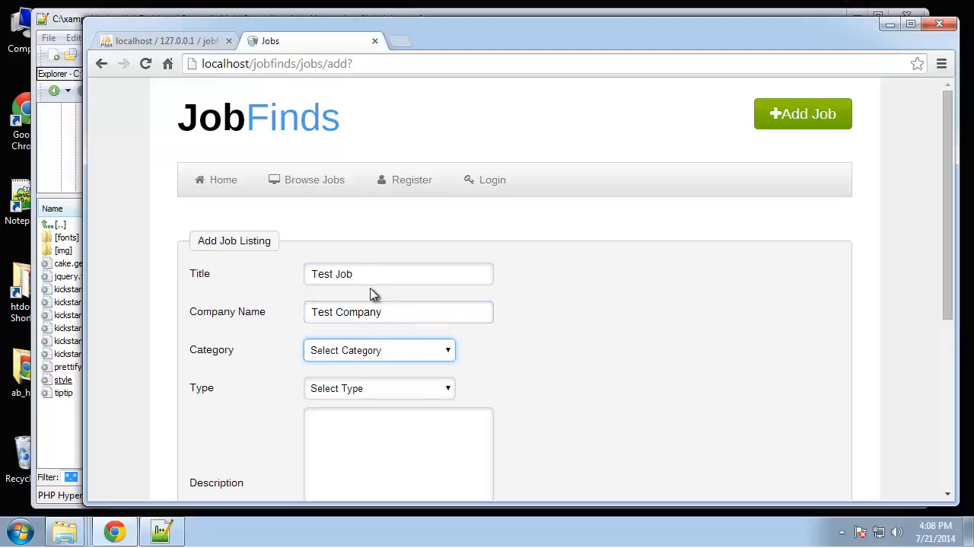
Step: Choose Technology category, Full Time type and enter a sample description
left_click(379, 349)
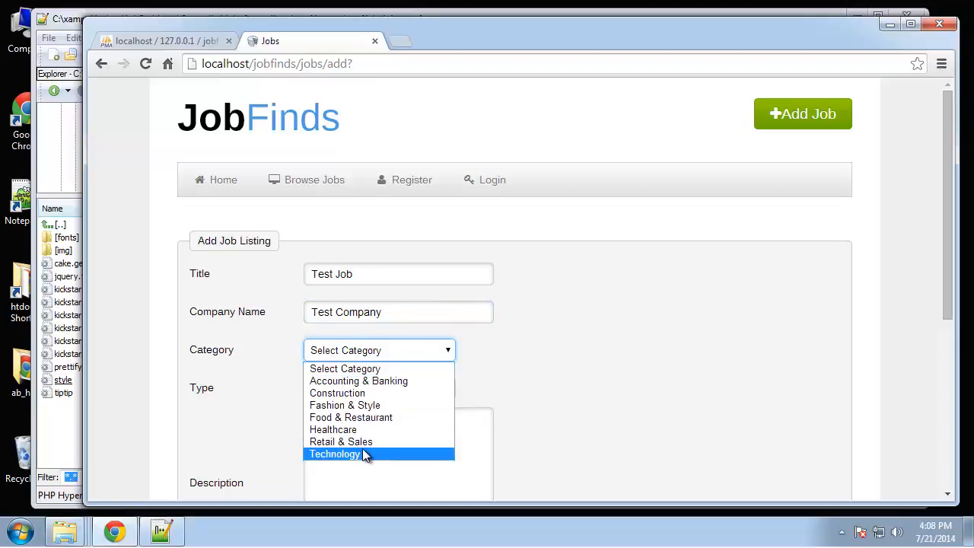
left_click(335, 454)
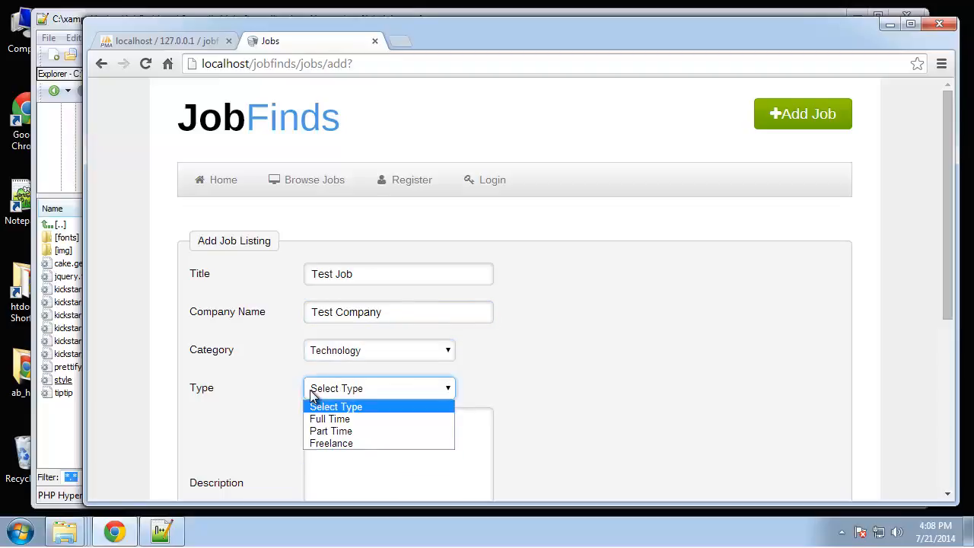
left_click(330, 419)
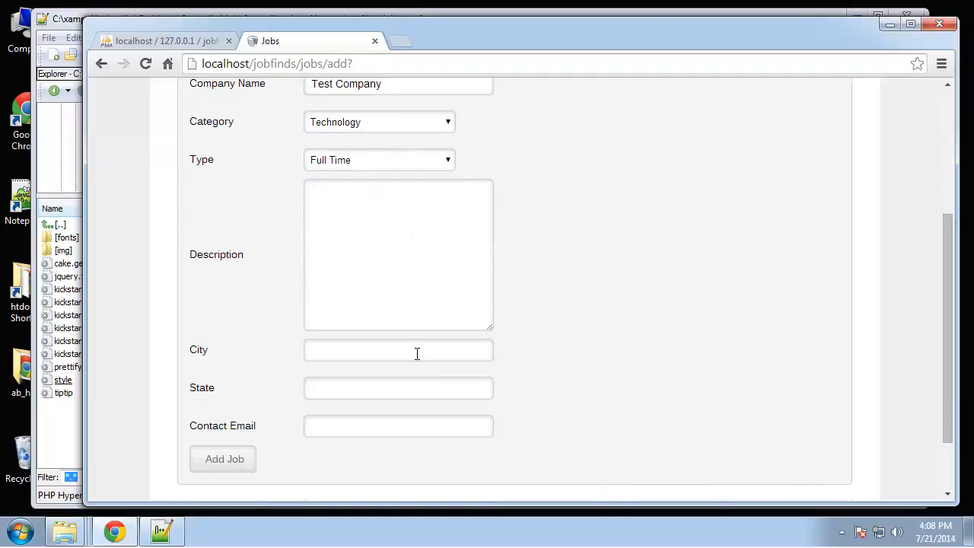
type("This is a sample")
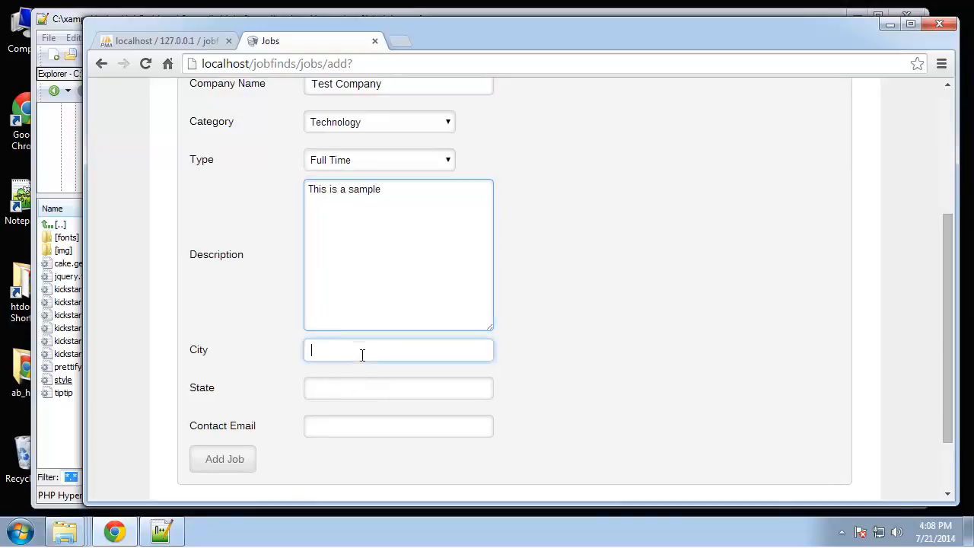
type("Bosting")
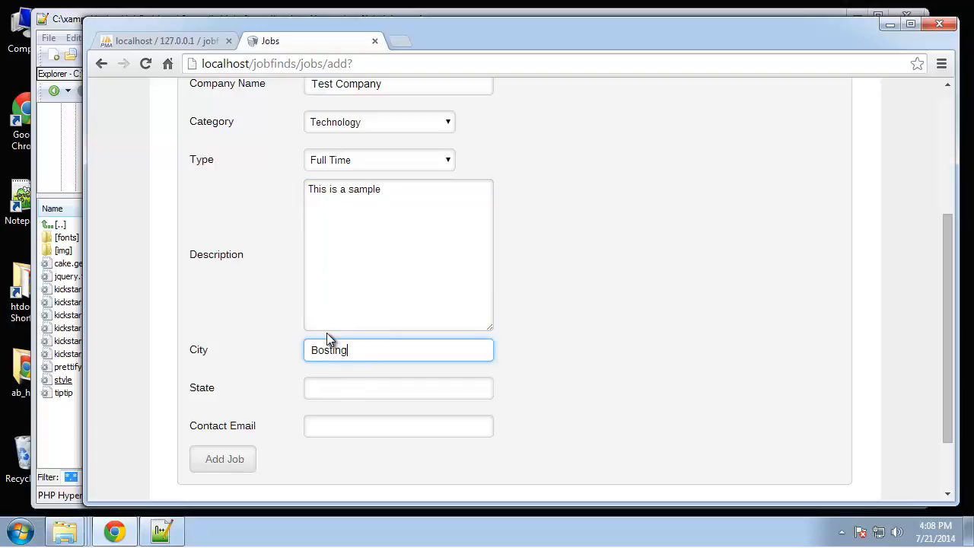
key("BackSpace")
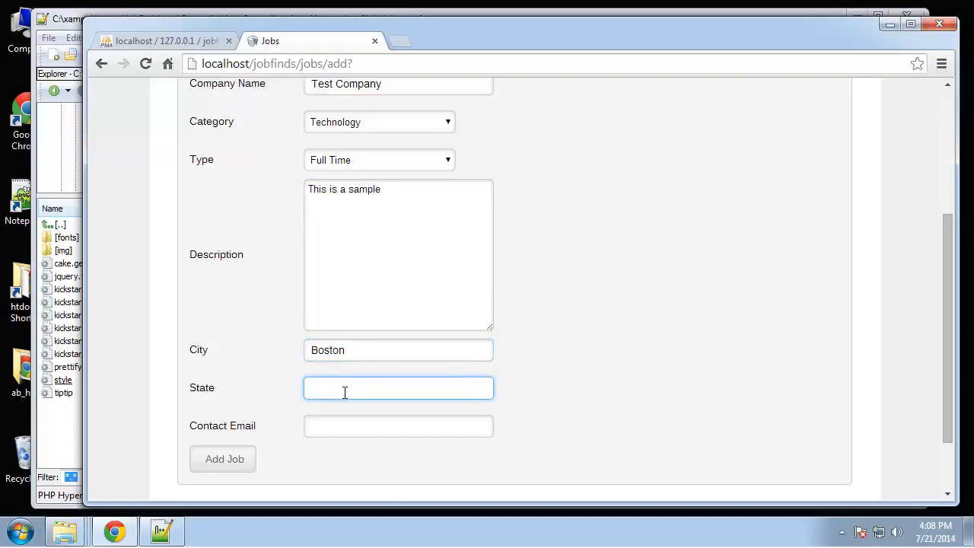
type("MA")
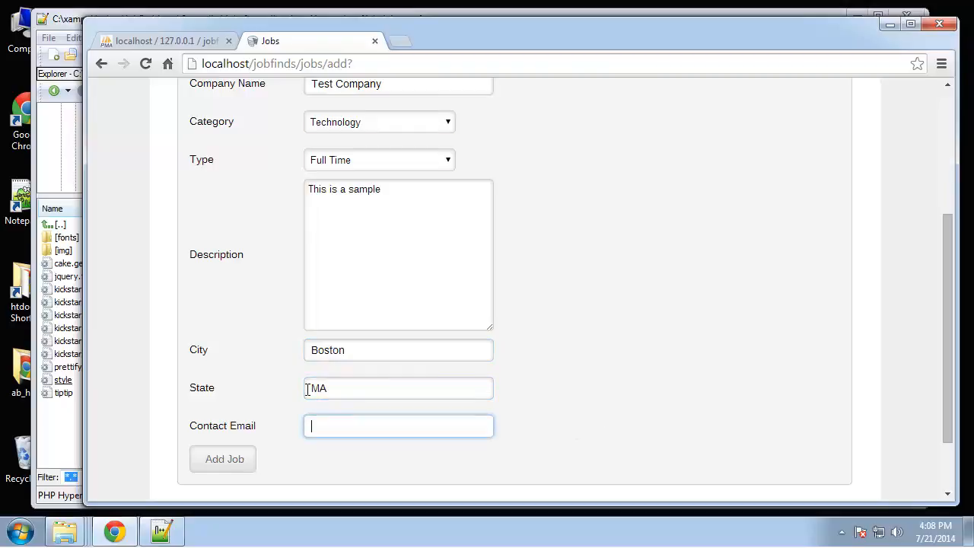
type("test@test")
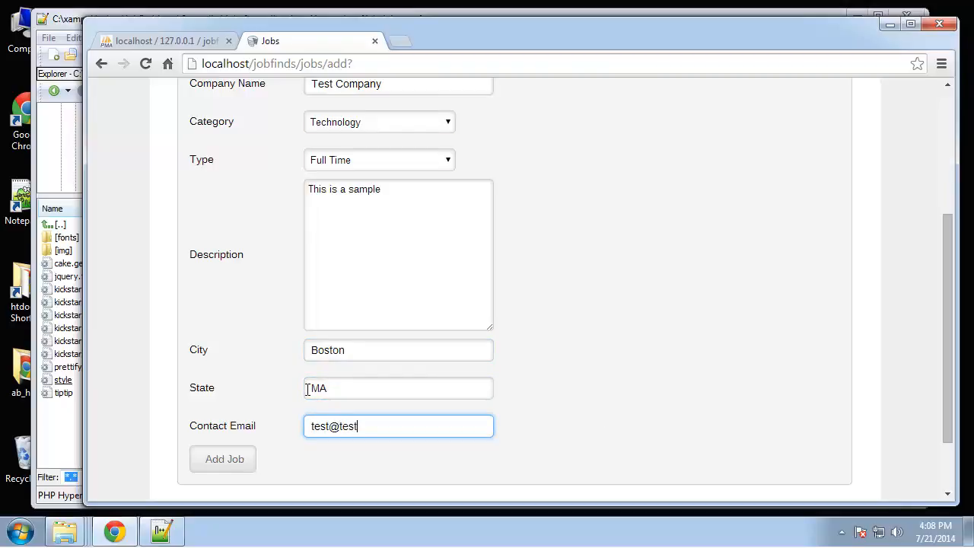
type(".com")
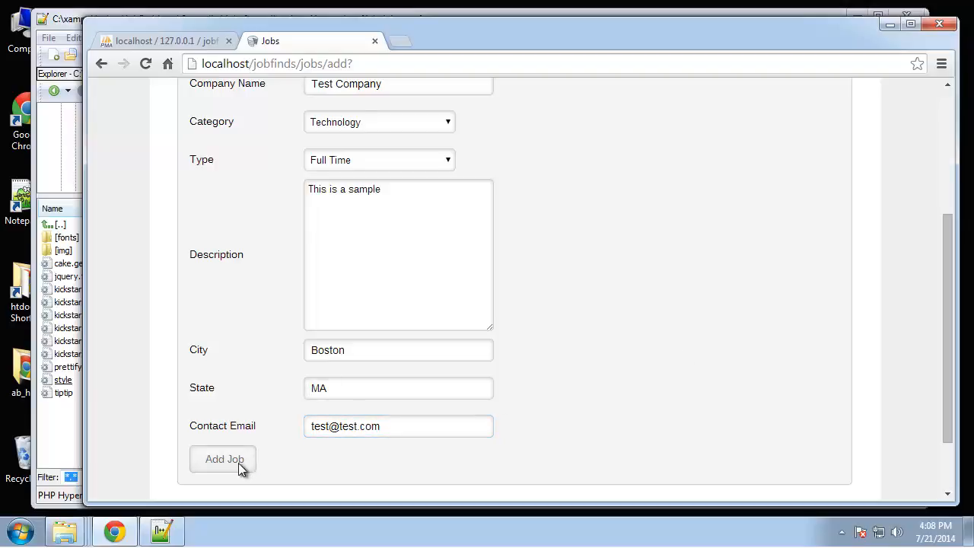
left_click(224, 459)
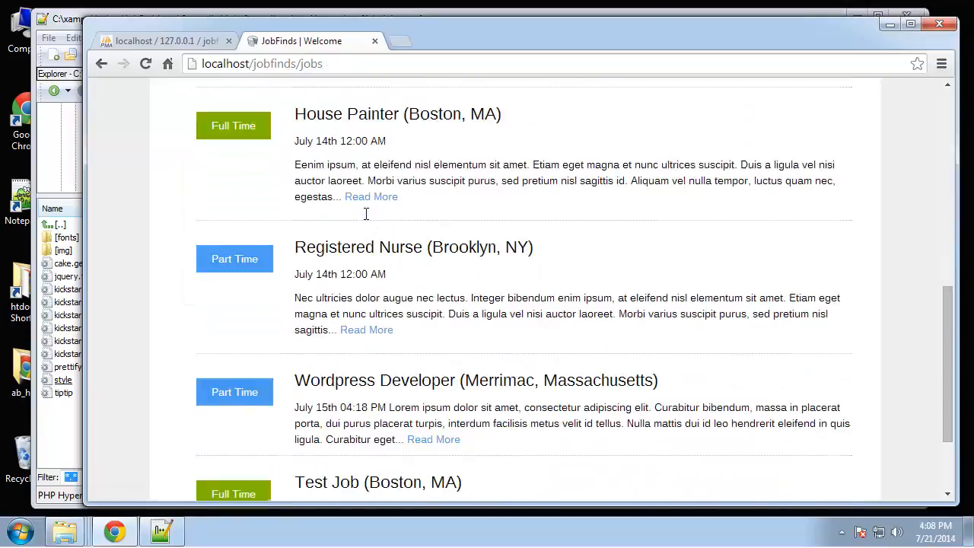
Step: See the 'Your job has been listed' message with Test Job at the bottom, then return to JobsController.php
scroll("down", 3)
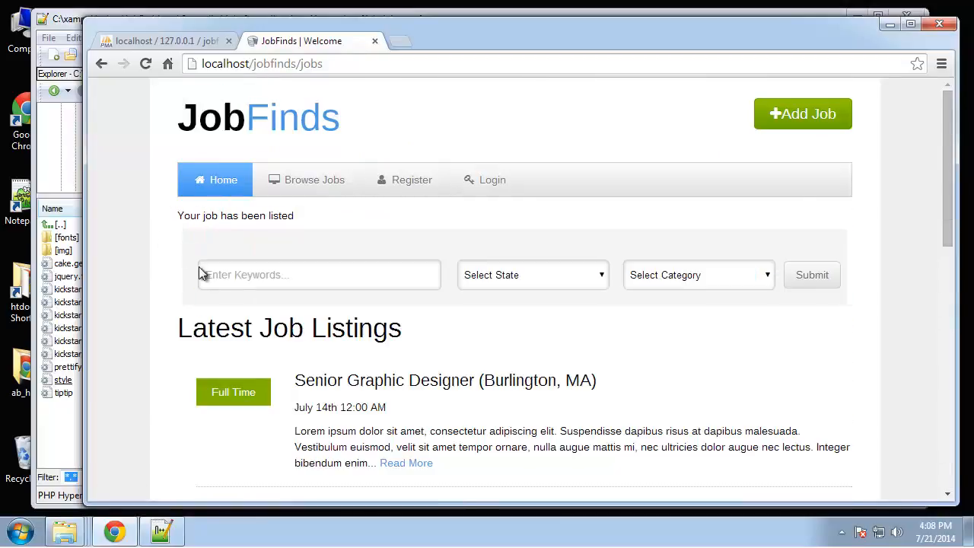
scroll("down", 3)
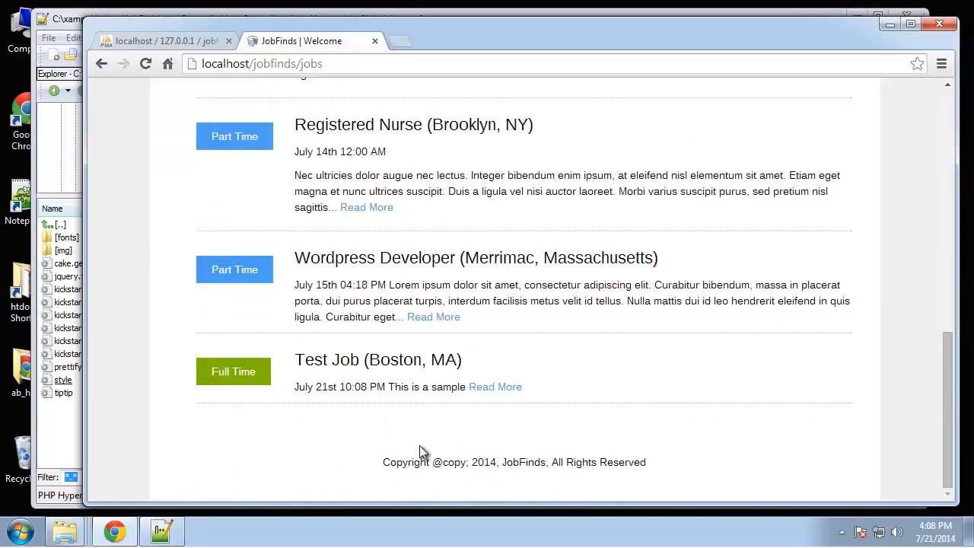
mouse_move(493, 402)
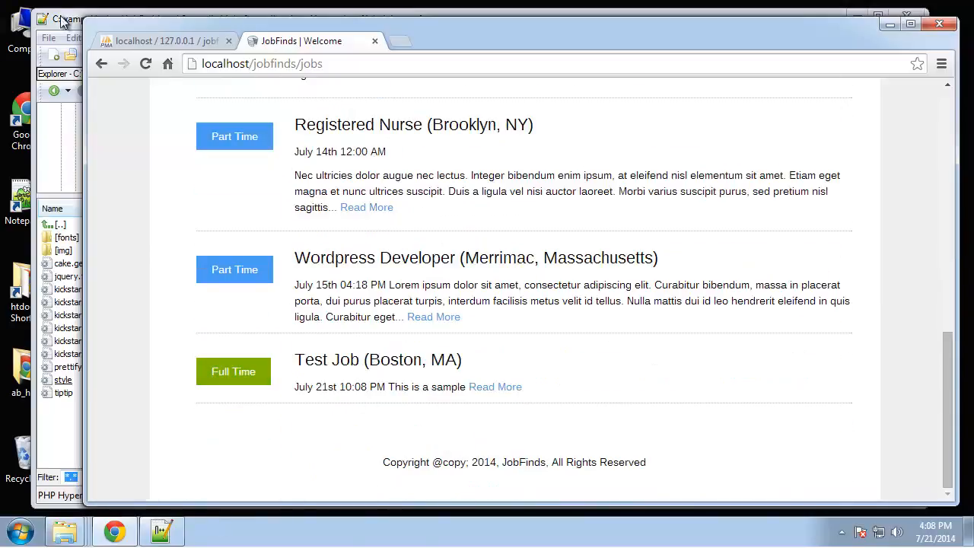
left_click(160, 531)
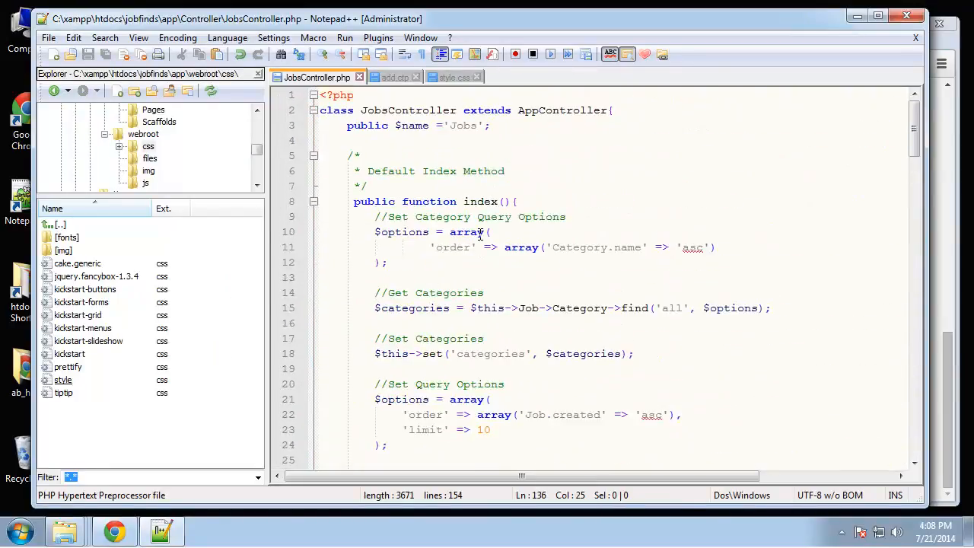
Step: Change the index() ordering from 'Job.created' => 'asc' to 'DESC' and head back to the browser
scroll("down", 3)
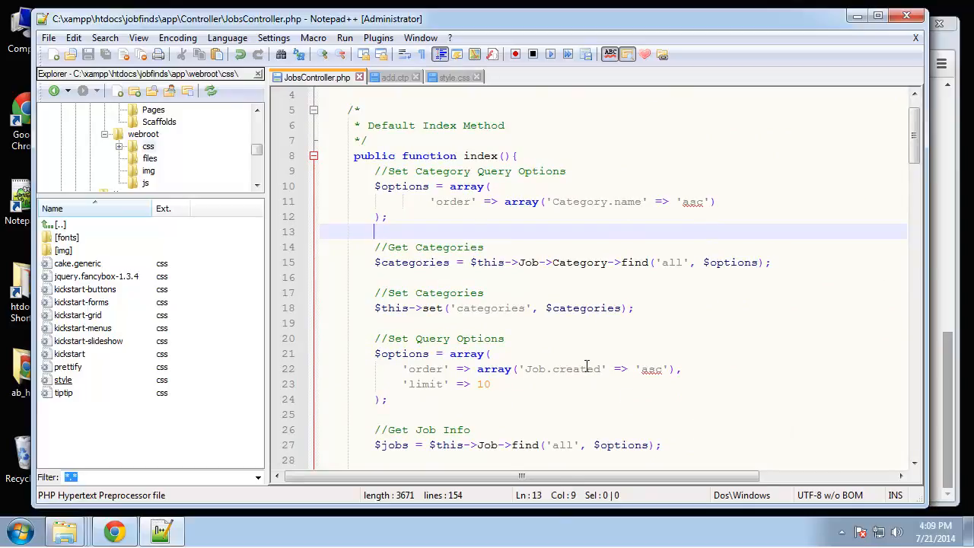
double_click(652, 368)
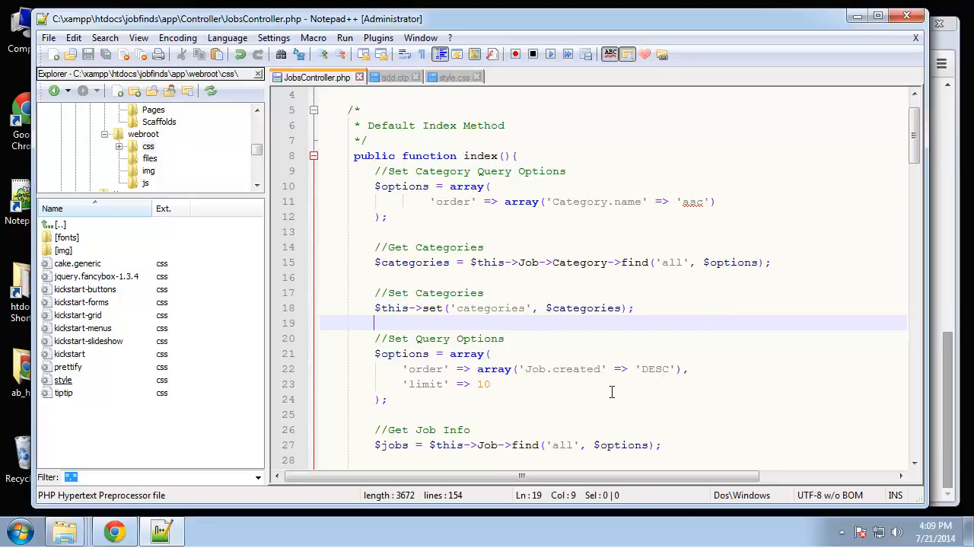
left_click(114, 531)
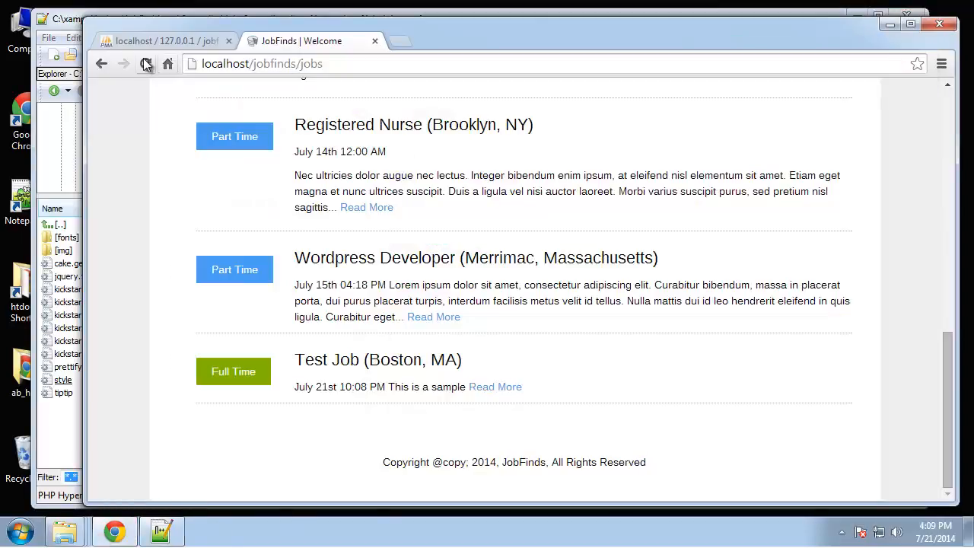
Step: Reload and go Home so Test Job (Boston, MA) shows first in Latest Job Listings
left_click(145, 63)
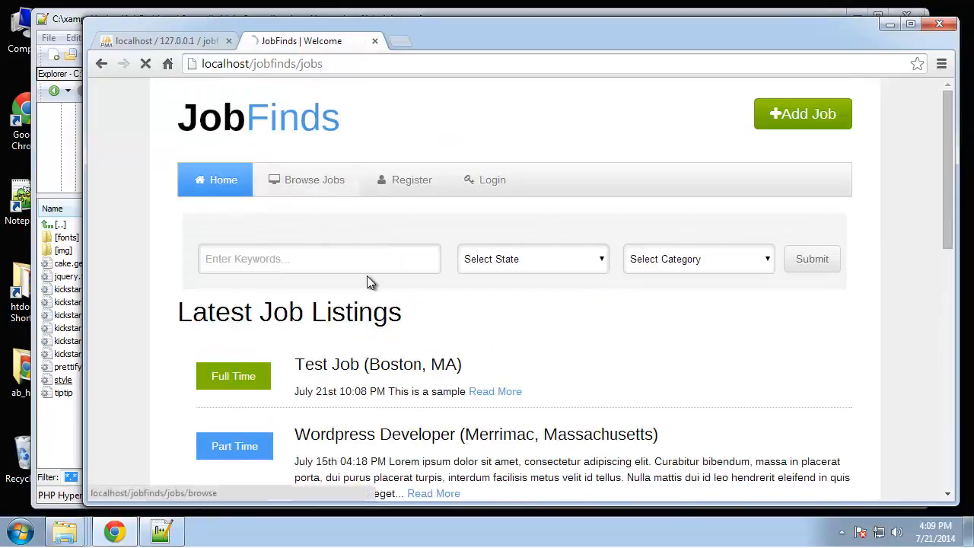
left_click(315, 179)
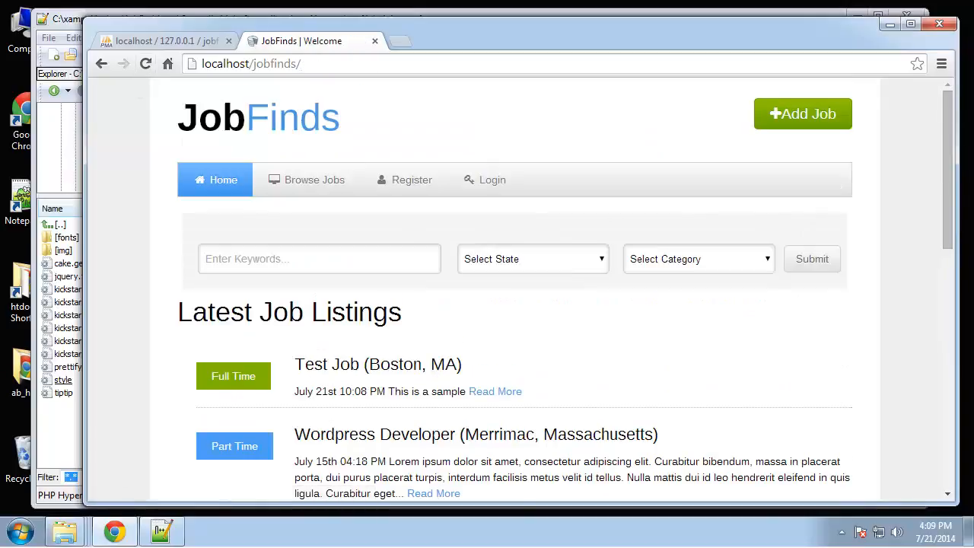
mouse_move(903, 366)
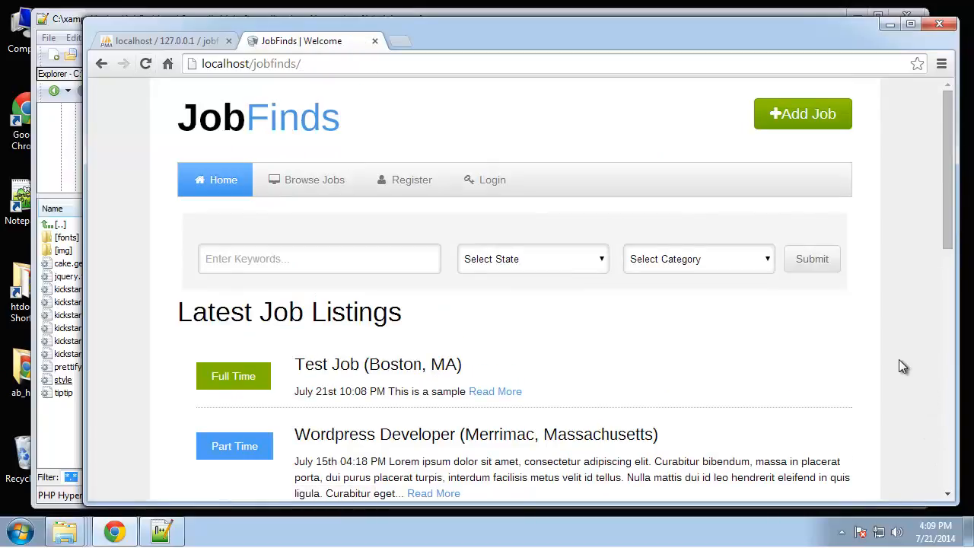
mouse_move(700, 389)
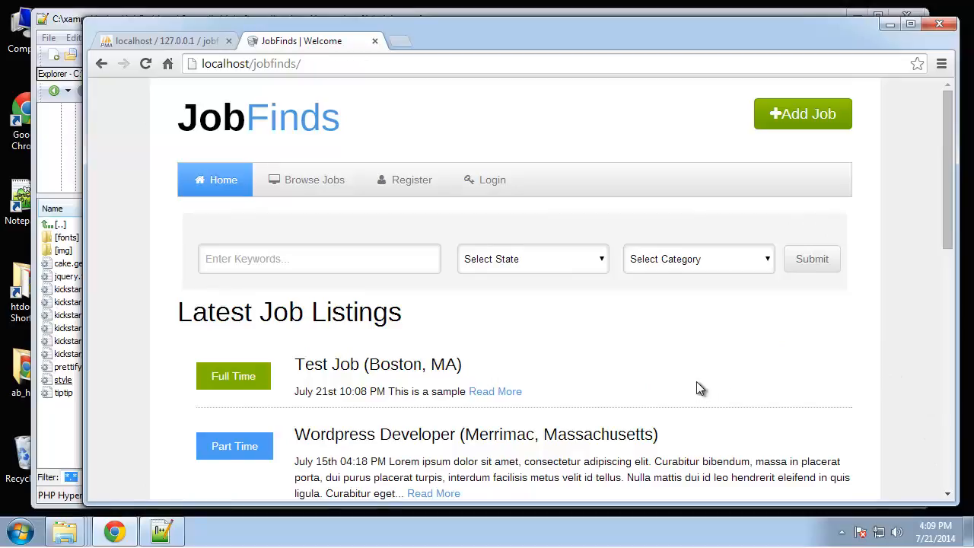
mouse_move(681, 394)
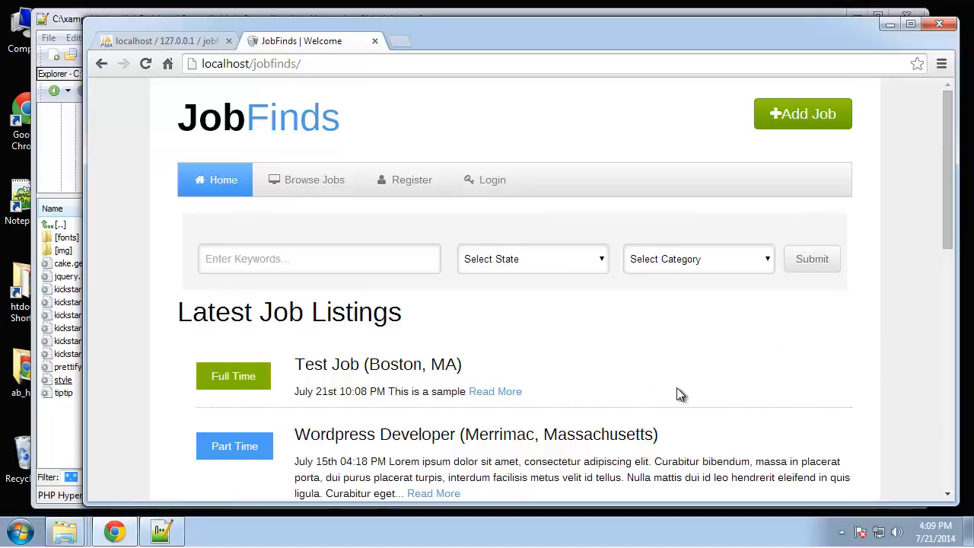